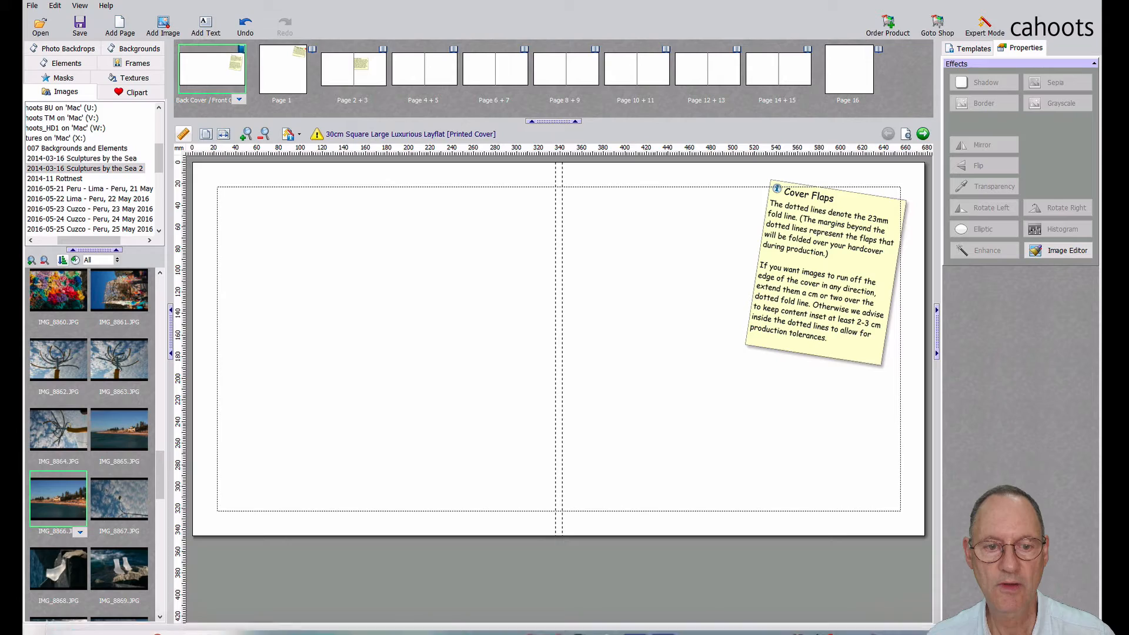
{"action": "mouse_move", "coordinate": [612, 331]}
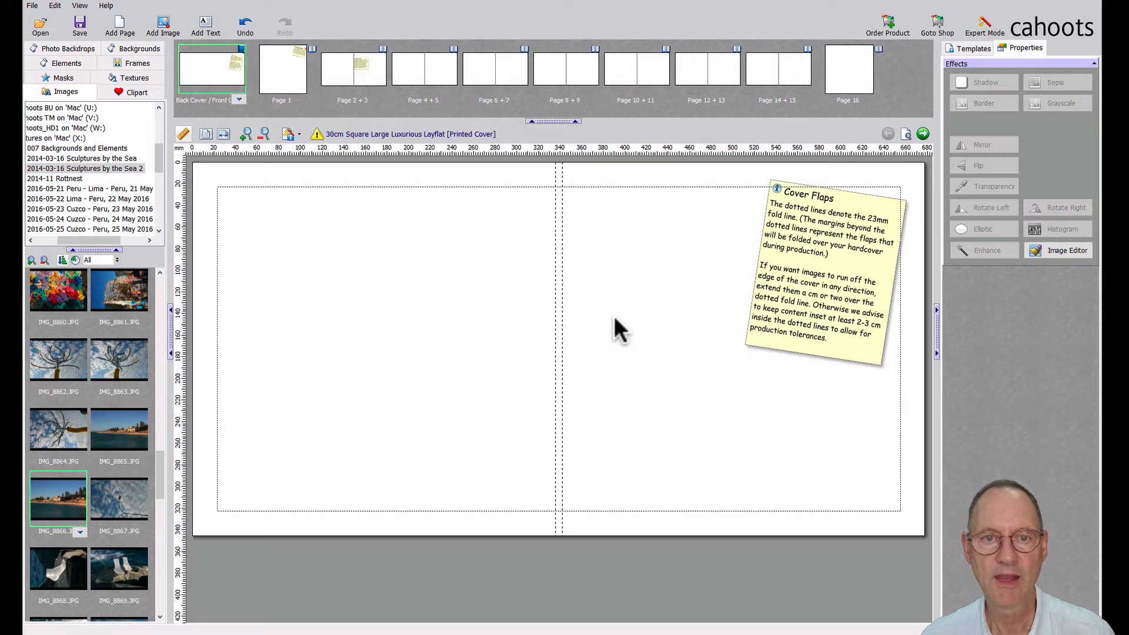
{"action": "mouse_move", "coordinate": [540, 320]}
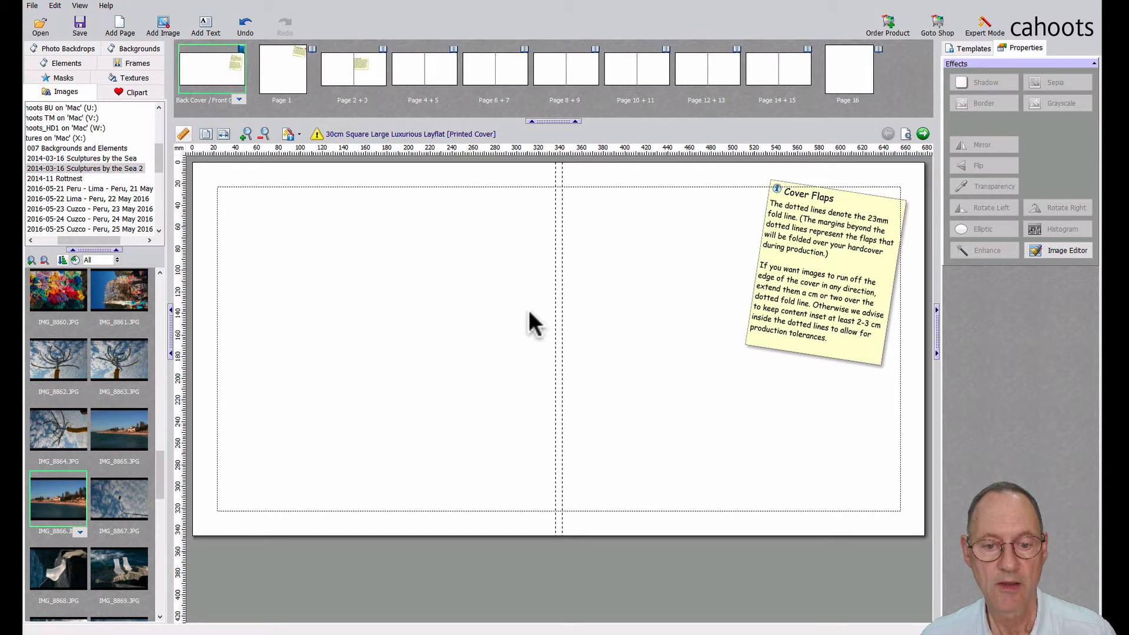
{"action": "mouse_move", "coordinate": [481, 328]}
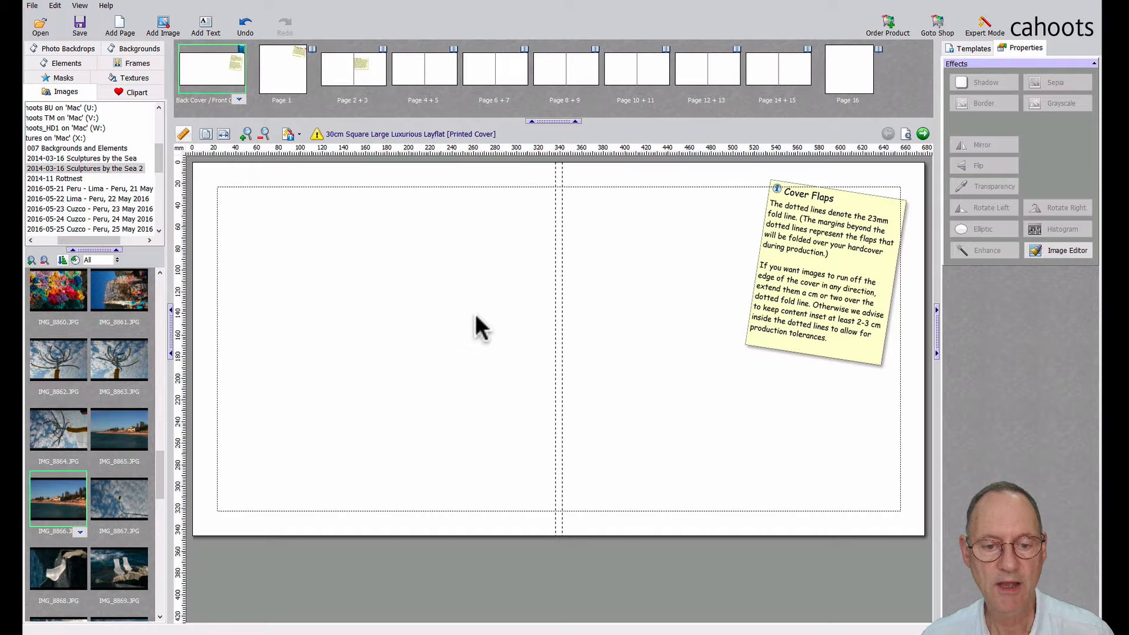
{"action": "mouse_move", "coordinate": [495, 329]}
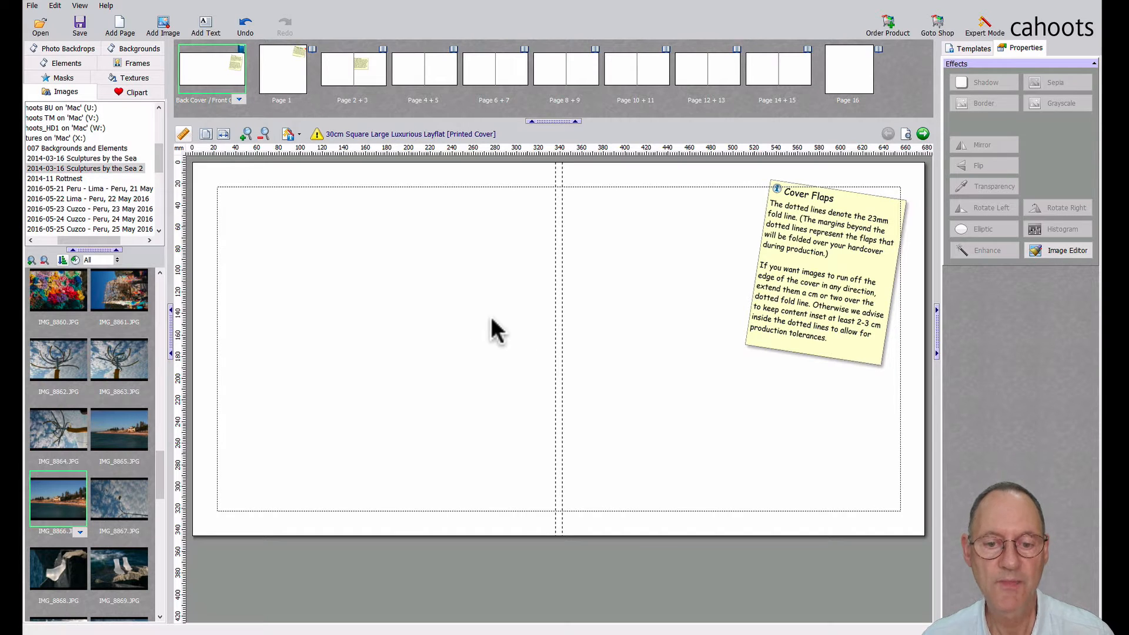
{"action": "mouse_move", "coordinate": [666, 353]}
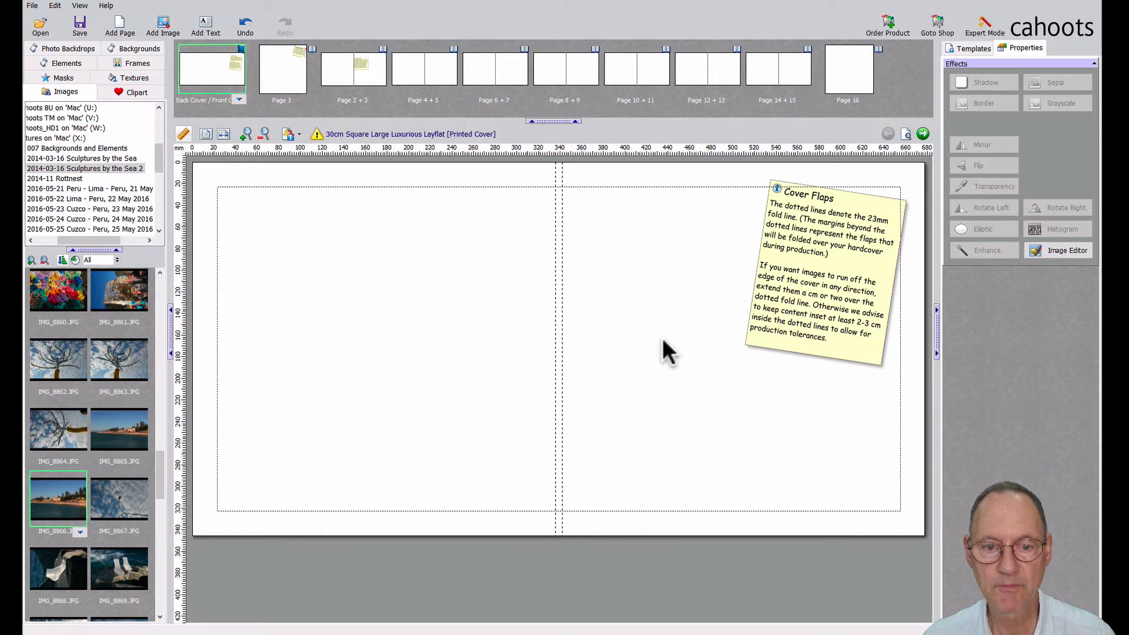
{"action": "mouse_move", "coordinate": [792, 241]}
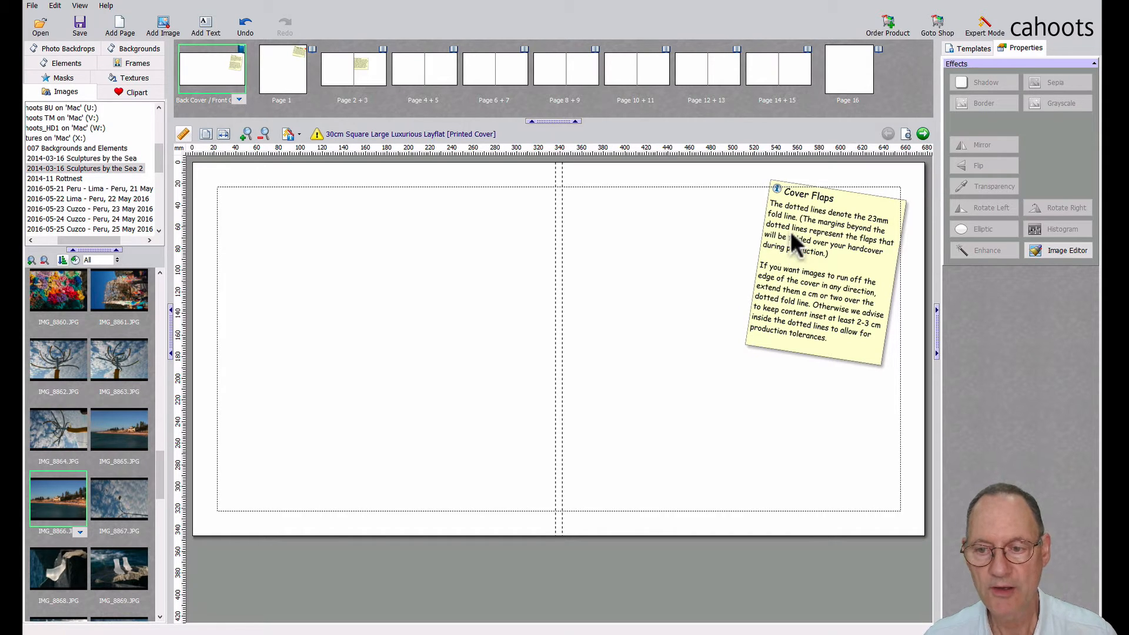
{"action": "mouse_move", "coordinate": [770, 238]}
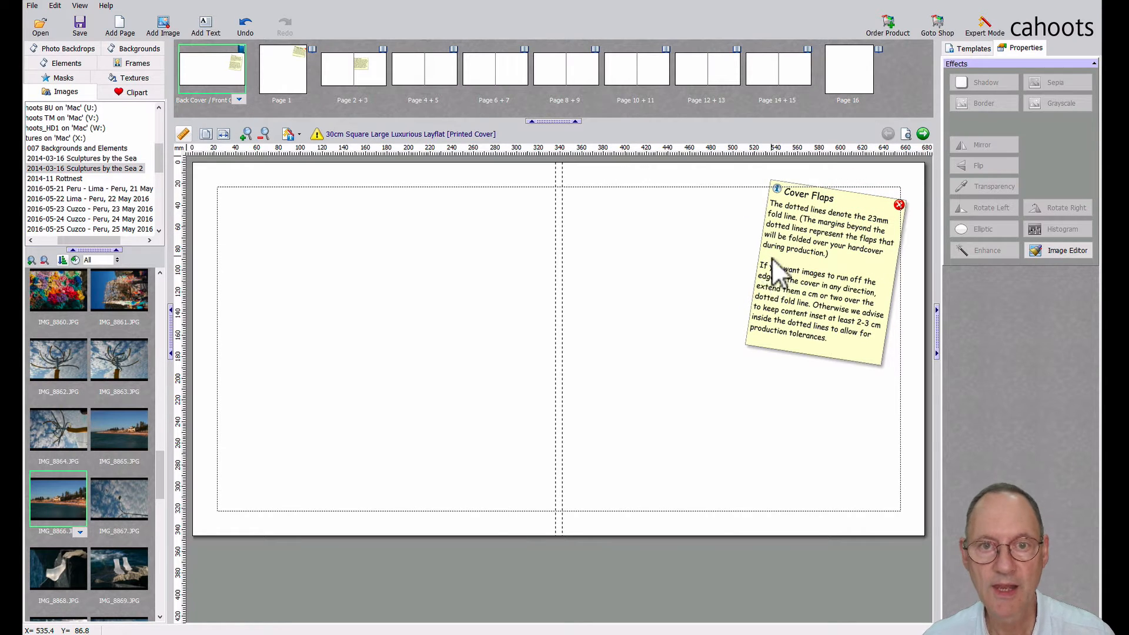
{"action": "mouse_move", "coordinate": [776, 281]}
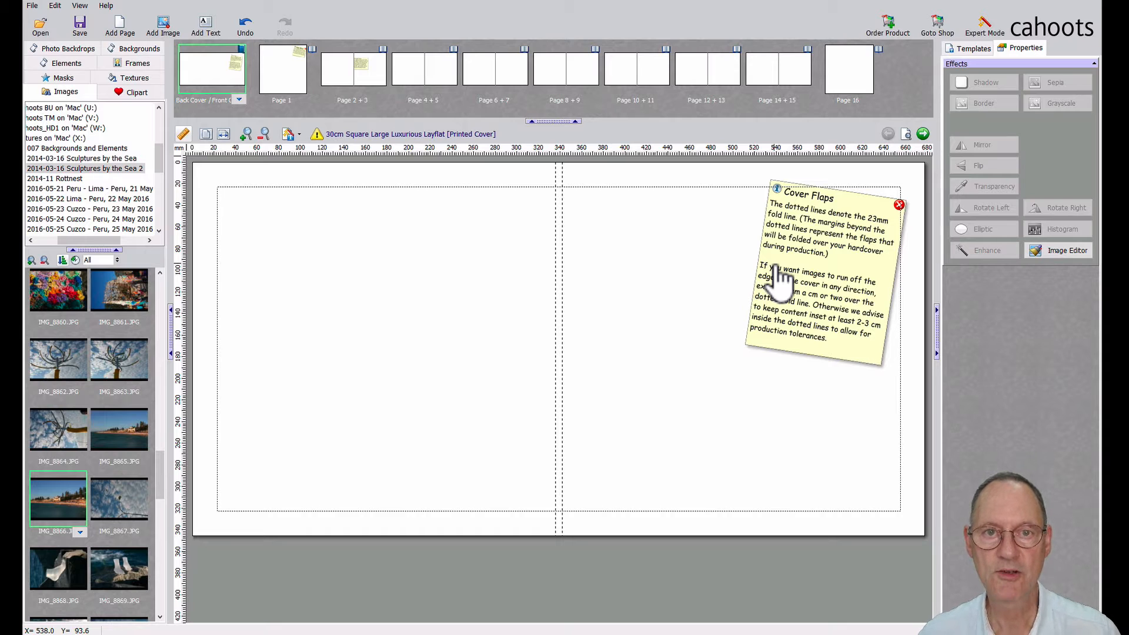
{"action": "mouse_move", "coordinate": [781, 281]}
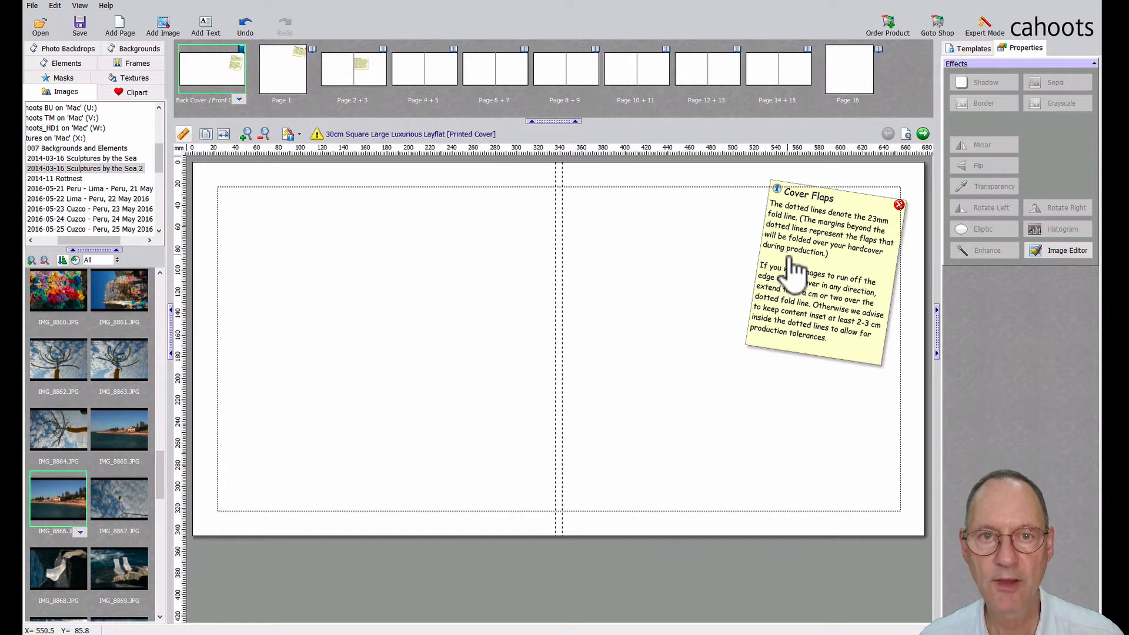
{"action": "mouse_move", "coordinate": [828, 227]}
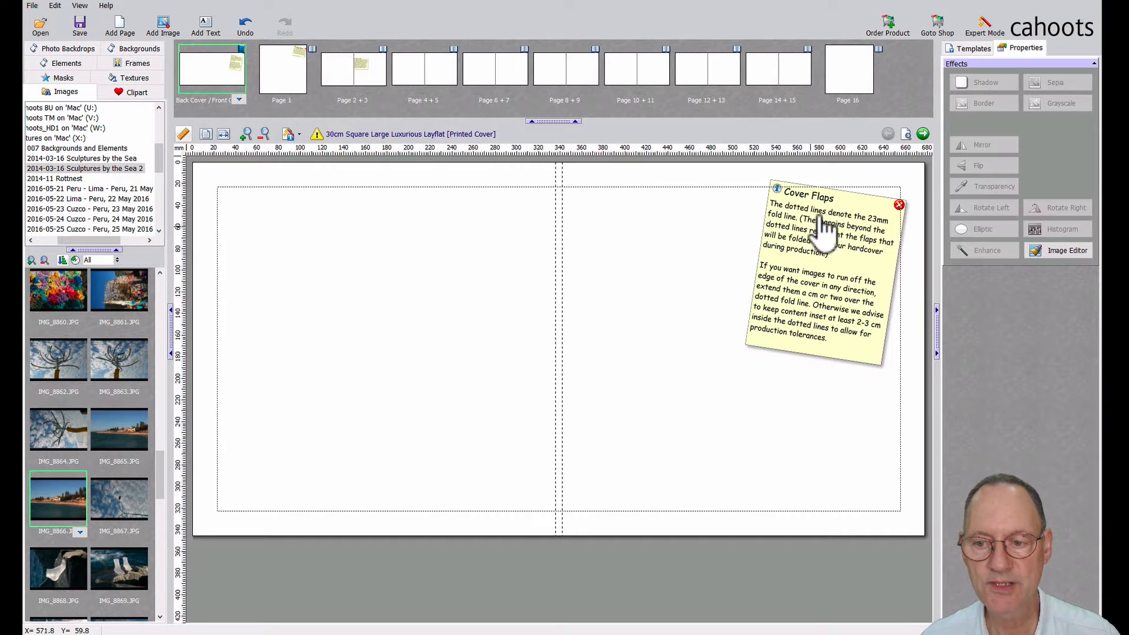
{"action": "mouse_move", "coordinate": [832, 209]}
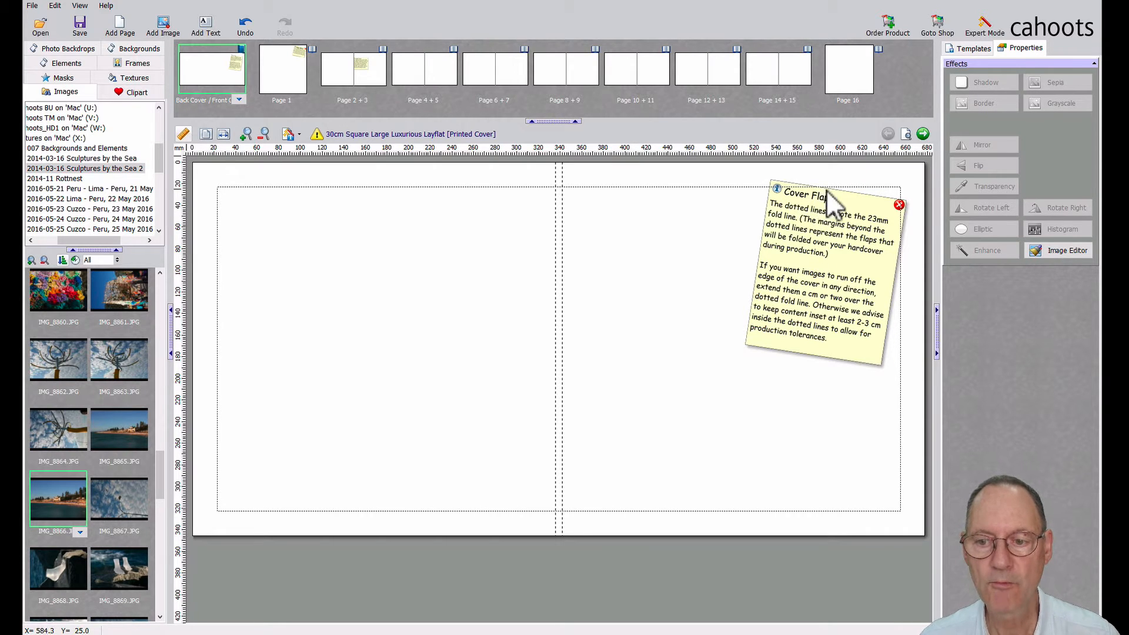
{"action": "mouse_move", "coordinate": [782, 209]}
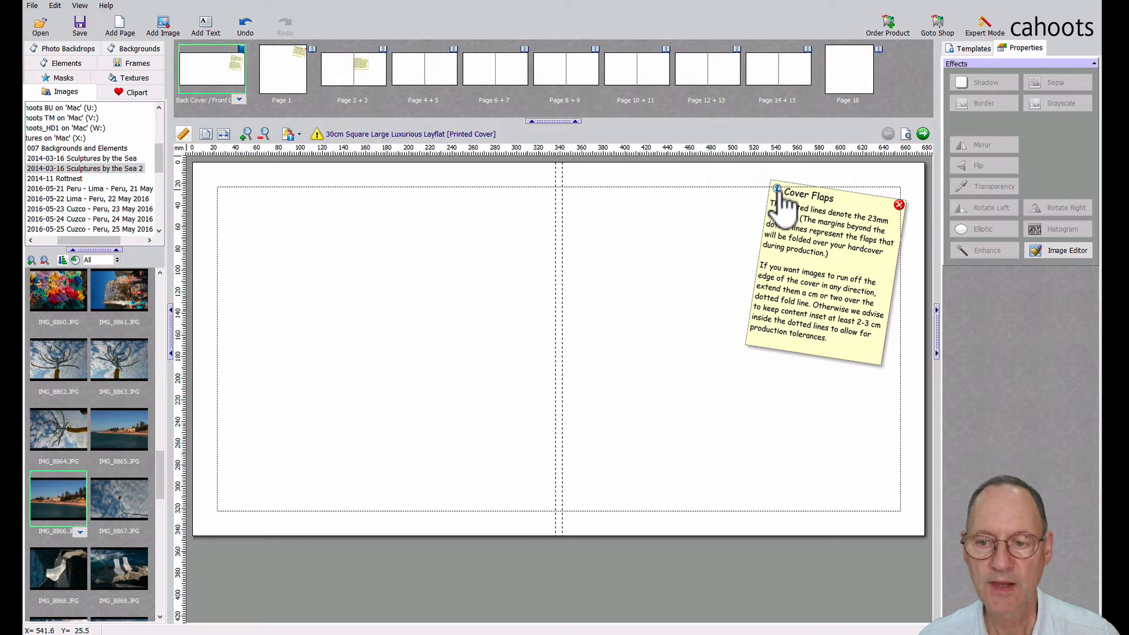
{"action": "mouse_move", "coordinate": [737, 200]}
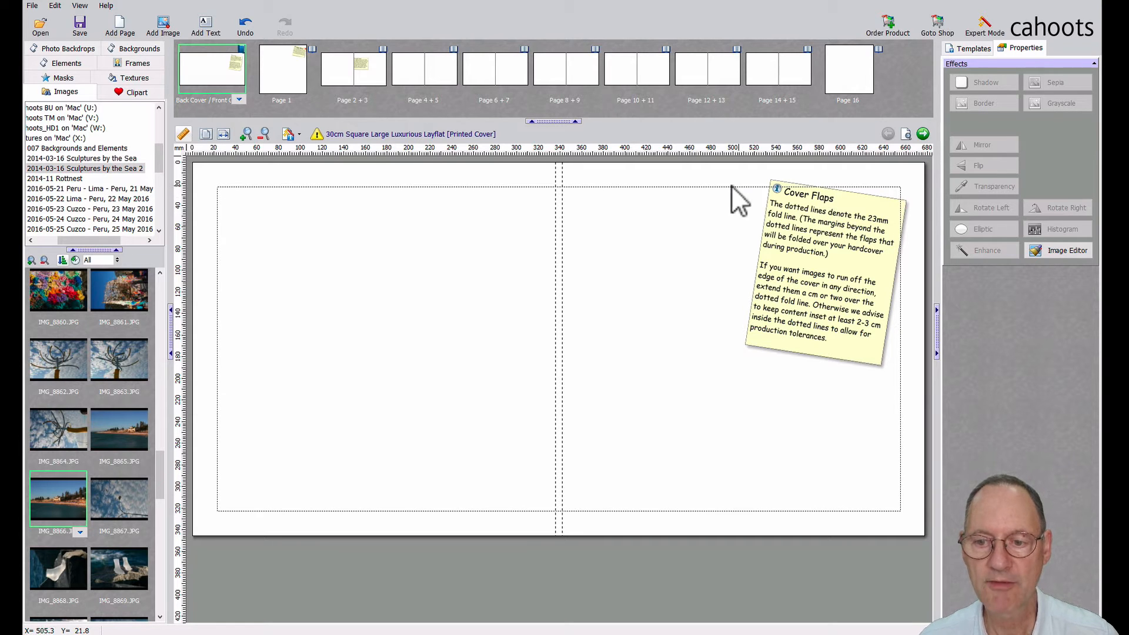
{"action": "mouse_move", "coordinate": [615, 202]}
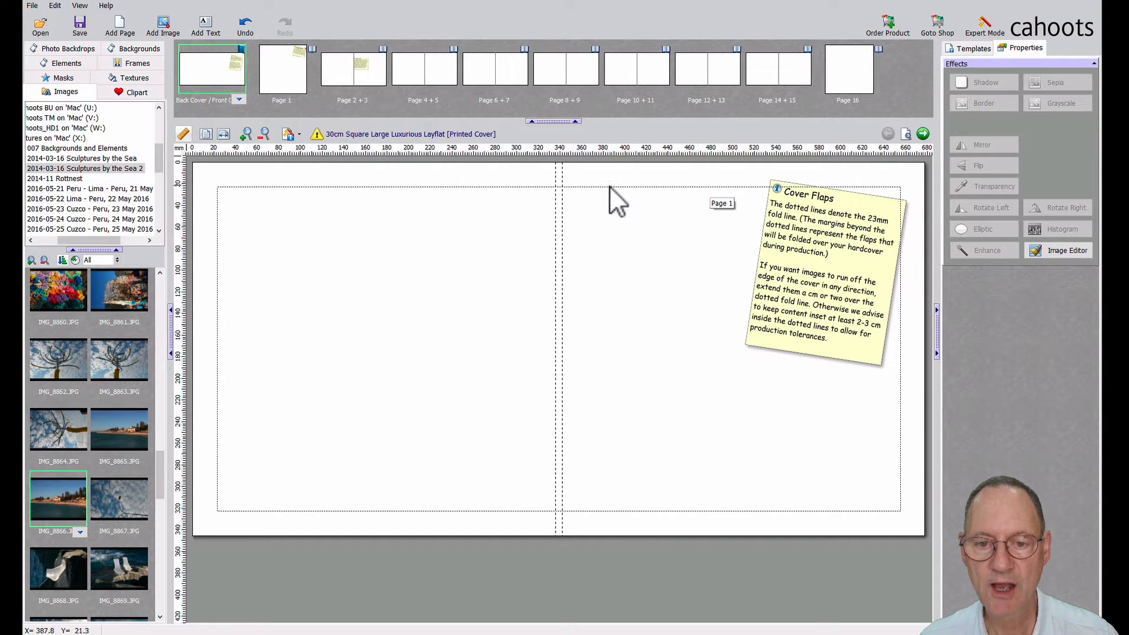
{"action": "mouse_move", "coordinate": [748, 201]}
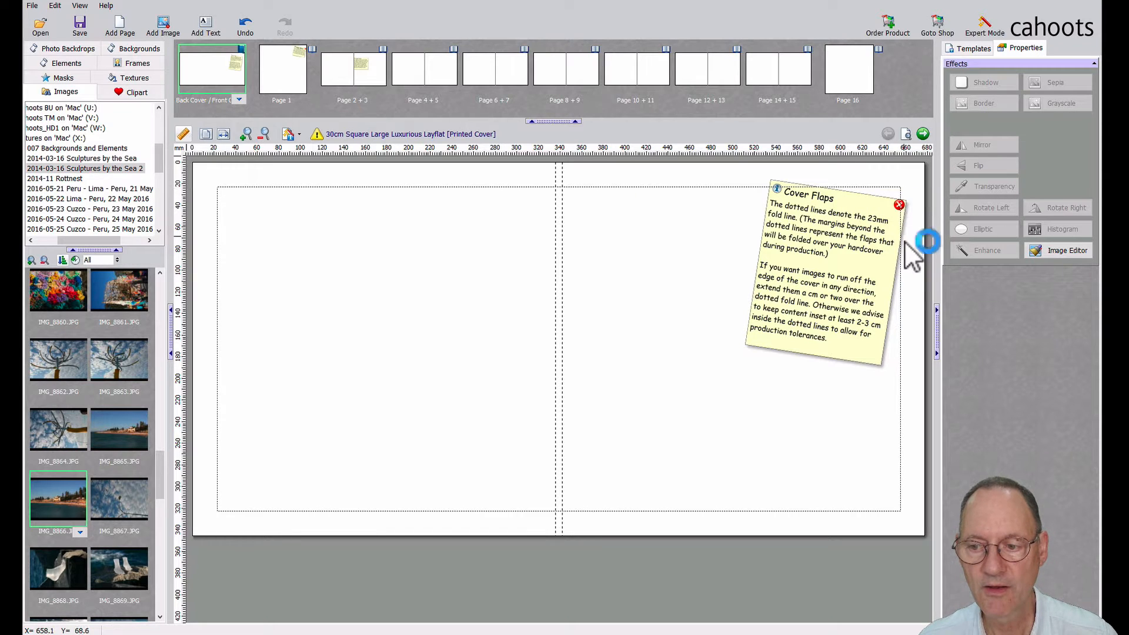
{"action": "mouse_move", "coordinate": [910, 367]}
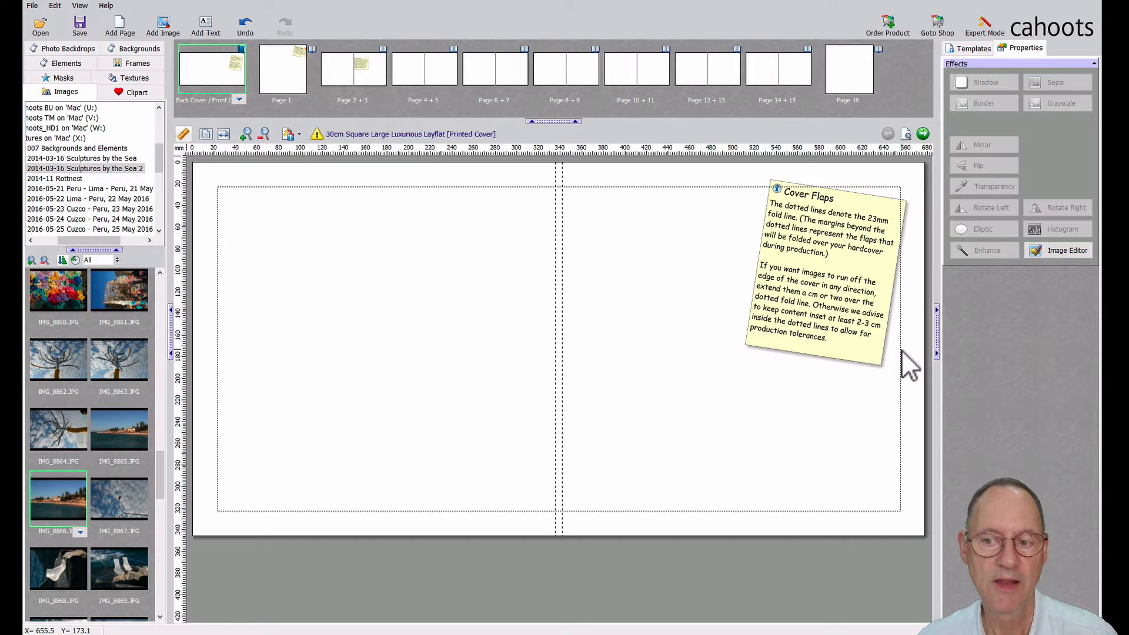
{"action": "mouse_move", "coordinate": [913, 362]}
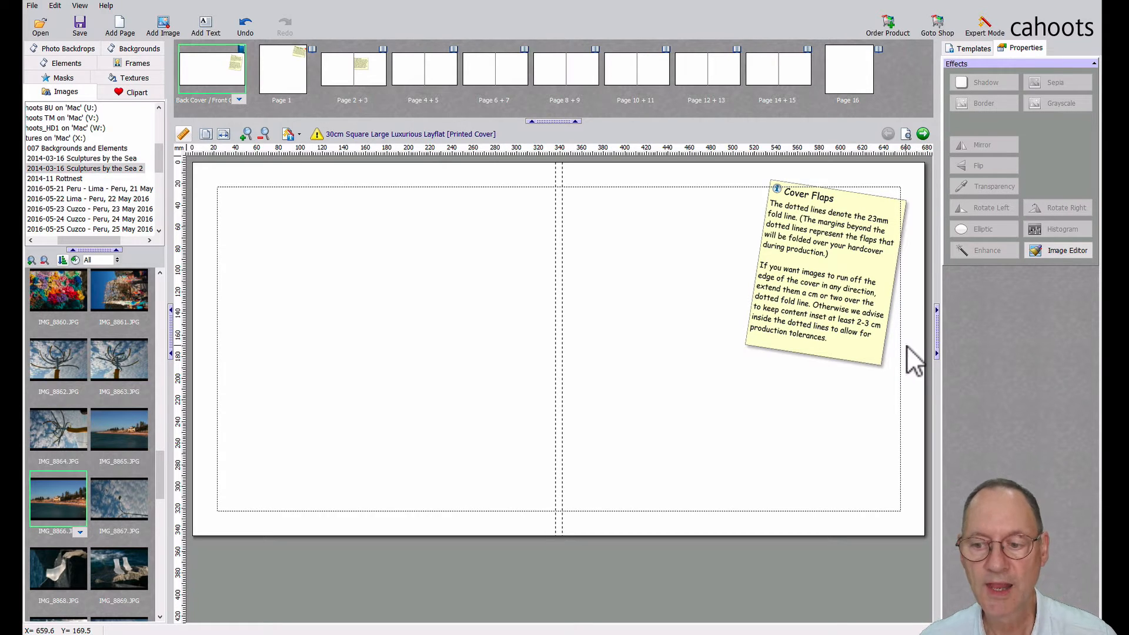
{"action": "mouse_move", "coordinate": [924, 364]}
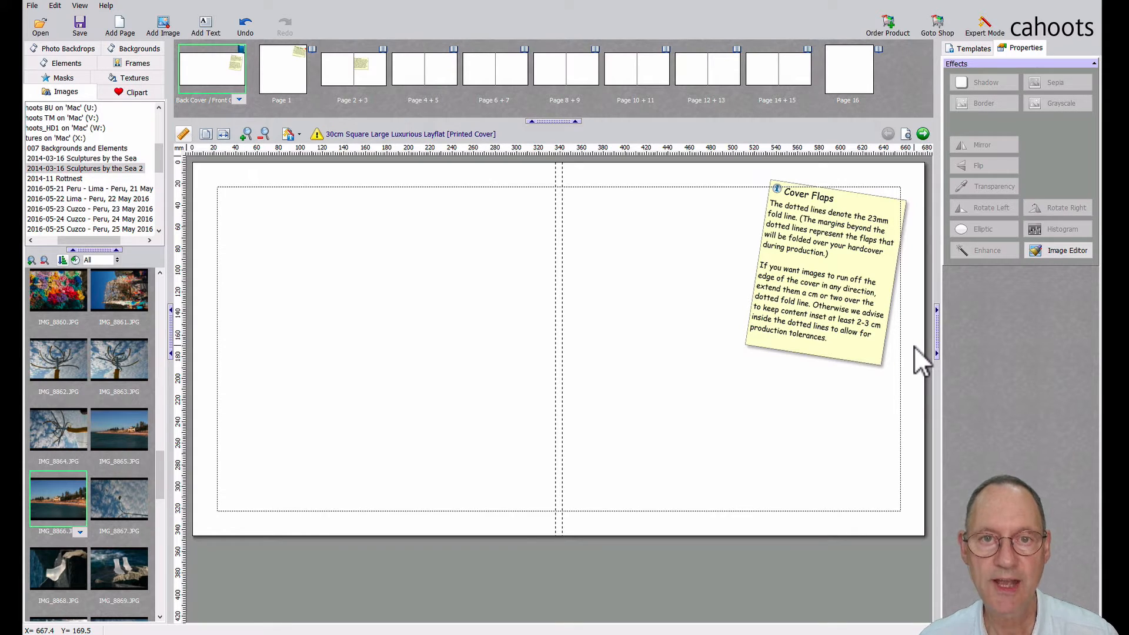
{"action": "mouse_move", "coordinate": [923, 363]}
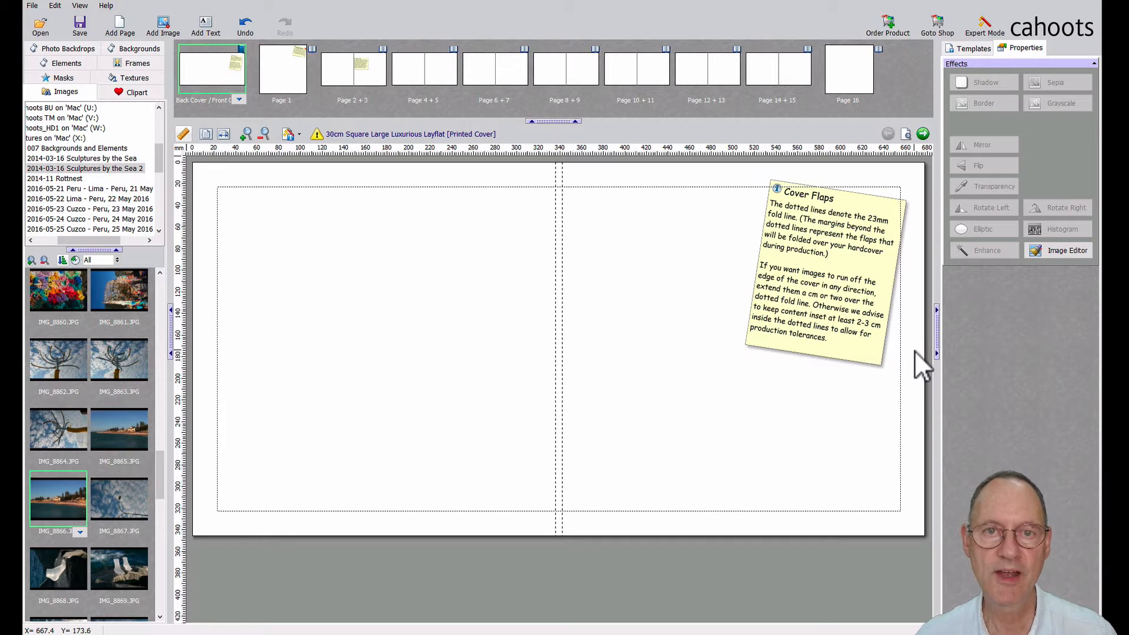
{"action": "mouse_move", "coordinate": [924, 367]}
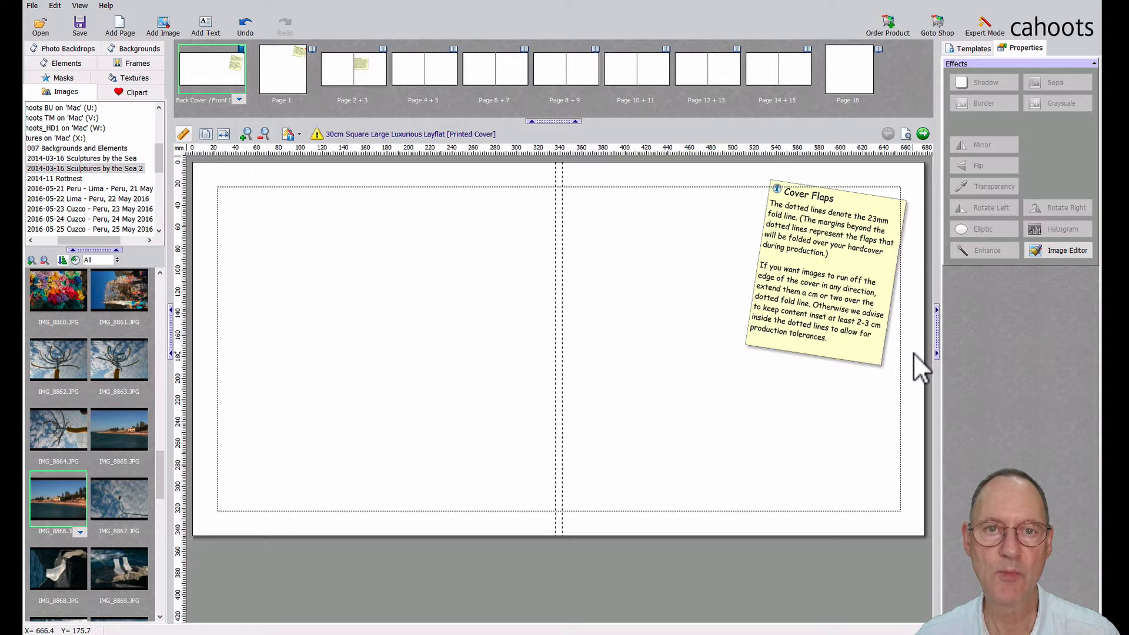
{"action": "mouse_move", "coordinate": [914, 385]}
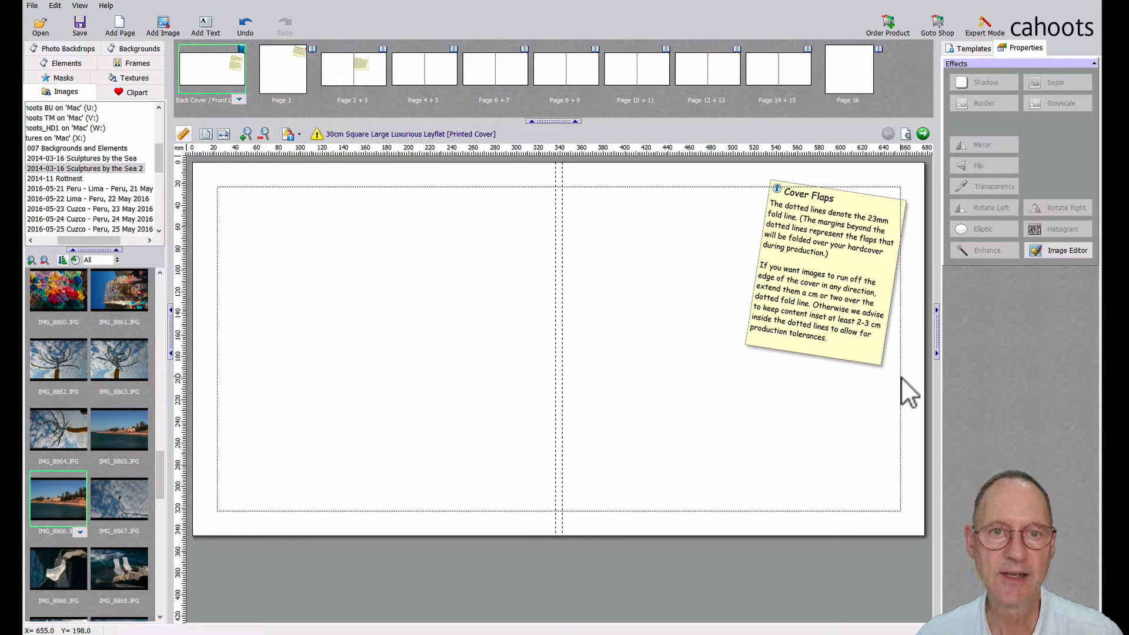
{"action": "mouse_move", "coordinate": [674, 211]}
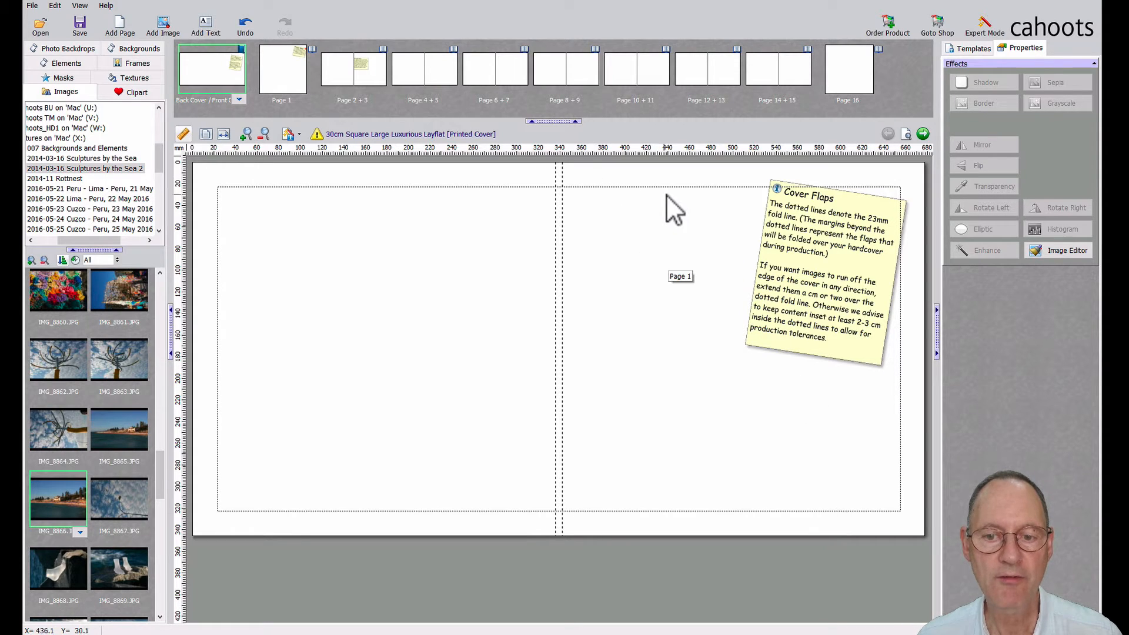
{"action": "mouse_move", "coordinate": [659, 259]}
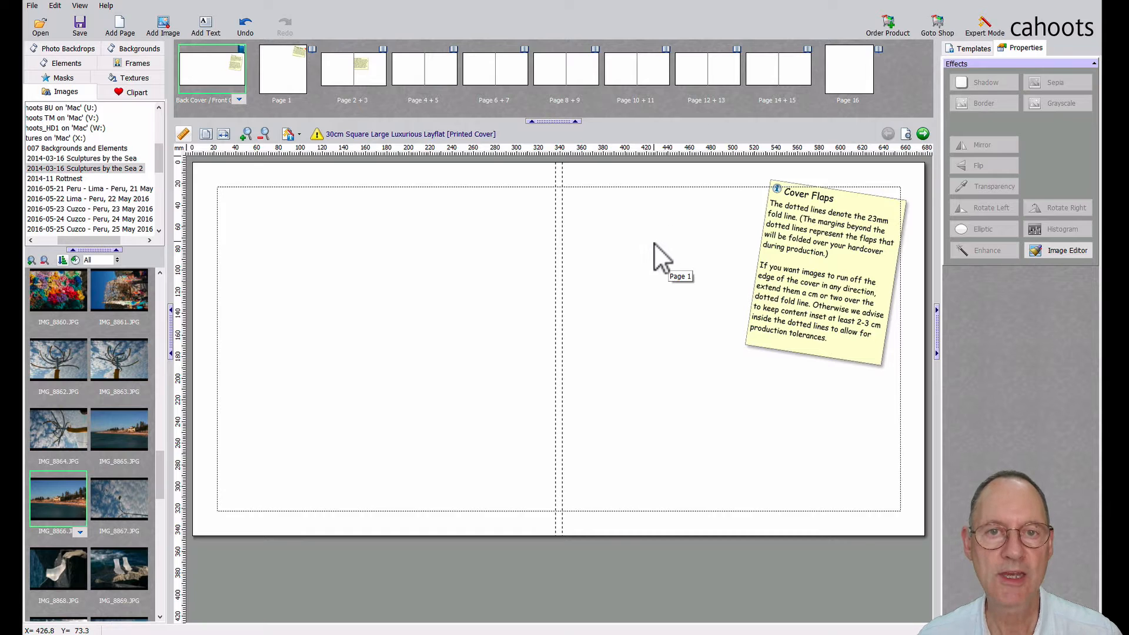
{"action": "mouse_move", "coordinate": [669, 187]}
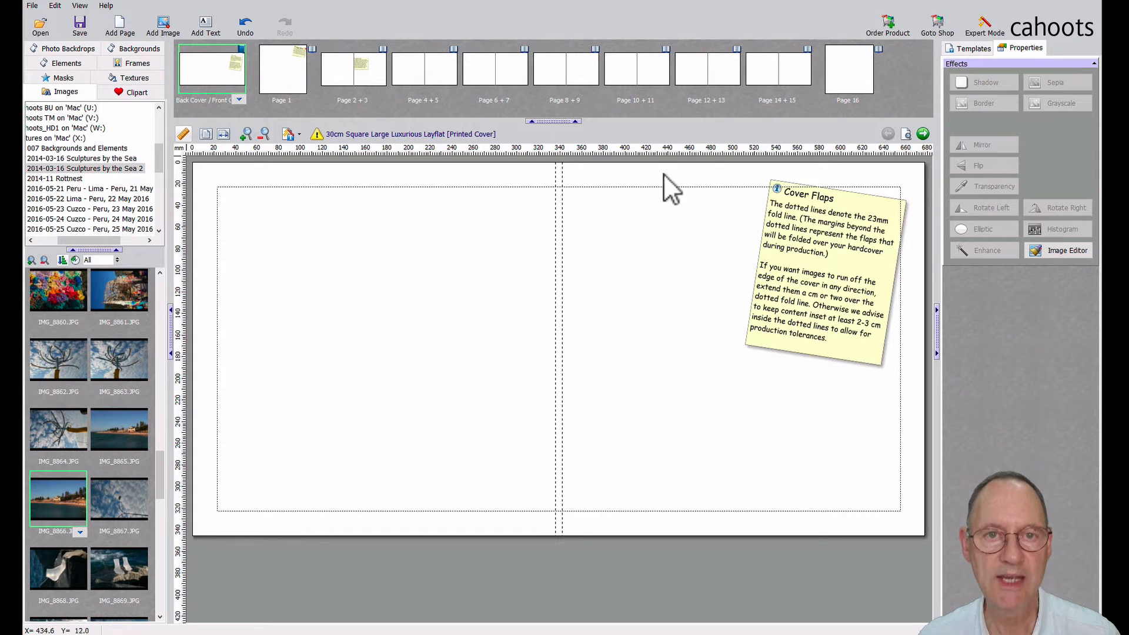
{"action": "mouse_move", "coordinate": [680, 189]}
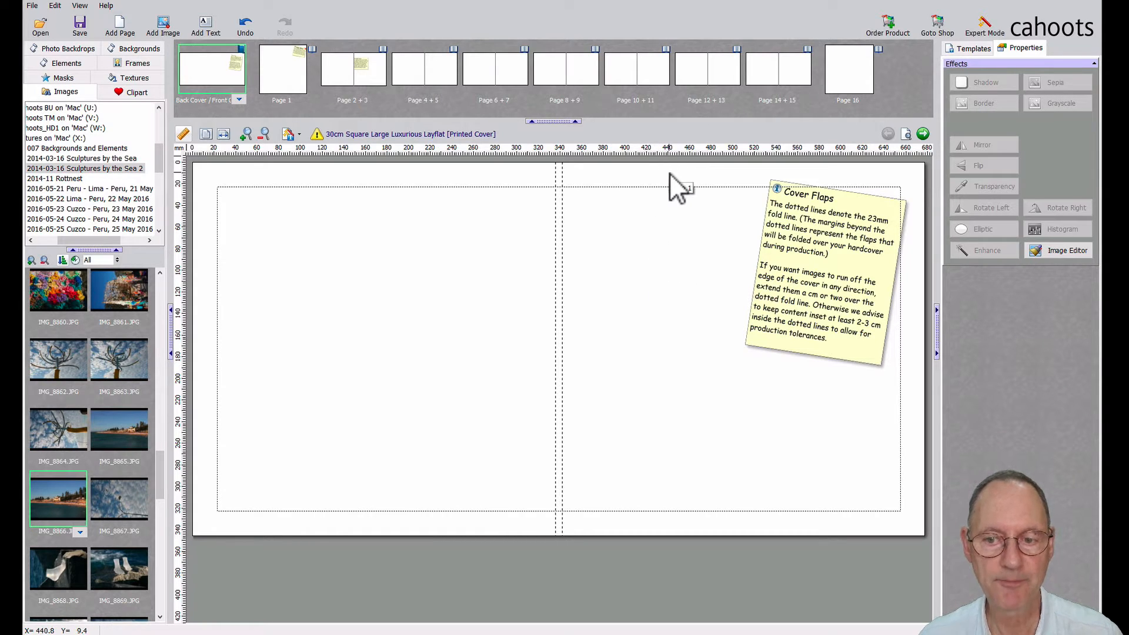
{"action": "mouse_move", "coordinate": [662, 180]}
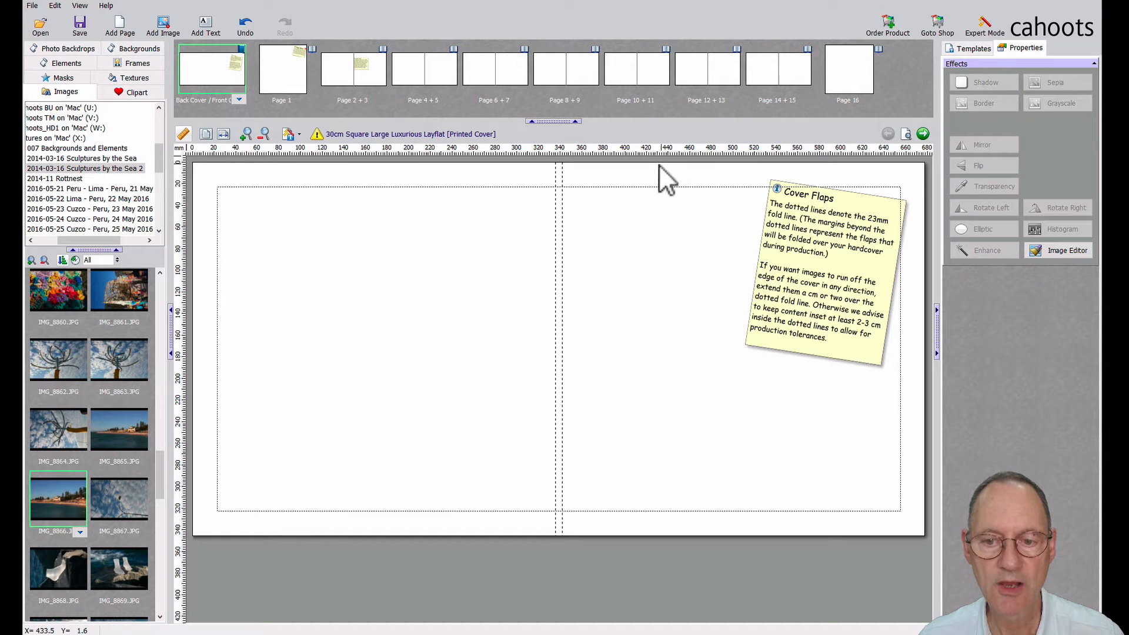
{"action": "mouse_move", "coordinate": [651, 202]}
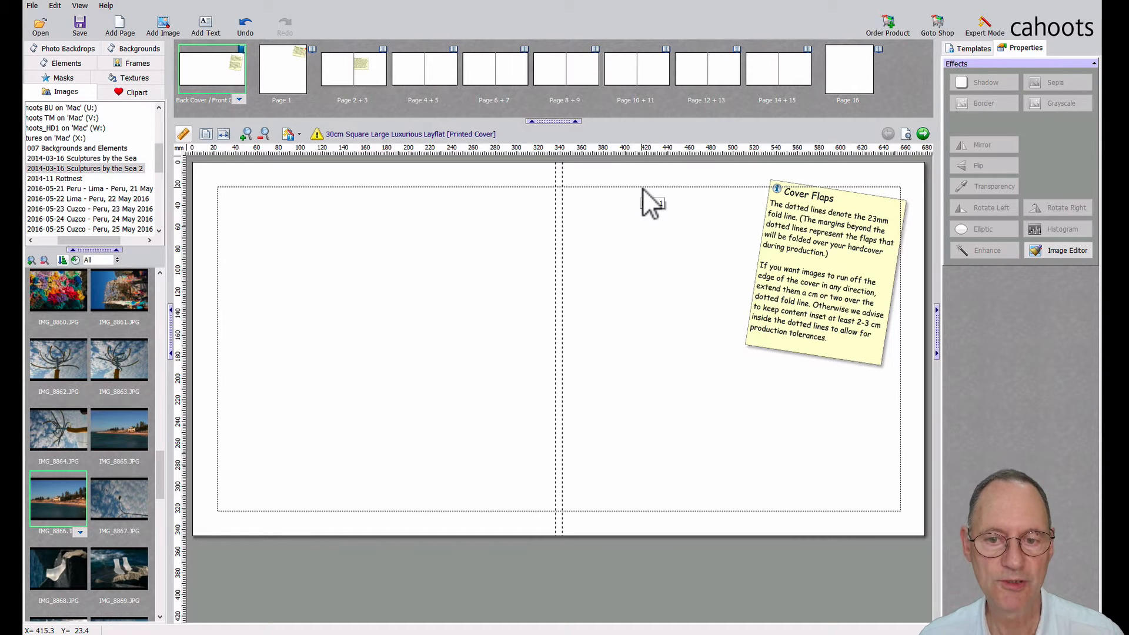
{"action": "mouse_move", "coordinate": [638, 201]}
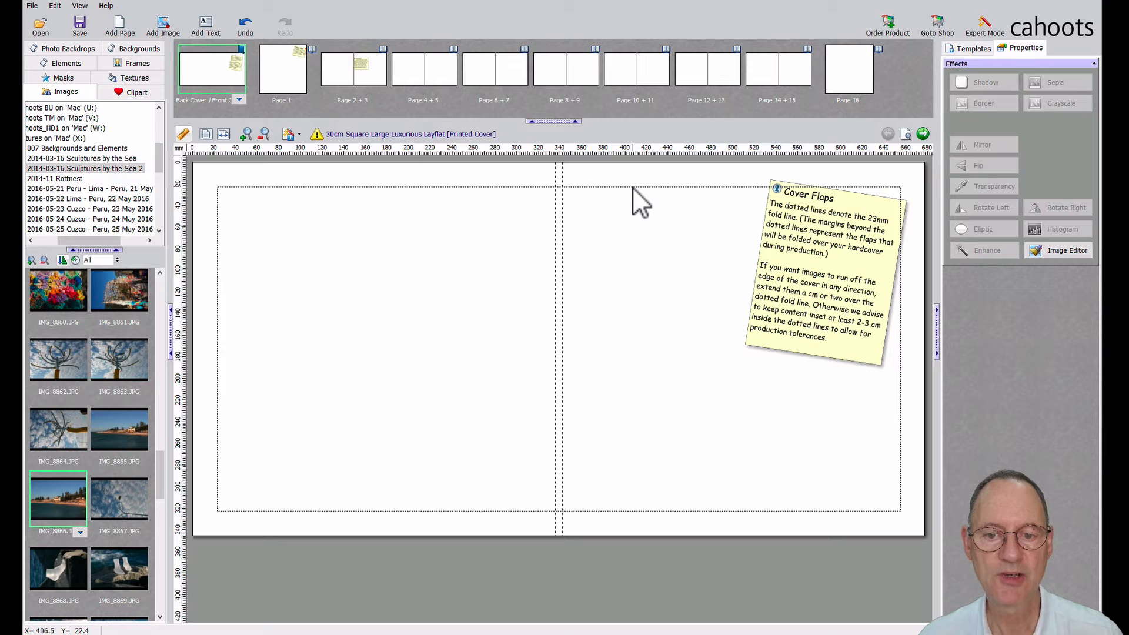
{"action": "mouse_move", "coordinate": [684, 202]}
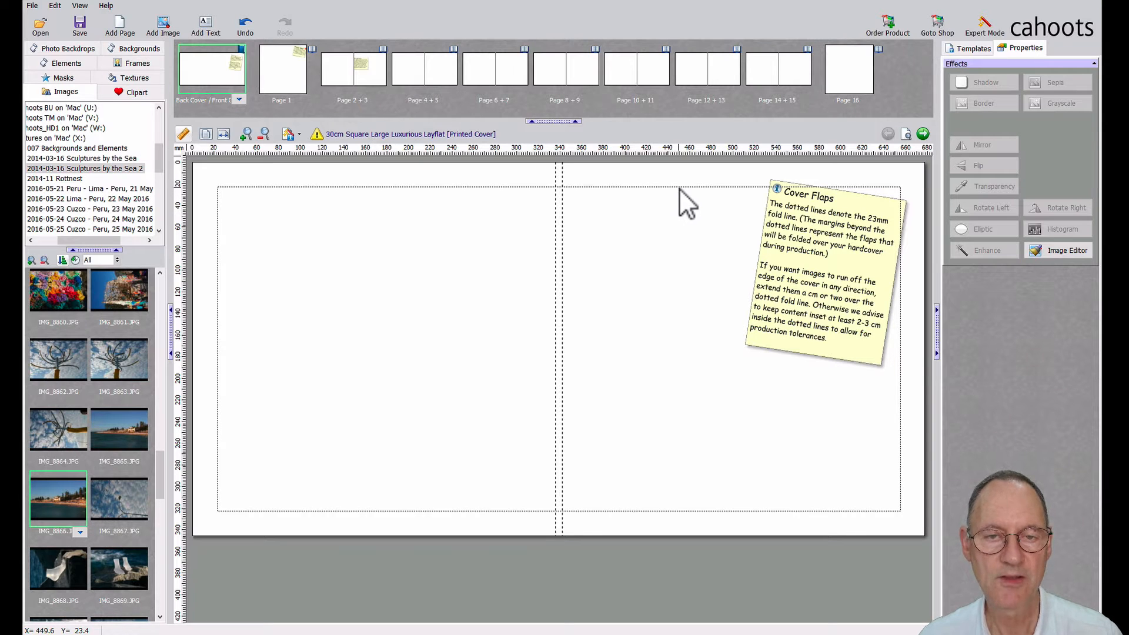
{"action": "mouse_move", "coordinate": [686, 195]}
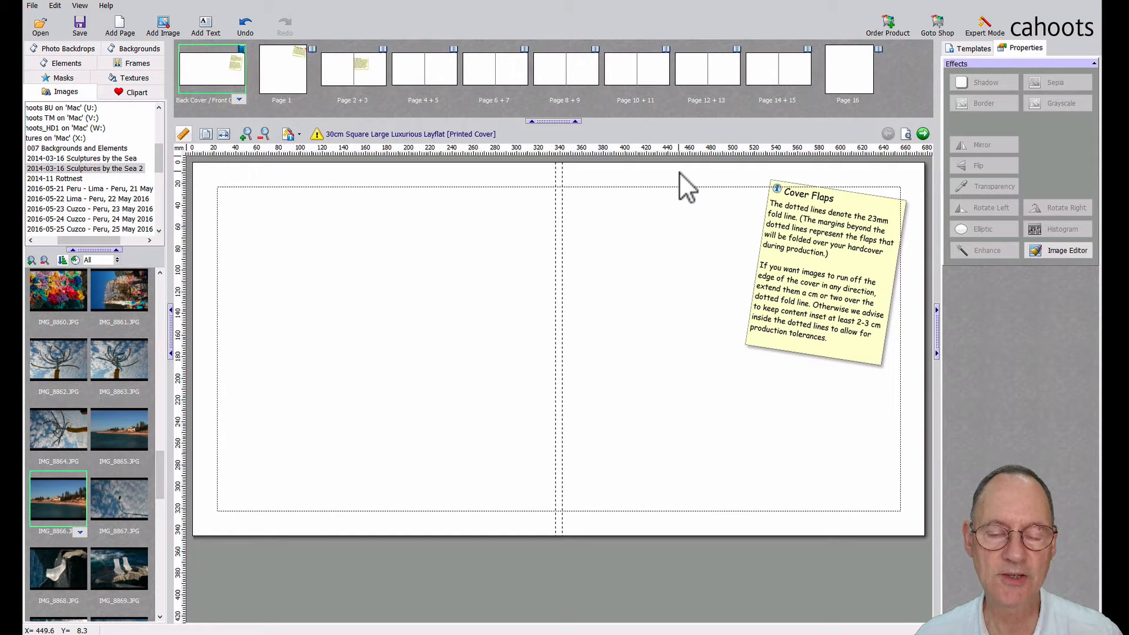
{"action": "mouse_move", "coordinate": [670, 245]}
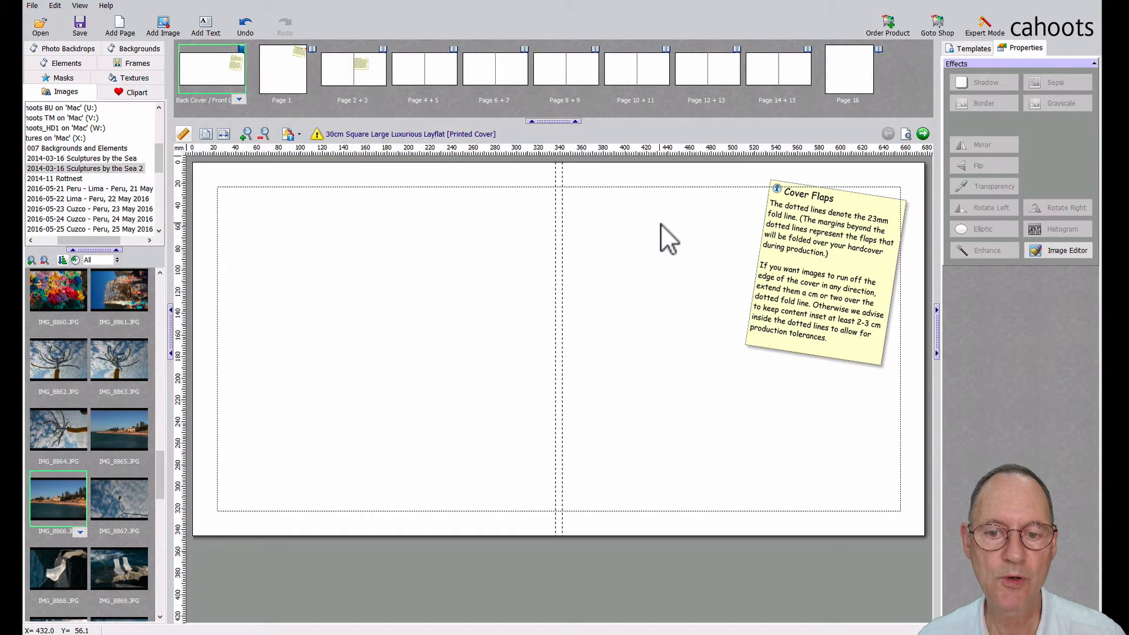
{"action": "mouse_move", "coordinate": [677, 208]}
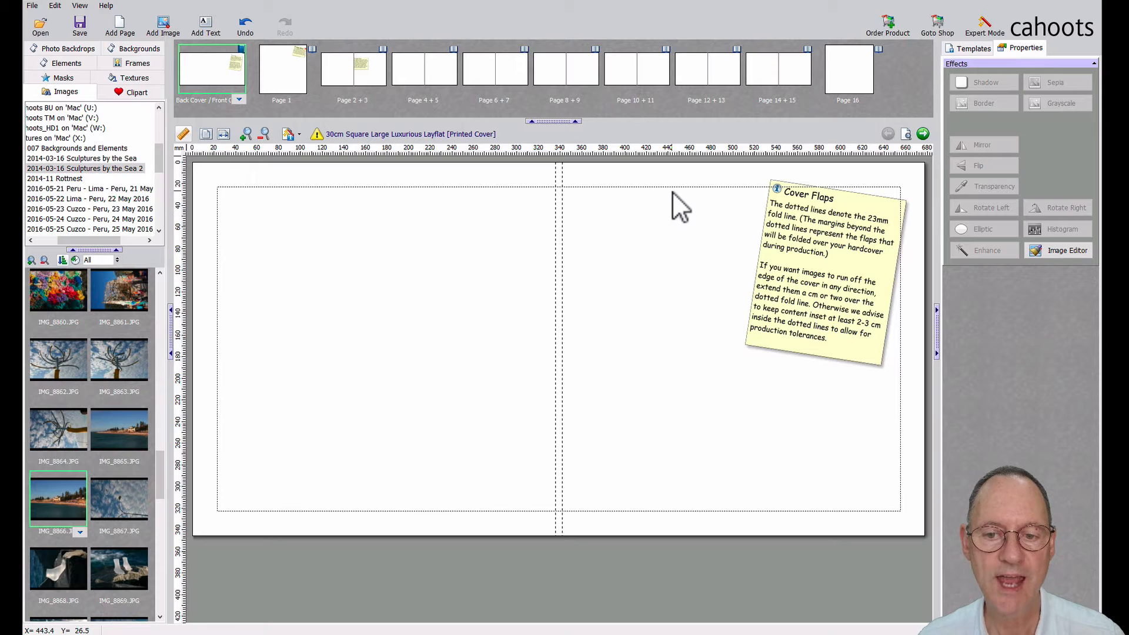
{"action": "mouse_move", "coordinate": [680, 224]}
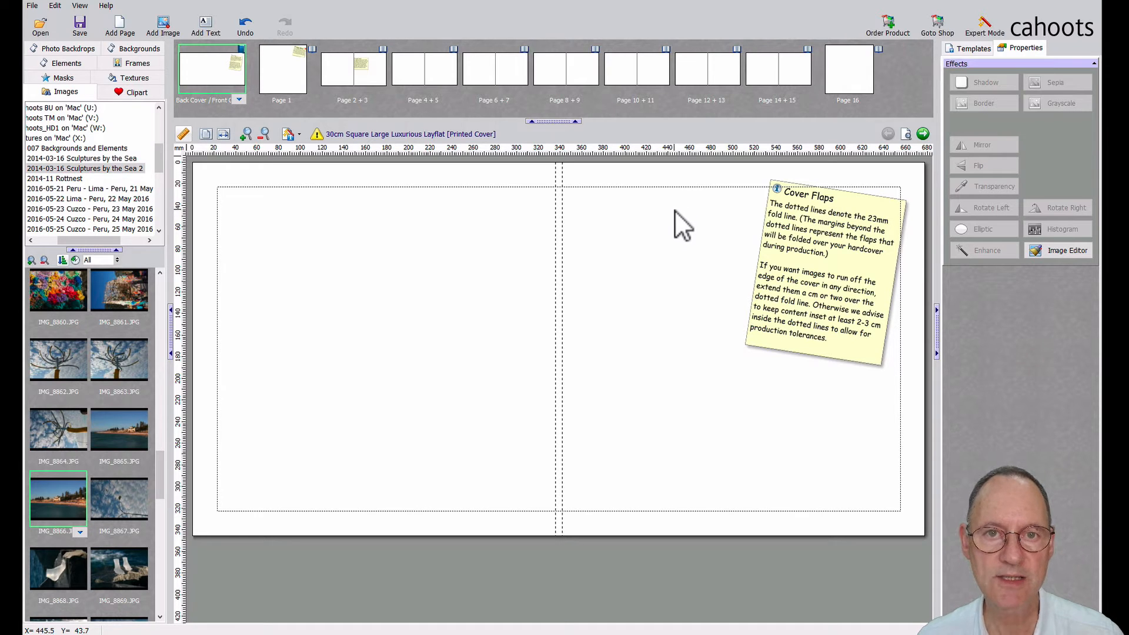
{"action": "mouse_move", "coordinate": [680, 227]}
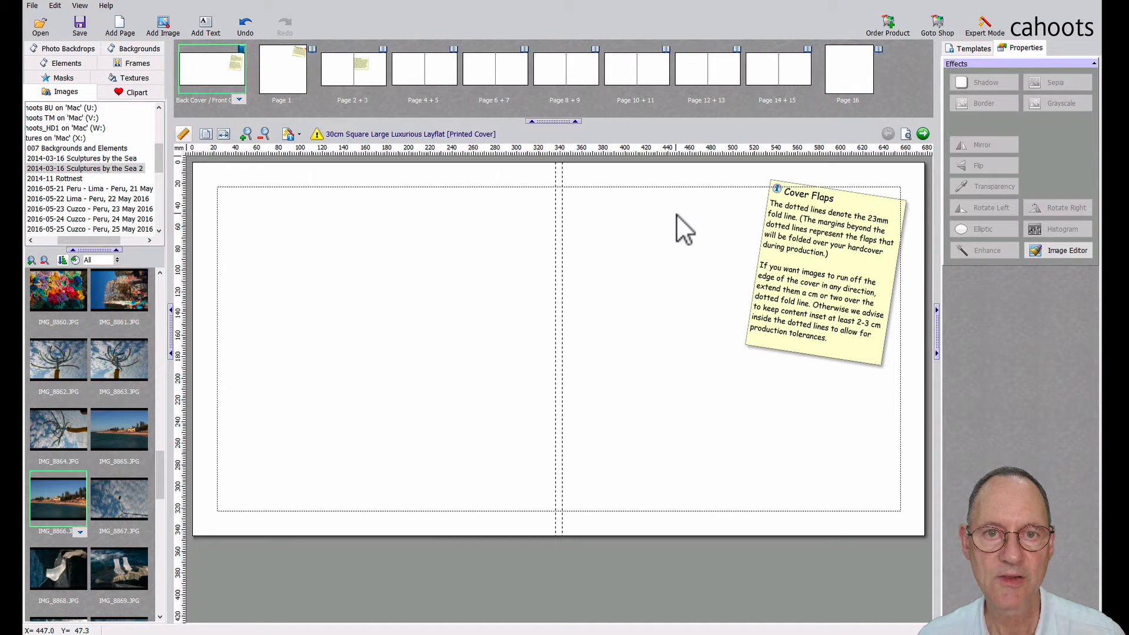
{"action": "mouse_move", "coordinate": [681, 237]}
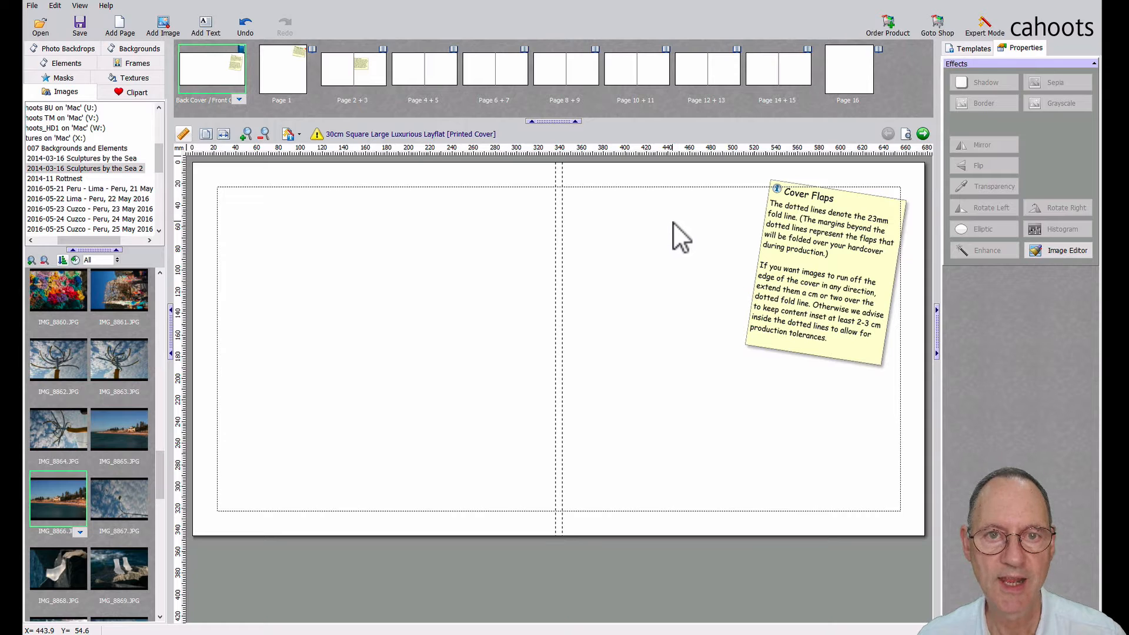
{"action": "mouse_move", "coordinate": [692, 230]}
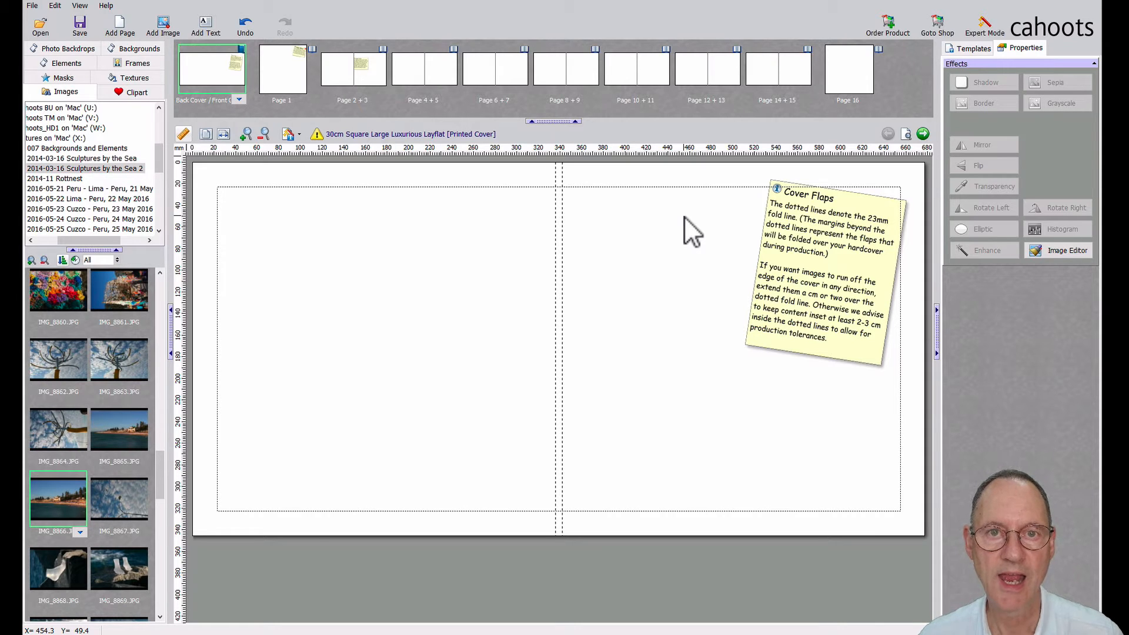
{"action": "mouse_move", "coordinate": [691, 198]}
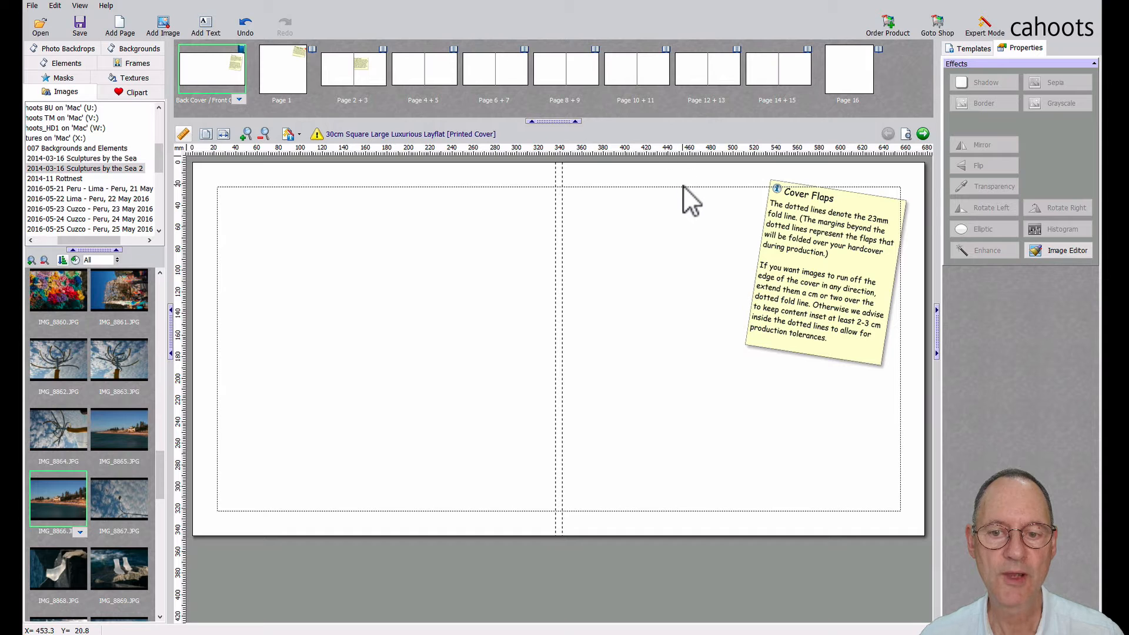
{"action": "mouse_move", "coordinate": [691, 212]}
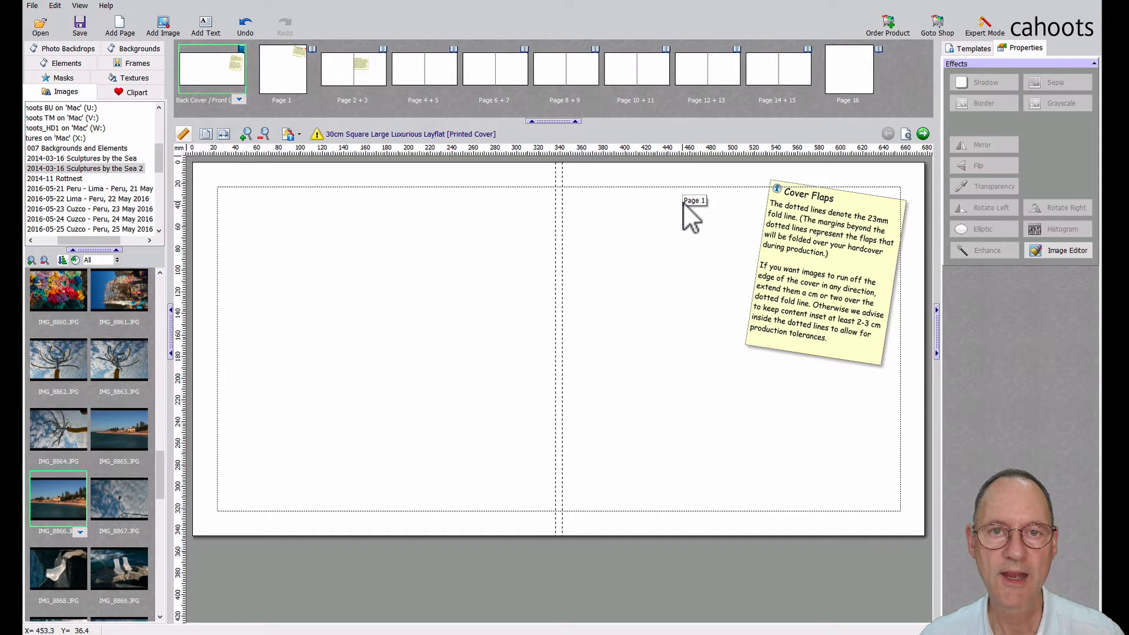
{"action": "mouse_move", "coordinate": [684, 215]}
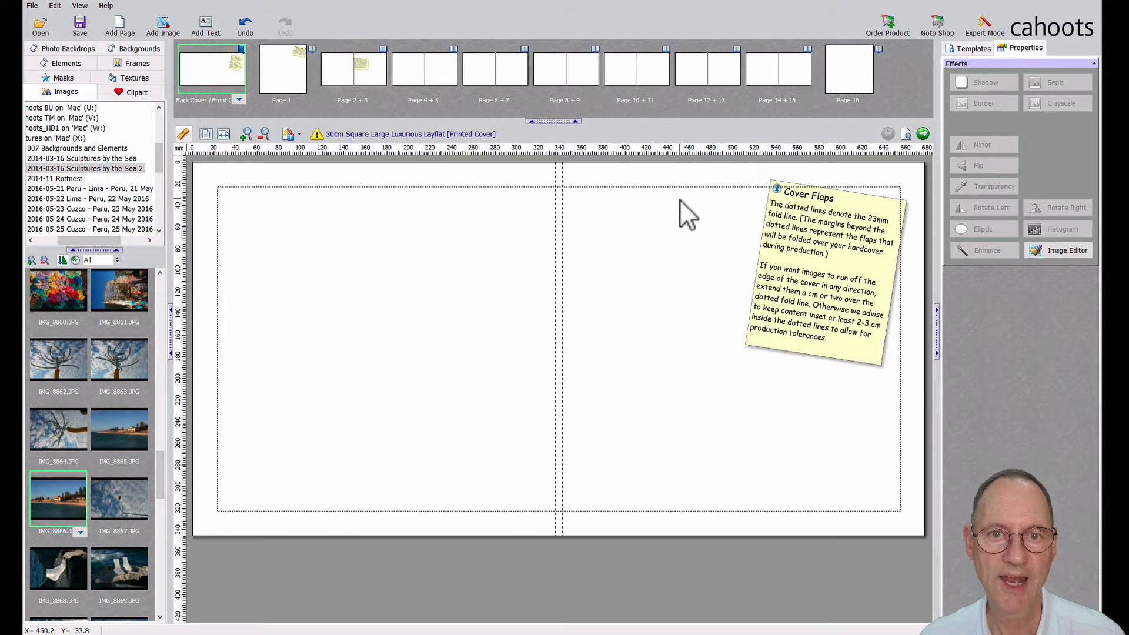
{"action": "mouse_move", "coordinate": [677, 216]}
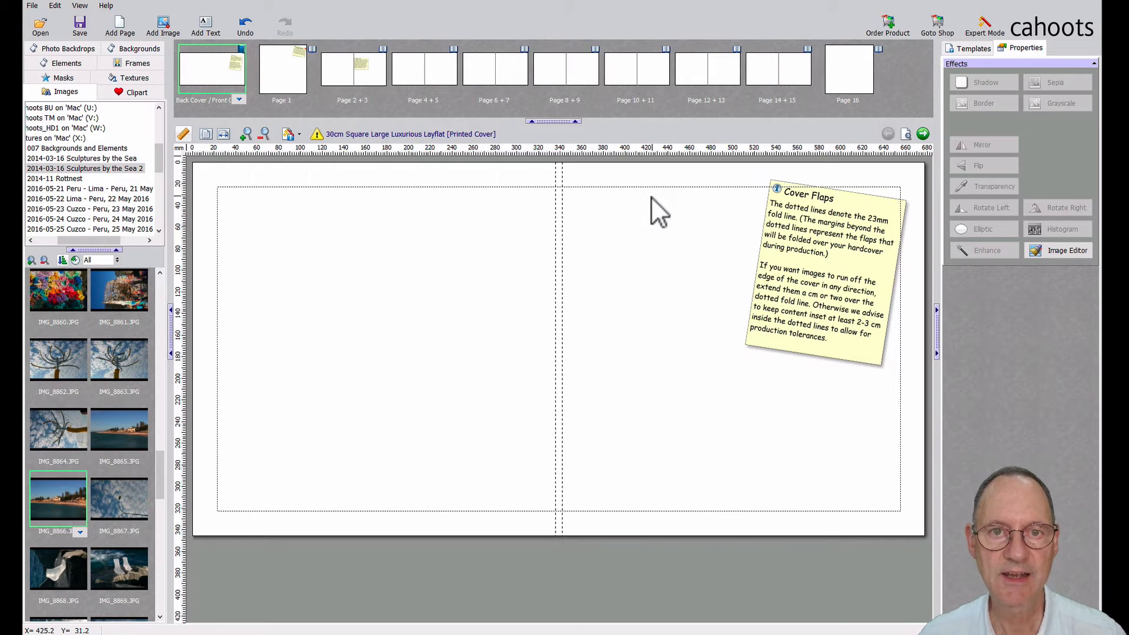
{"action": "mouse_move", "coordinate": [716, 209]}
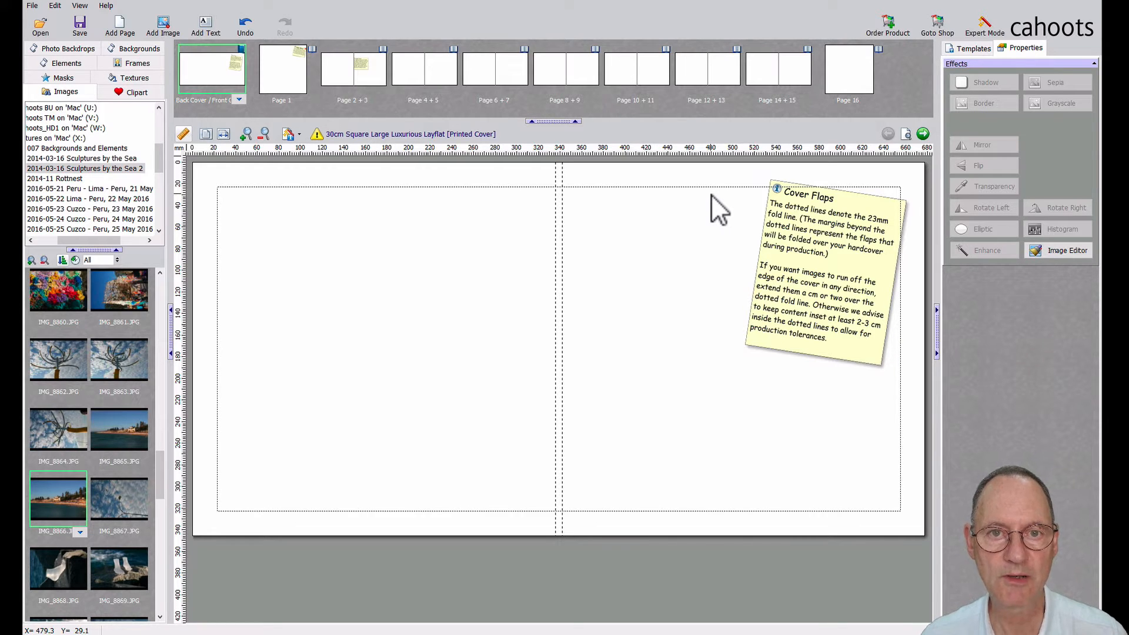
{"action": "mouse_move", "coordinate": [655, 209]}
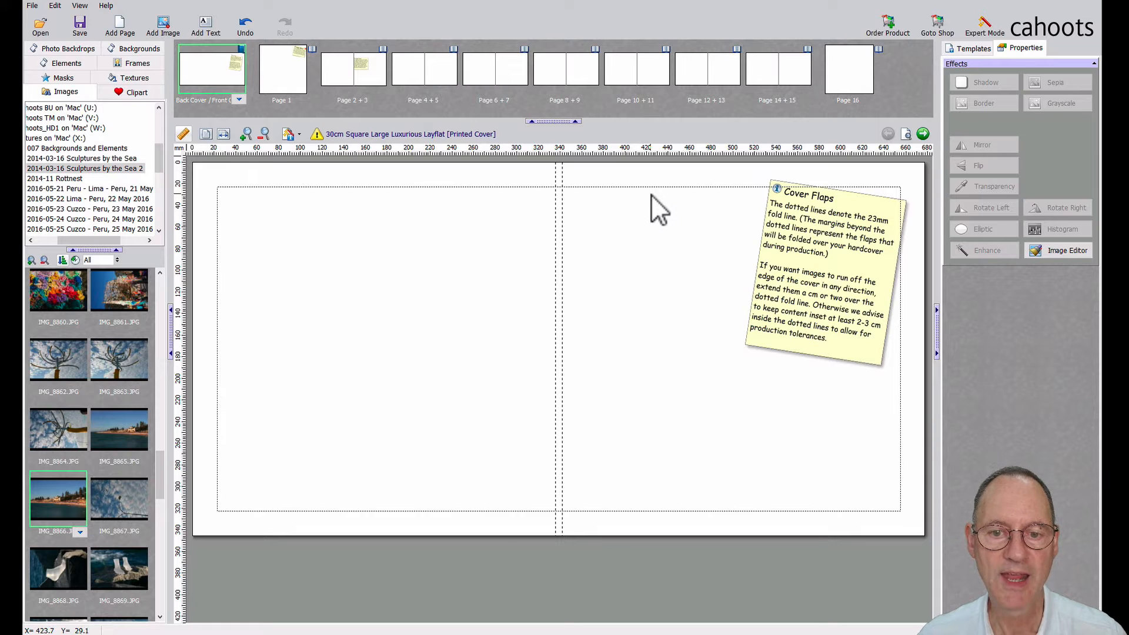
{"action": "mouse_move", "coordinate": [658, 201]}
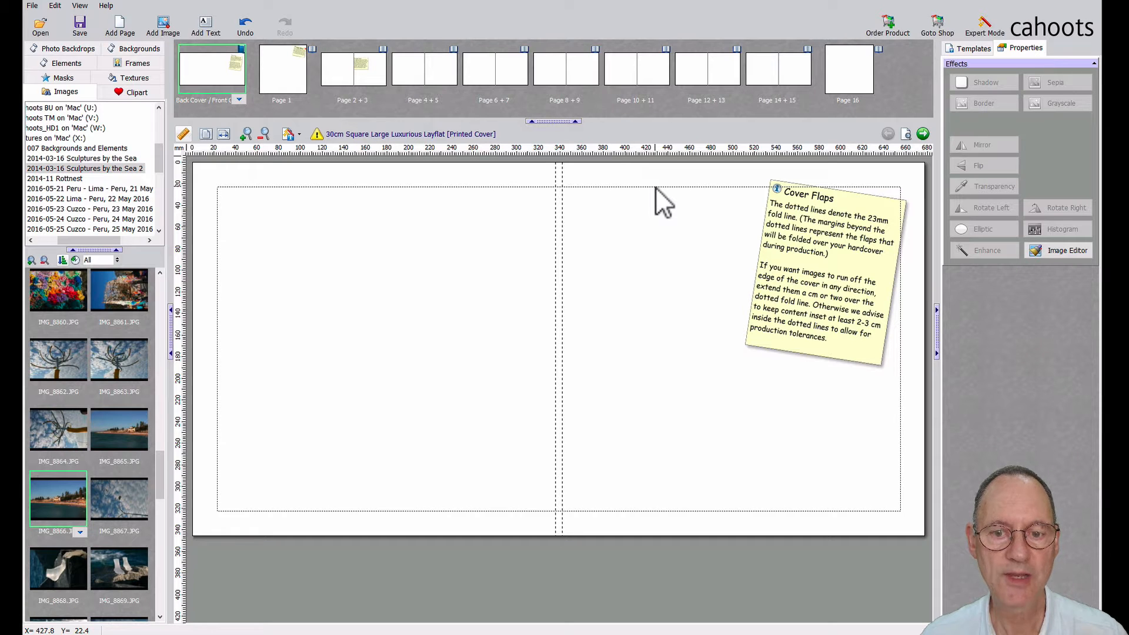
{"action": "mouse_move", "coordinate": [662, 191]}
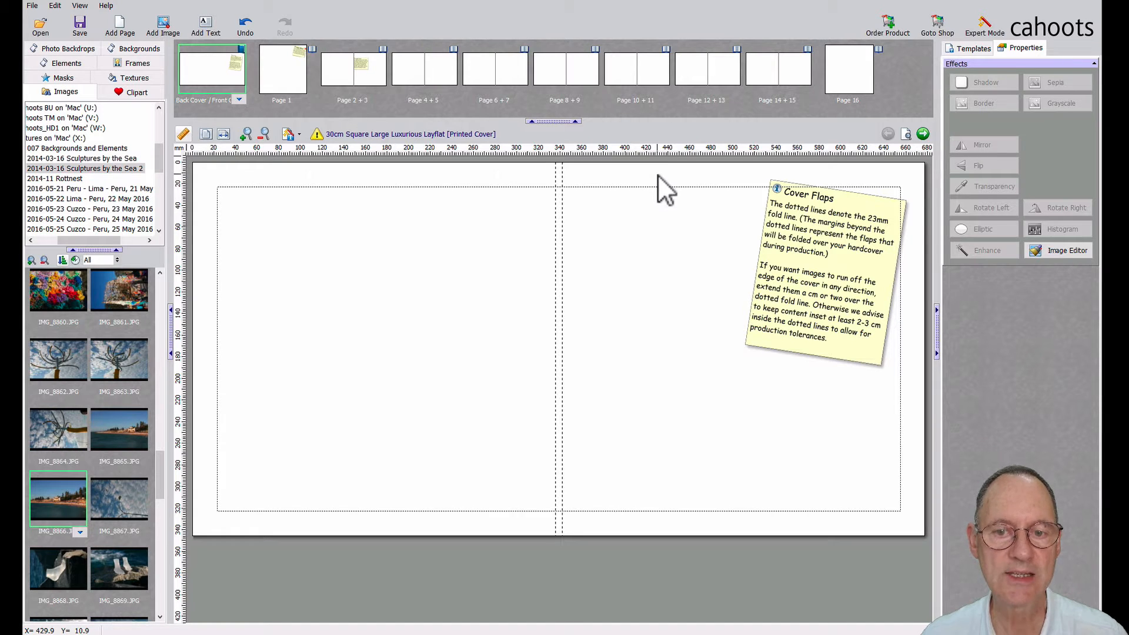
{"action": "mouse_move", "coordinate": [673, 178]}
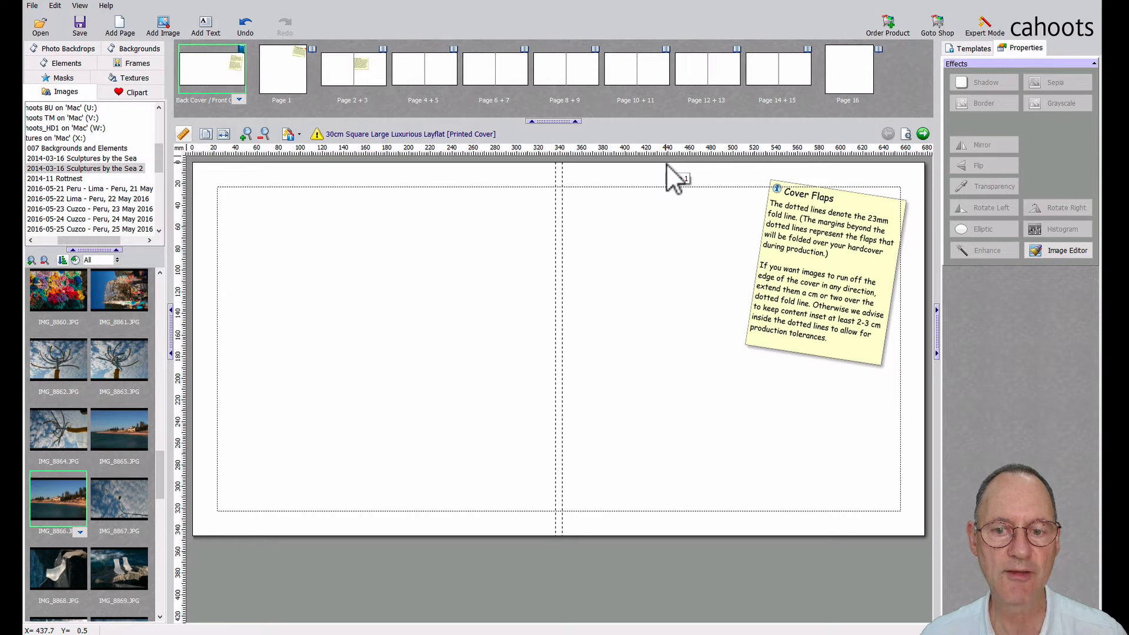
{"action": "mouse_move", "coordinate": [673, 178]}
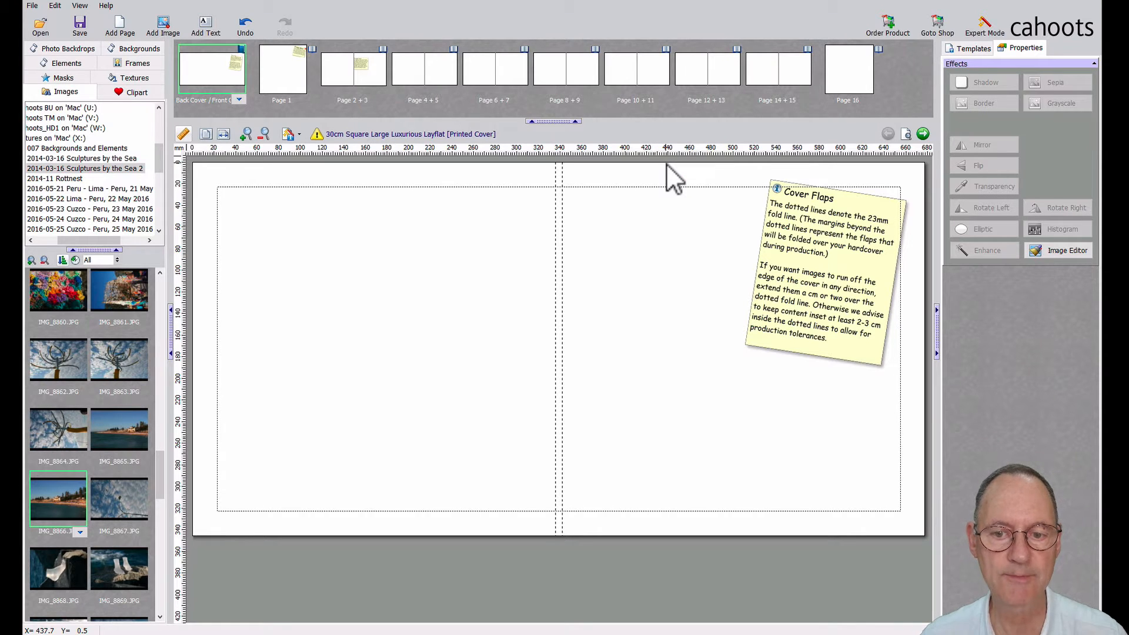
{"action": "mouse_move", "coordinate": [713, 288]}
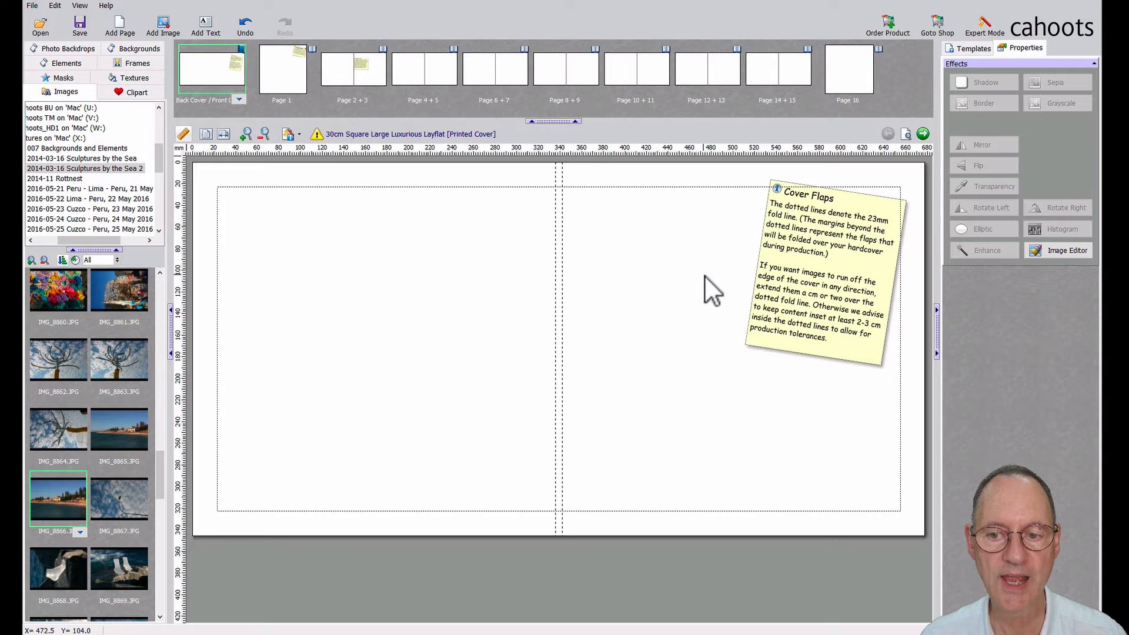
{"action": "mouse_move", "coordinate": [666, 212]}
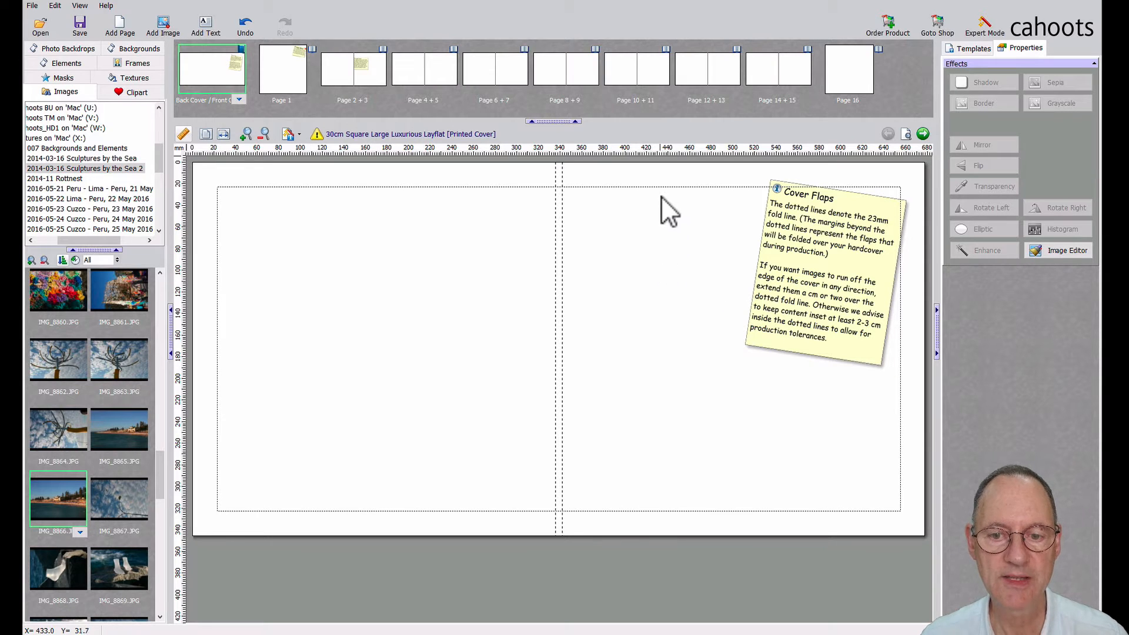
{"action": "mouse_move", "coordinate": [677, 221]}
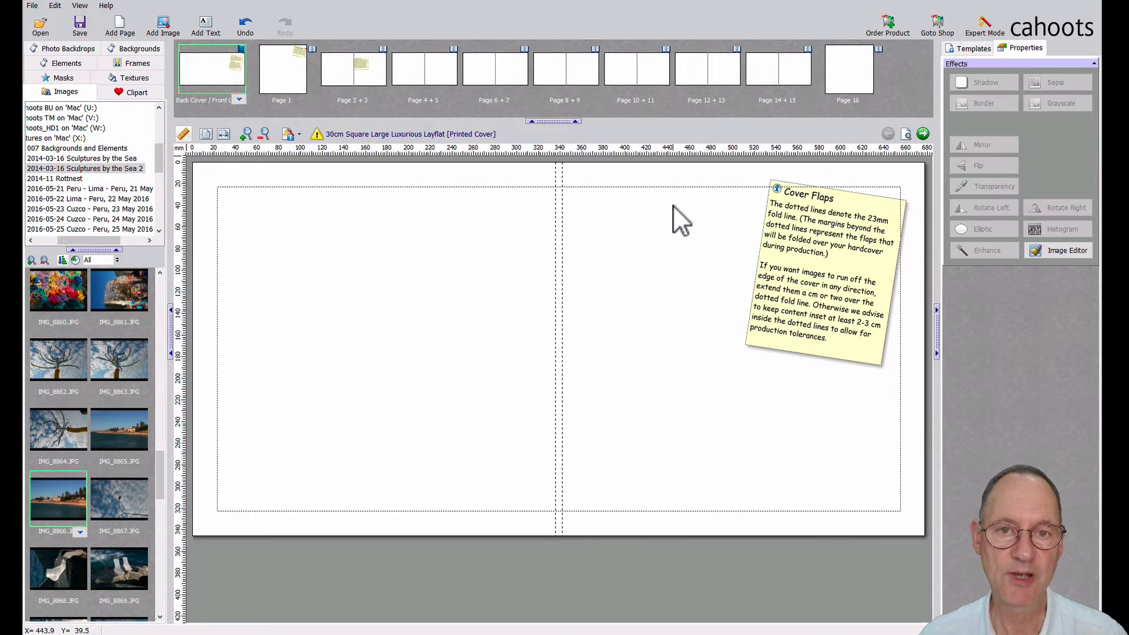
{"action": "mouse_move", "coordinate": [666, 221]}
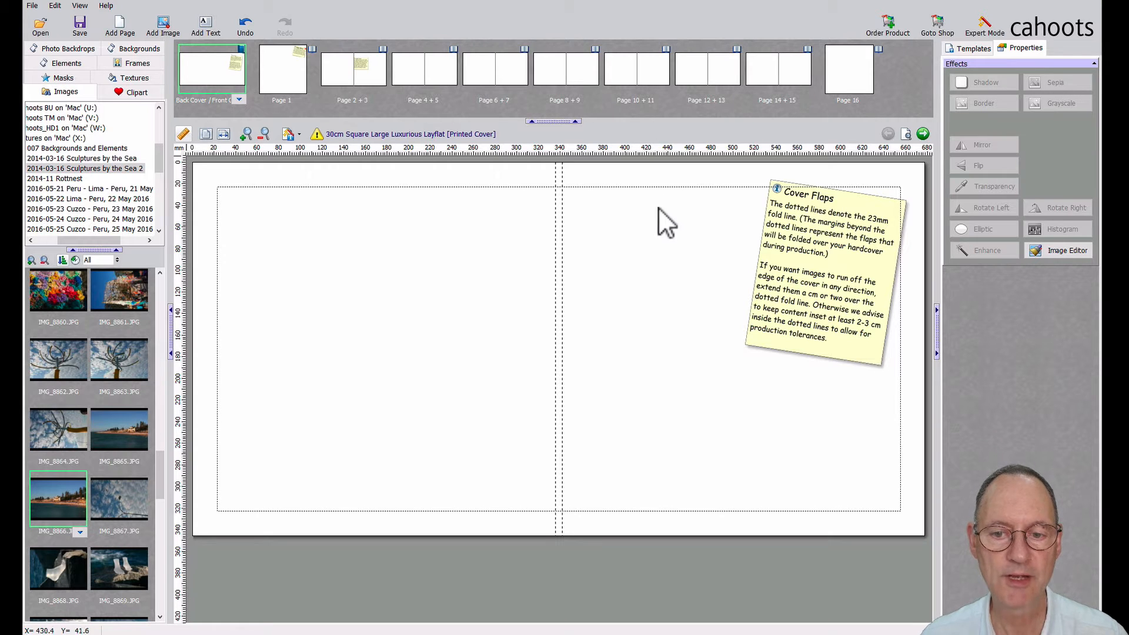
{"action": "mouse_move", "coordinate": [655, 205]}
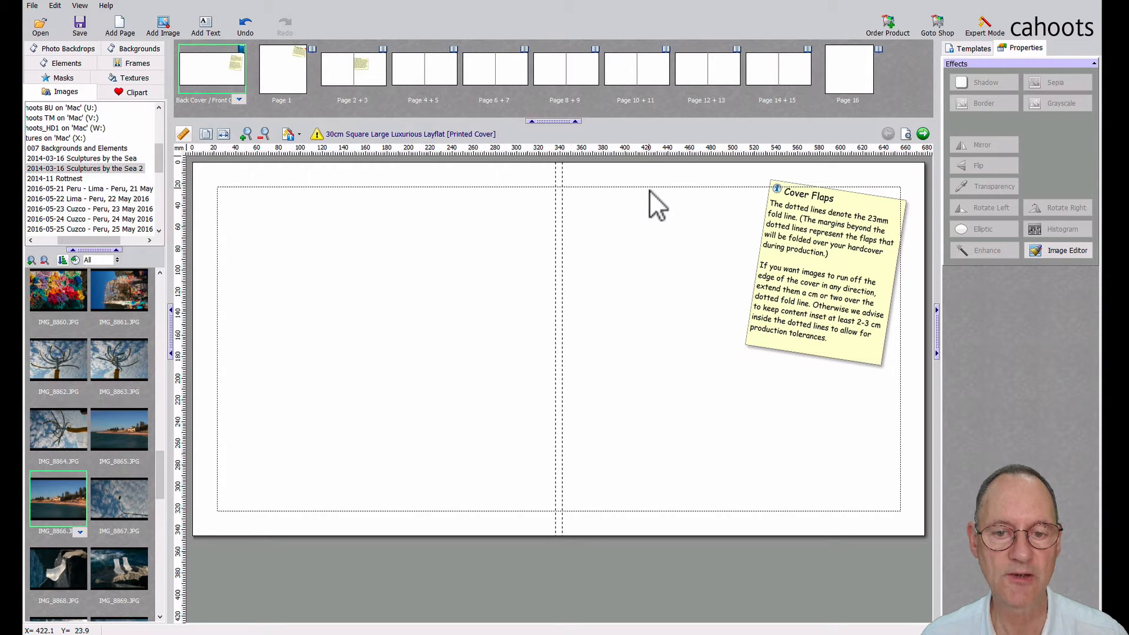
{"action": "mouse_move", "coordinate": [661, 196]}
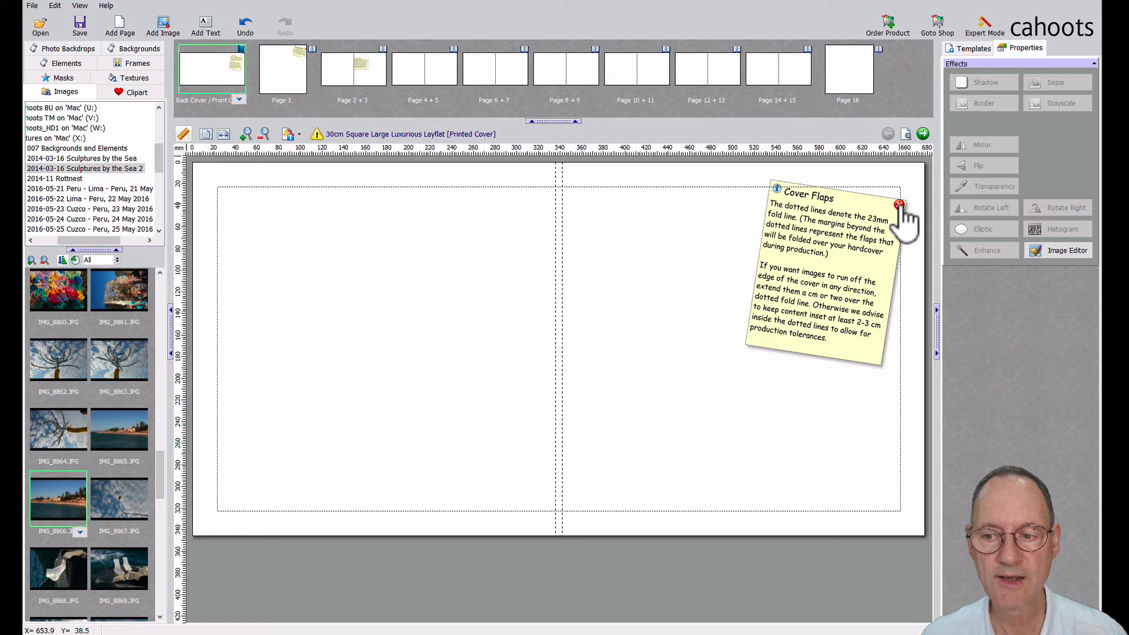
{"action": "mouse_move", "coordinate": [903, 220]}
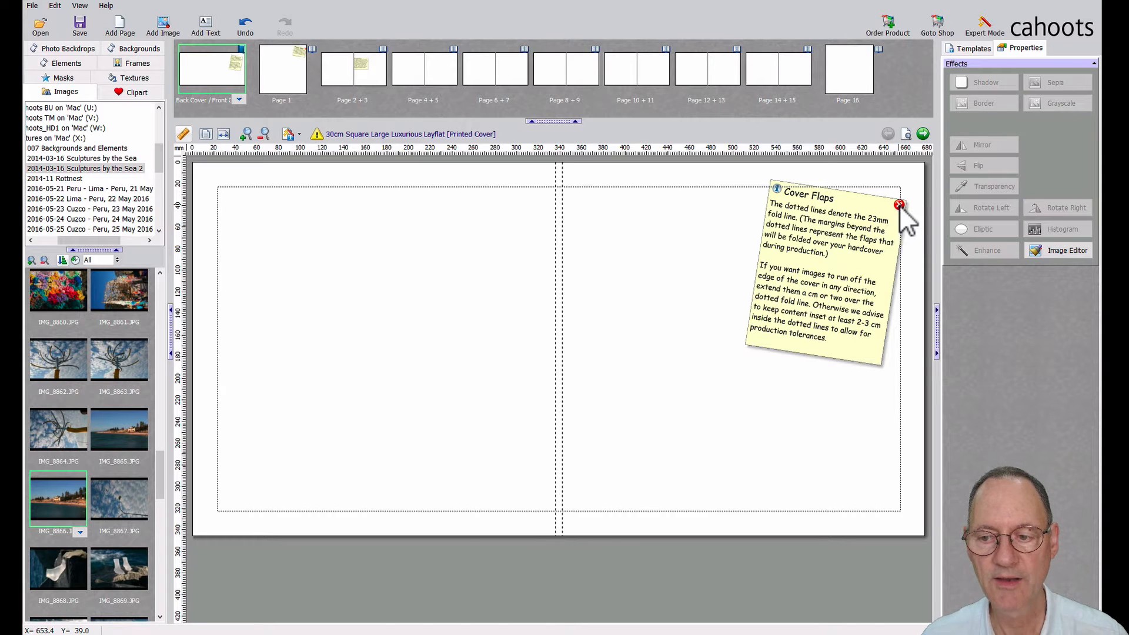
Step: Close the Cover Flaps tip note on the blank cover spread
{"action": "left_click", "coordinate": [899, 205]}
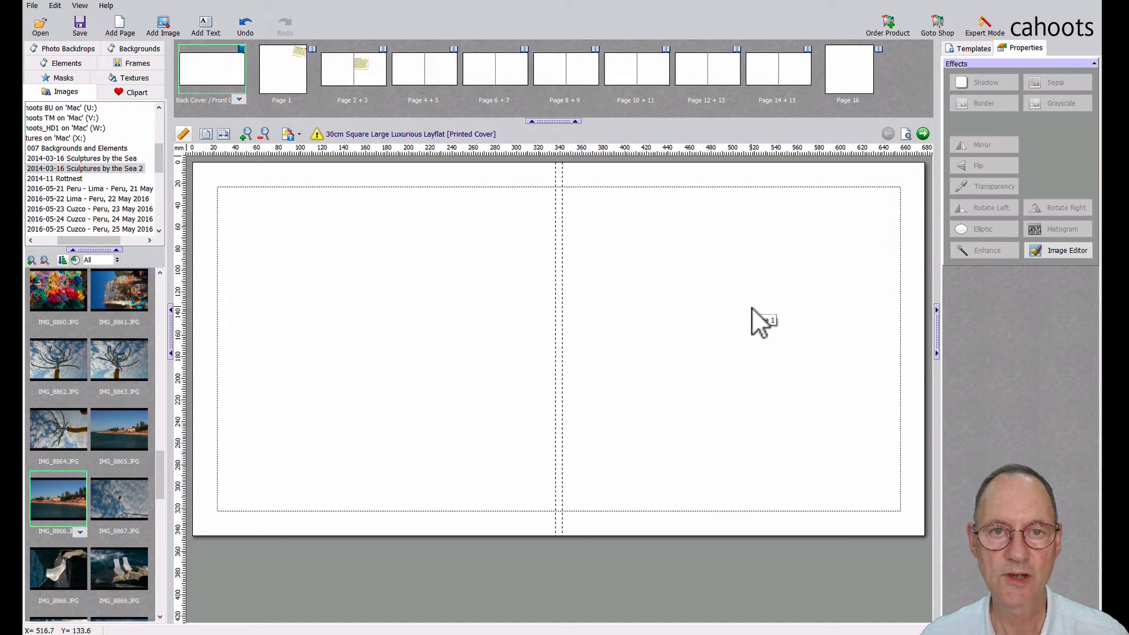
{"action": "mouse_move", "coordinate": [761, 338]}
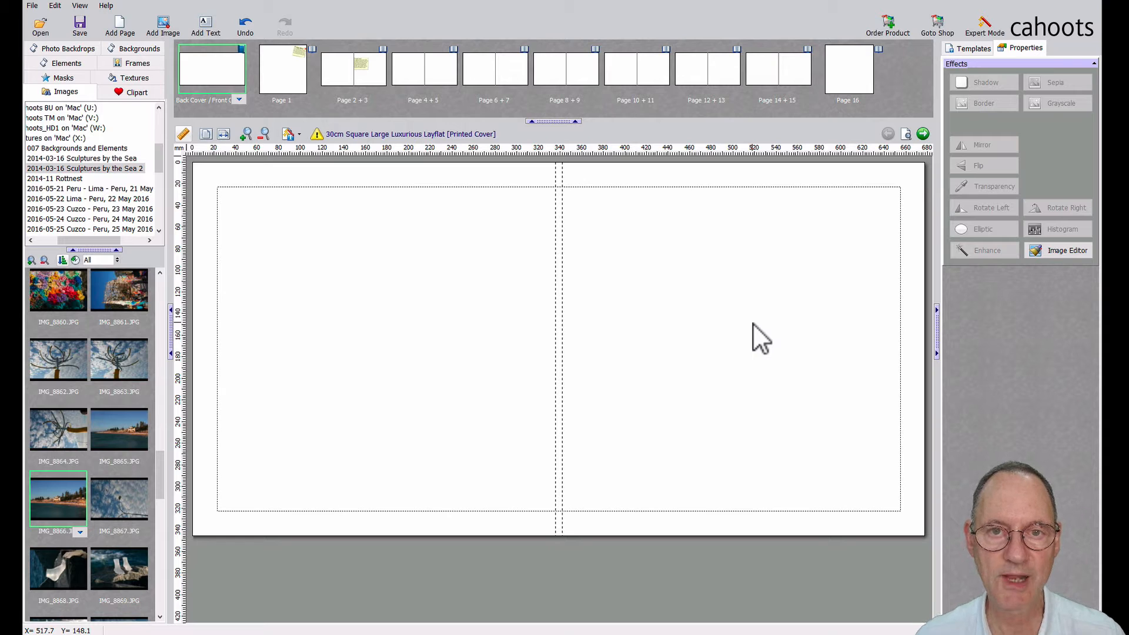
{"action": "mouse_move", "coordinate": [763, 317]}
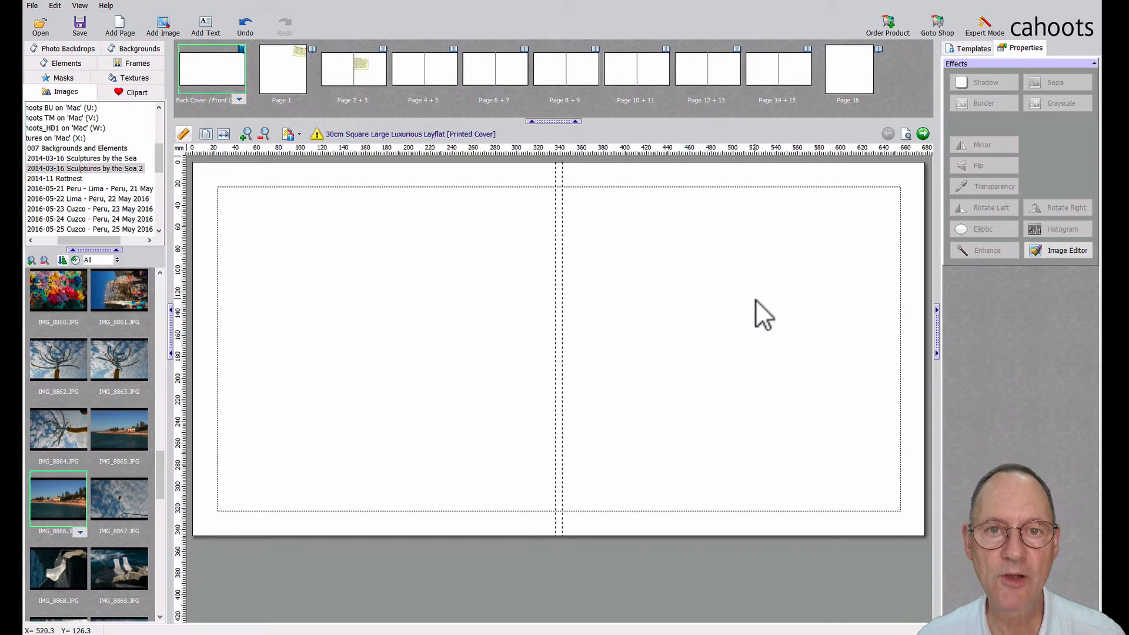
{"action": "mouse_move", "coordinate": [810, 281]}
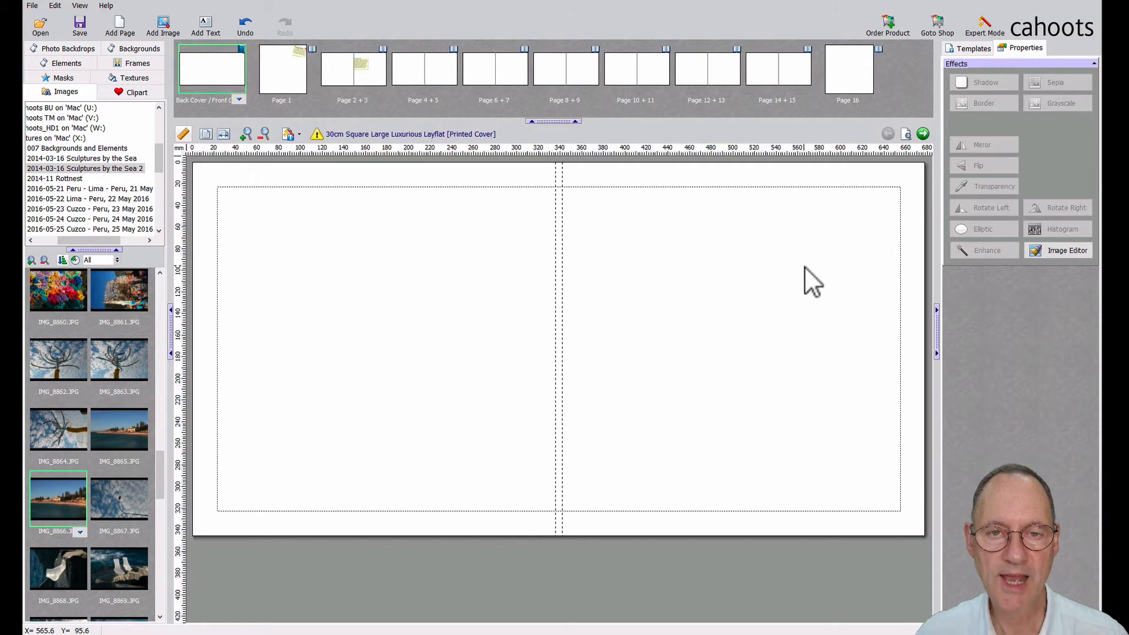
{"action": "mouse_move", "coordinate": [831, 243]}
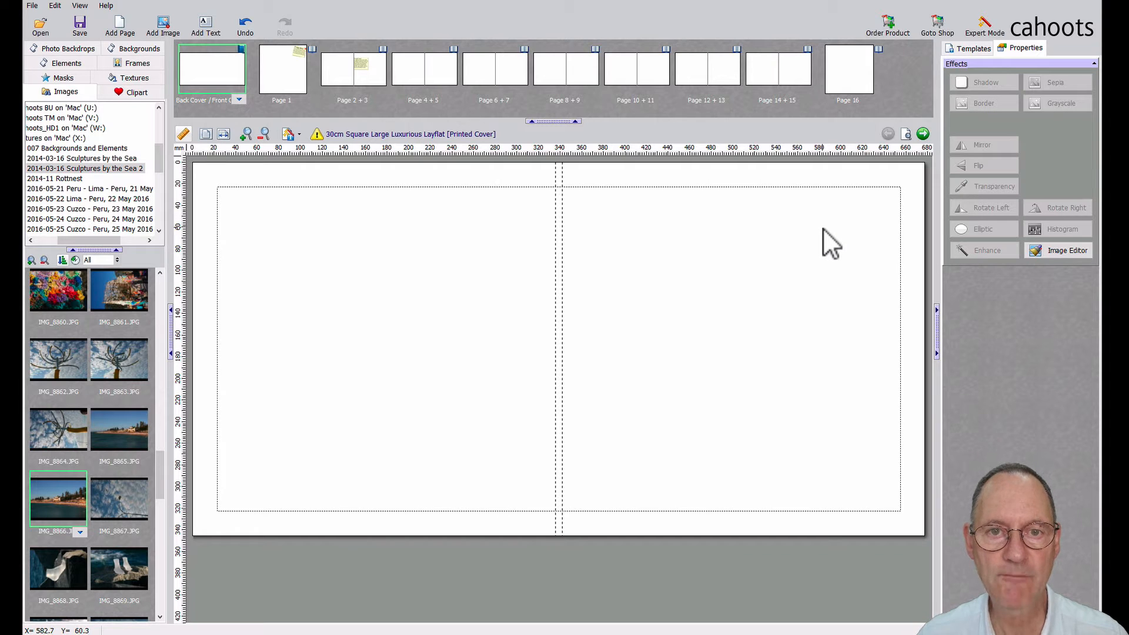
{"action": "mouse_move", "coordinate": [831, 245]}
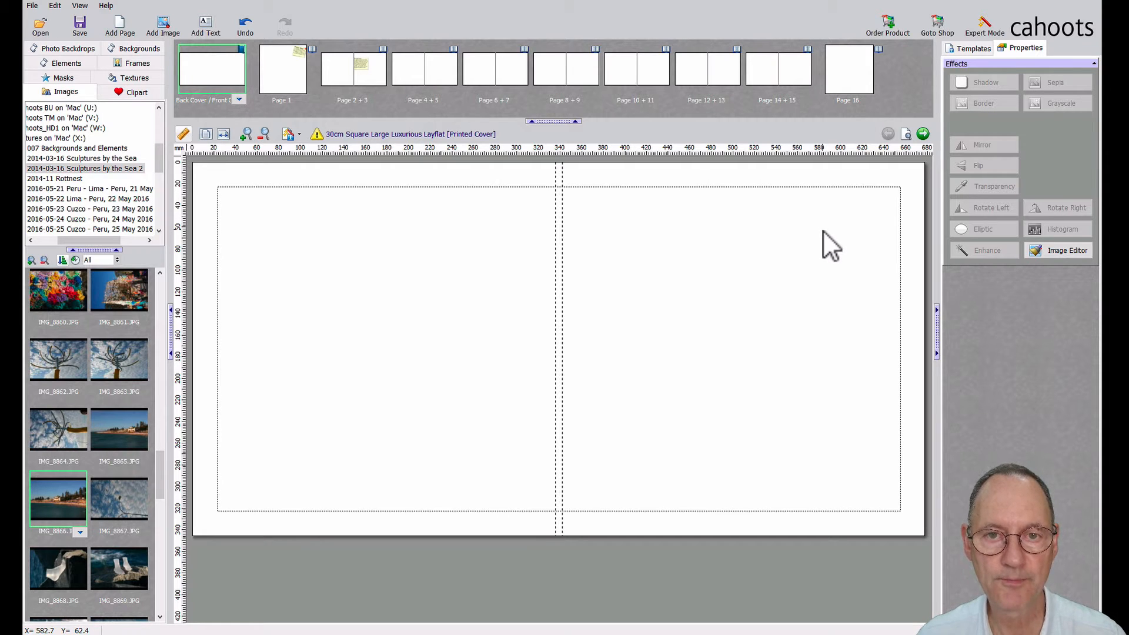
{"action": "mouse_move", "coordinate": [849, 234]}
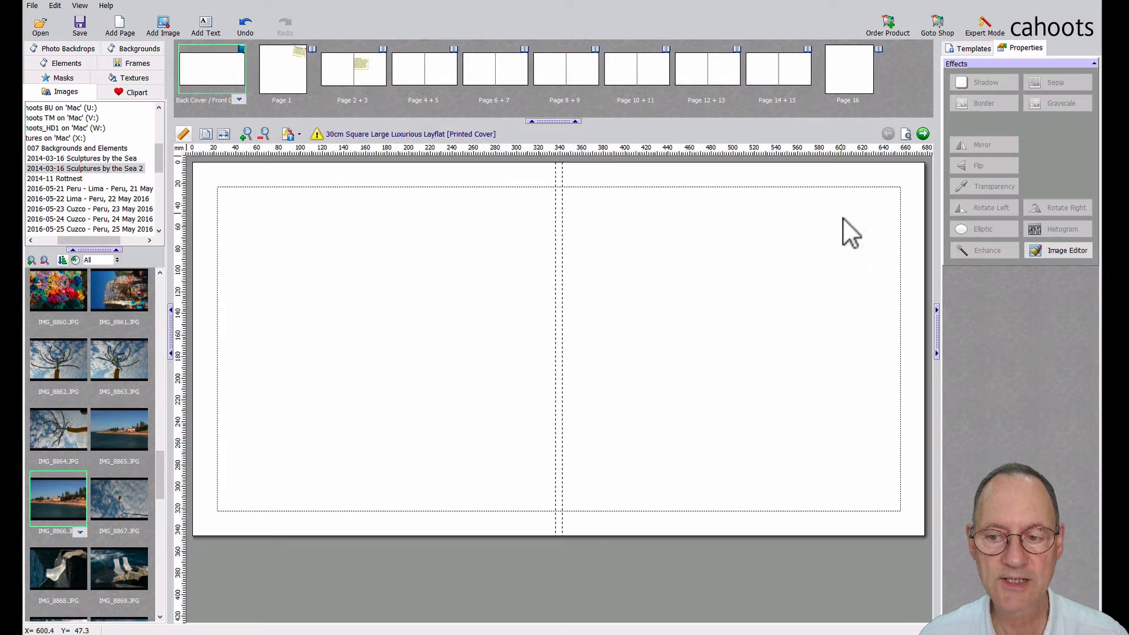
{"action": "mouse_move", "coordinate": [892, 244]}
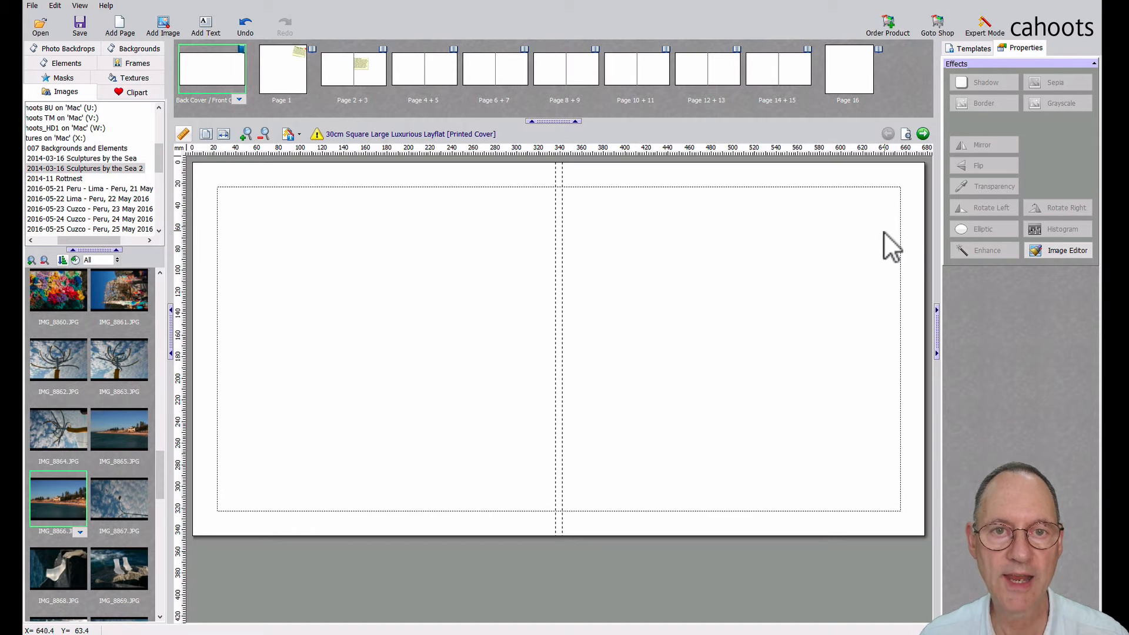
{"action": "mouse_move", "coordinate": [881, 238]}
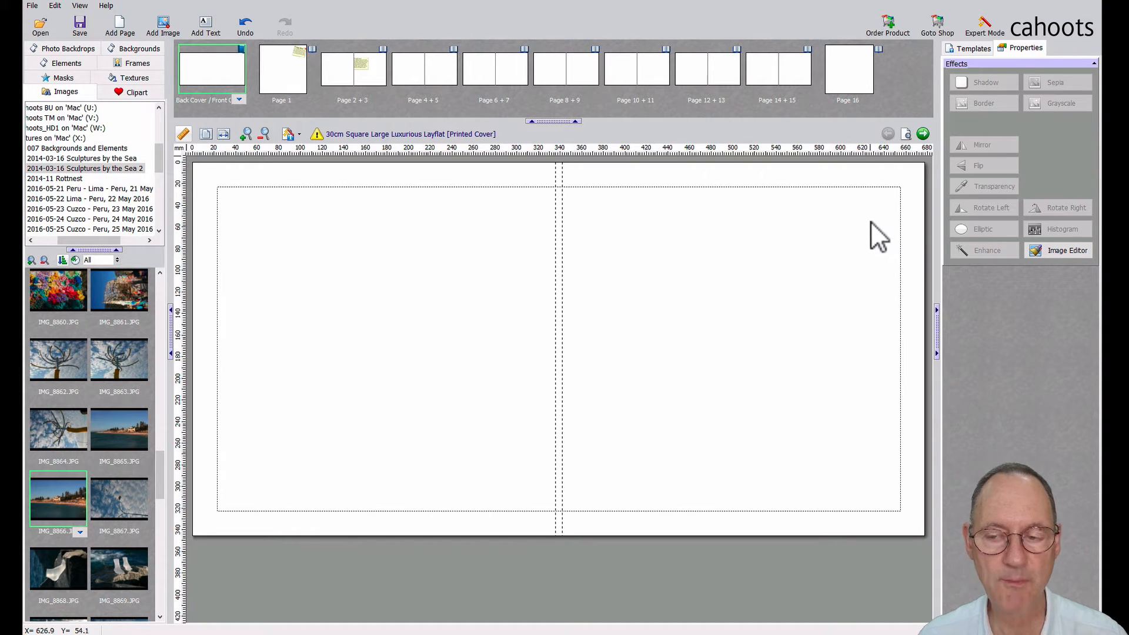
{"action": "mouse_move", "coordinate": [921, 202]}
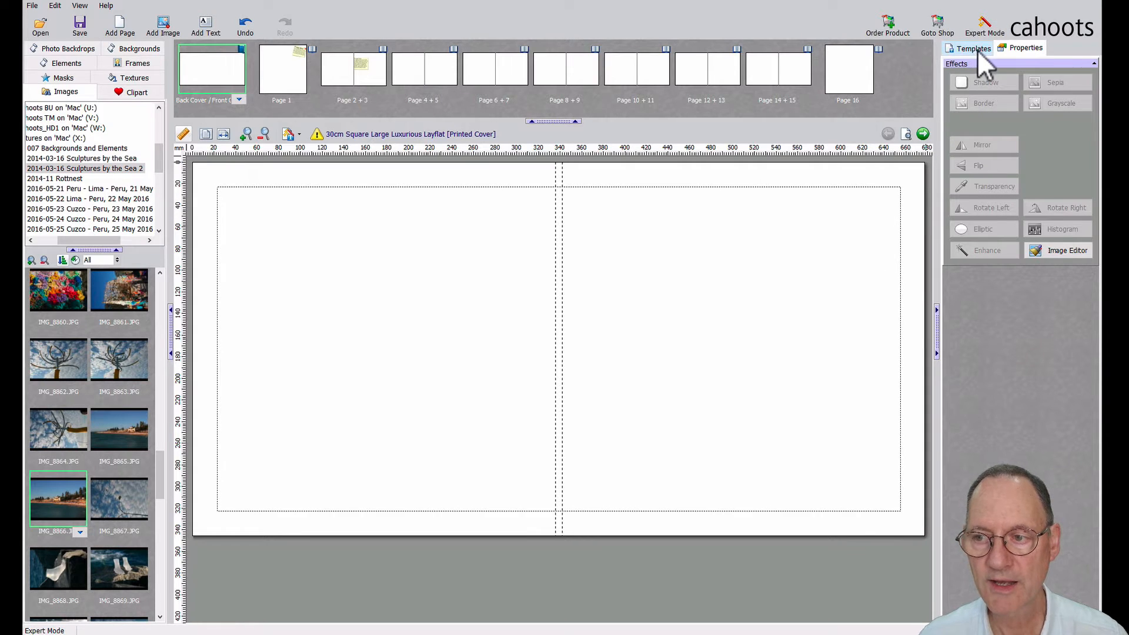
{"action": "left_click", "coordinate": [968, 48]}
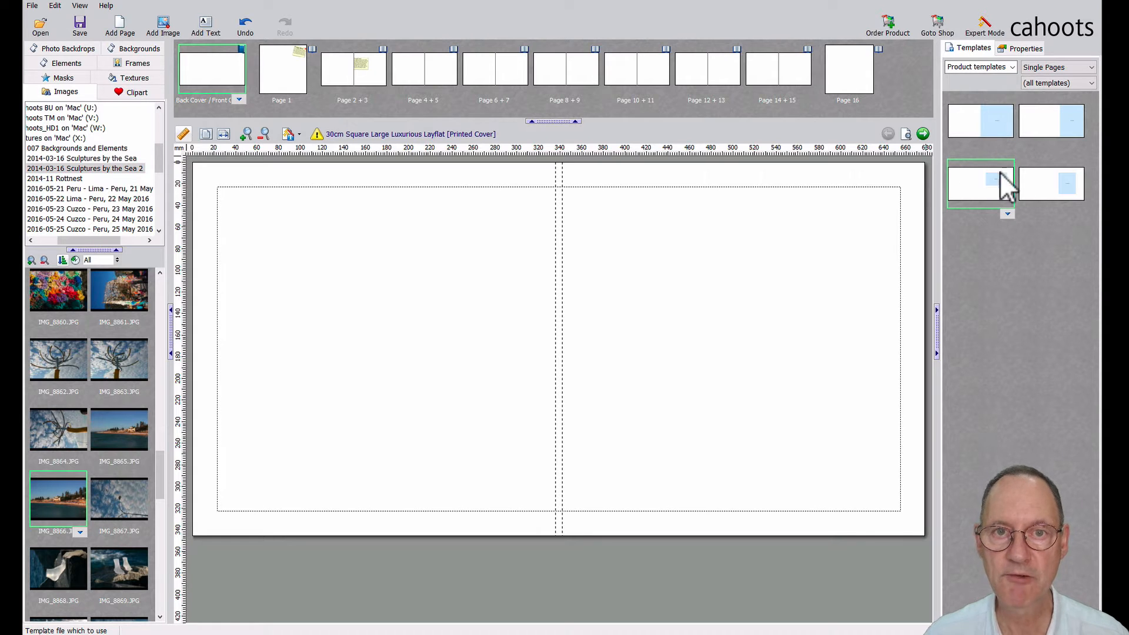
{"action": "mouse_move", "coordinate": [962, 141]}
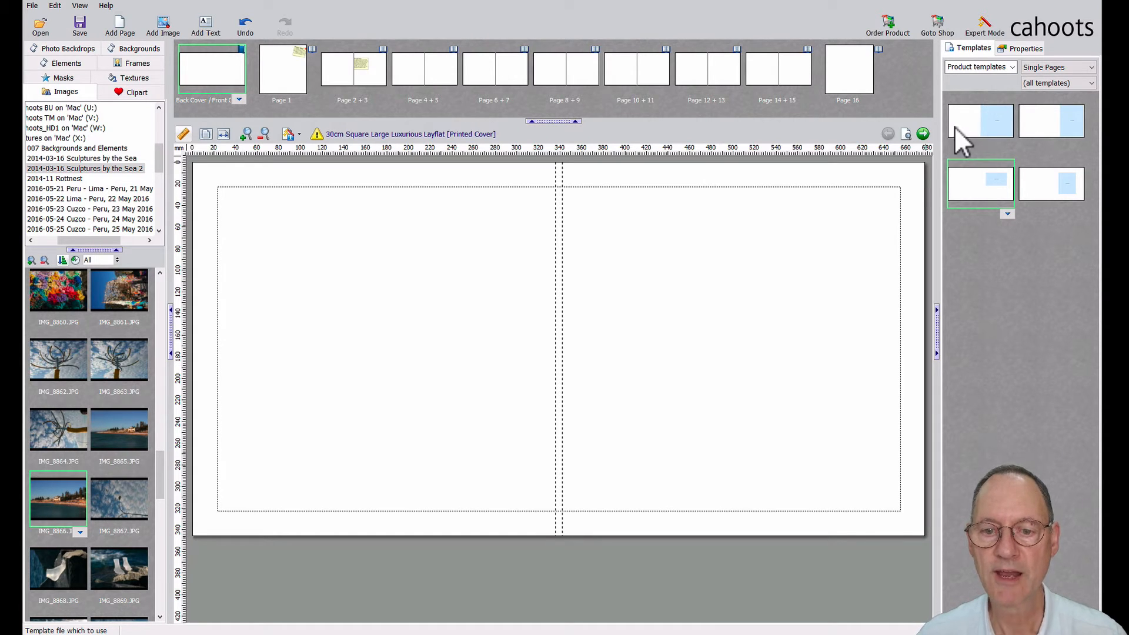
{"action": "mouse_move", "coordinate": [507, 279]}
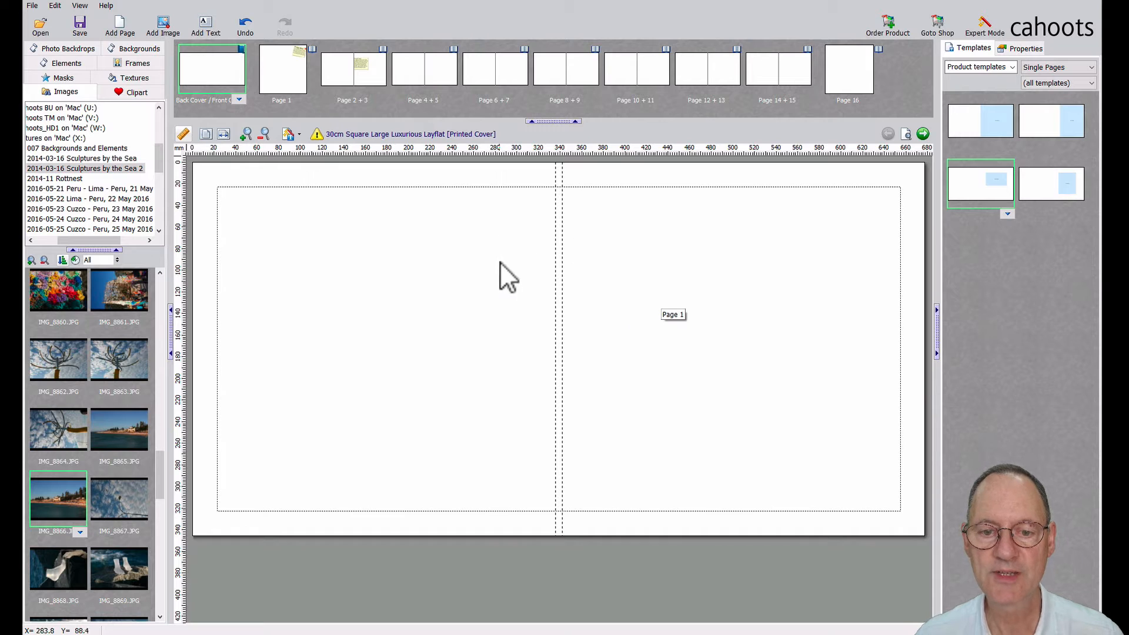
{"action": "mouse_move", "coordinate": [982, 151]}
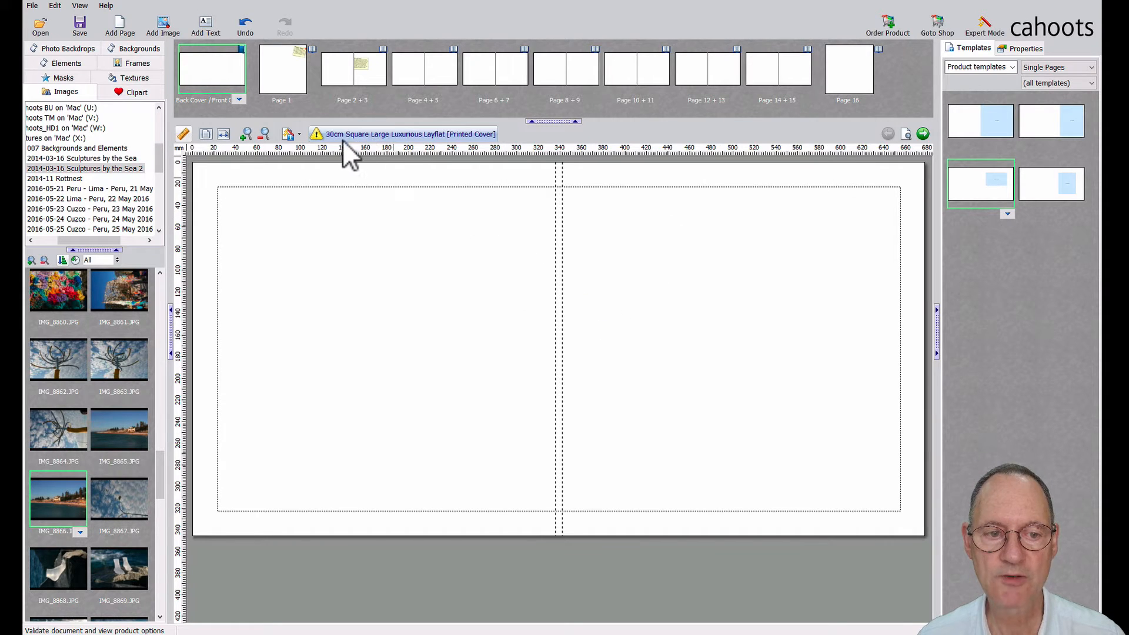
{"action": "mouse_move", "coordinate": [391, 153]}
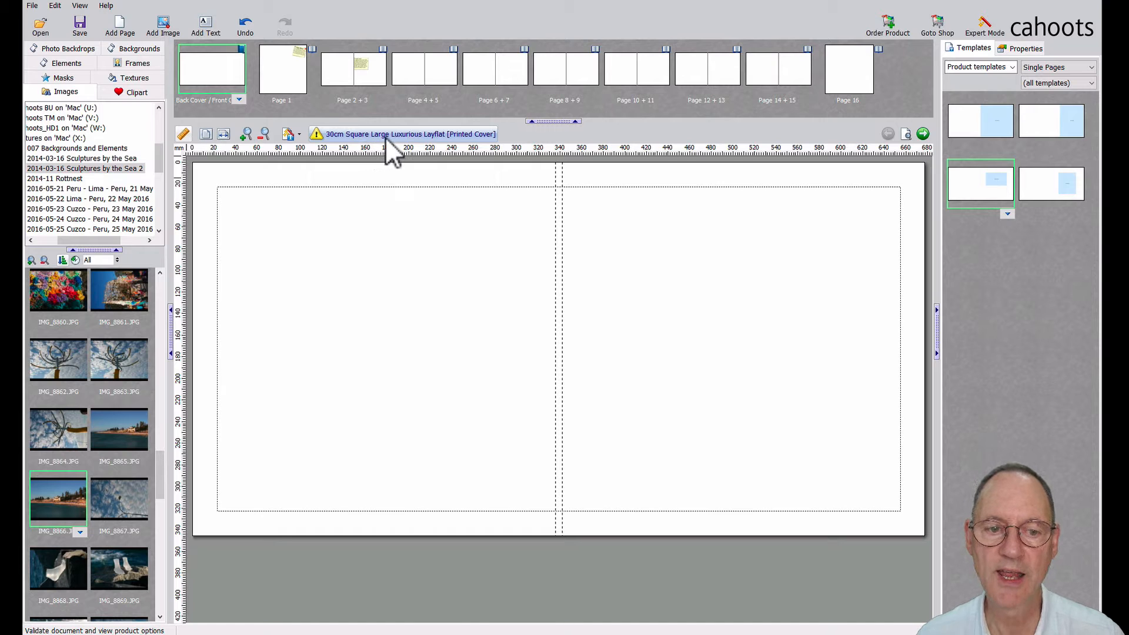
{"action": "mouse_move", "coordinate": [468, 158]}
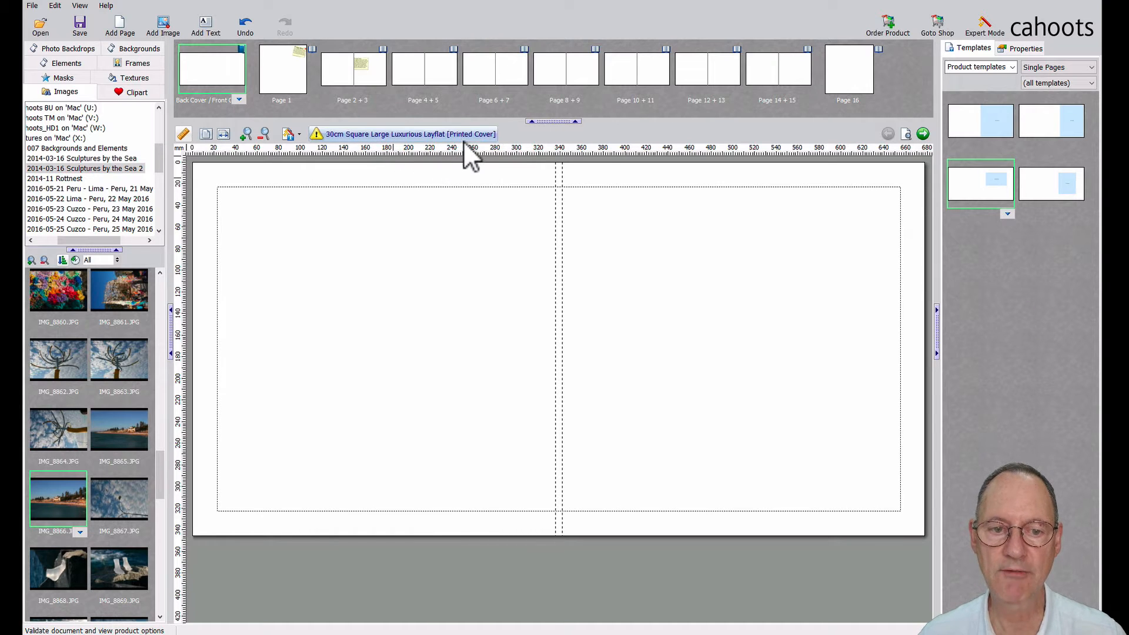
{"action": "mouse_move", "coordinate": [1026, 119]}
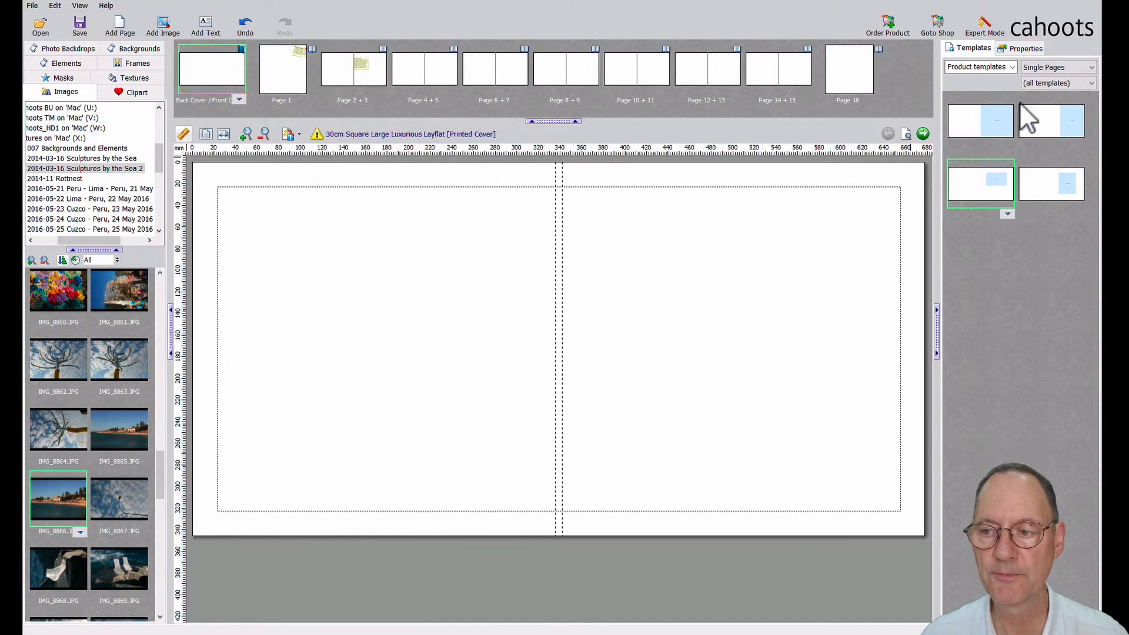
{"action": "mouse_move", "coordinate": [813, 258]}
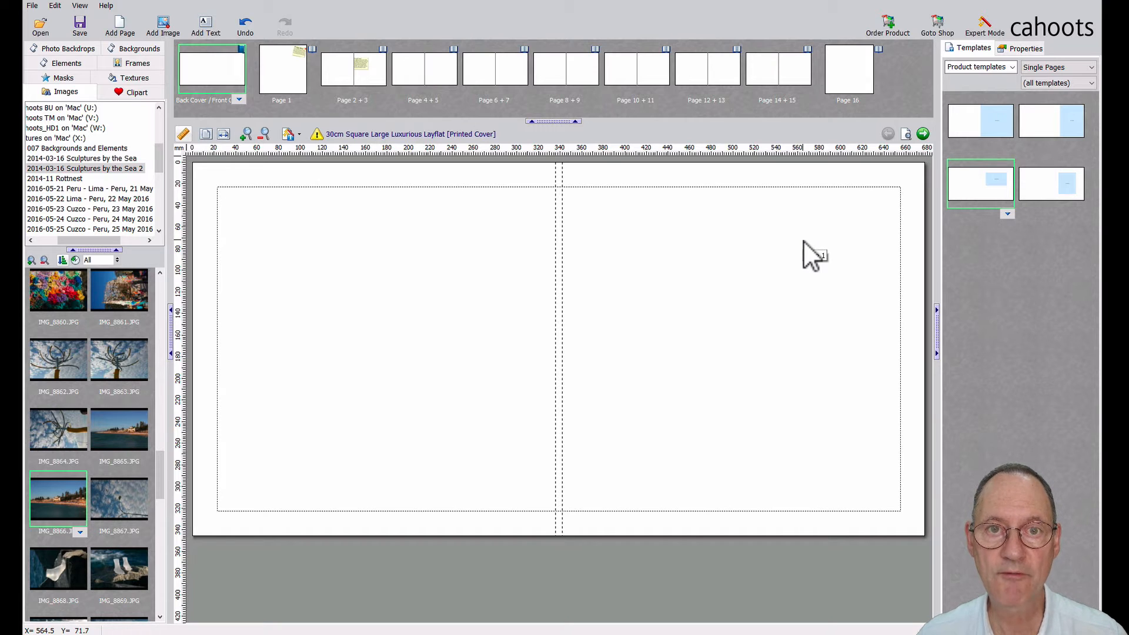
{"action": "mouse_move", "coordinate": [526, 313]}
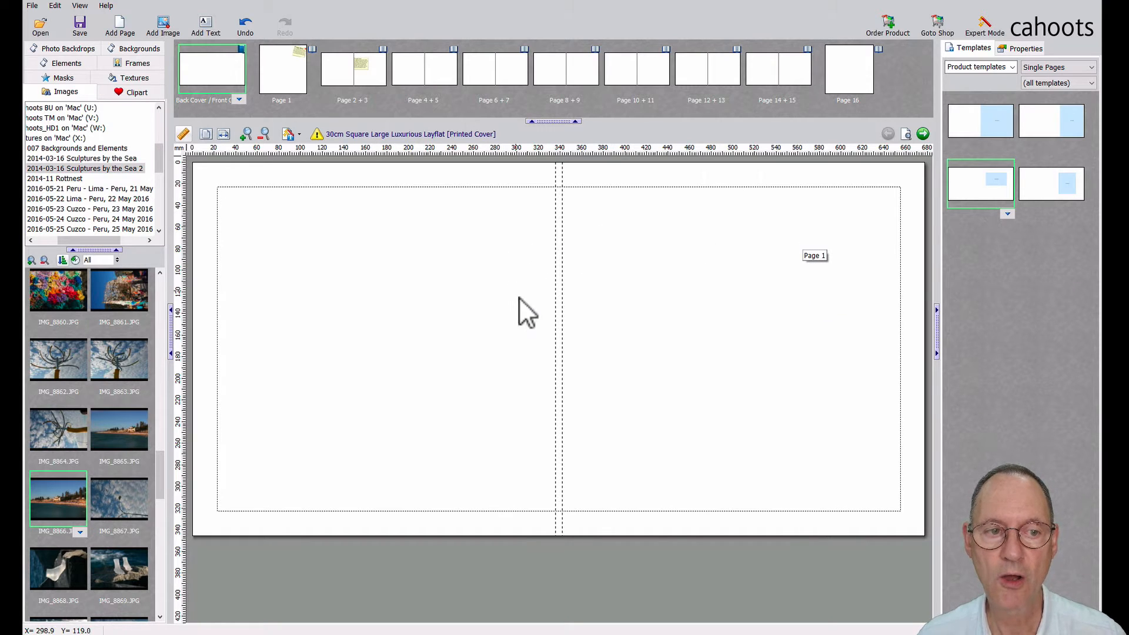
{"action": "mouse_move", "coordinate": [367, 219]}
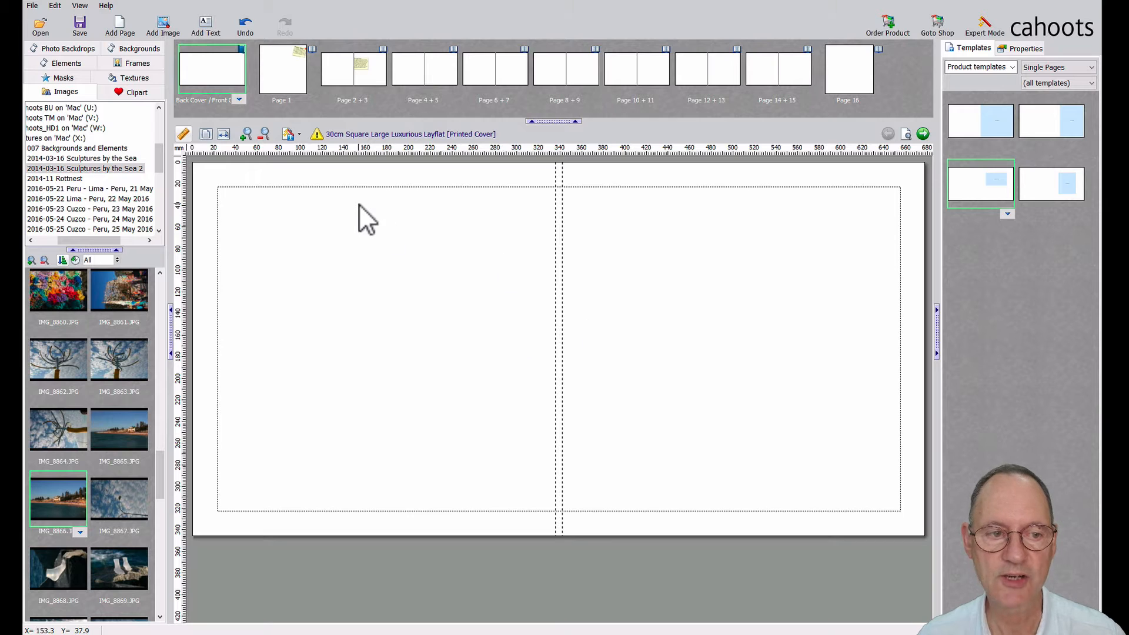
{"action": "mouse_move", "coordinate": [183, 135]}
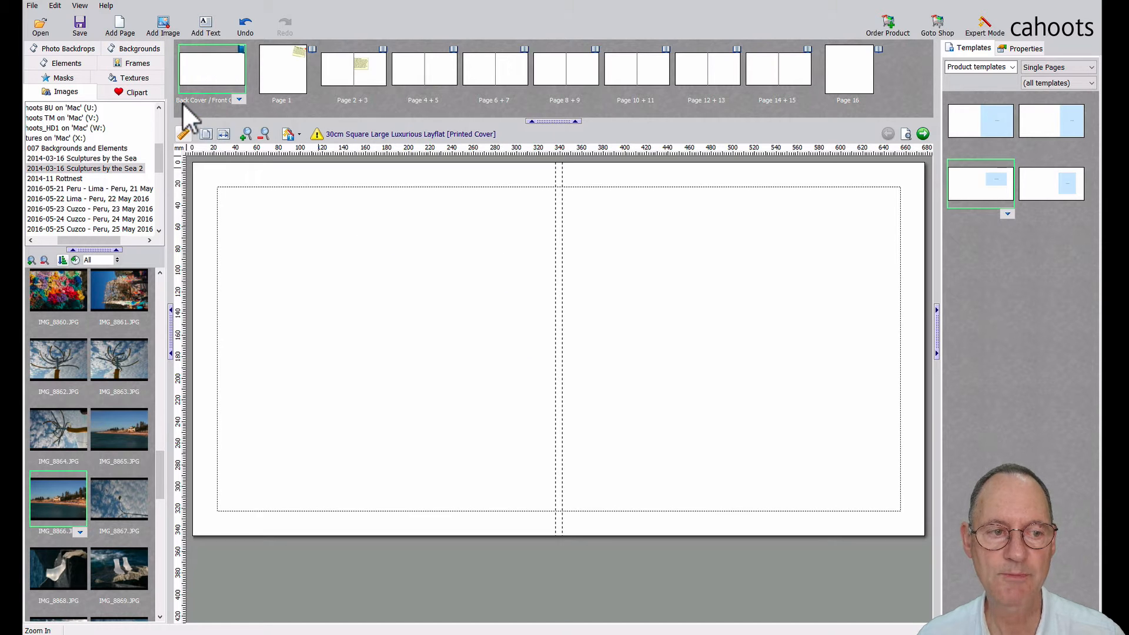
{"action": "mouse_move", "coordinate": [226, 115]}
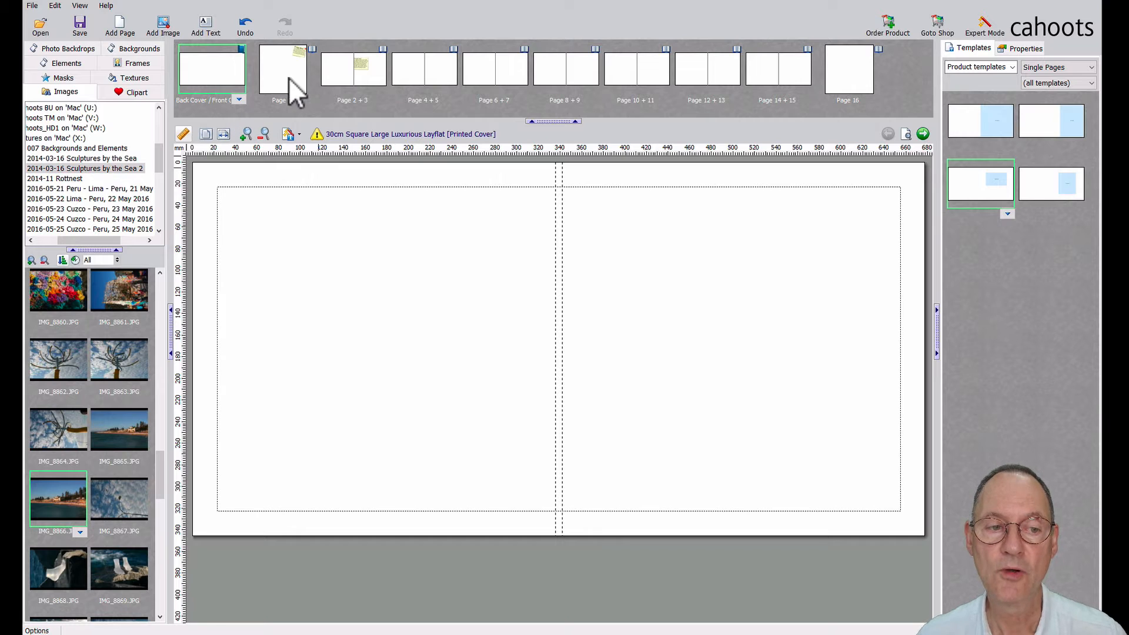
{"action": "mouse_move", "coordinate": [281, 82]}
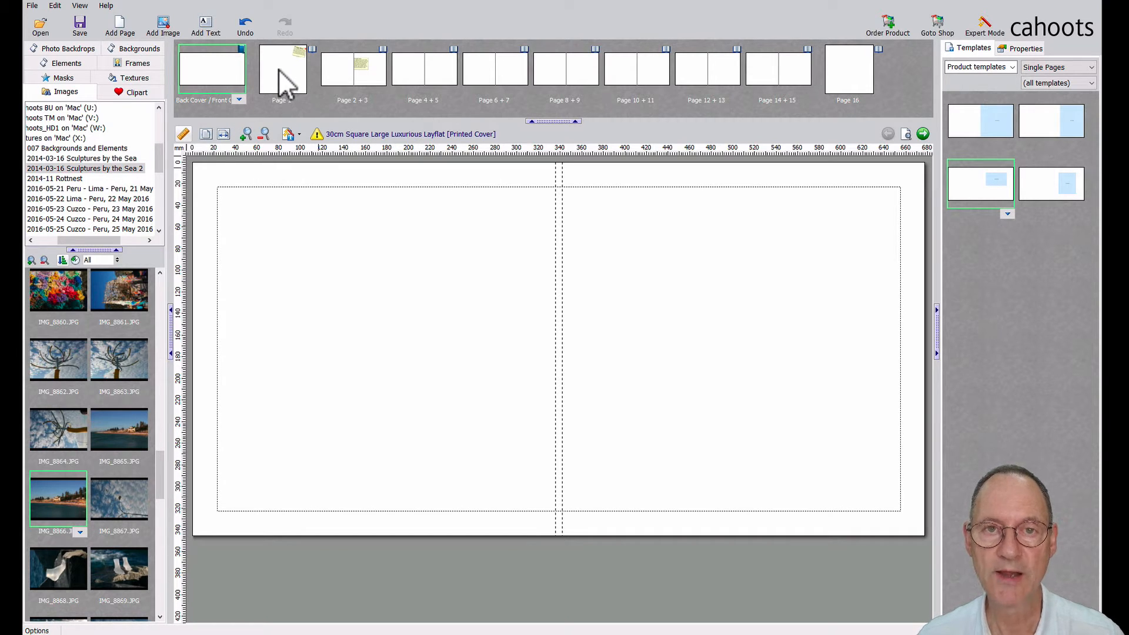
{"action": "mouse_move", "coordinate": [286, 79]}
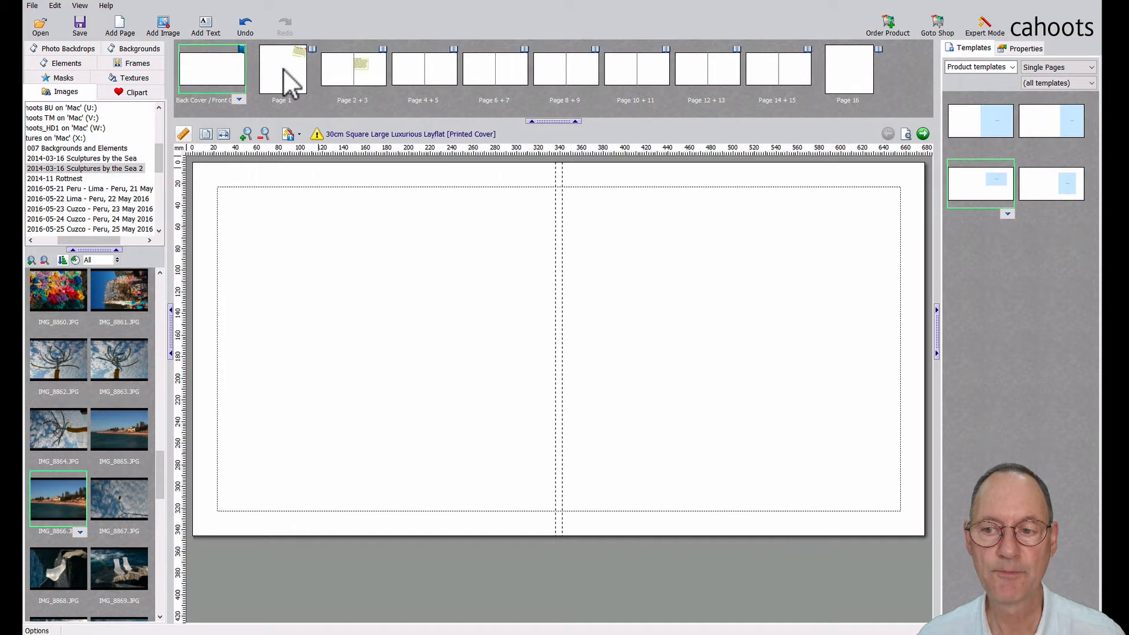
{"action": "mouse_move", "coordinate": [1000, 134]}
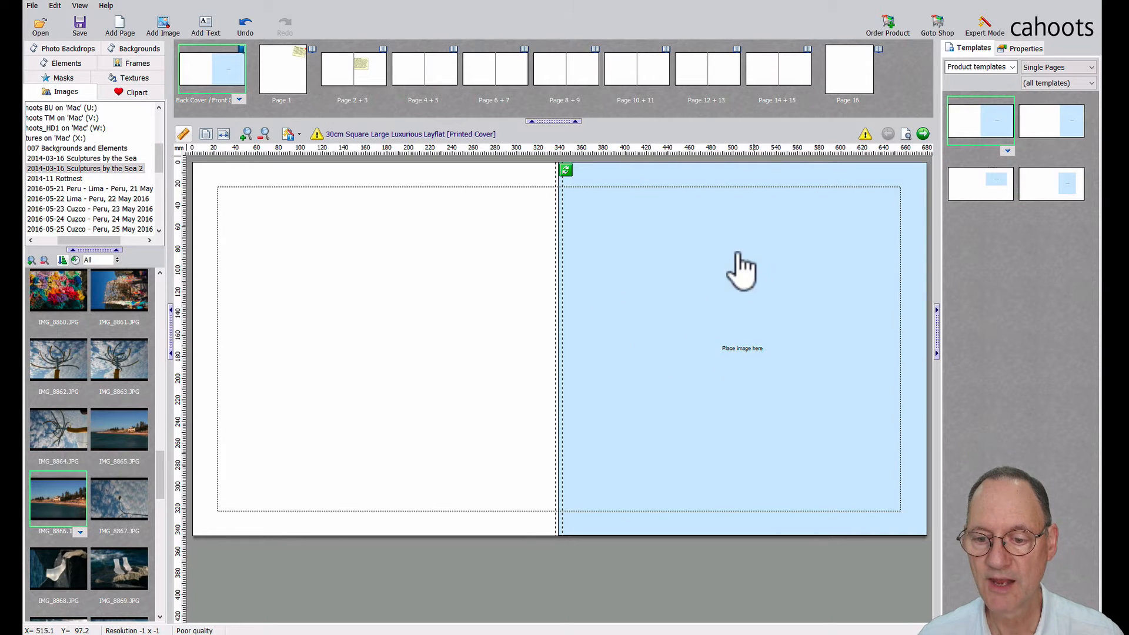
{"action": "mouse_move", "coordinate": [742, 445]}
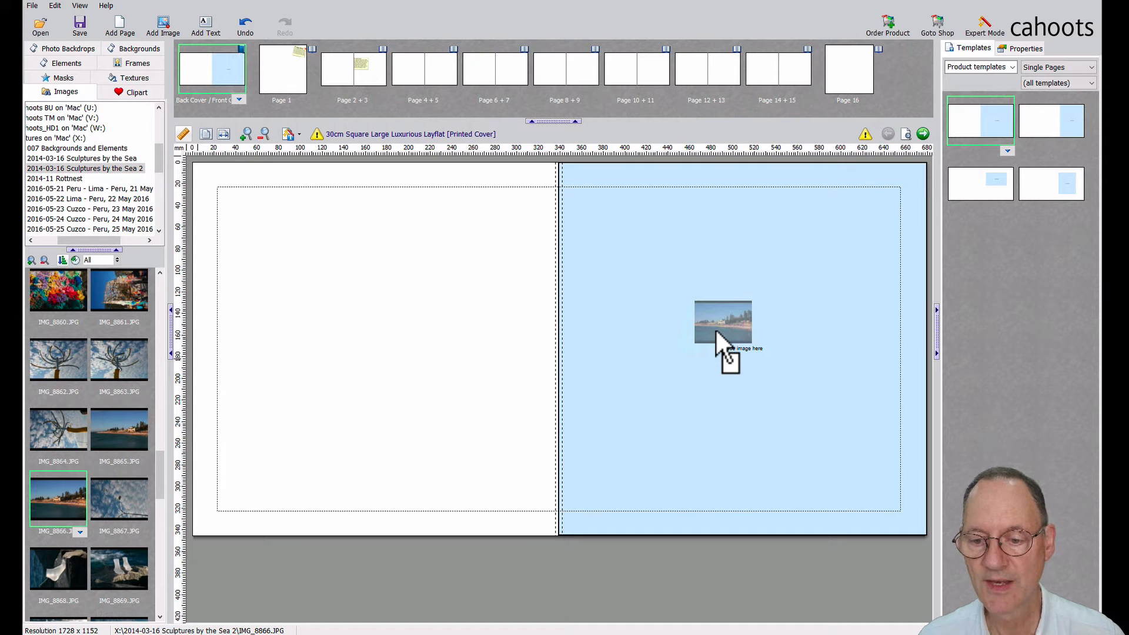
Step: Drop the IMG_8866.JPG beach pavilion photo into the front cover's placeholder frame
{"action": "left_click", "coordinate": [724, 322]}
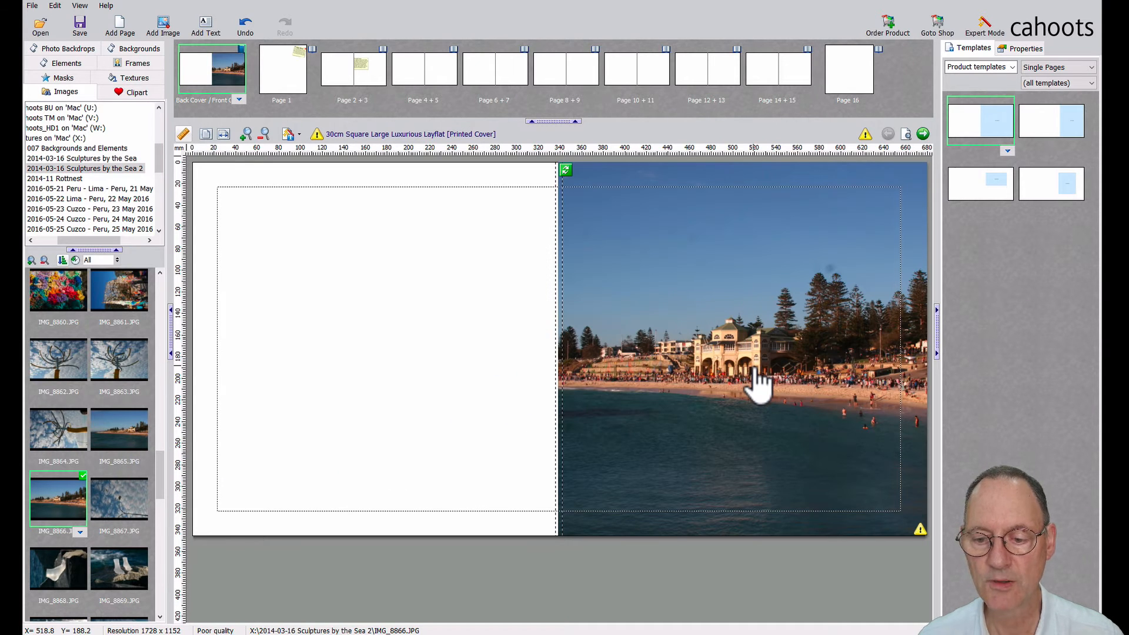
{"action": "mouse_move", "coordinate": [728, 306]}
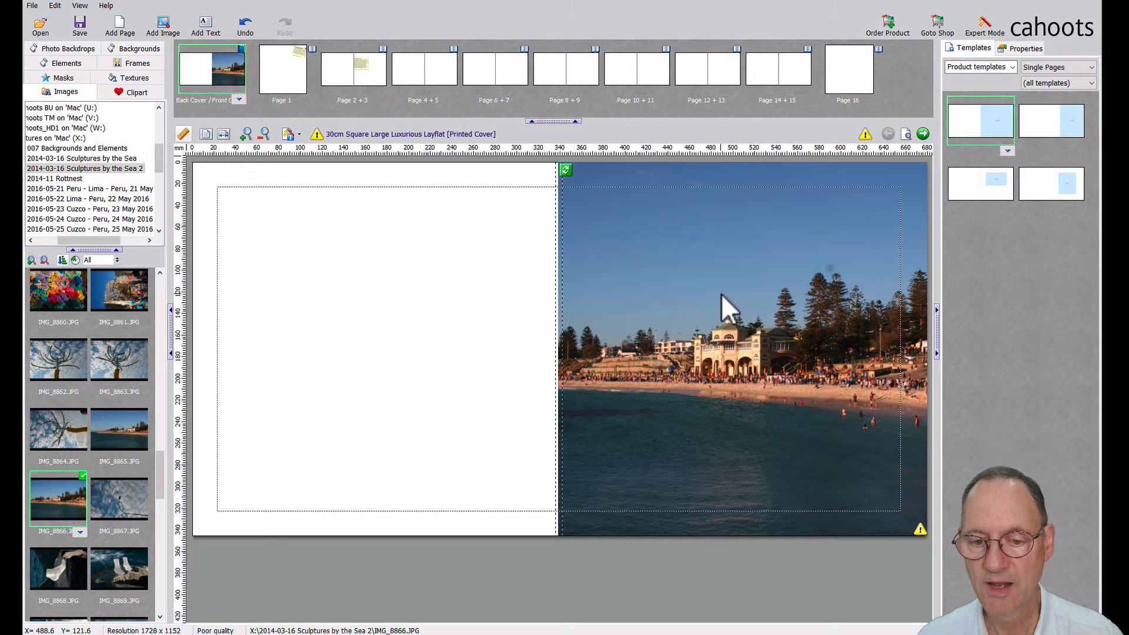
{"action": "mouse_move", "coordinate": [709, 317]}
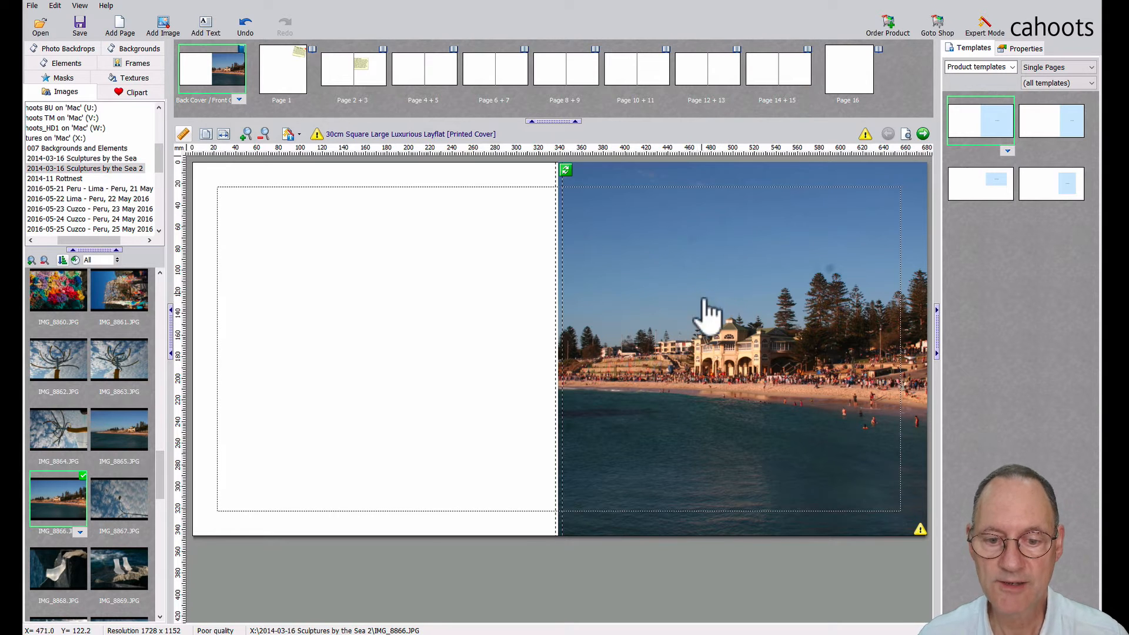
{"action": "mouse_move", "coordinate": [569, 339]}
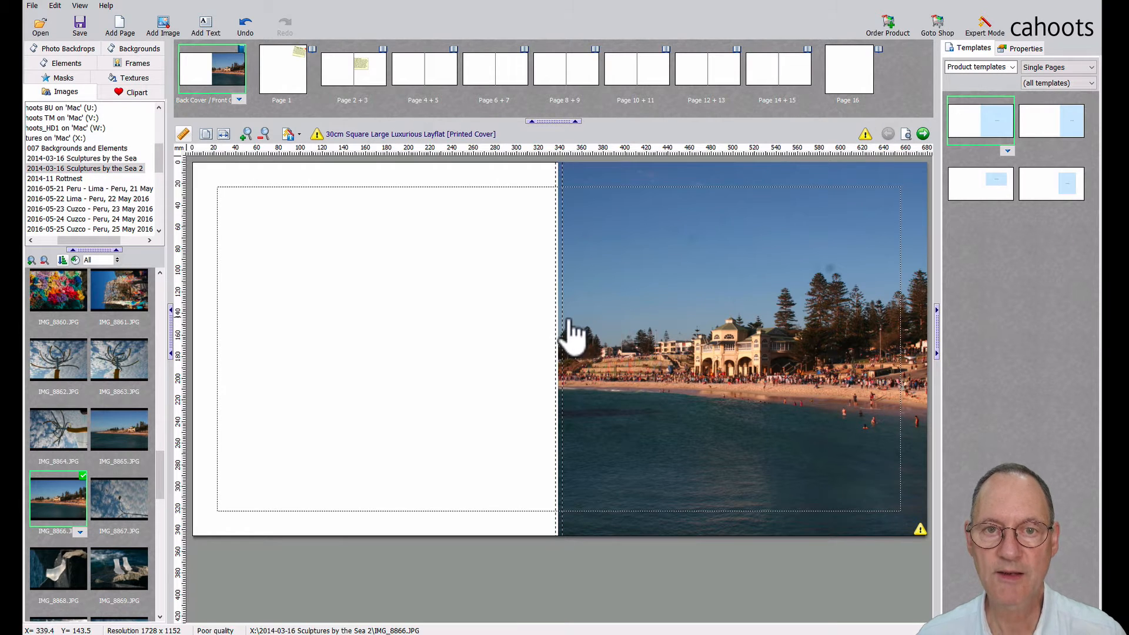
{"action": "mouse_move", "coordinate": [561, 353]}
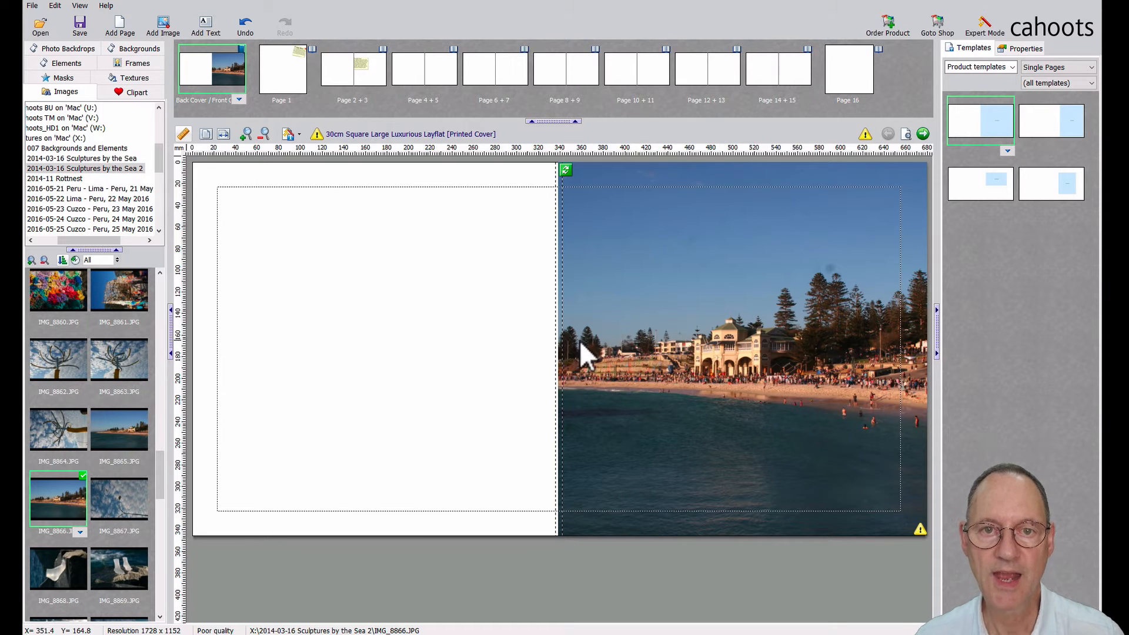
{"action": "mouse_move", "coordinate": [645, 357]}
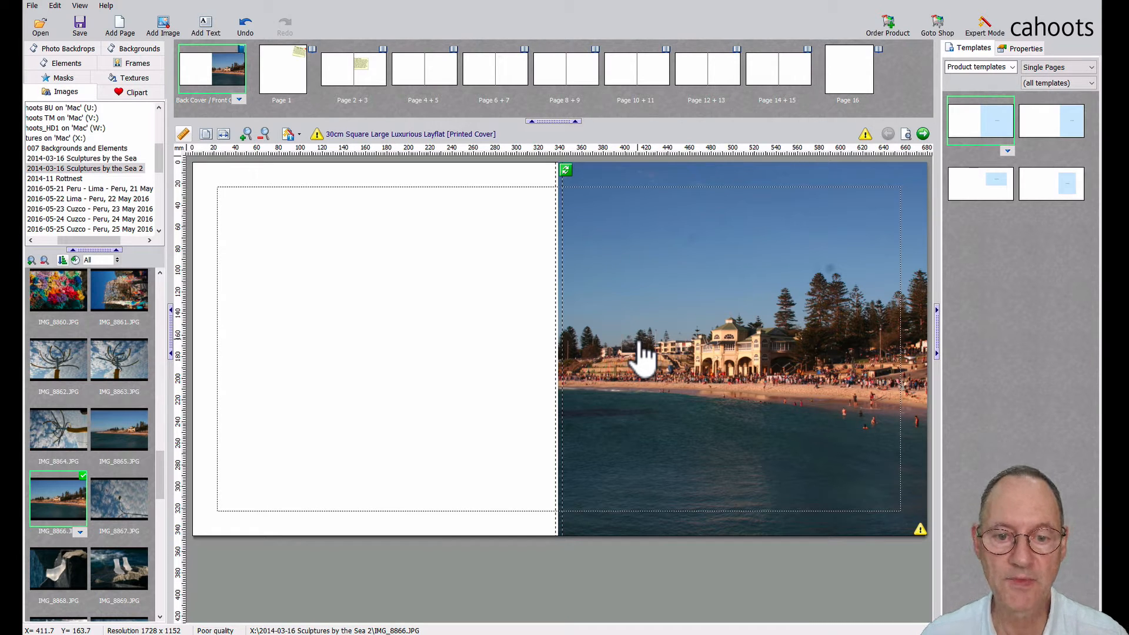
{"action": "mouse_move", "coordinate": [565, 353]}
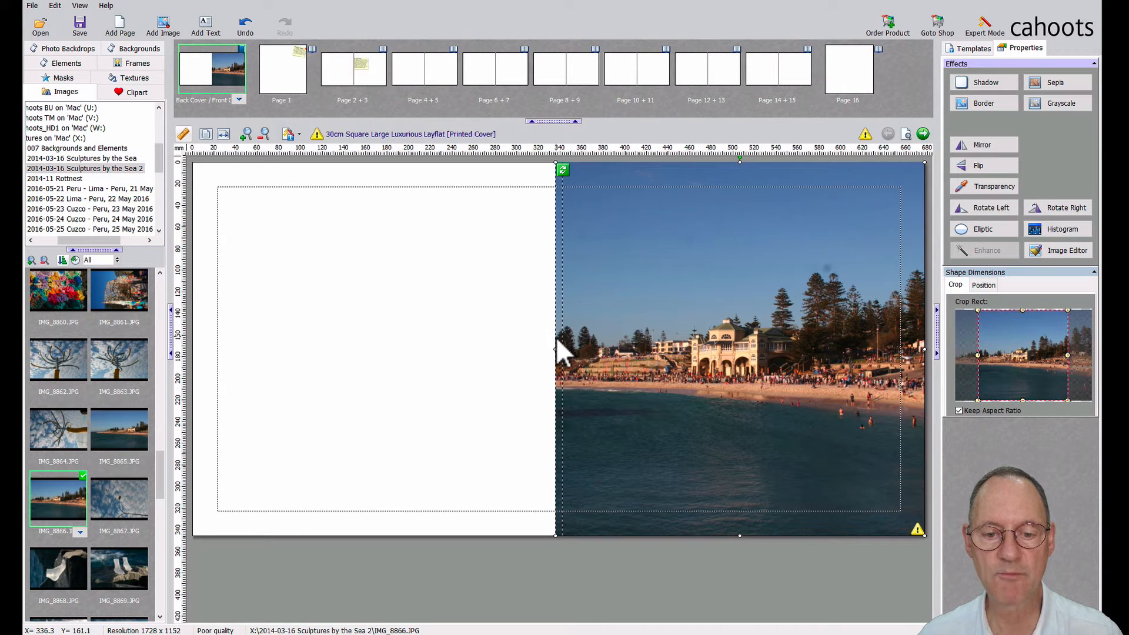
{"action": "mouse_move", "coordinate": [562, 356]}
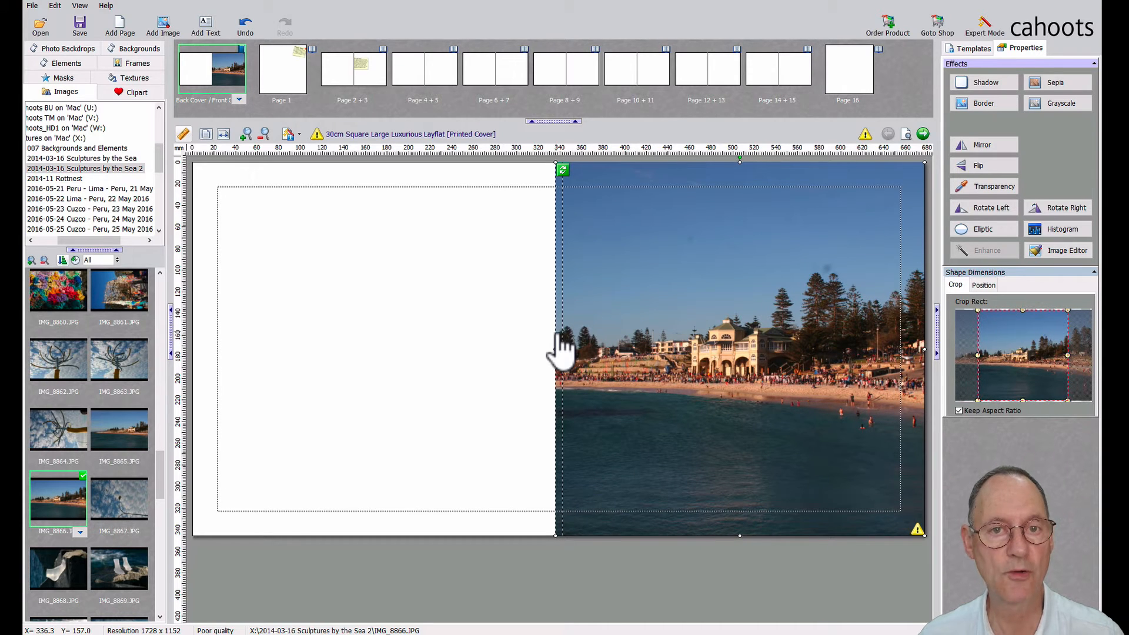
{"action": "mouse_move", "coordinate": [680, 349]}
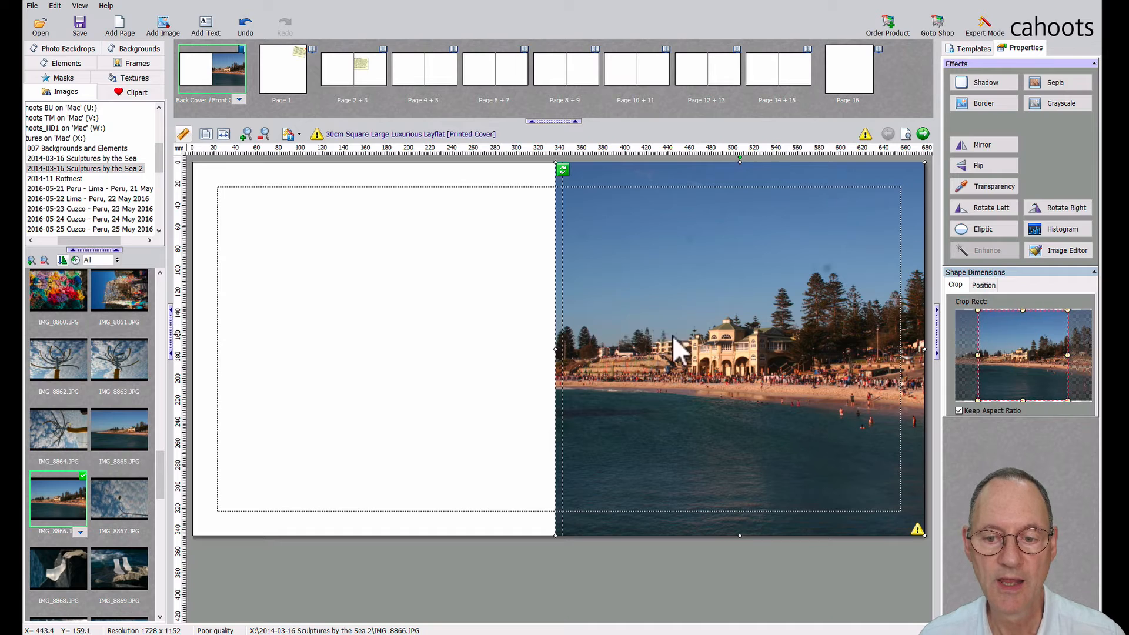
{"action": "mouse_move", "coordinate": [781, 358]}
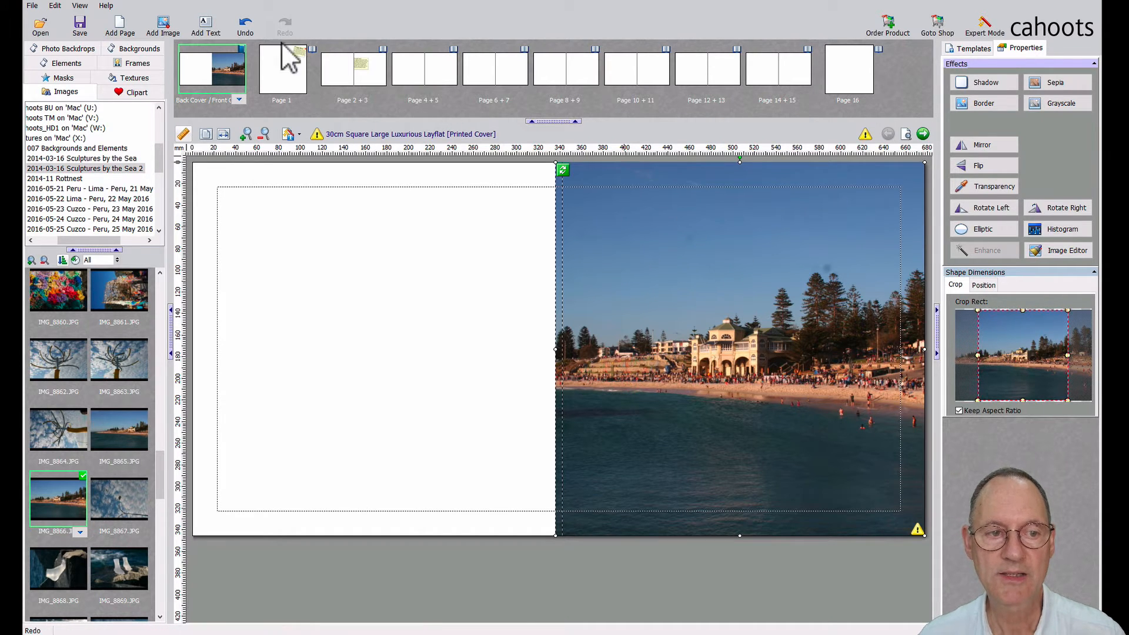
Step: Switch from the cover to the blank Page 1 using its thumbnail
{"action": "left_click", "coordinate": [282, 68]}
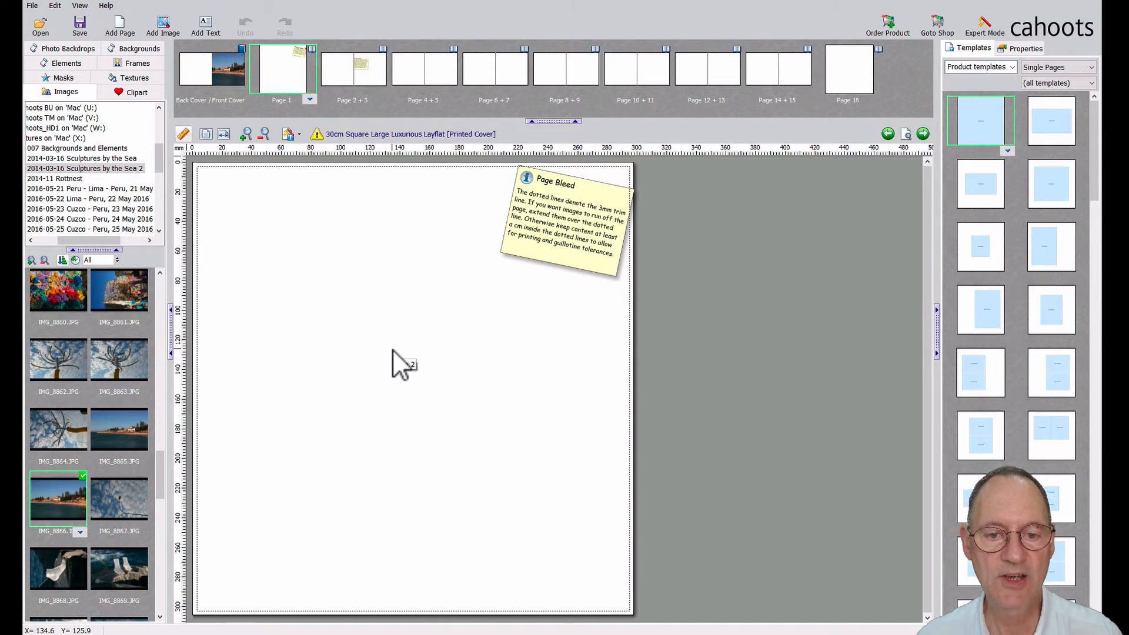
{"action": "mouse_move", "coordinate": [402, 365]}
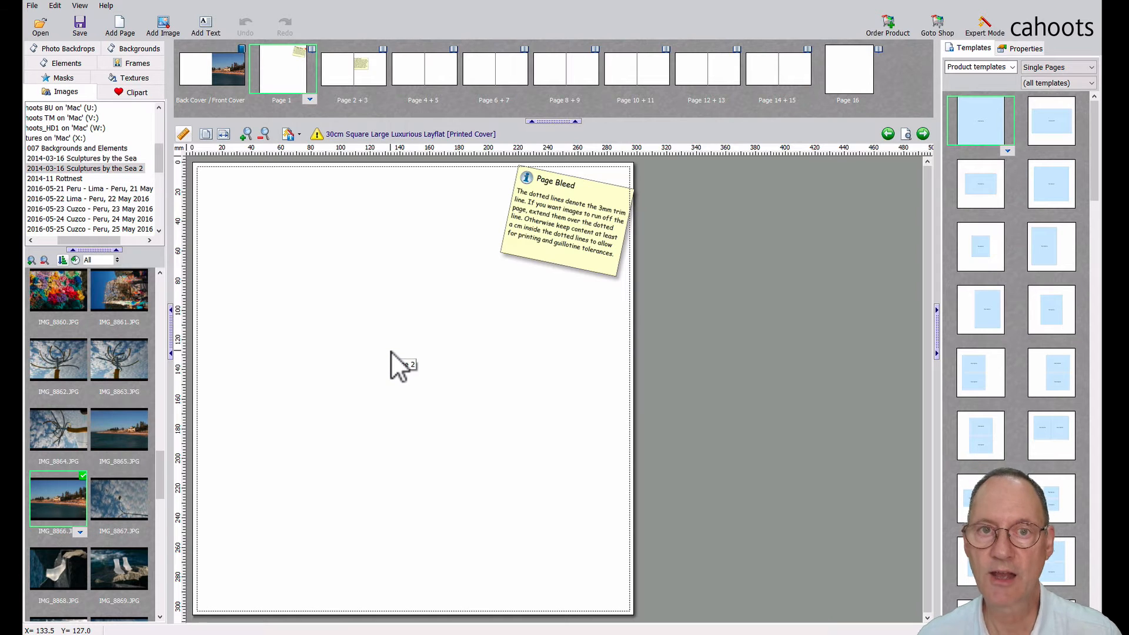
{"action": "mouse_move", "coordinate": [382, 371]}
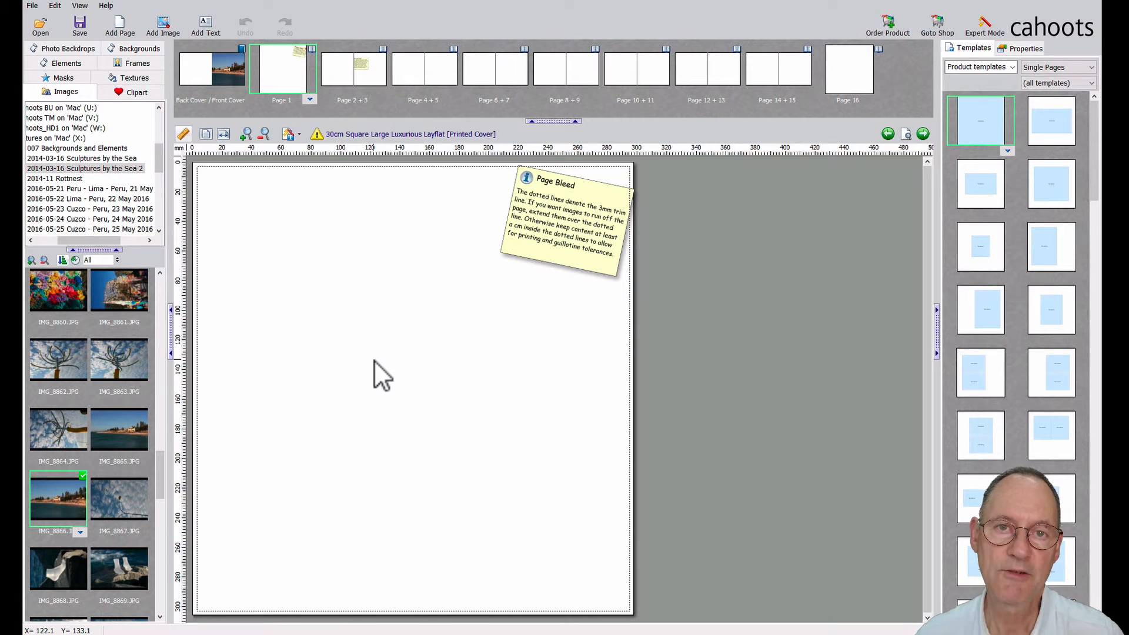
{"action": "mouse_move", "coordinate": [395, 385]}
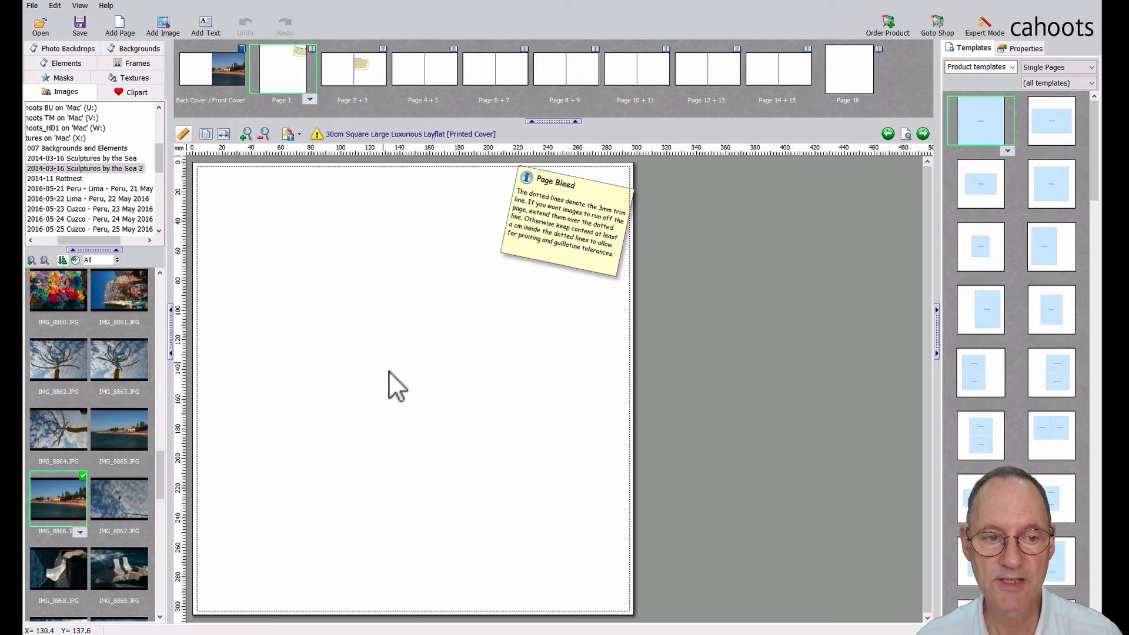
{"action": "mouse_move", "coordinate": [401, 398]}
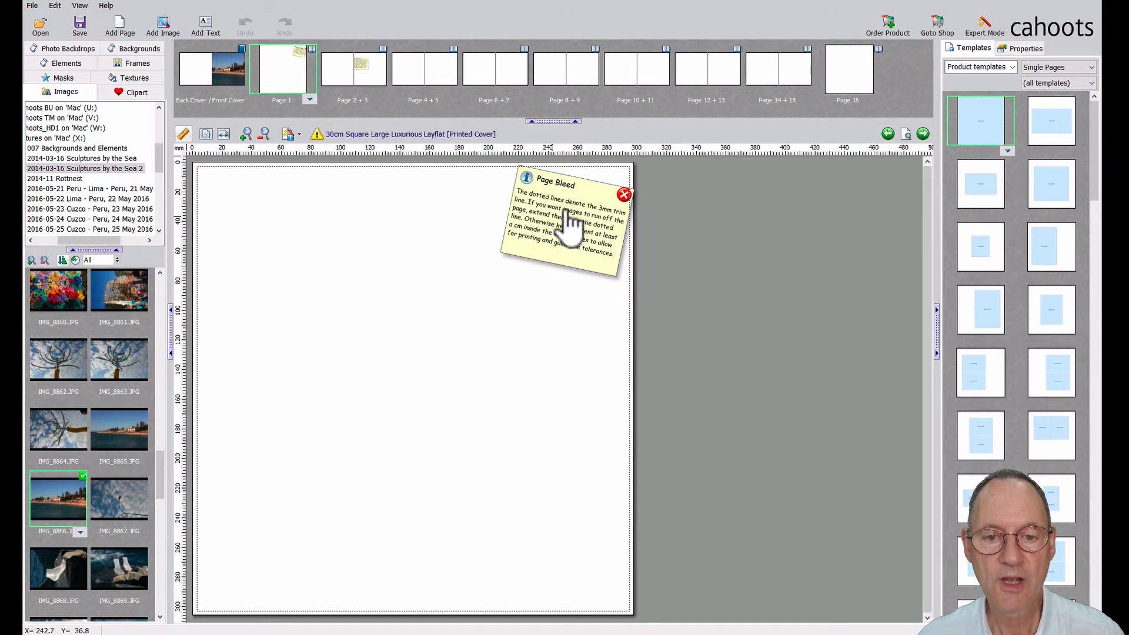
{"action": "mouse_move", "coordinate": [558, 198]}
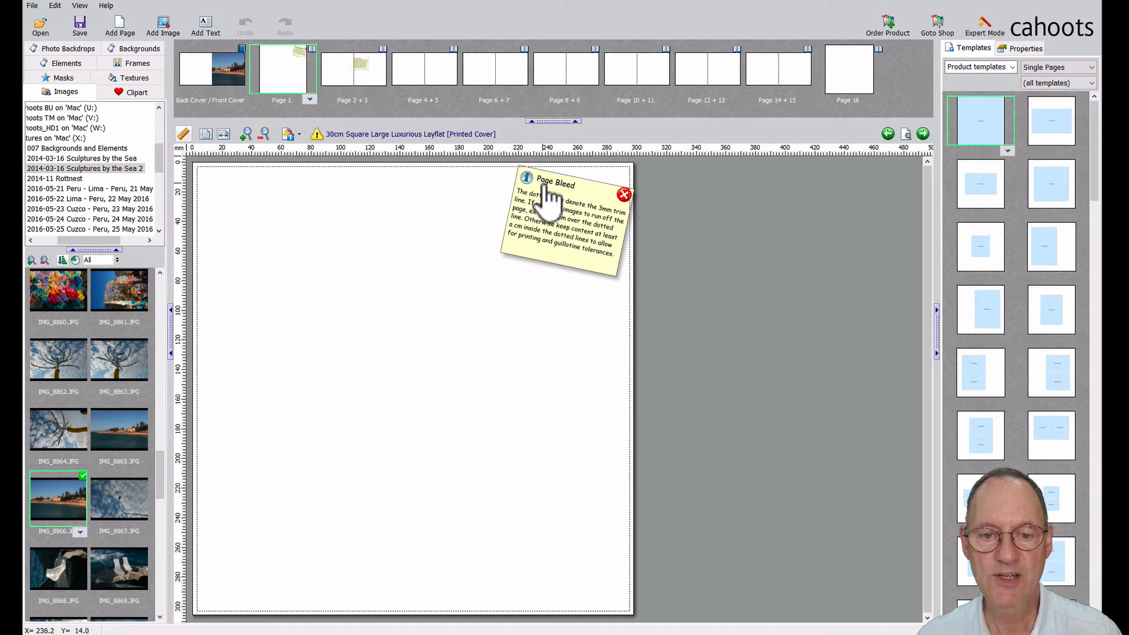
{"action": "mouse_move", "coordinate": [425, 184]}
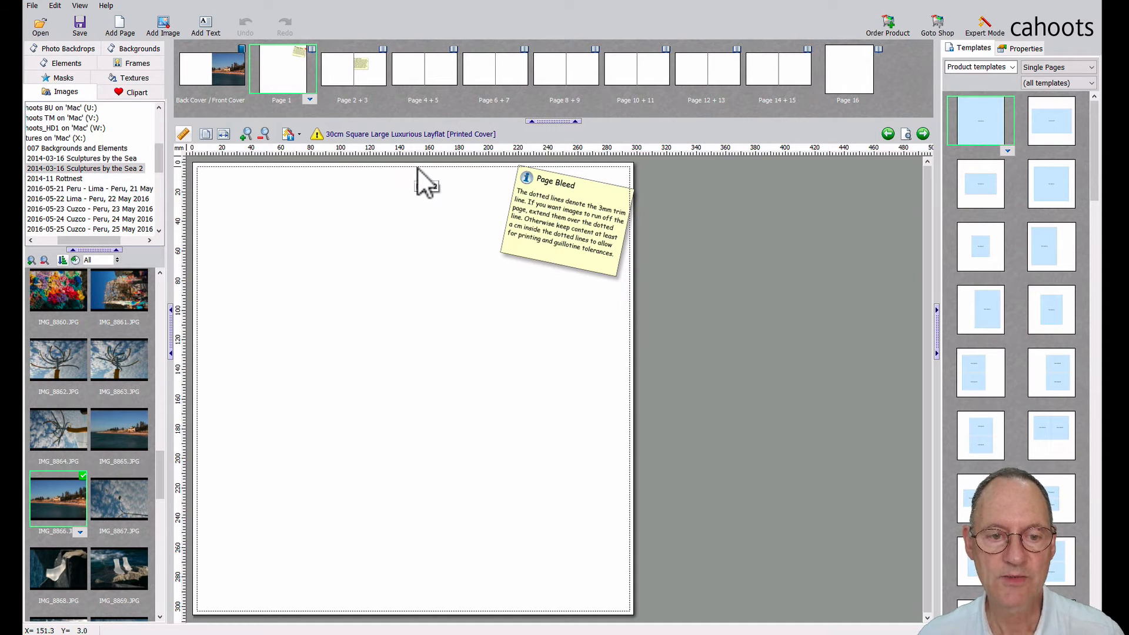
{"action": "mouse_move", "coordinate": [508, 180]}
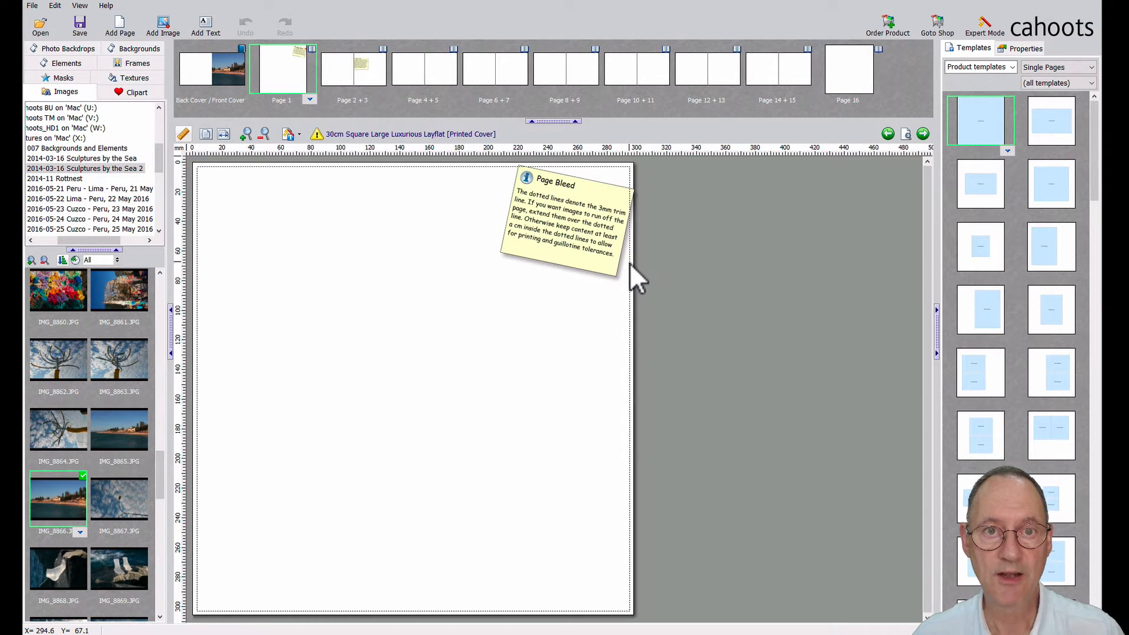
{"action": "mouse_move", "coordinate": [597, 353]}
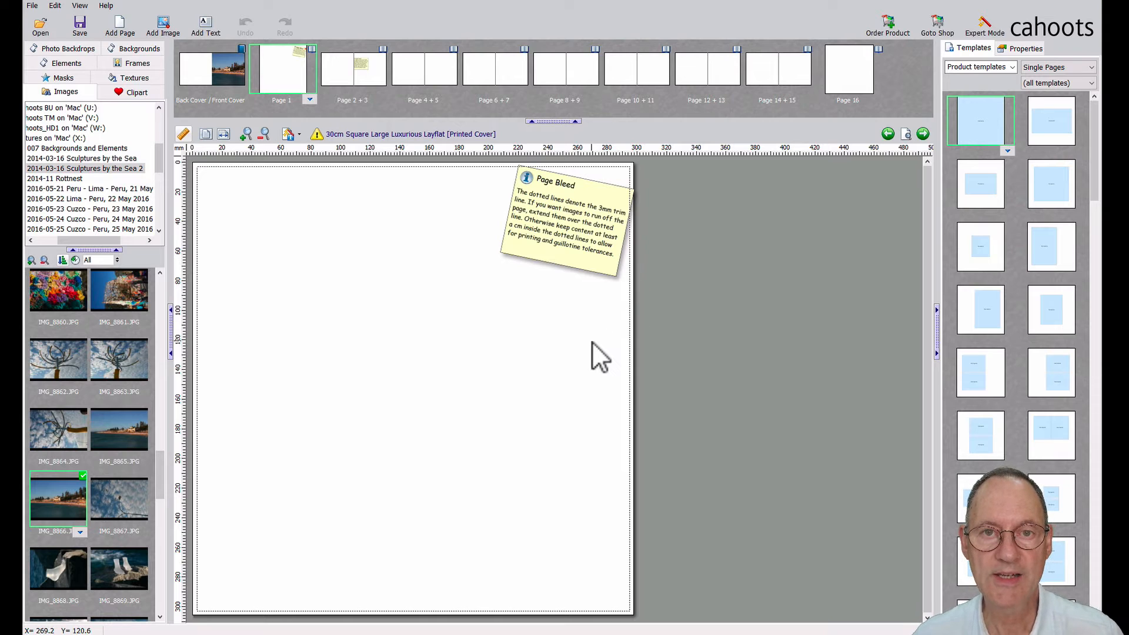
{"action": "mouse_move", "coordinate": [637, 339]}
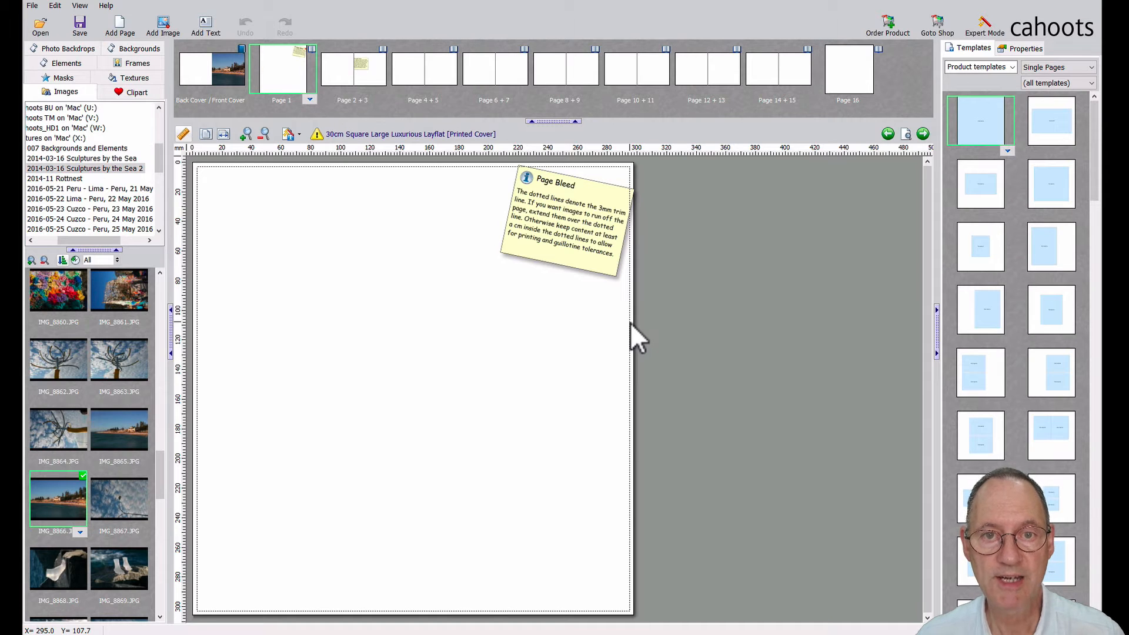
{"action": "mouse_move", "coordinate": [471, 392]}
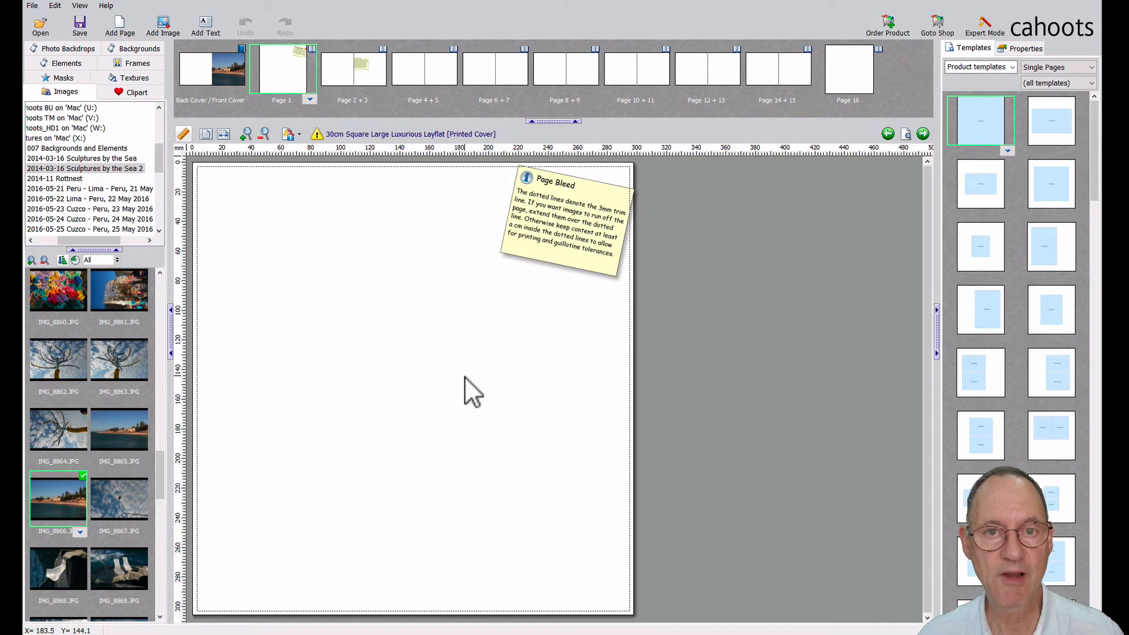
{"action": "mouse_move", "coordinate": [471, 180]}
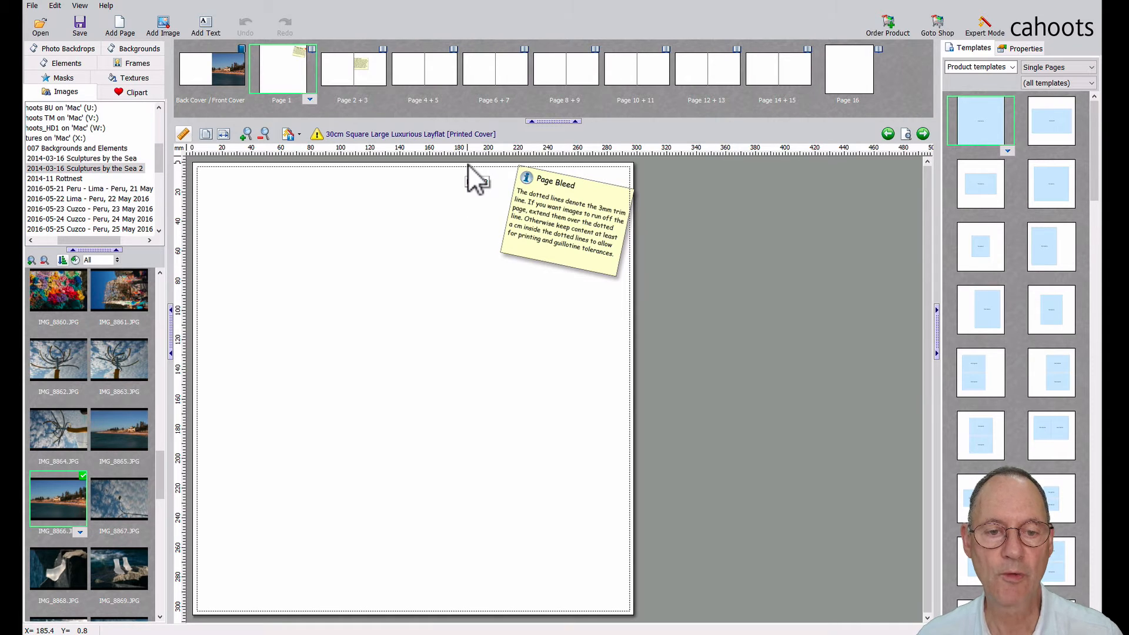
{"action": "mouse_move", "coordinate": [507, 177]}
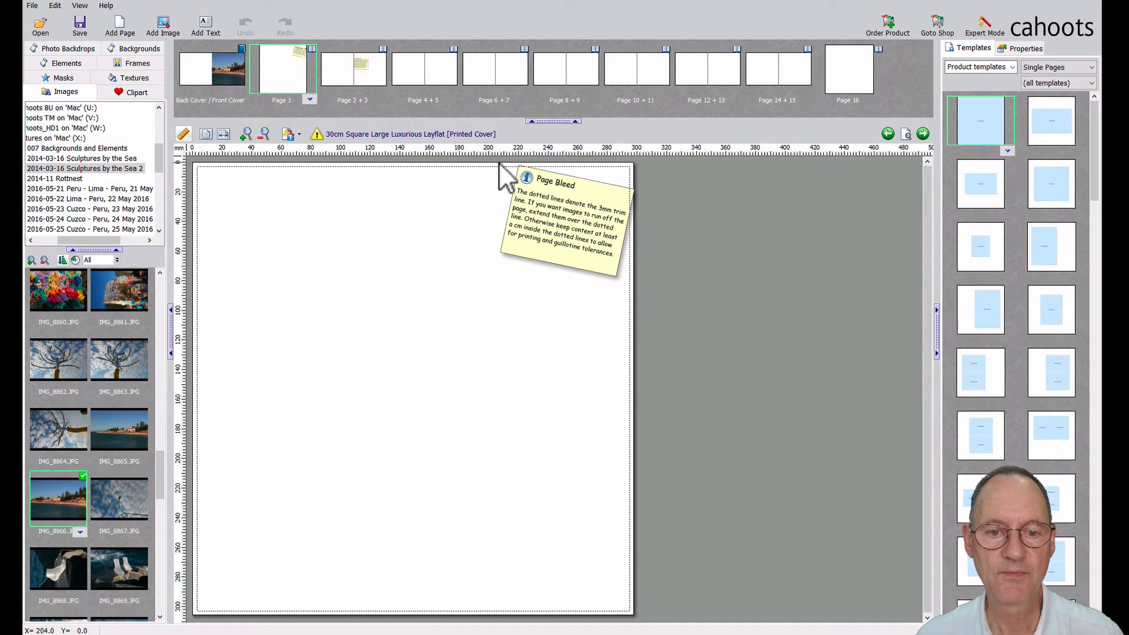
{"action": "mouse_move", "coordinate": [637, 187]}
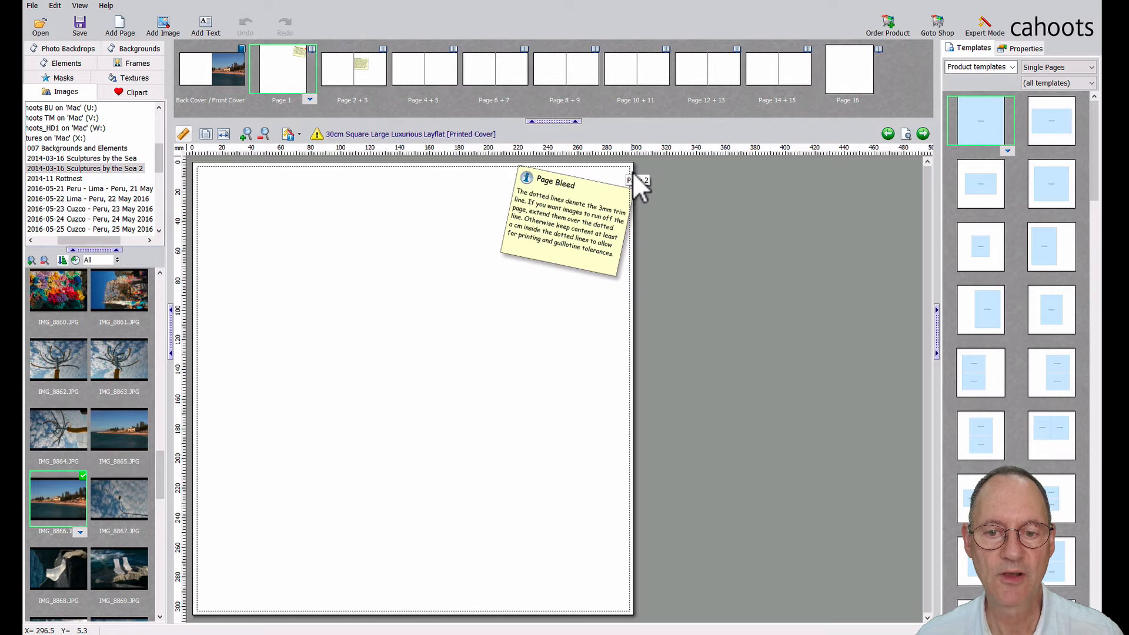
{"action": "mouse_move", "coordinate": [642, 266]}
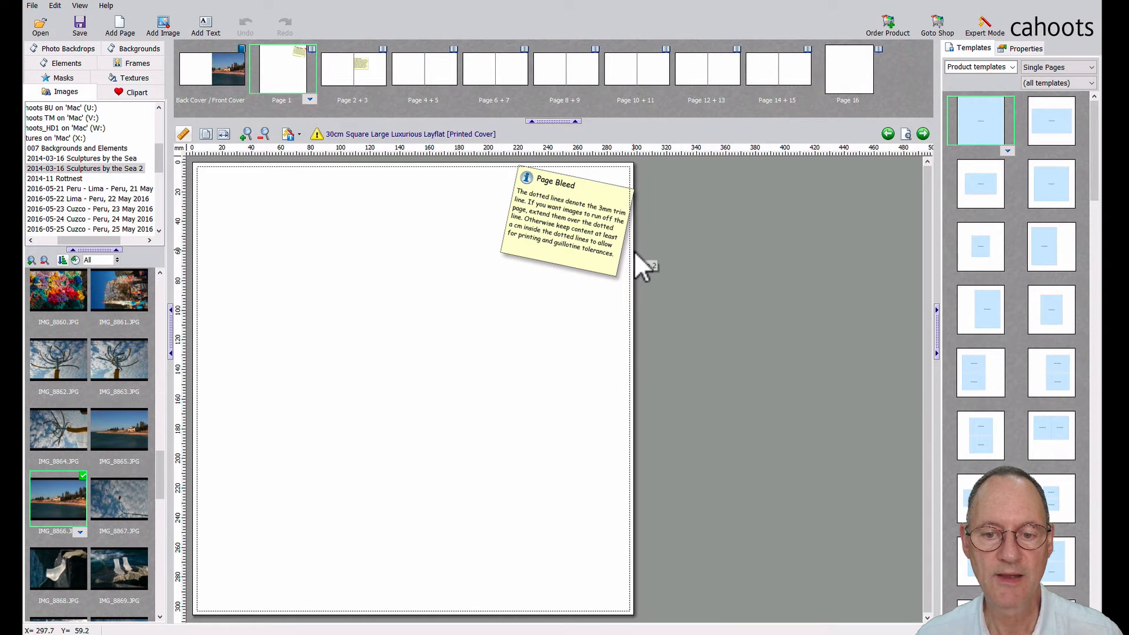
{"action": "mouse_move", "coordinate": [561, 353]}
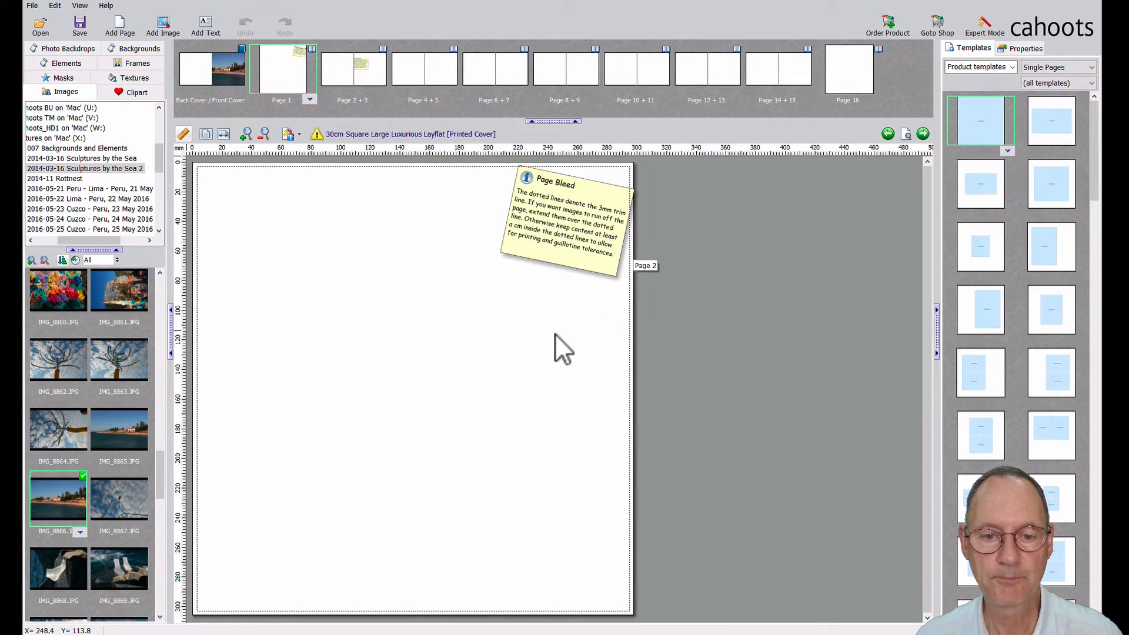
{"action": "mouse_move", "coordinate": [378, 210]}
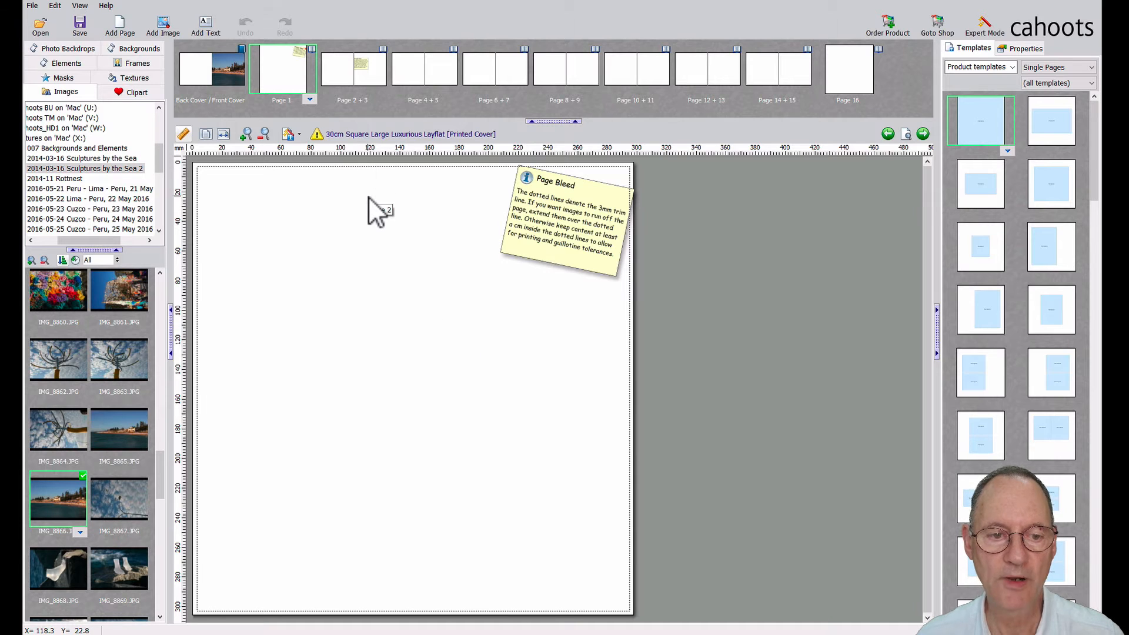
{"action": "mouse_move", "coordinate": [336, 199]}
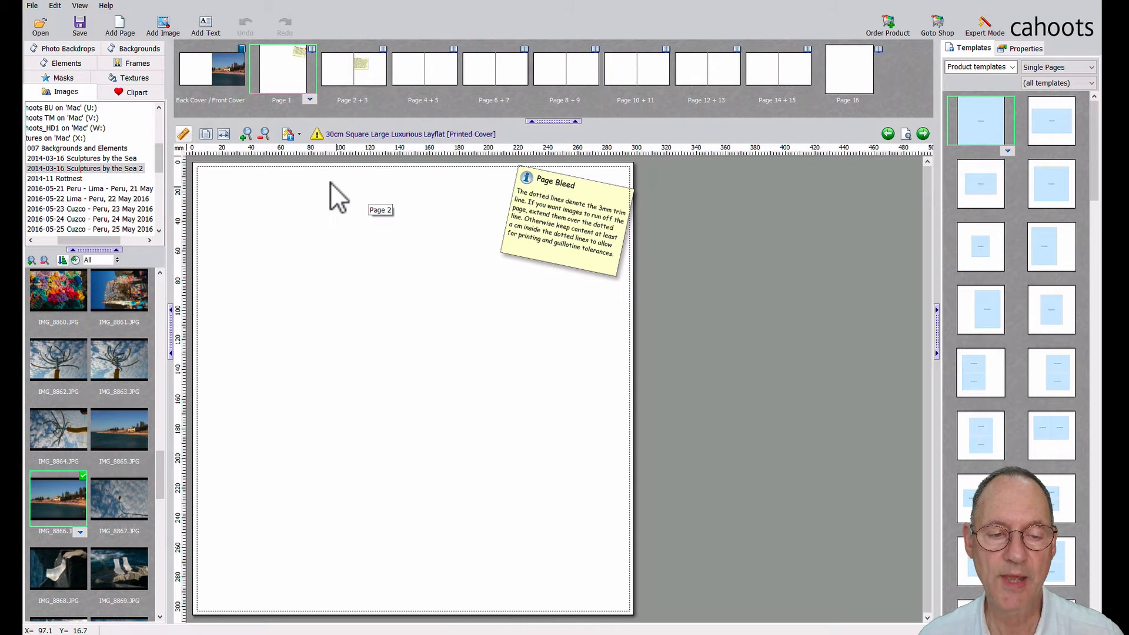
{"action": "mouse_move", "coordinate": [344, 208]}
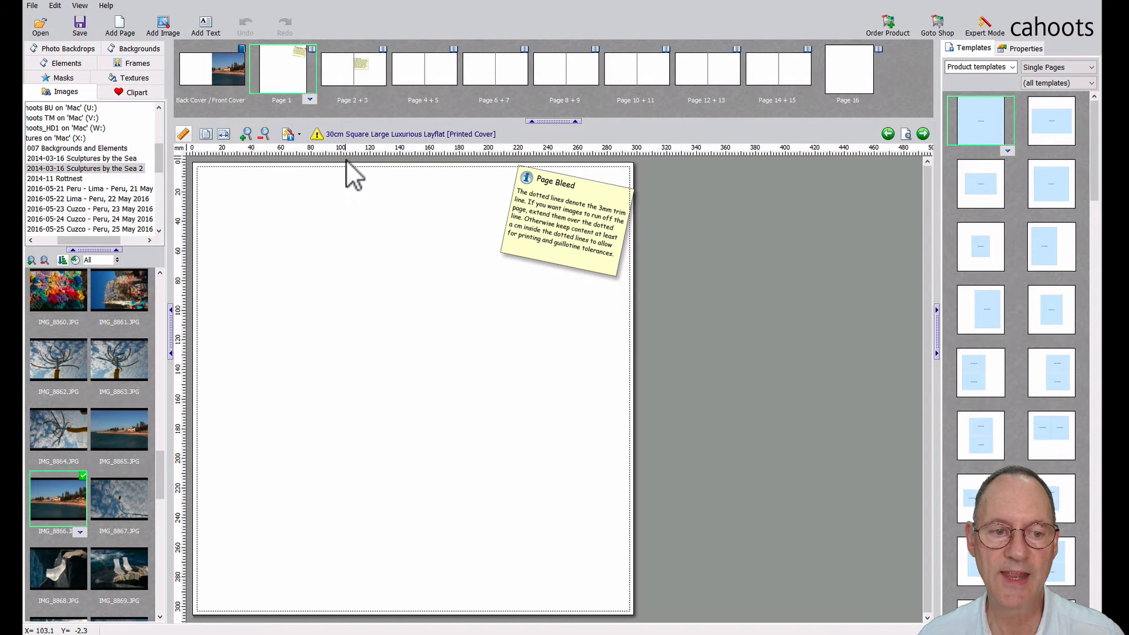
{"action": "mouse_move", "coordinate": [362, 182]}
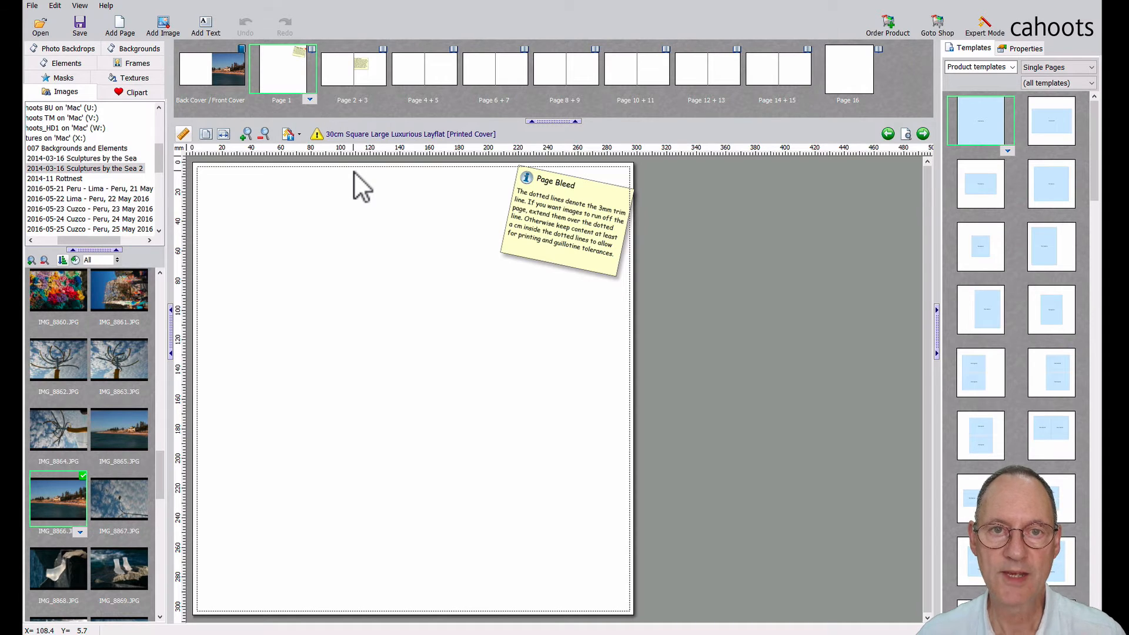
{"action": "mouse_move", "coordinate": [368, 187]}
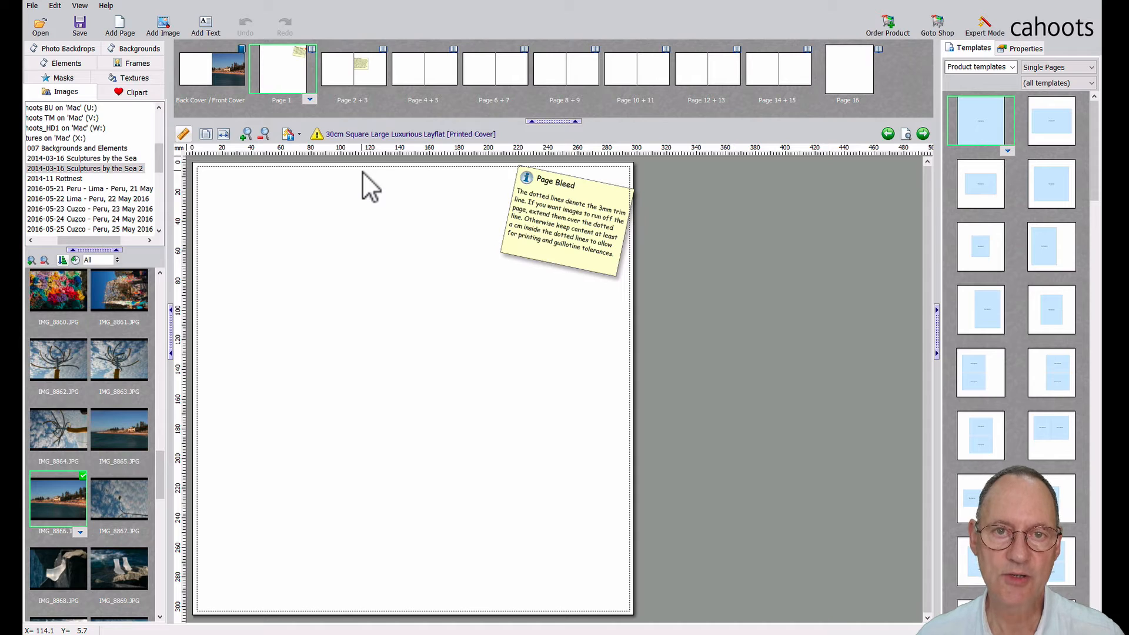
{"action": "mouse_move", "coordinate": [413, 180]}
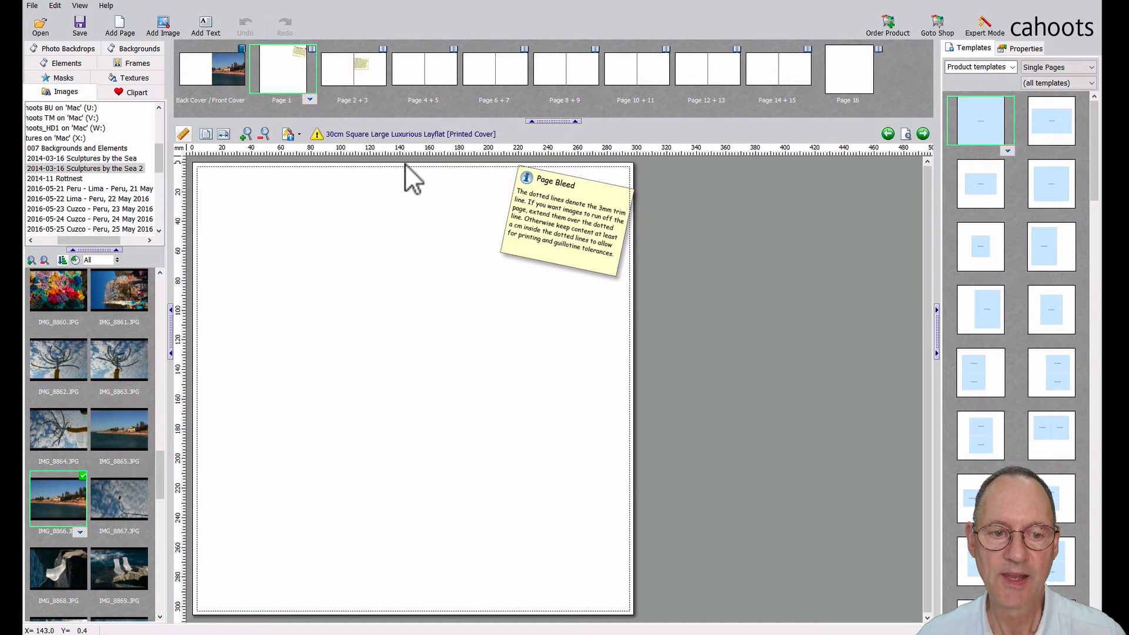
{"action": "mouse_move", "coordinate": [382, 179]}
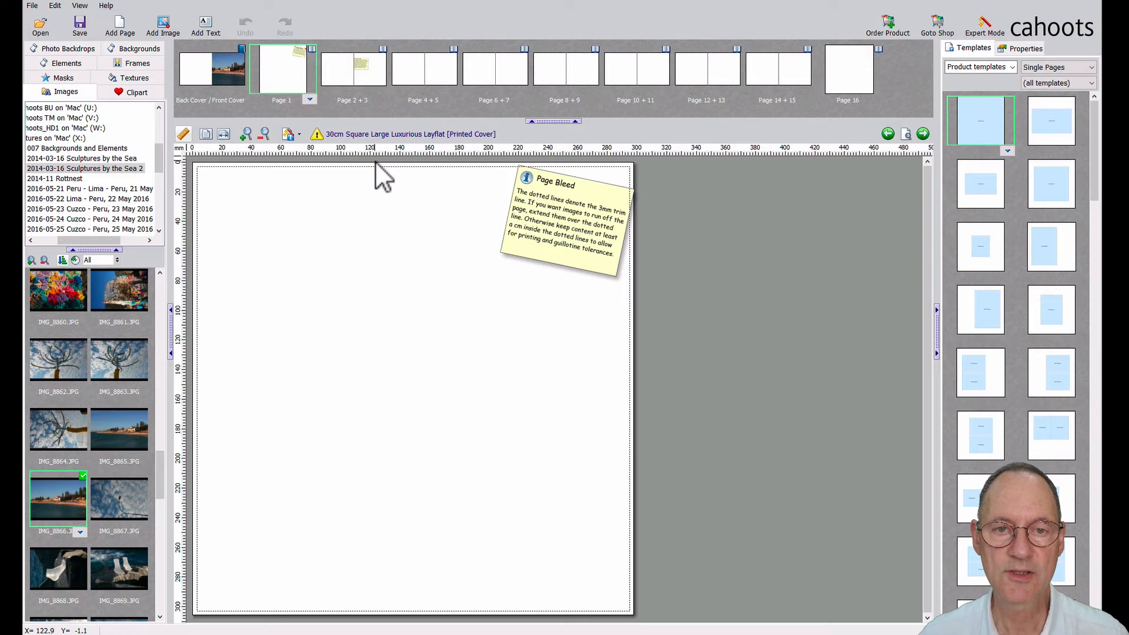
{"action": "mouse_move", "coordinate": [323, 213]}
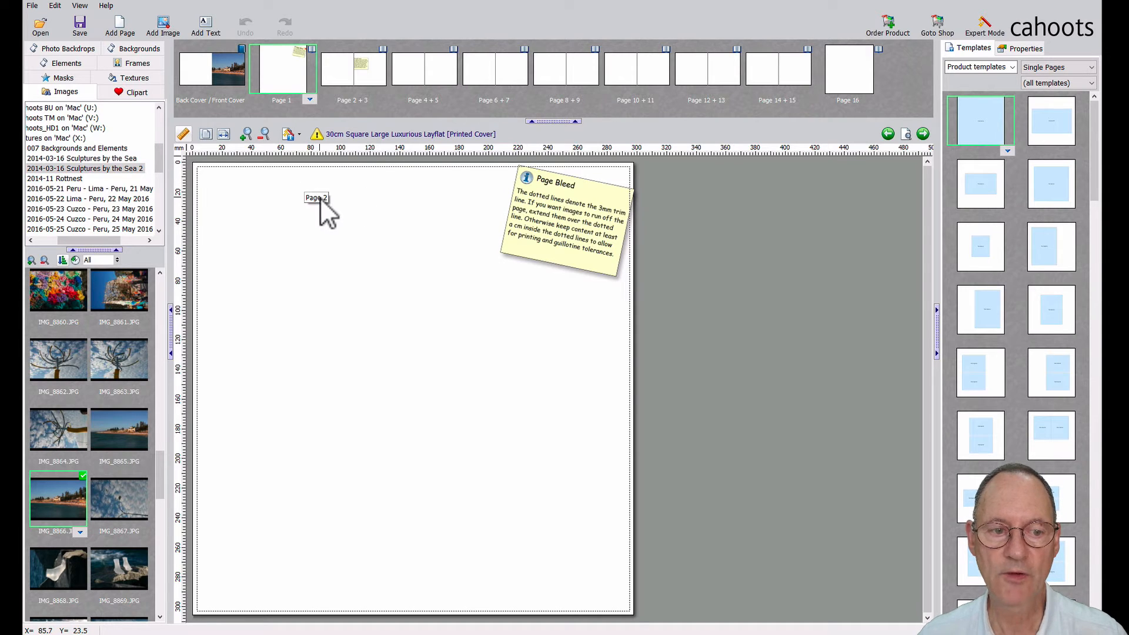
{"action": "mouse_move", "coordinate": [339, 198]}
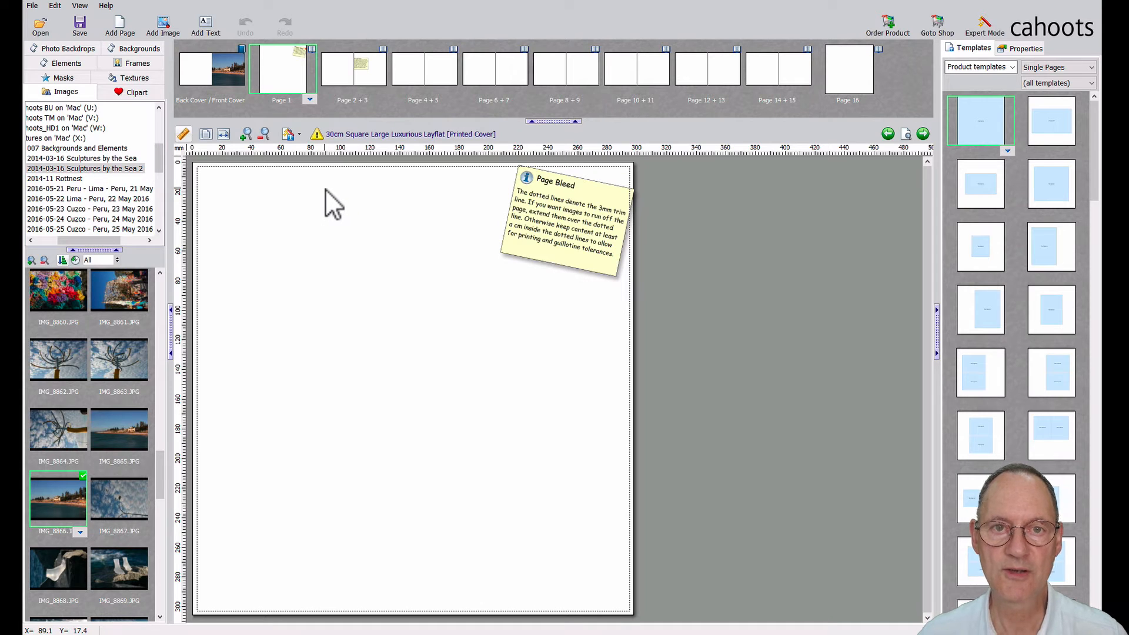
{"action": "mouse_move", "coordinate": [345, 205]}
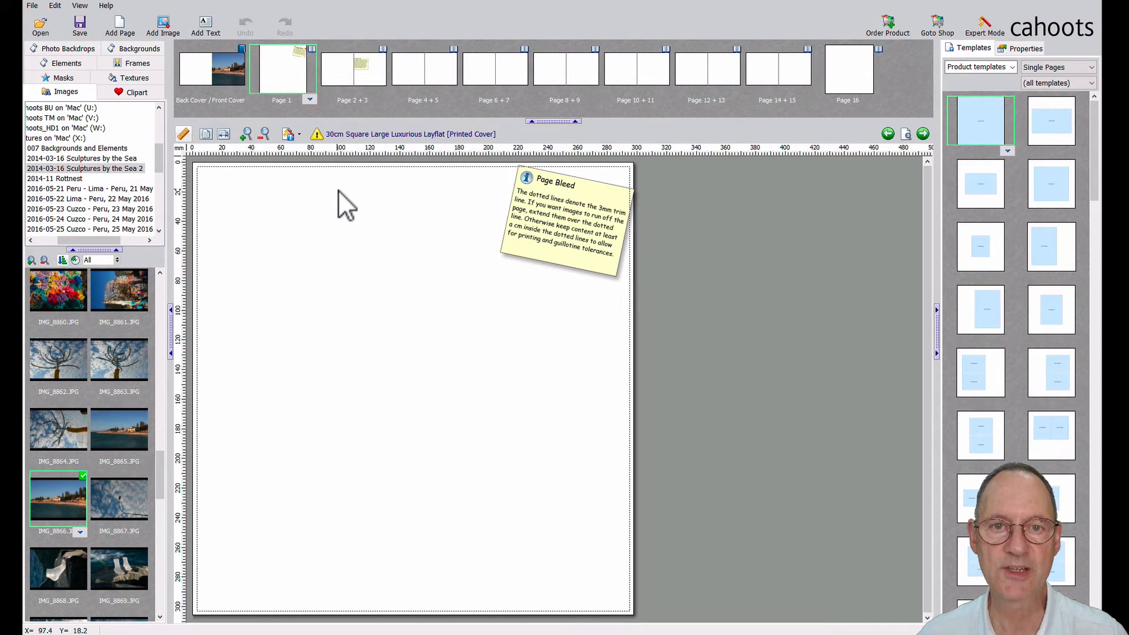
{"action": "mouse_move", "coordinate": [328, 184]}
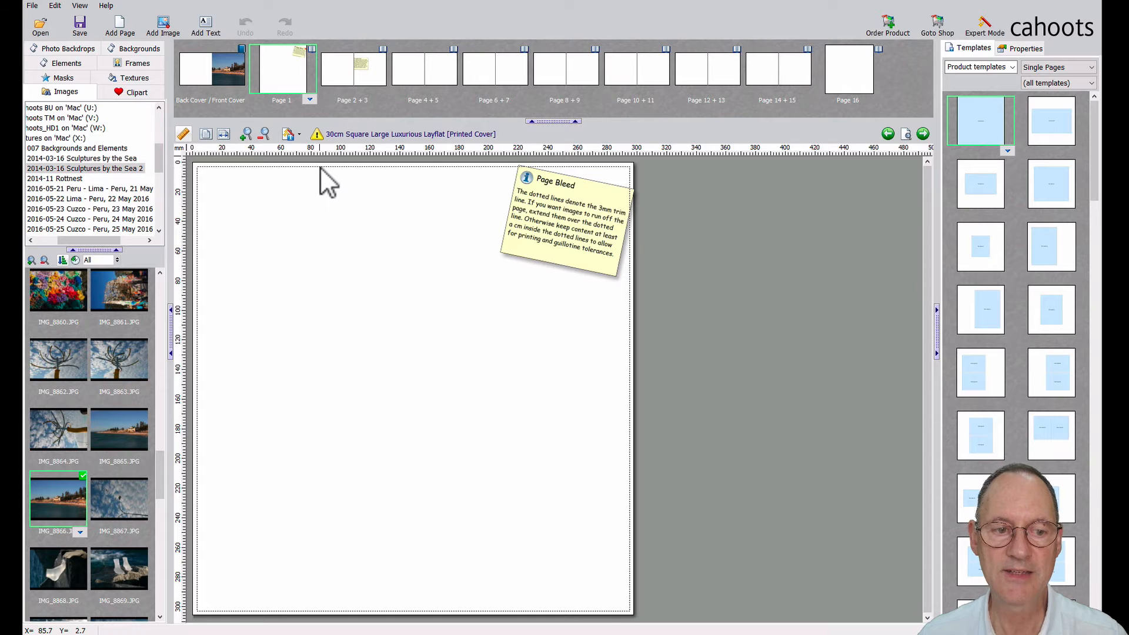
{"action": "mouse_move", "coordinate": [335, 183]}
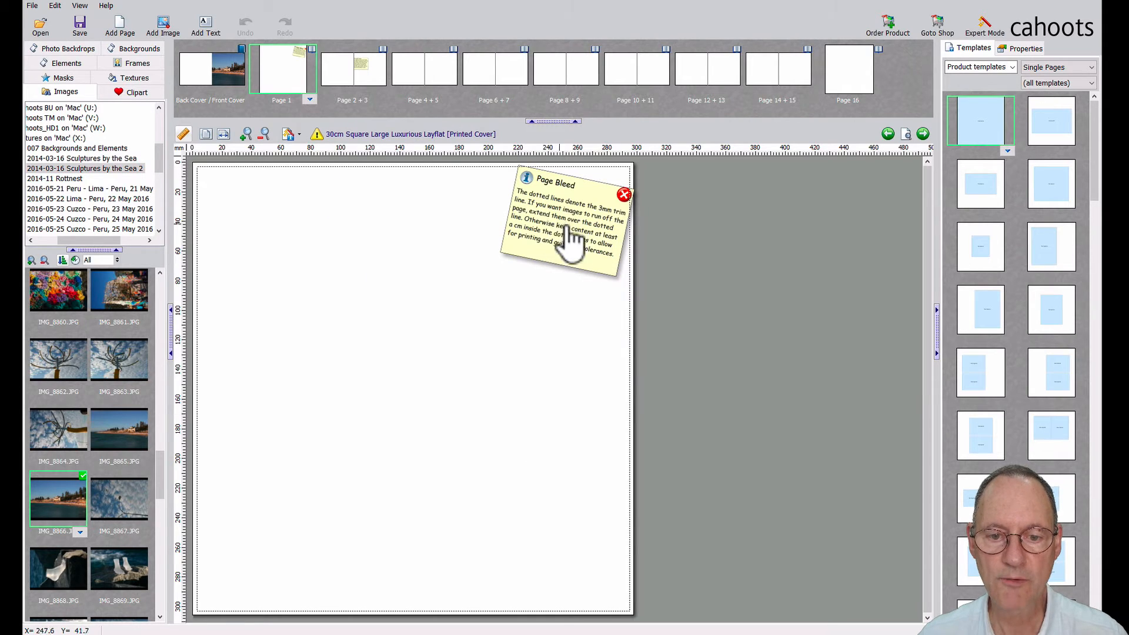
{"action": "mouse_move", "coordinate": [555, 205]}
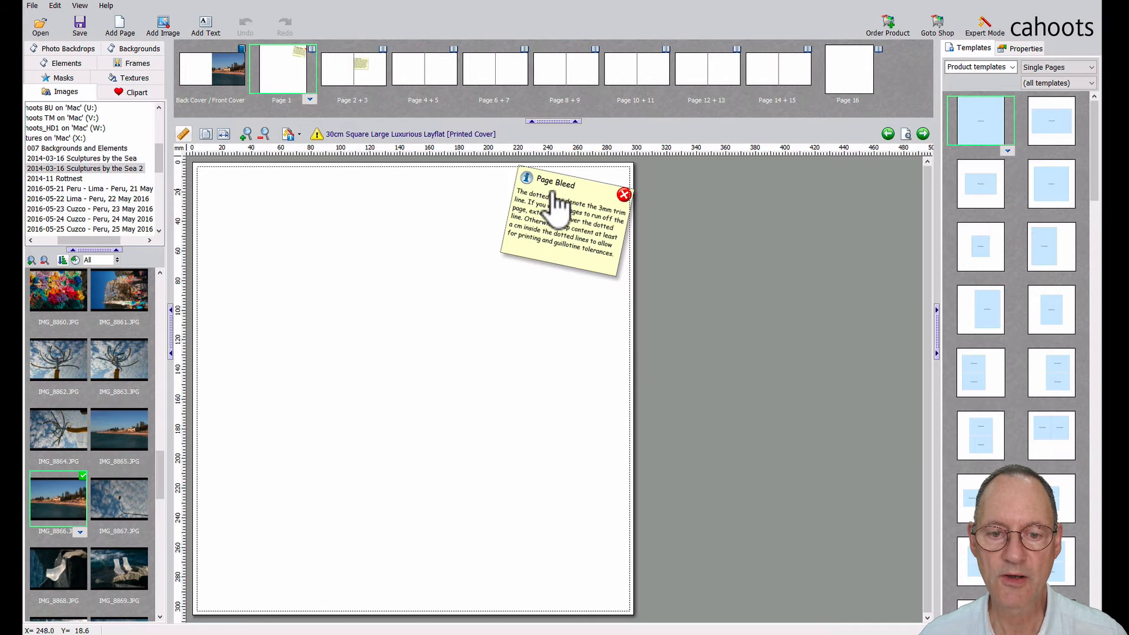
{"action": "mouse_move", "coordinate": [626, 209]}
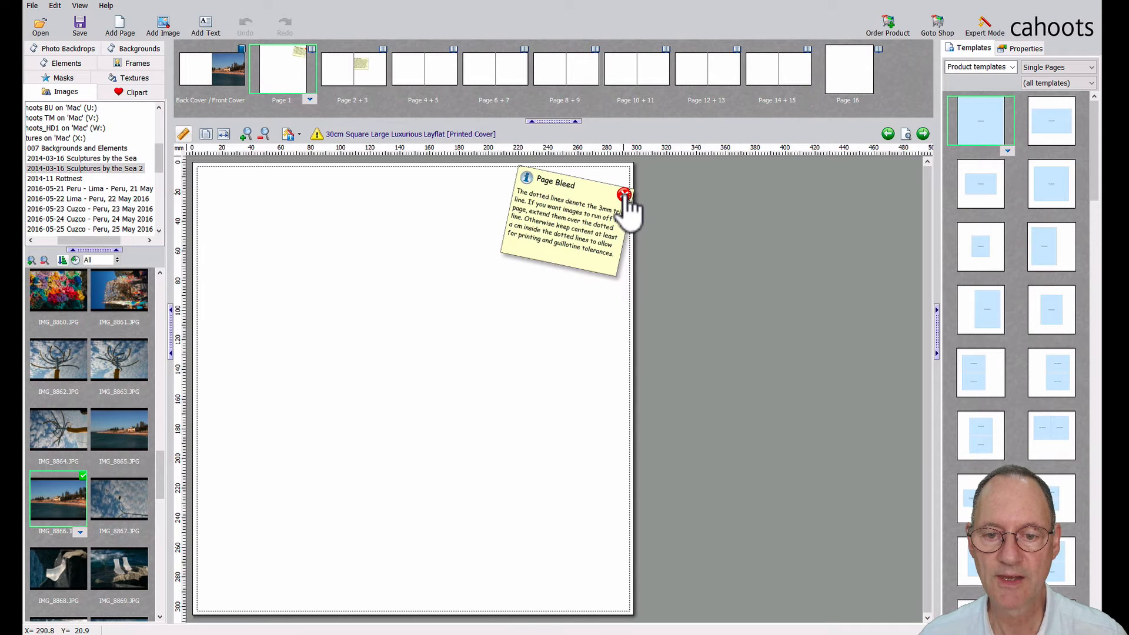
Step: Close the Page Bleed note and return to the Templates list
{"action": "left_click", "coordinate": [625, 195]}
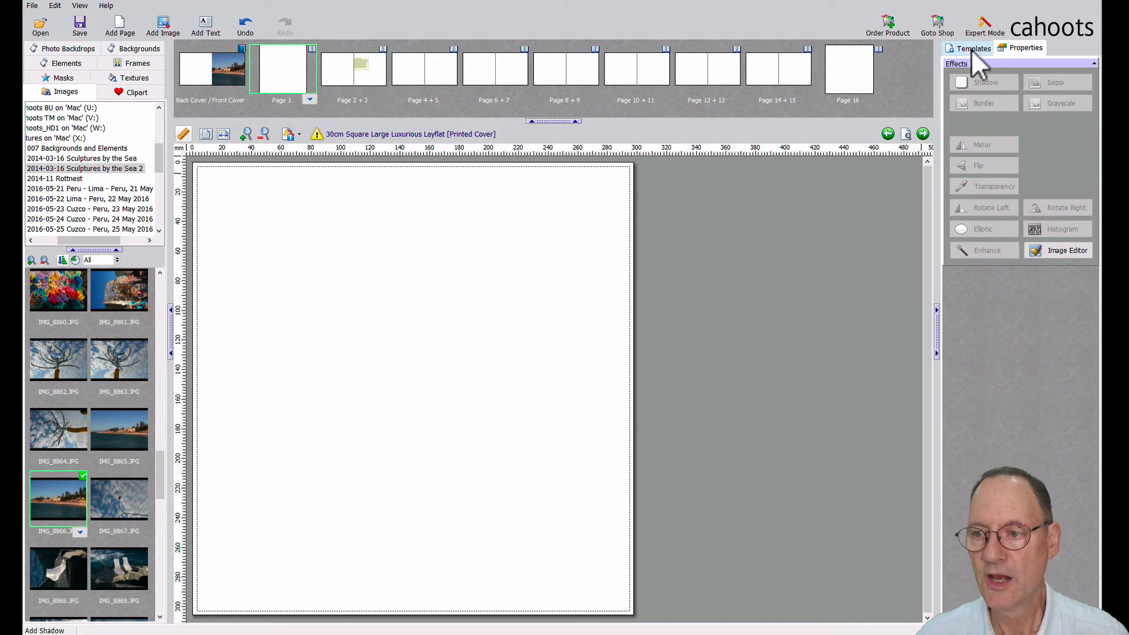
{"action": "left_click", "coordinate": [973, 48]}
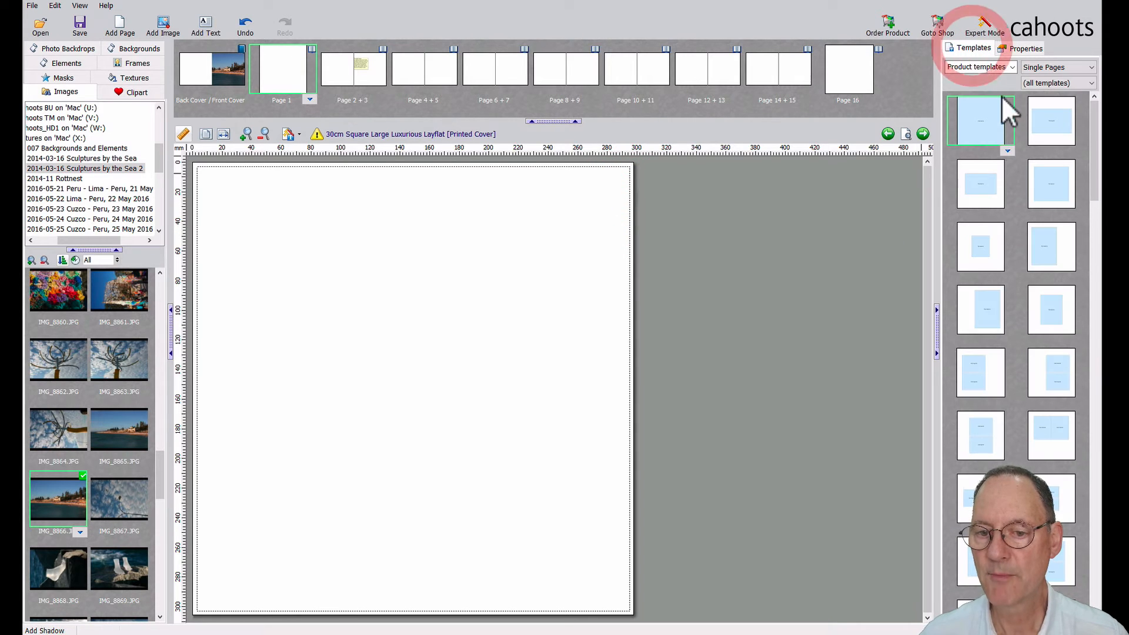
{"action": "mouse_move", "coordinate": [1044, 137]}
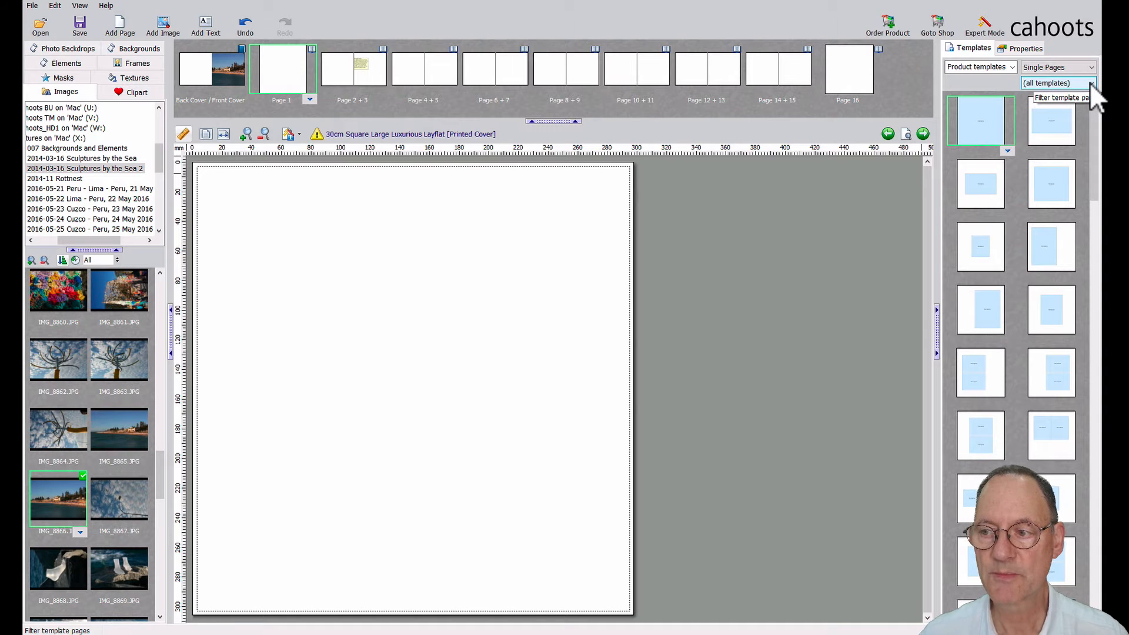
Step: Filter templates to Single Pages with 1–2 photos, then scroll back to the top
{"action": "left_click", "coordinate": [1090, 83]}
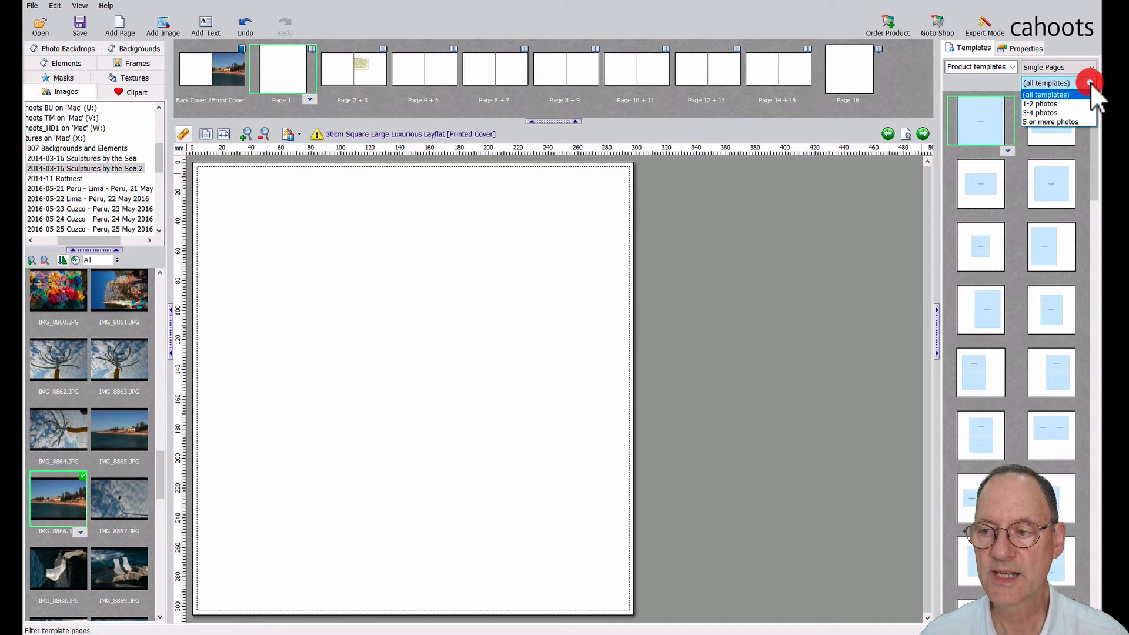
{"action": "mouse_move", "coordinate": [1044, 104]}
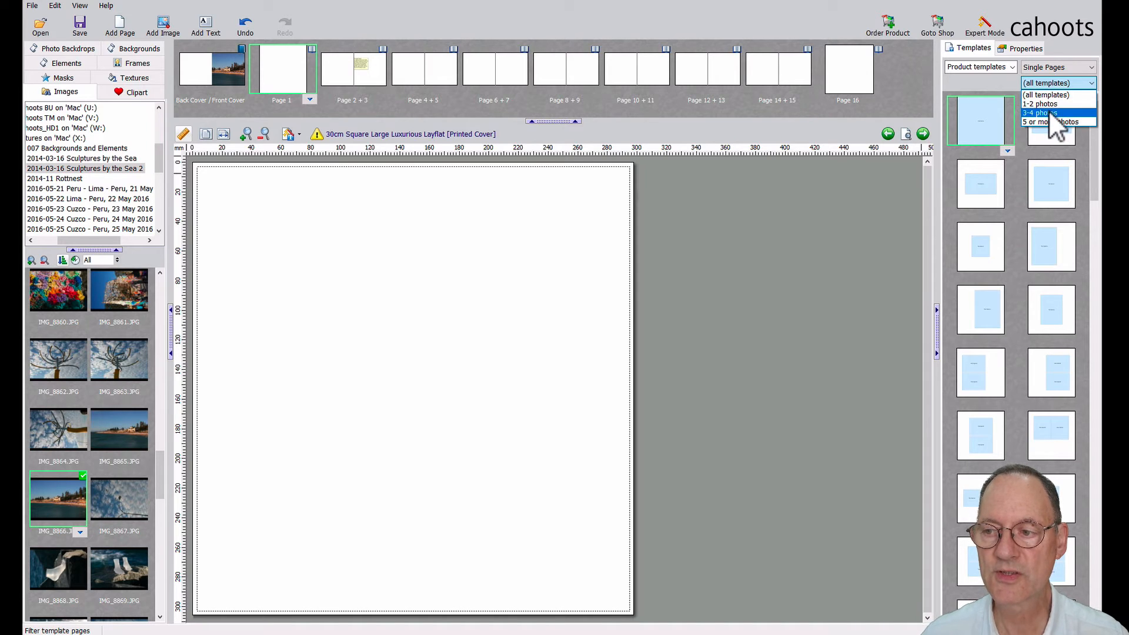
{"action": "mouse_move", "coordinate": [1052, 122]}
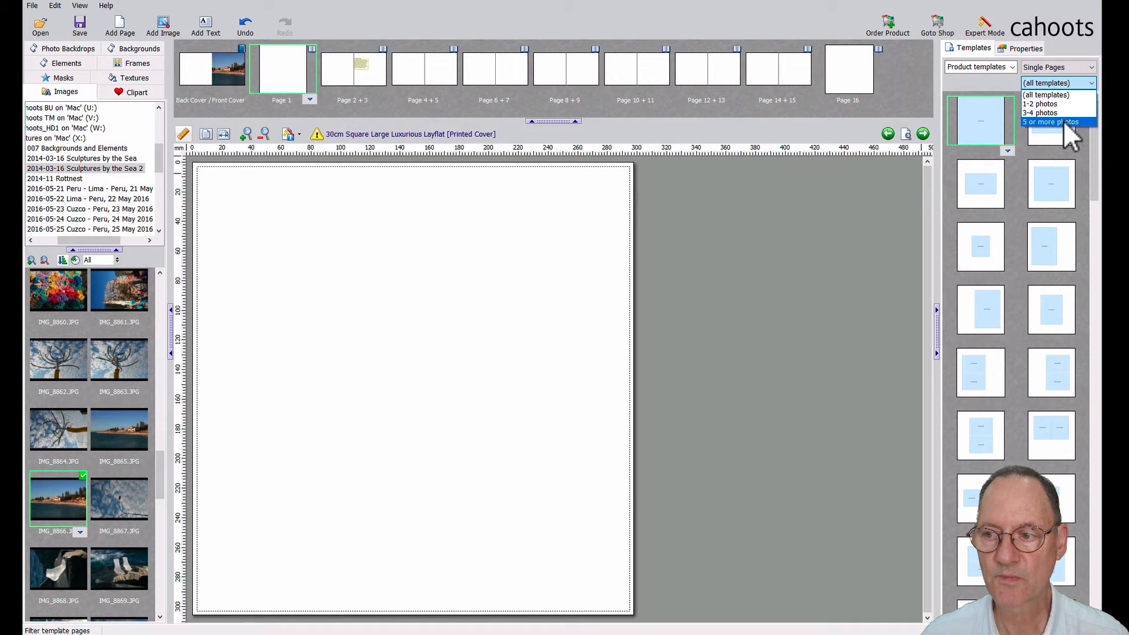
{"action": "mouse_move", "coordinate": [1051, 103]}
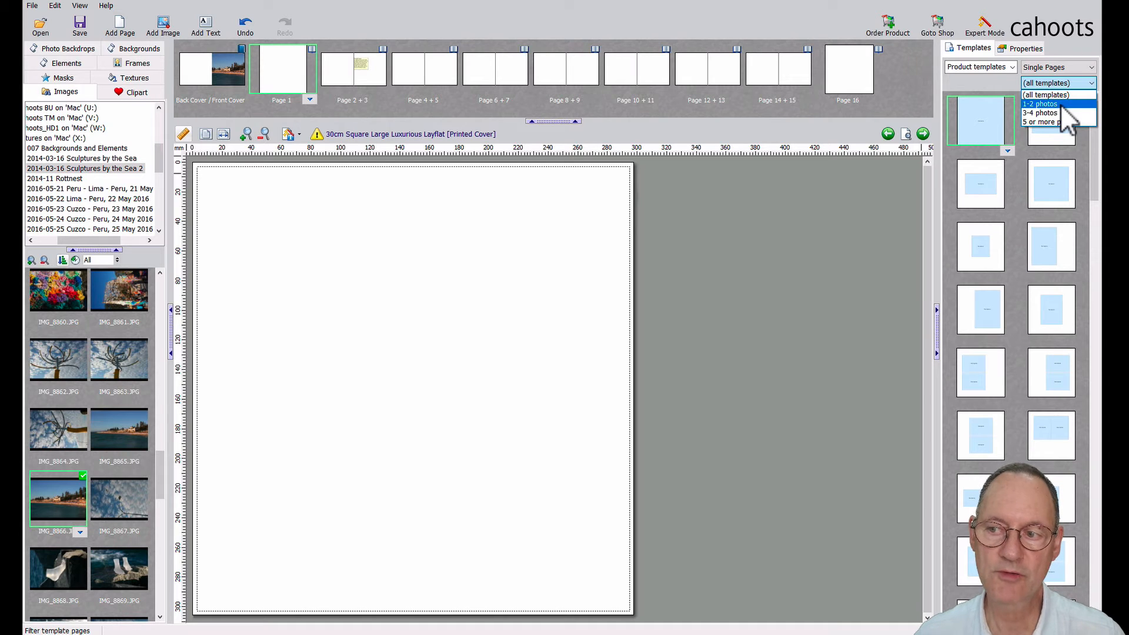
{"action": "left_click", "coordinate": [1039, 104]}
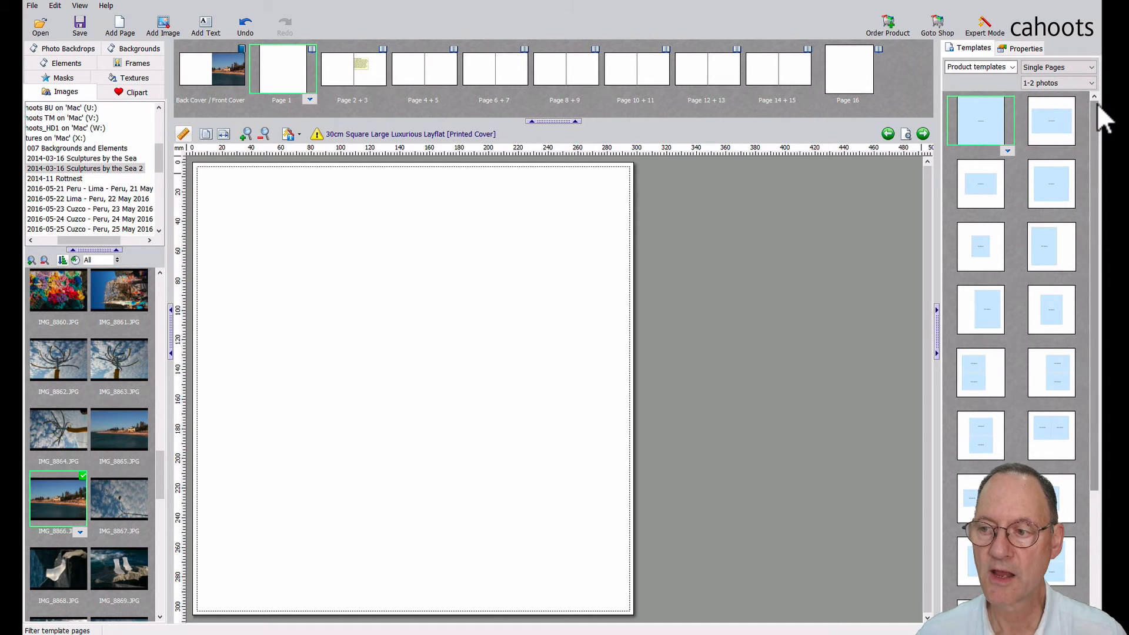
{"action": "scroll", "scroll_direction": "down", "scroll_amount": 3}
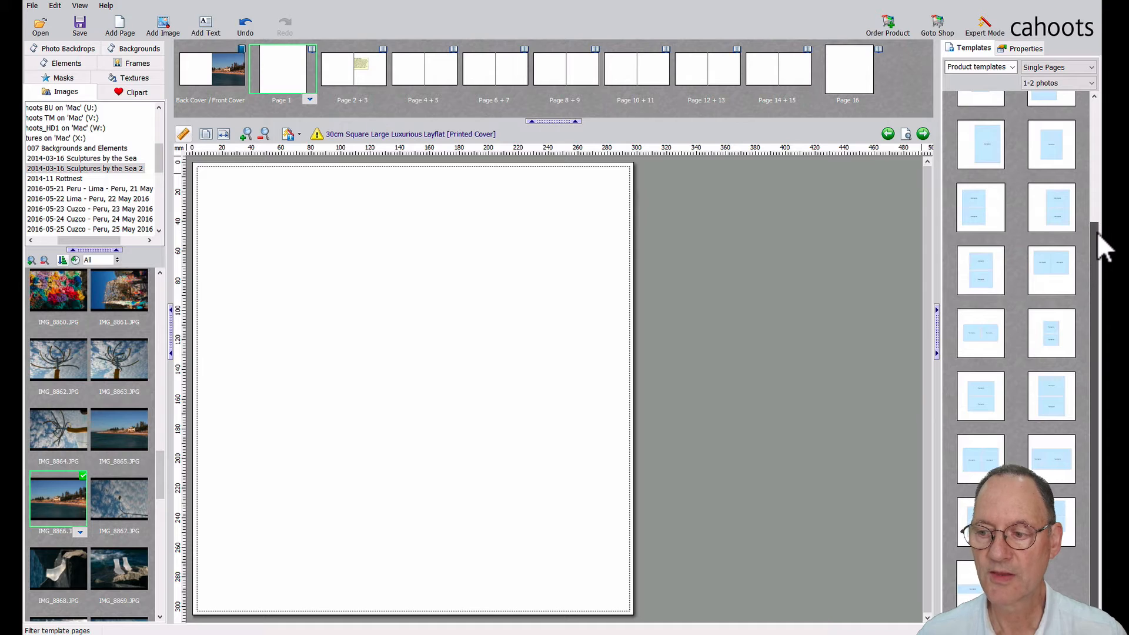
{"action": "scroll", "scroll_direction": "up", "scroll_amount": 3}
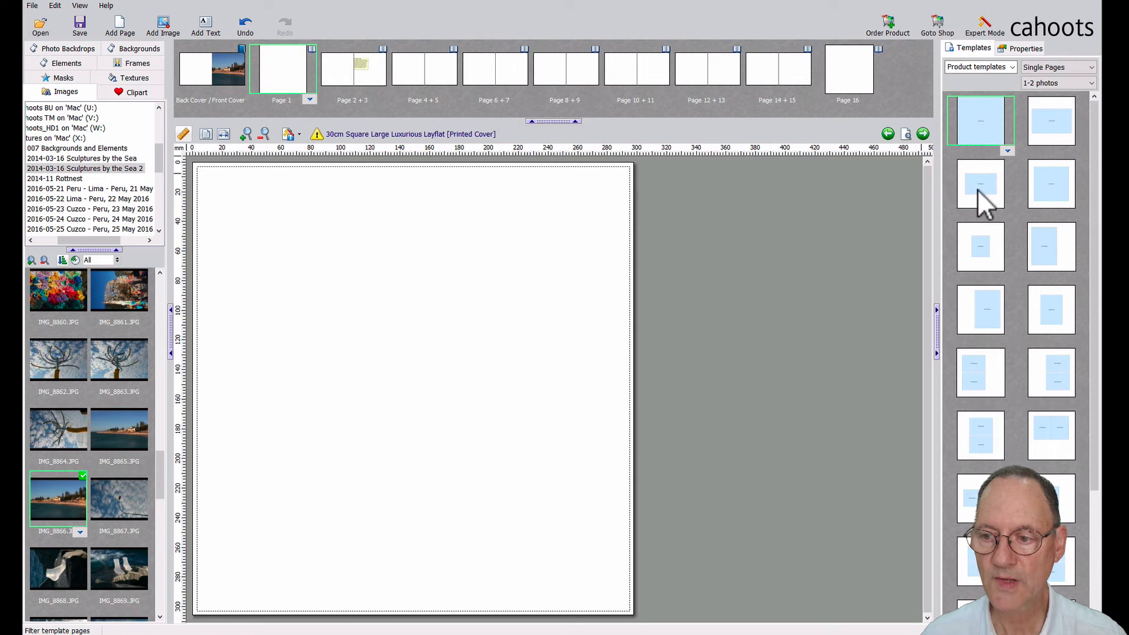
Step: Apply the single landscape layout to Page 1 and show the 2014-03-16 Sculptures by the Sea photos
{"action": "left_click", "coordinate": [980, 183]}
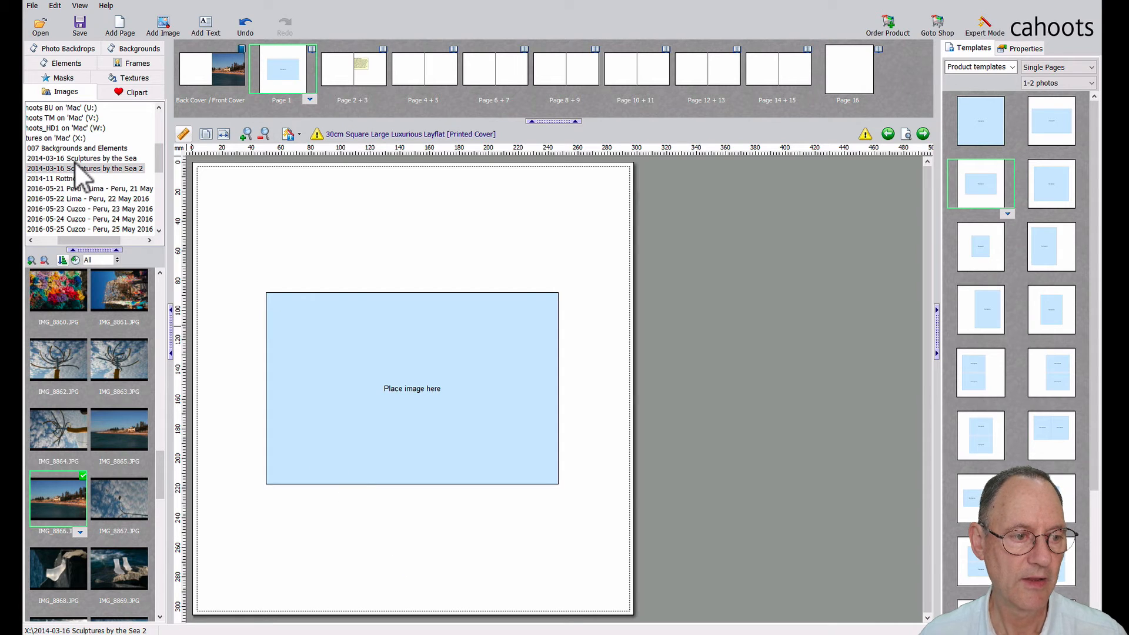
{"action": "left_click", "coordinate": [81, 158]}
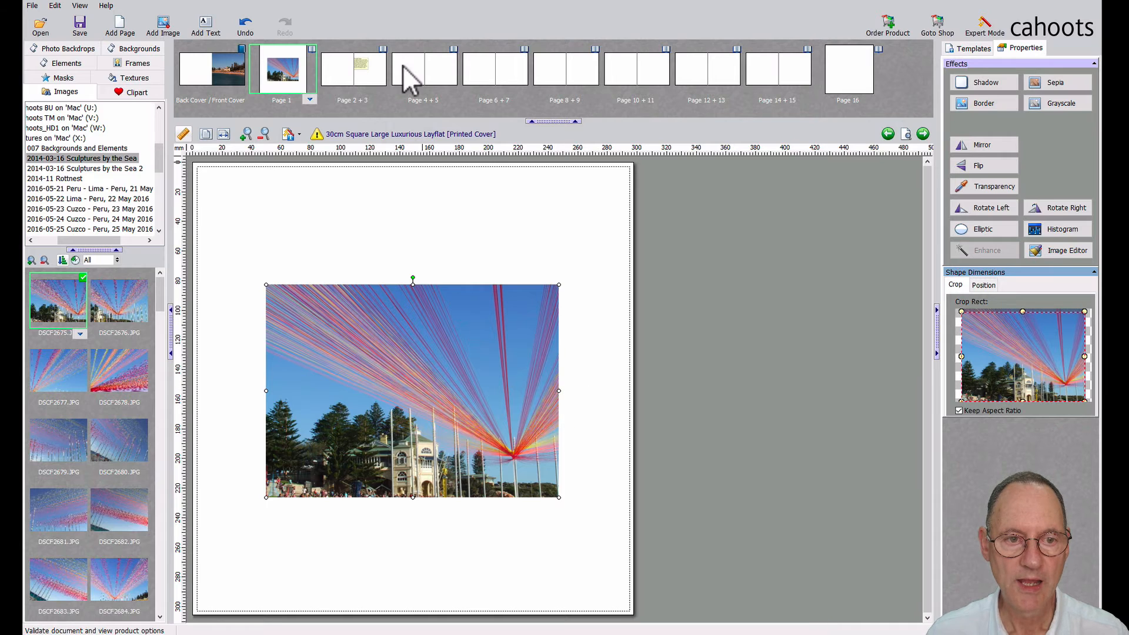
{"action": "mouse_move", "coordinate": [345, 94]}
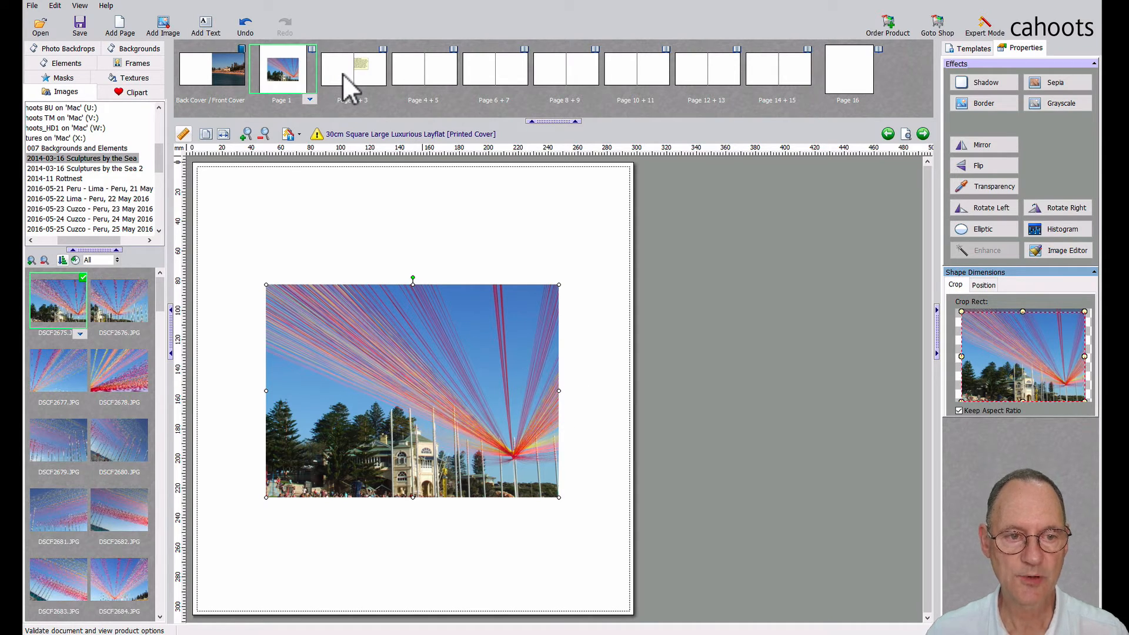
{"action": "left_click", "coordinate": [352, 69]}
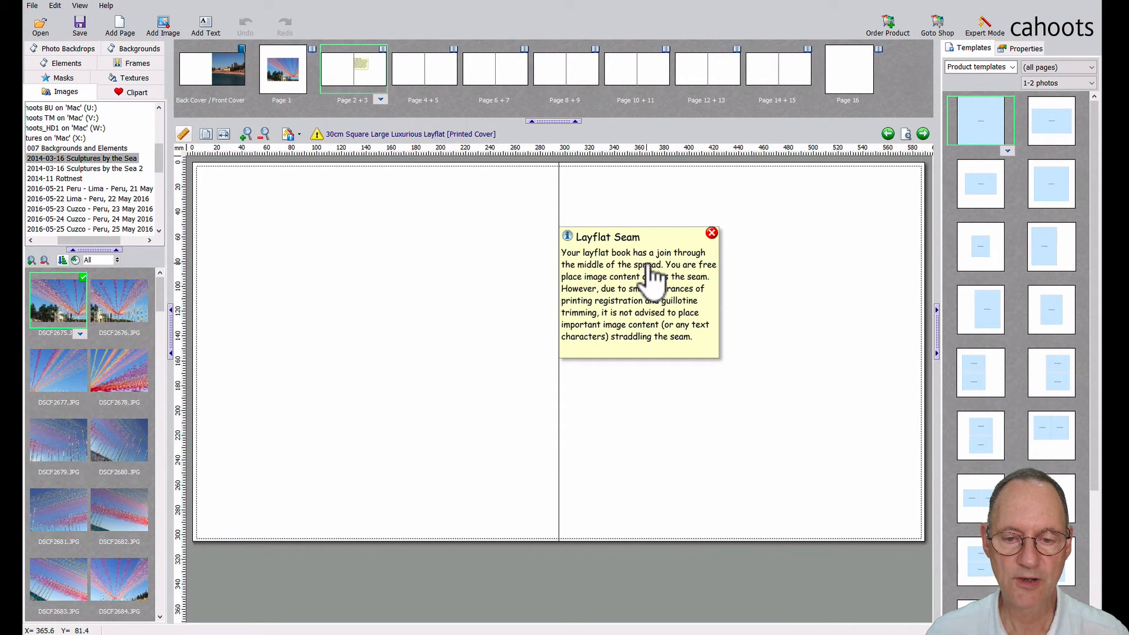
{"action": "mouse_move", "coordinate": [565, 184]}
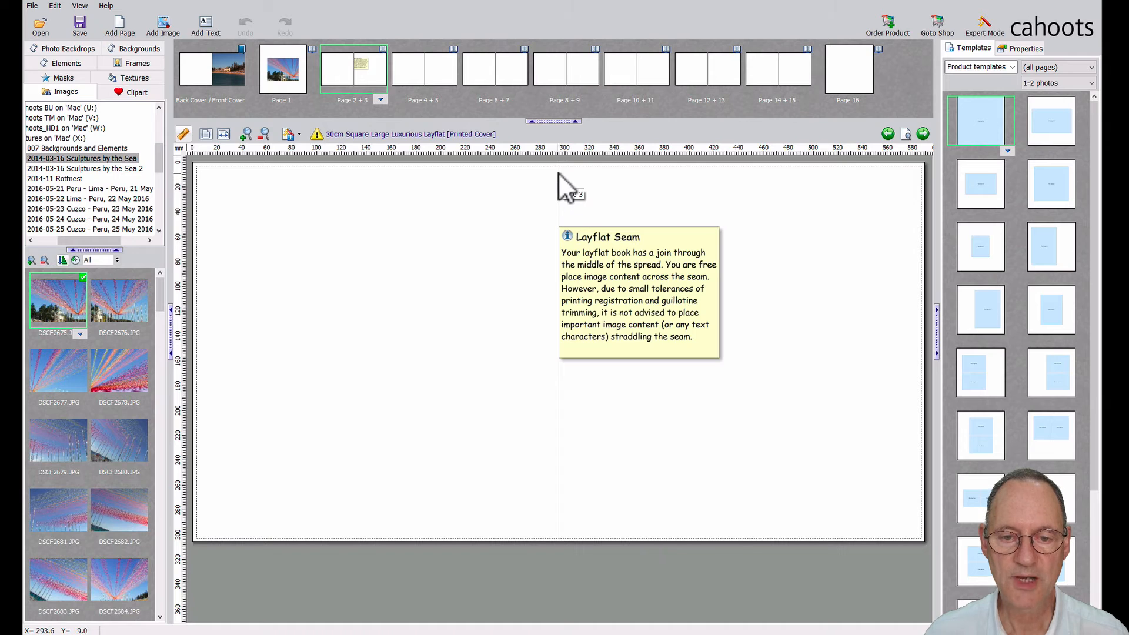
{"action": "mouse_move", "coordinate": [569, 201]}
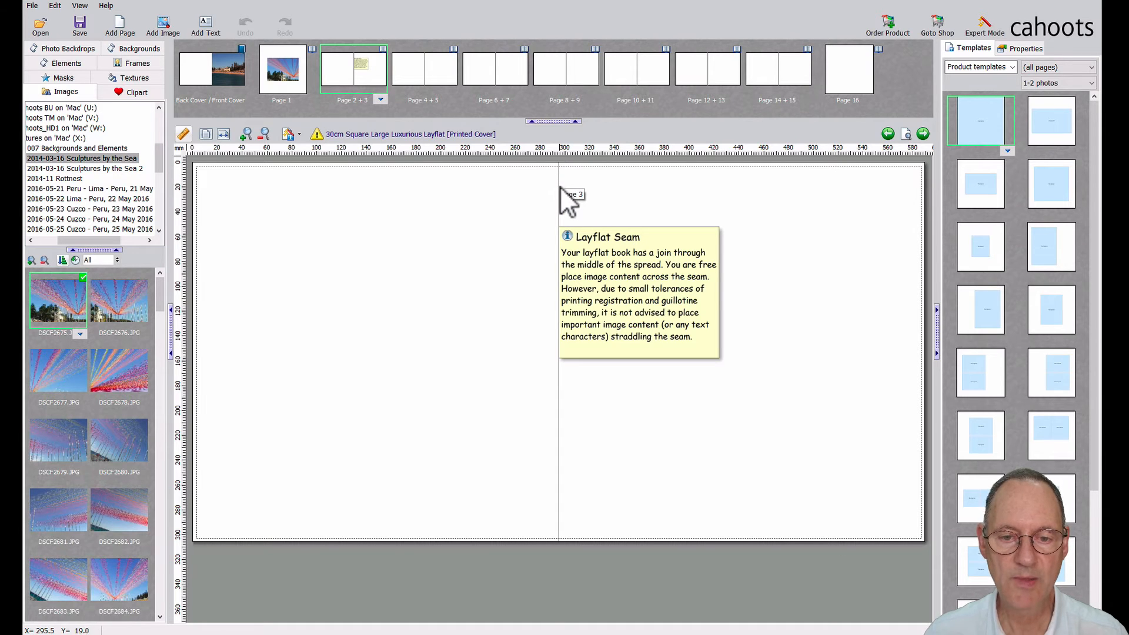
{"action": "mouse_move", "coordinate": [579, 404]}
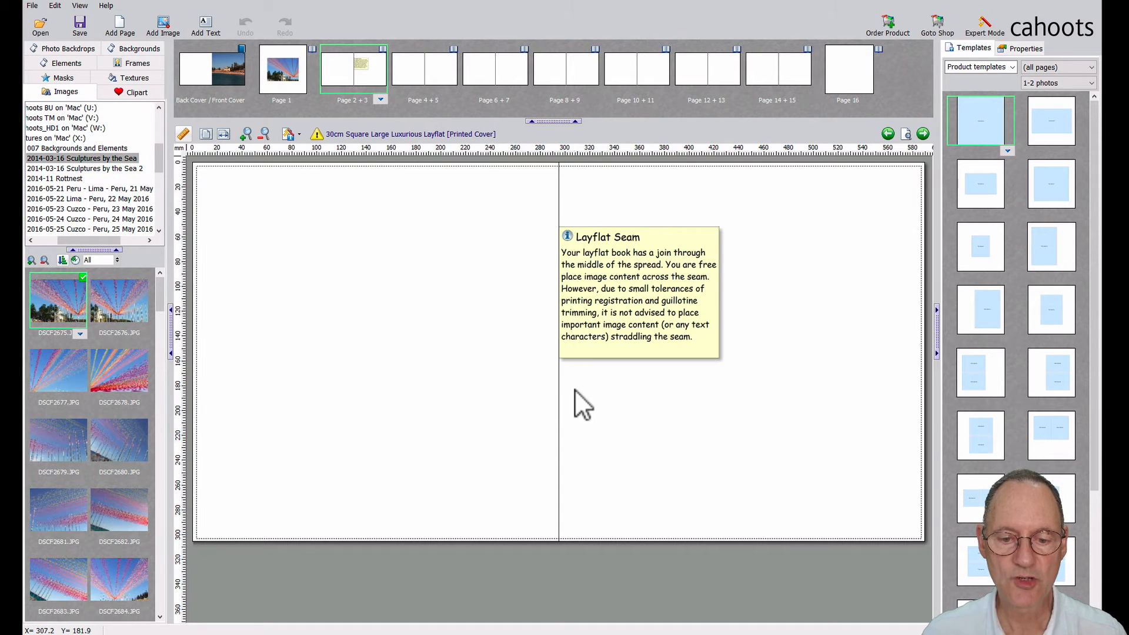
{"action": "mouse_move", "coordinate": [583, 453]}
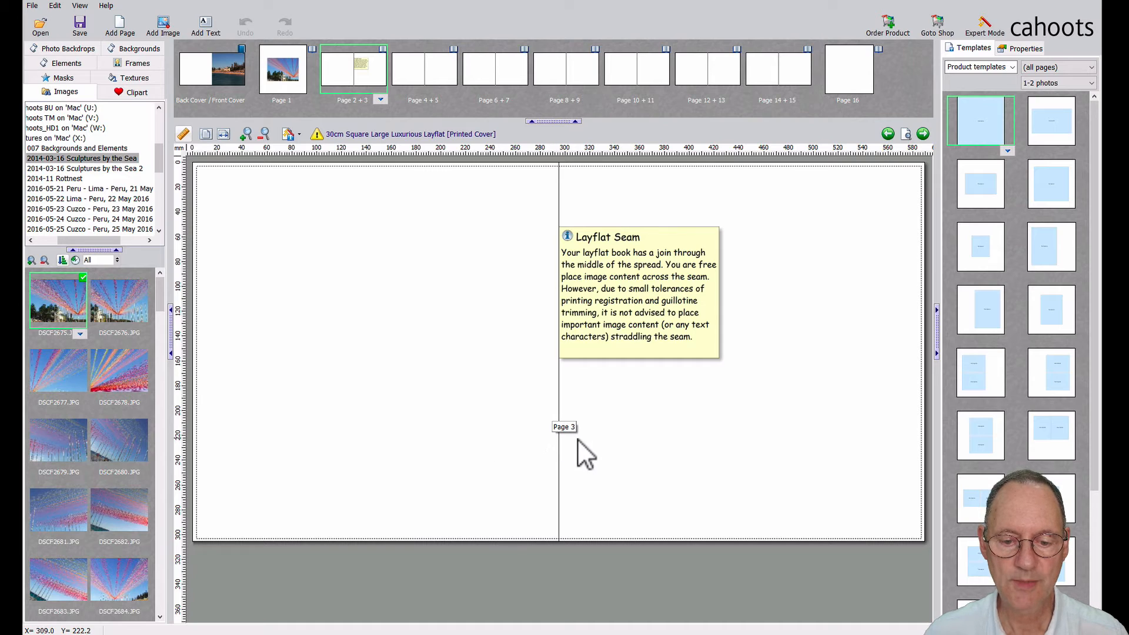
{"action": "mouse_move", "coordinate": [569, 495]}
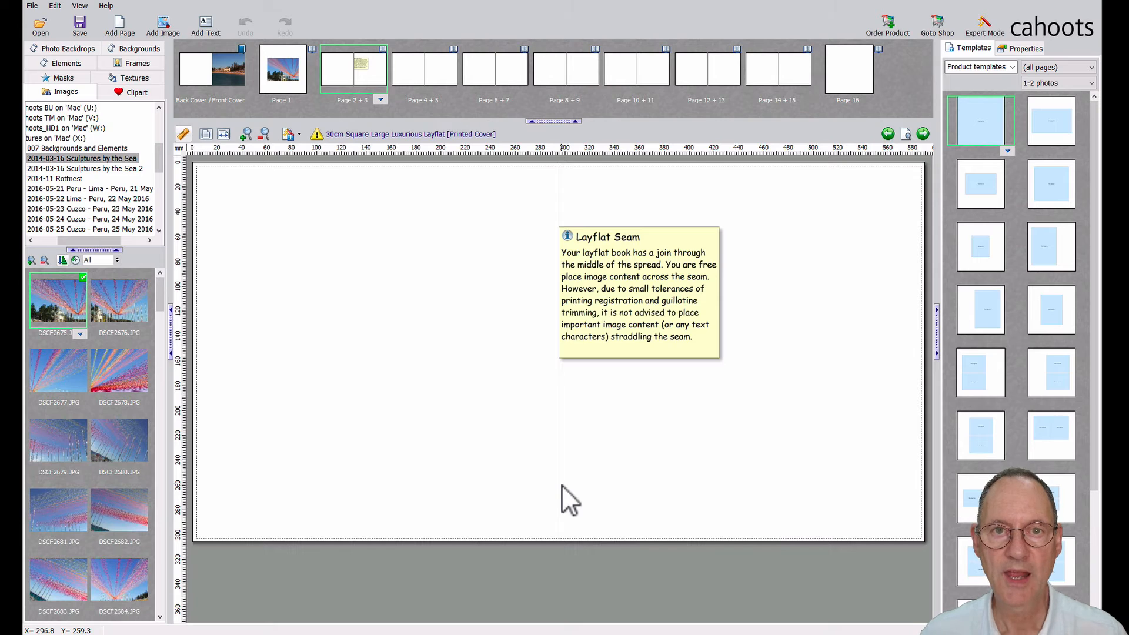
{"action": "mouse_move", "coordinate": [593, 508]}
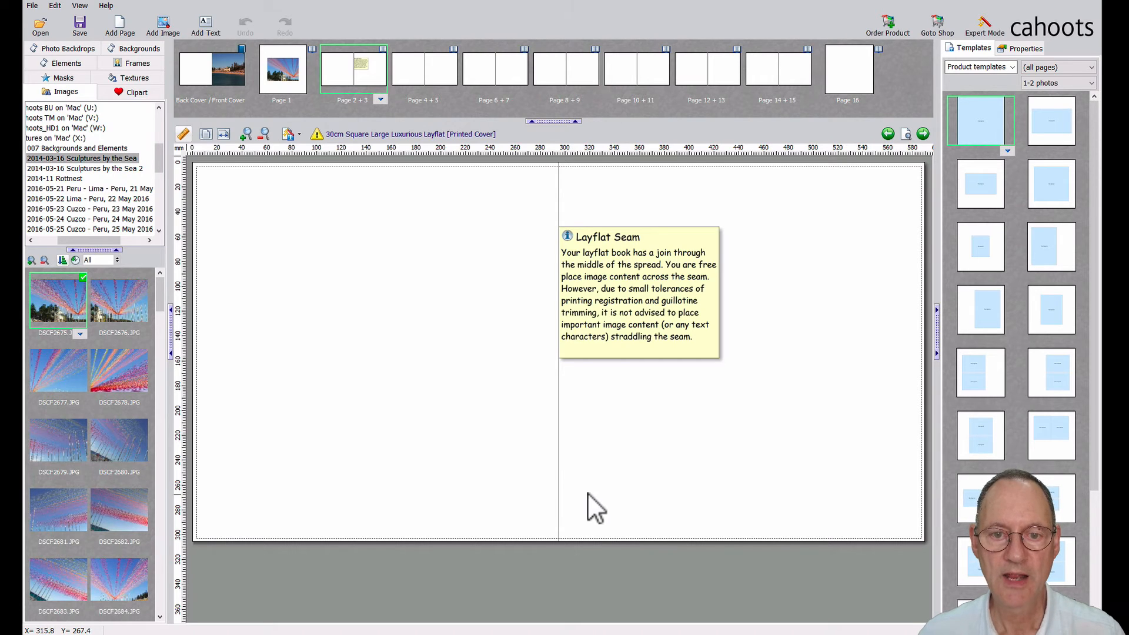
{"action": "mouse_move", "coordinate": [594, 501]}
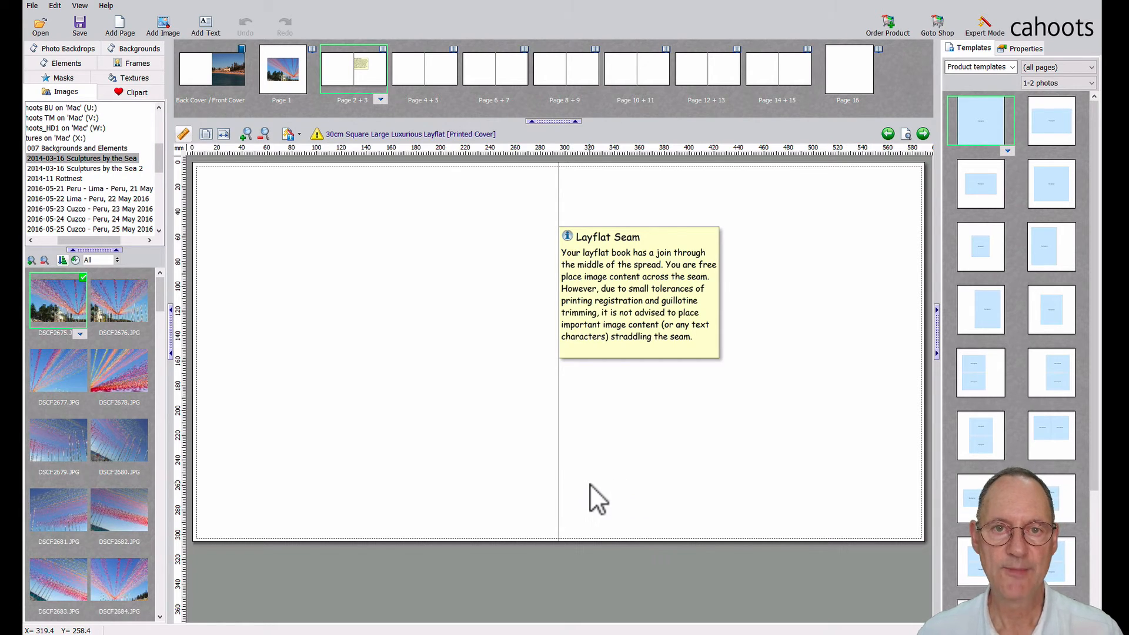
{"action": "mouse_move", "coordinate": [610, 500]}
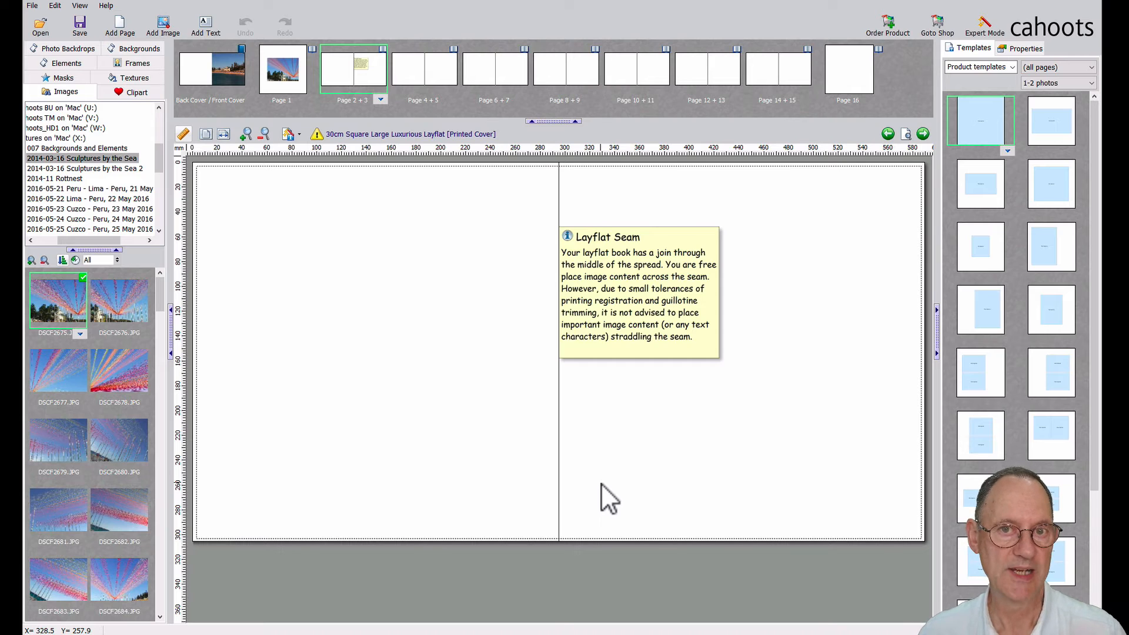
{"action": "mouse_move", "coordinate": [504, 486]}
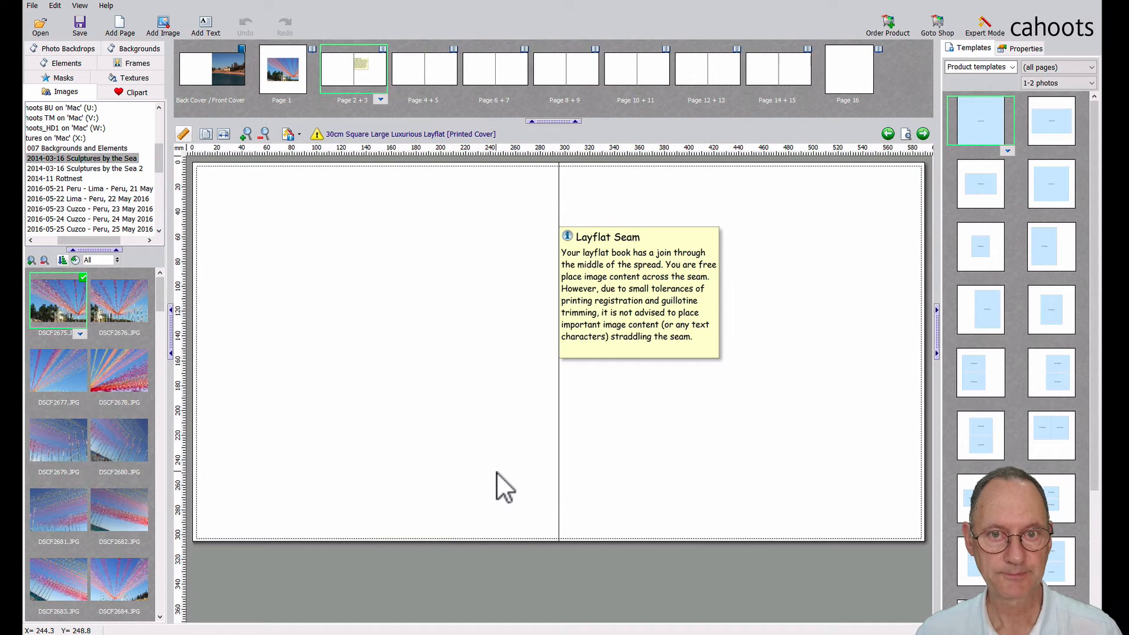
{"action": "mouse_move", "coordinate": [666, 473]}
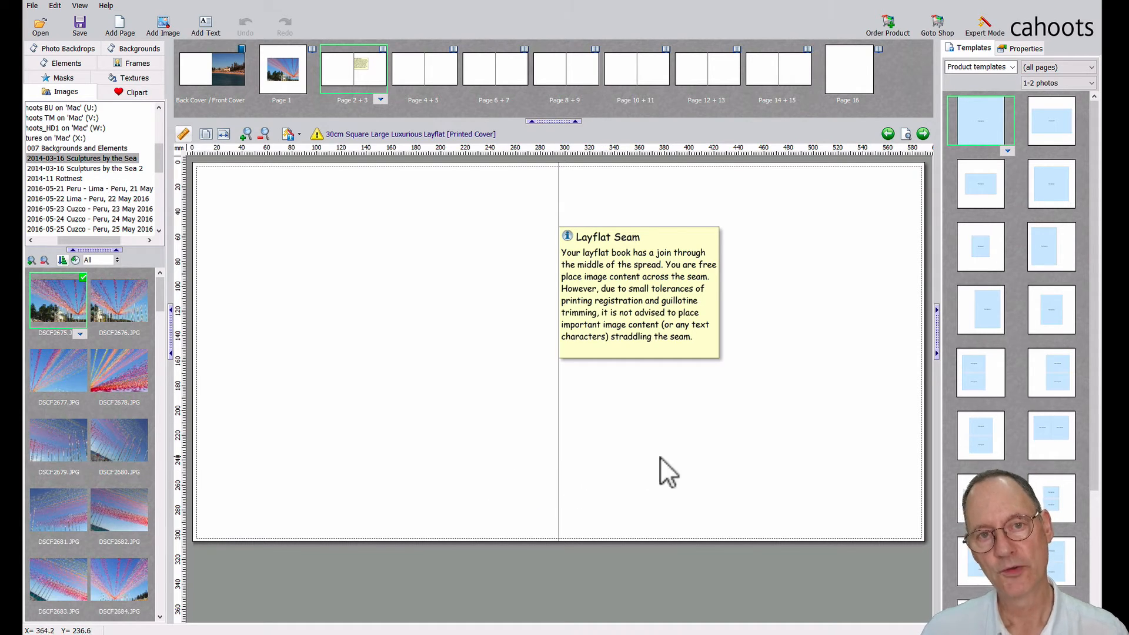
{"action": "mouse_move", "coordinate": [475, 478]}
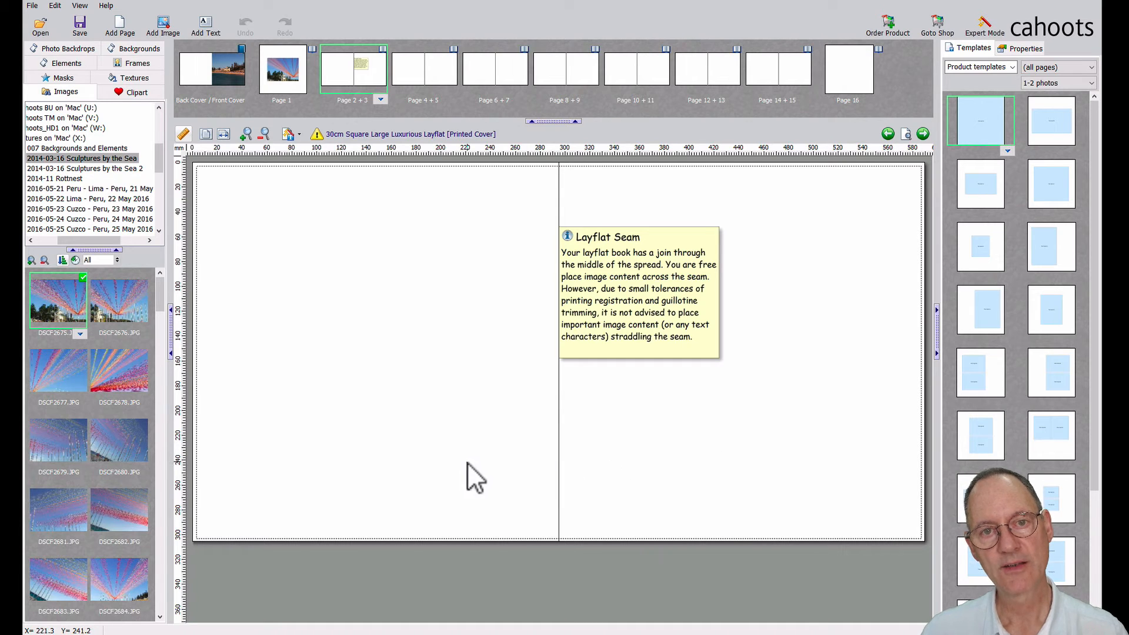
{"action": "mouse_move", "coordinate": [457, 475]}
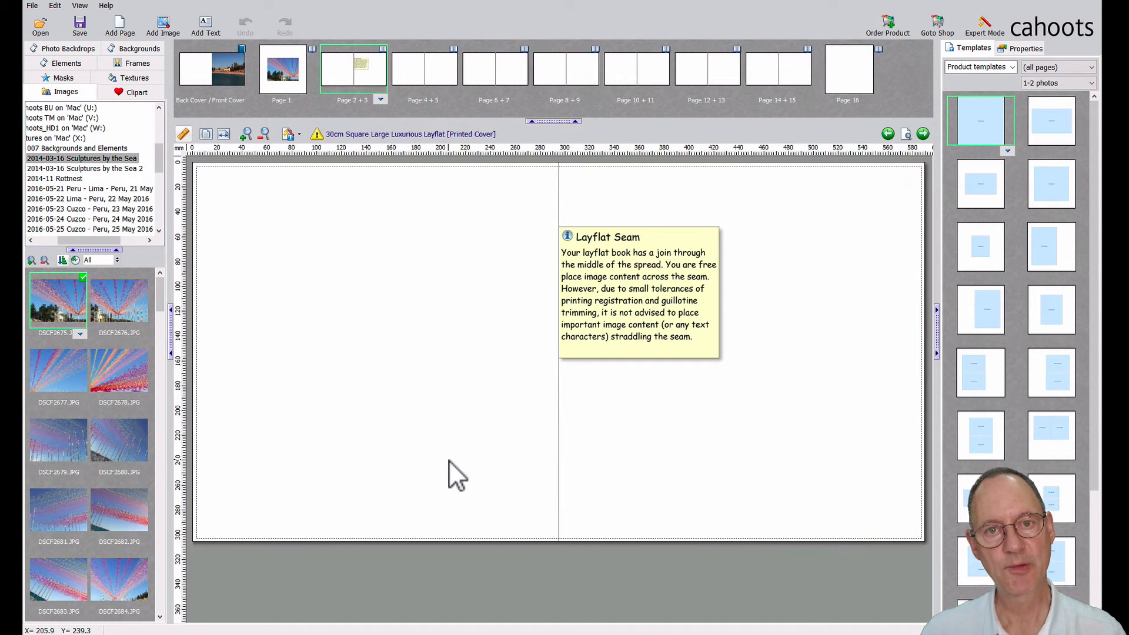
{"action": "mouse_move", "coordinate": [468, 461]}
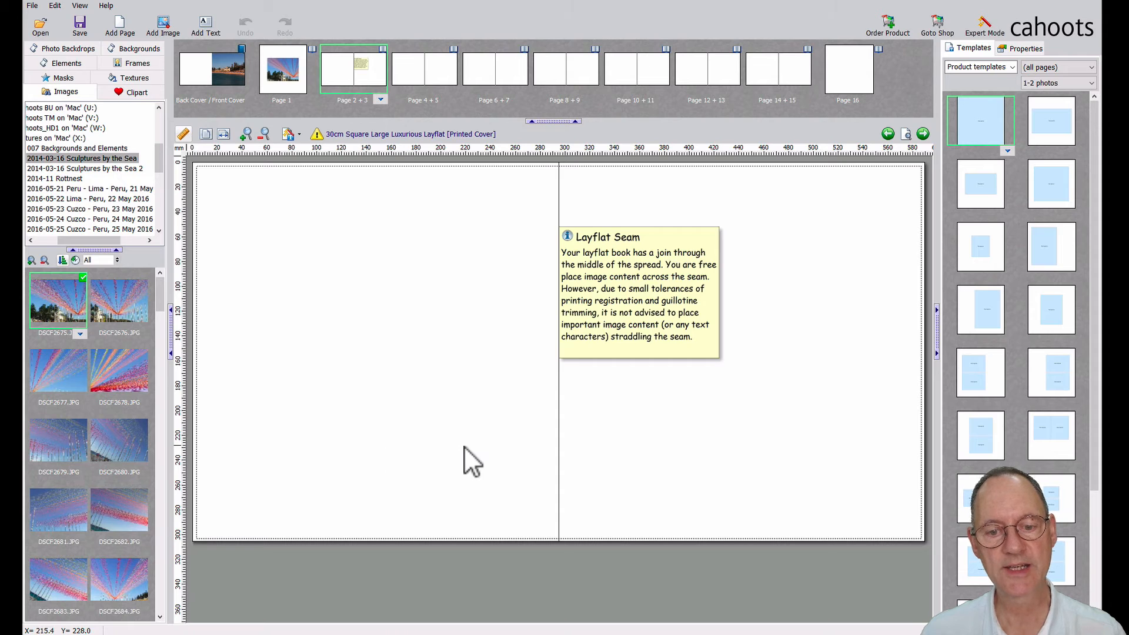
{"action": "mouse_move", "coordinate": [695, 468]}
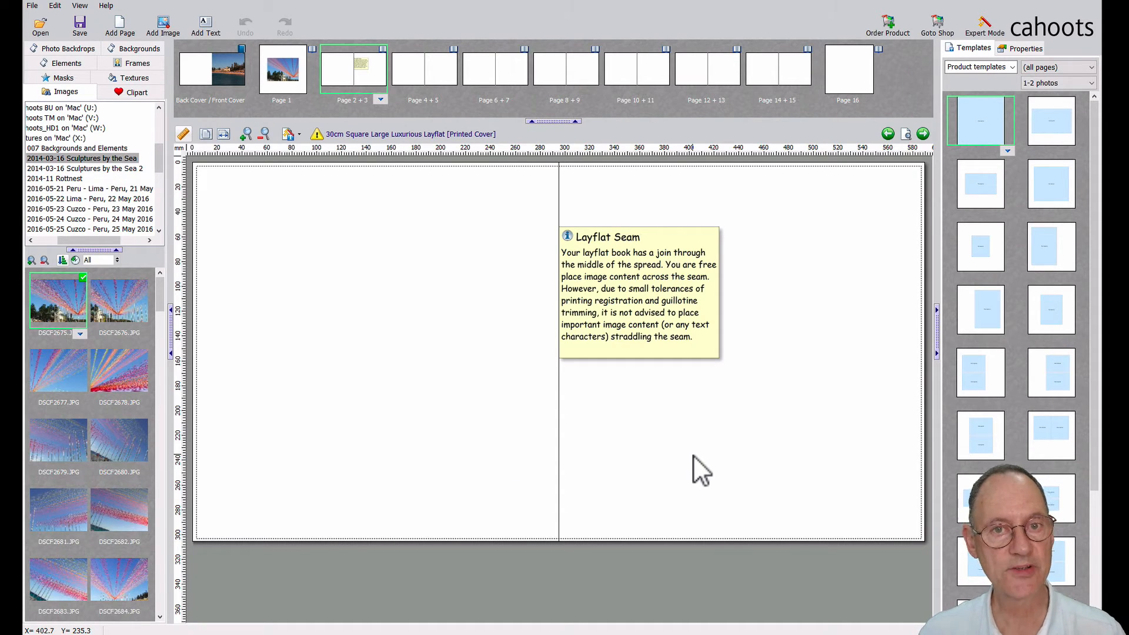
{"action": "mouse_move", "coordinate": [568, 461]}
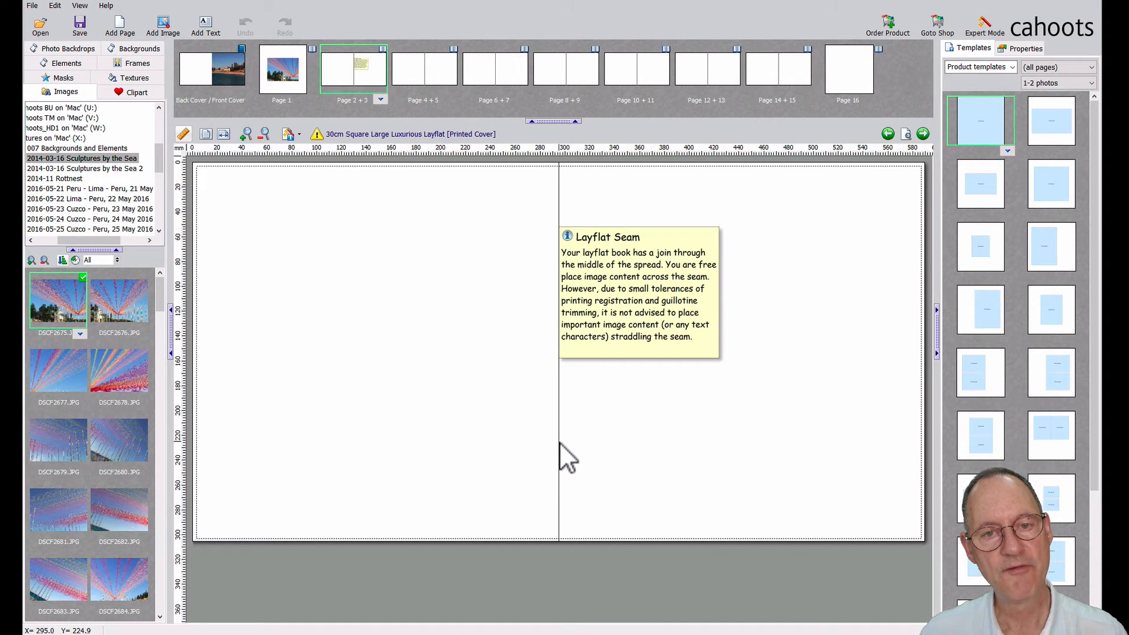
{"action": "mouse_move", "coordinate": [569, 464]}
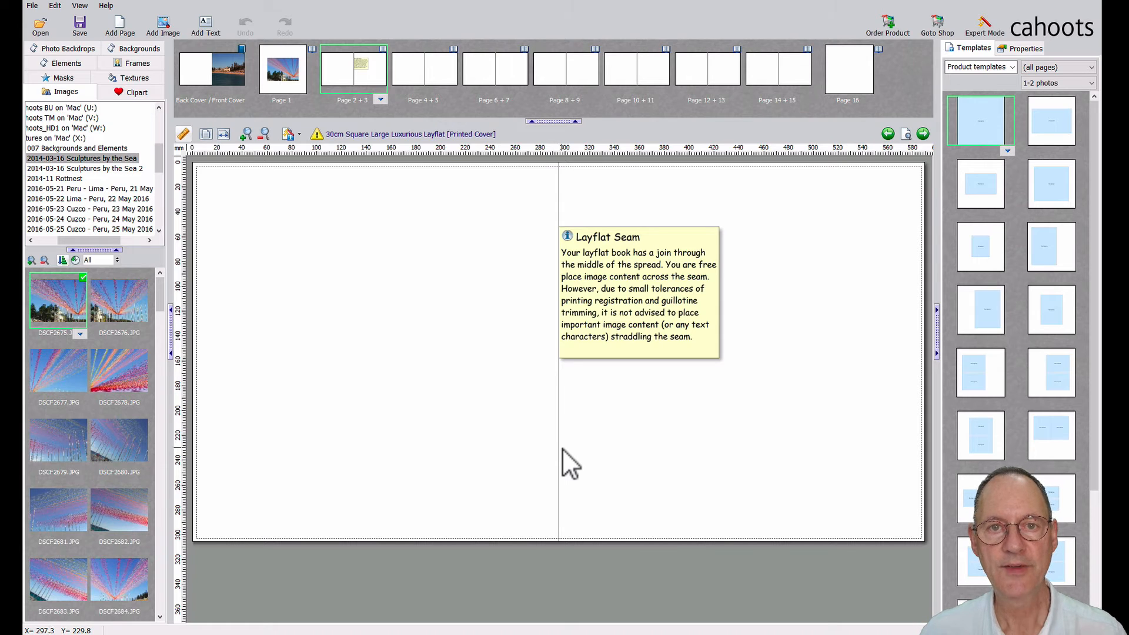
{"action": "mouse_move", "coordinate": [586, 468]}
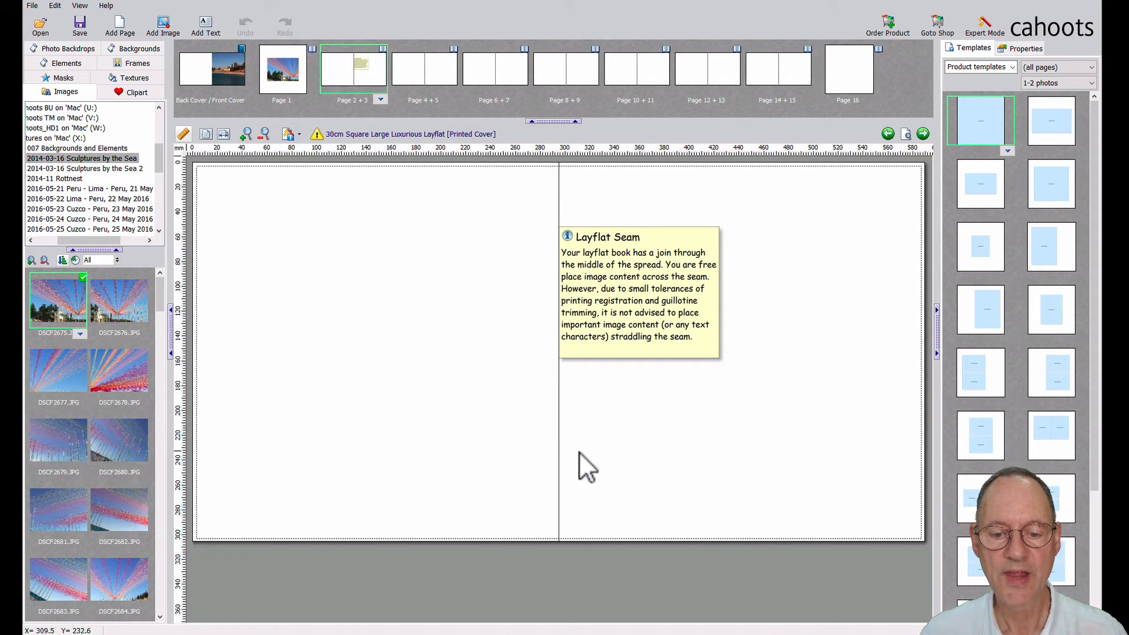
{"action": "mouse_move", "coordinate": [558, 478]}
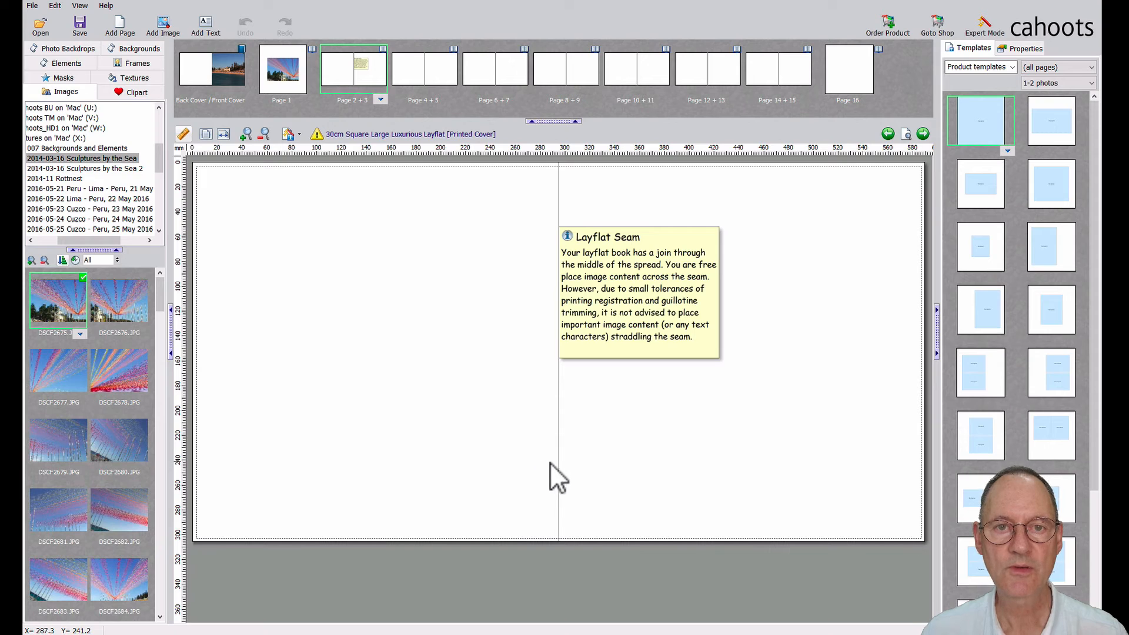
{"action": "mouse_move", "coordinate": [565, 478]}
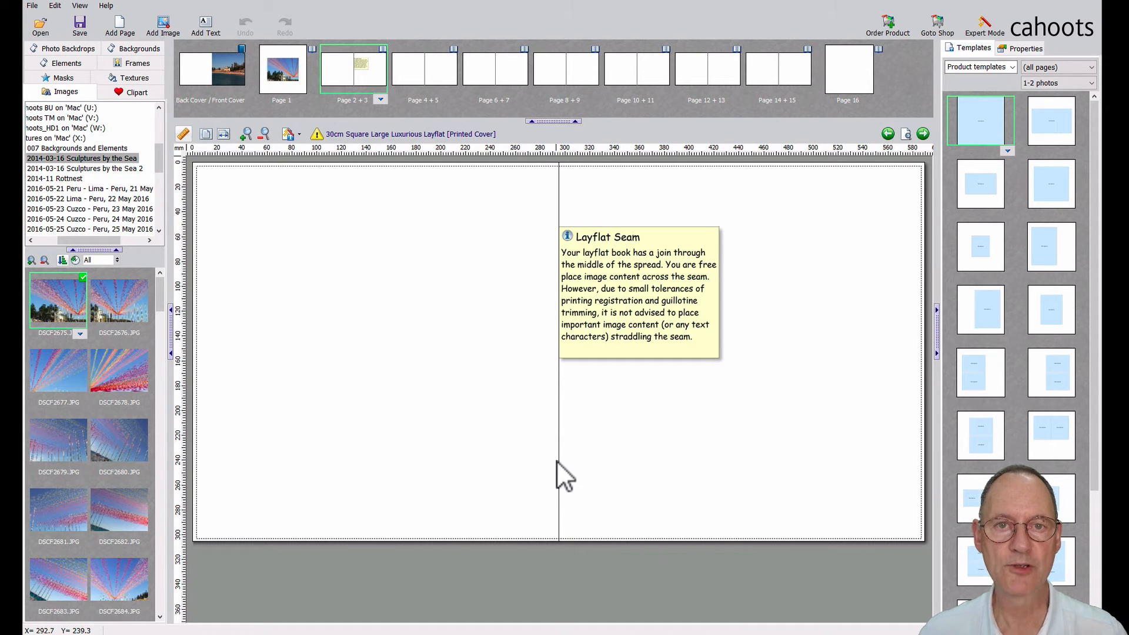
{"action": "mouse_move", "coordinate": [621, 513]}
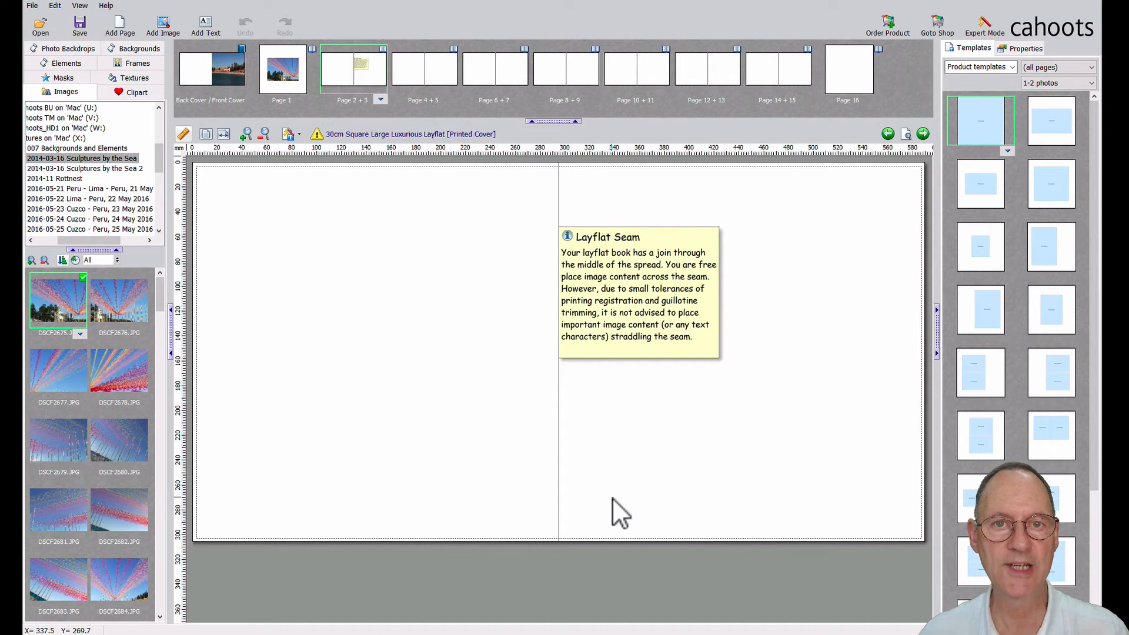
{"action": "mouse_move", "coordinate": [699, 462]}
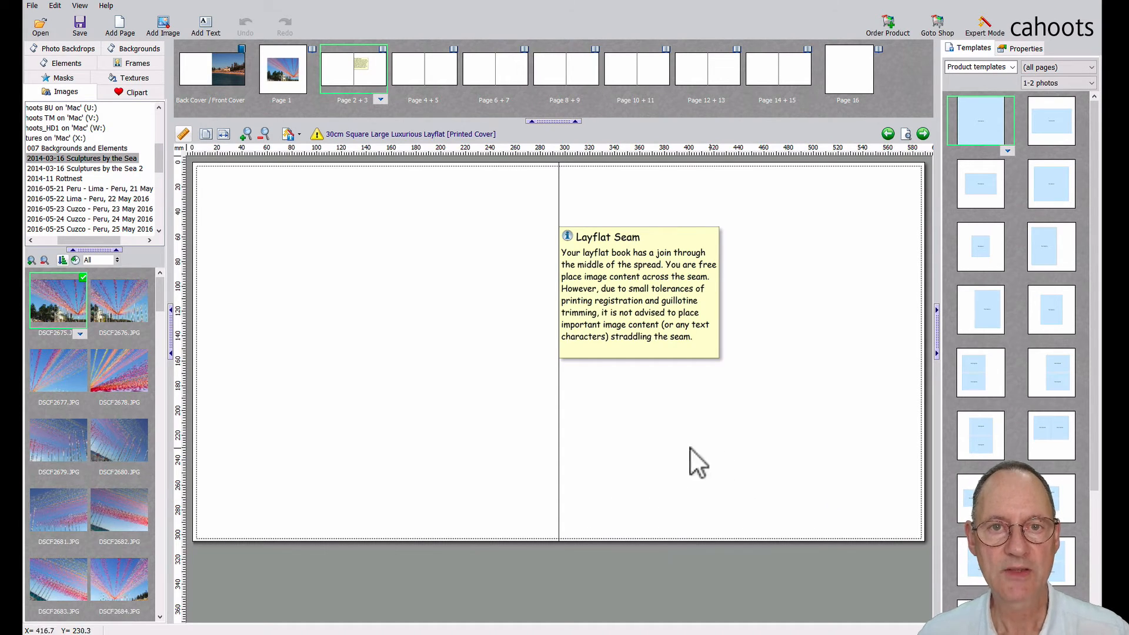
{"action": "mouse_move", "coordinate": [532, 475]}
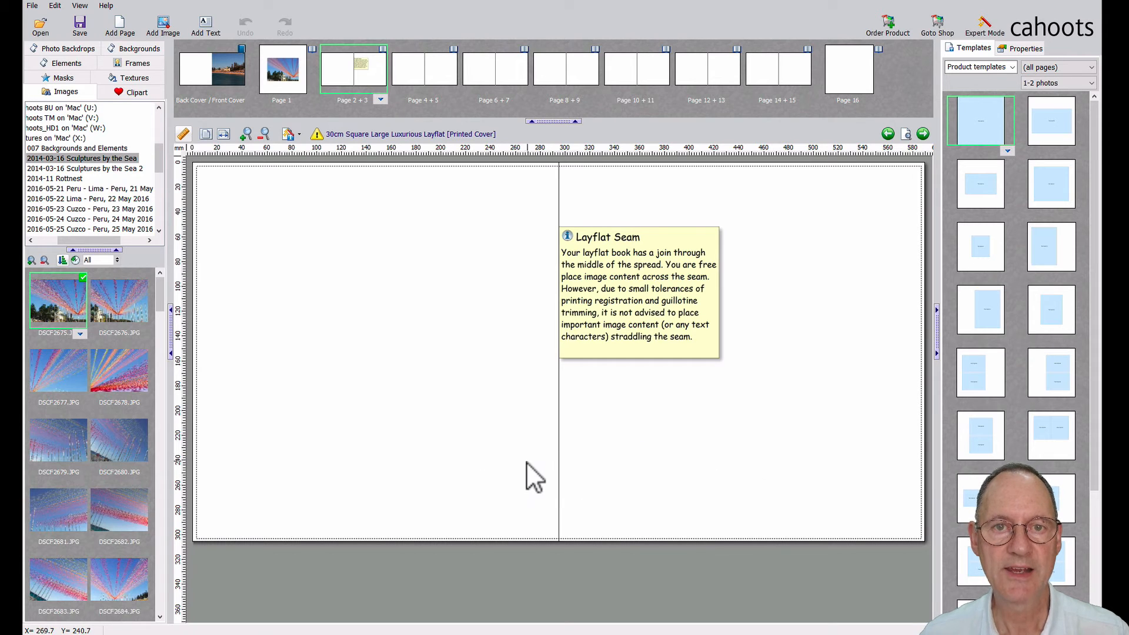
{"action": "mouse_move", "coordinate": [777, 511]}
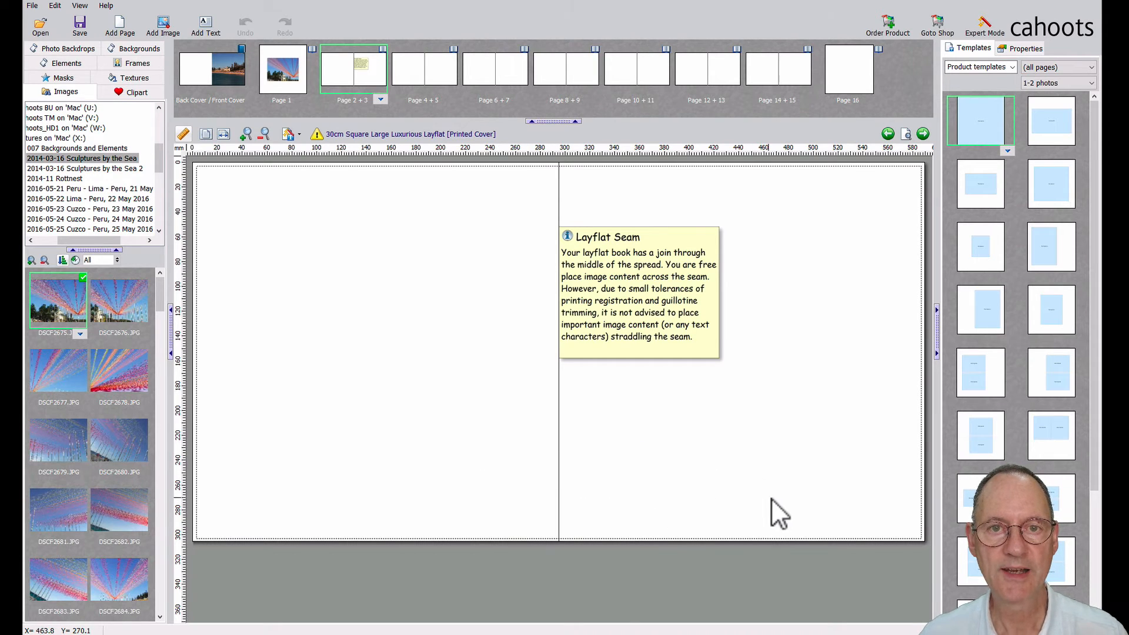
{"action": "mouse_move", "coordinate": [821, 418]}
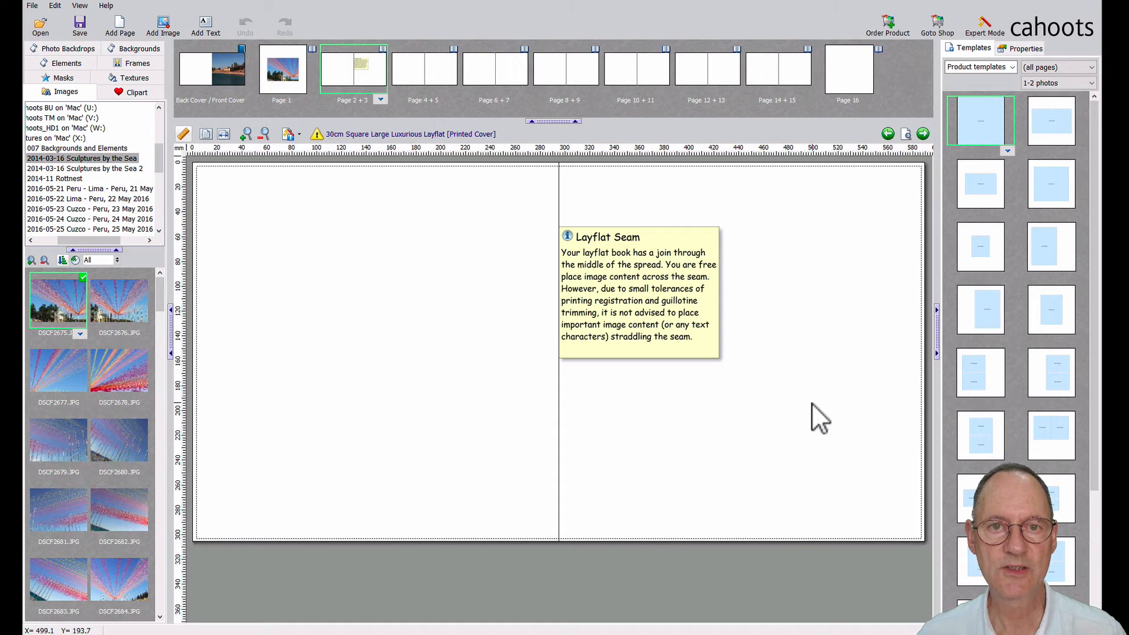
{"action": "mouse_move", "coordinate": [435, 442]}
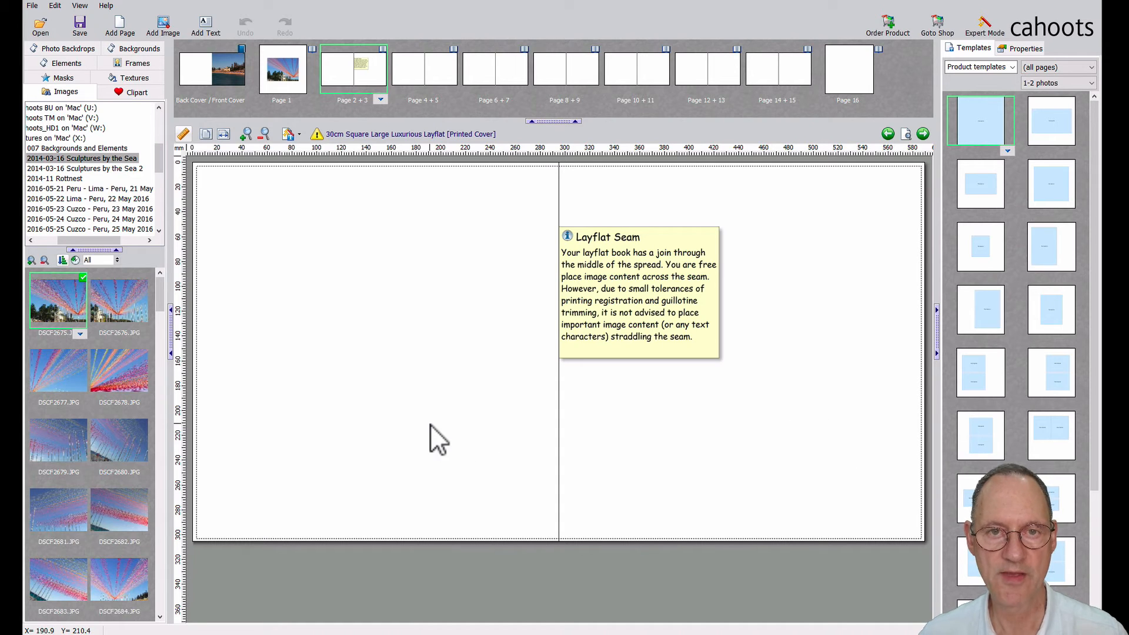
{"action": "mouse_move", "coordinate": [587, 482]}
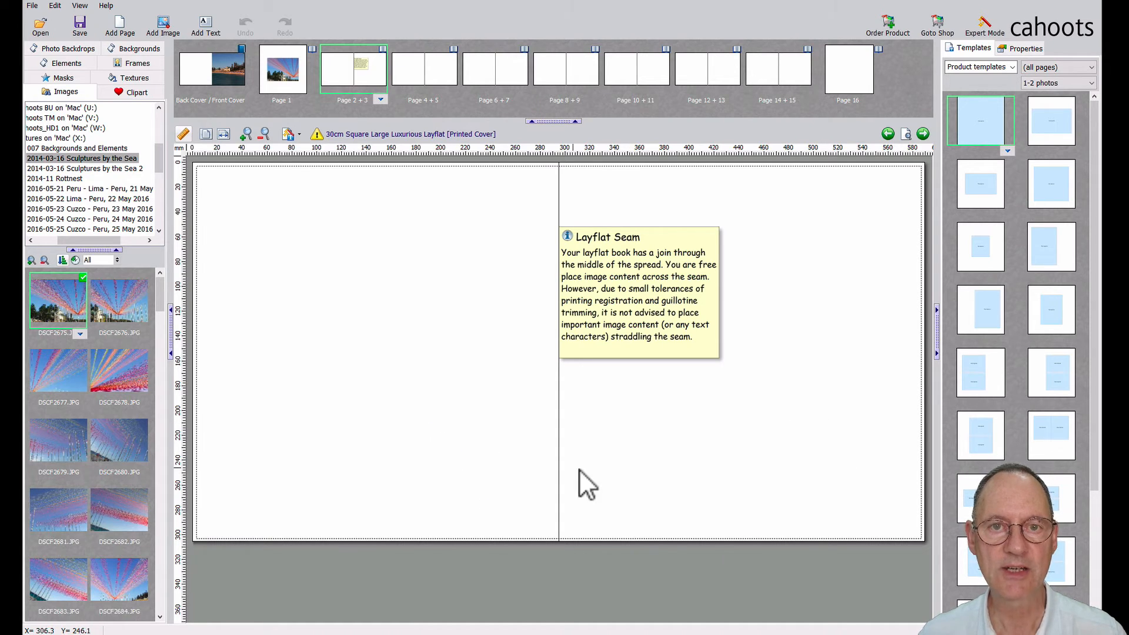
{"action": "mouse_move", "coordinate": [843, 483]}
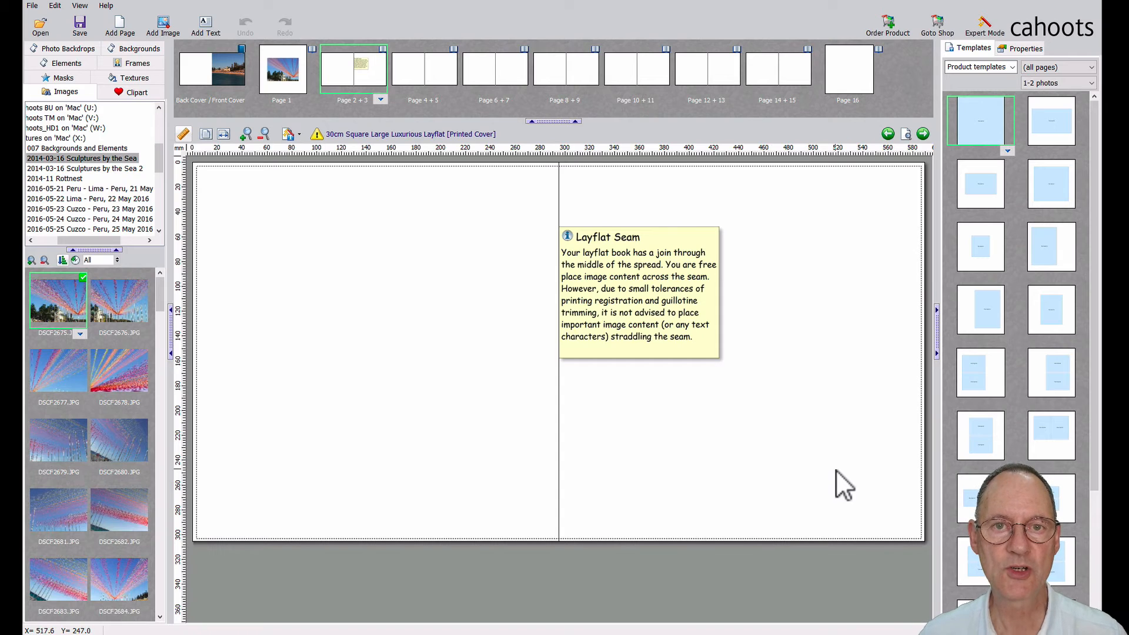
{"action": "mouse_move", "coordinate": [536, 477]}
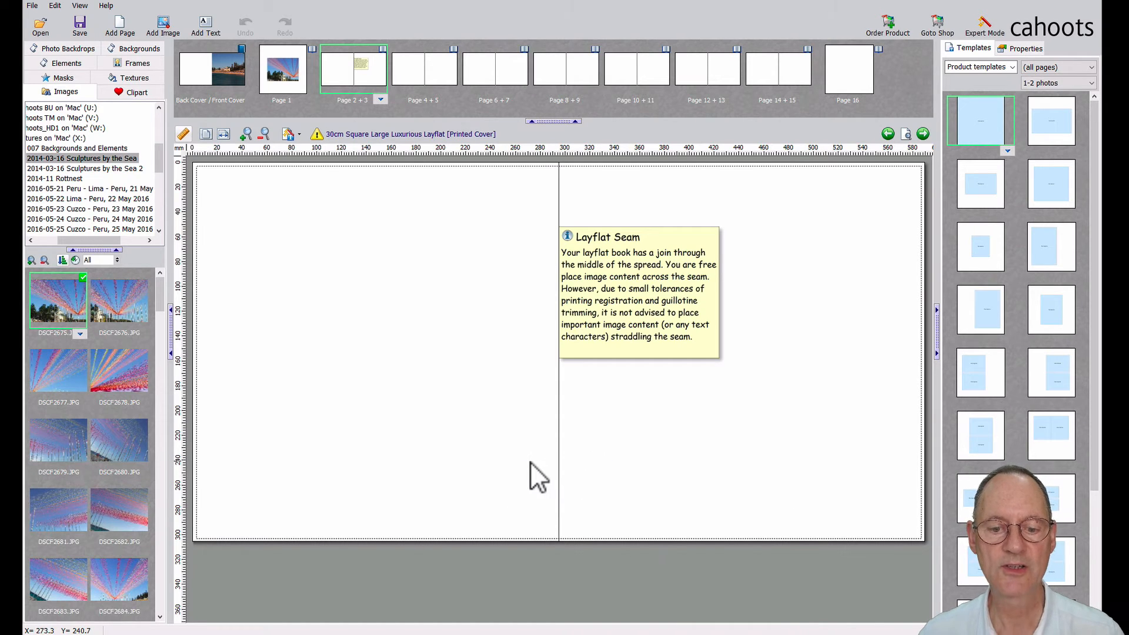
{"action": "mouse_move", "coordinate": [590, 490]}
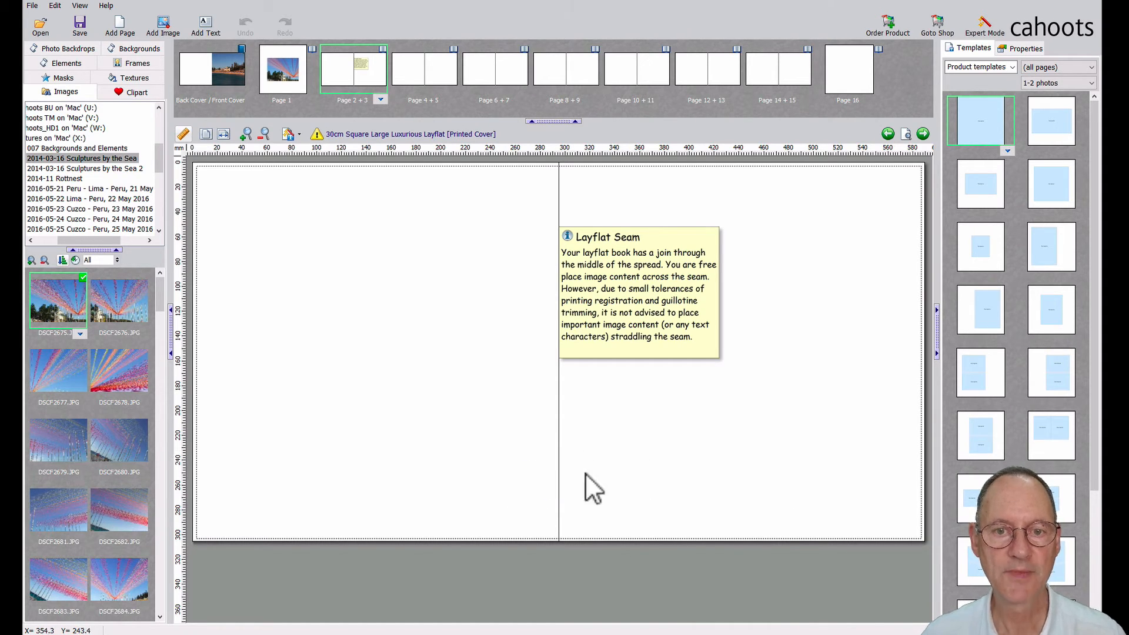
{"action": "mouse_move", "coordinate": [551, 486]}
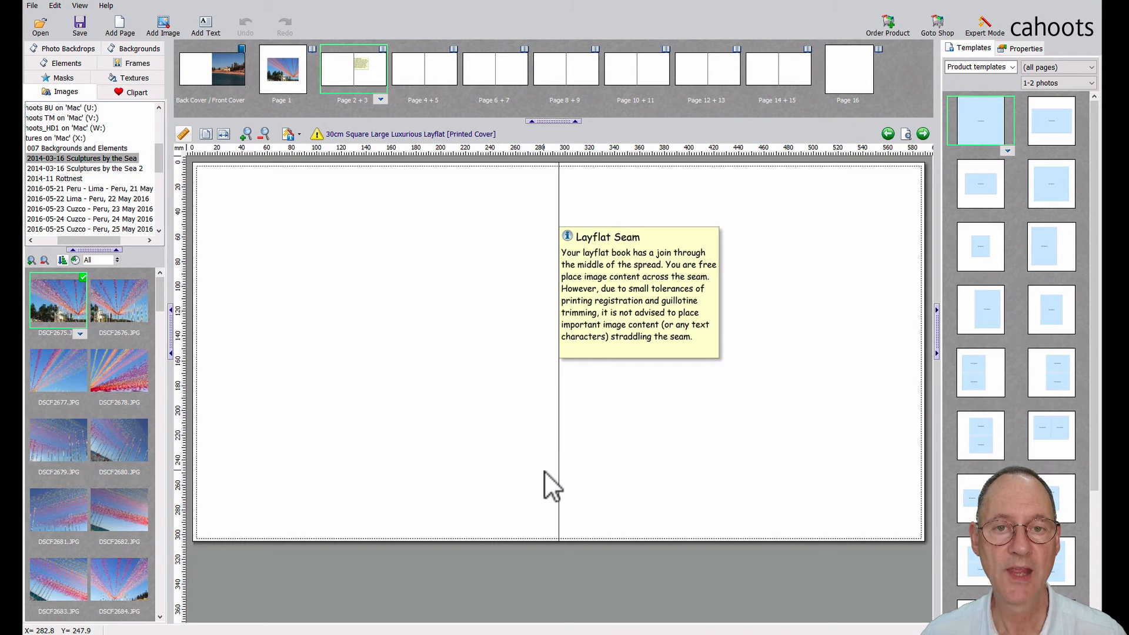
{"action": "mouse_move", "coordinate": [619, 515]}
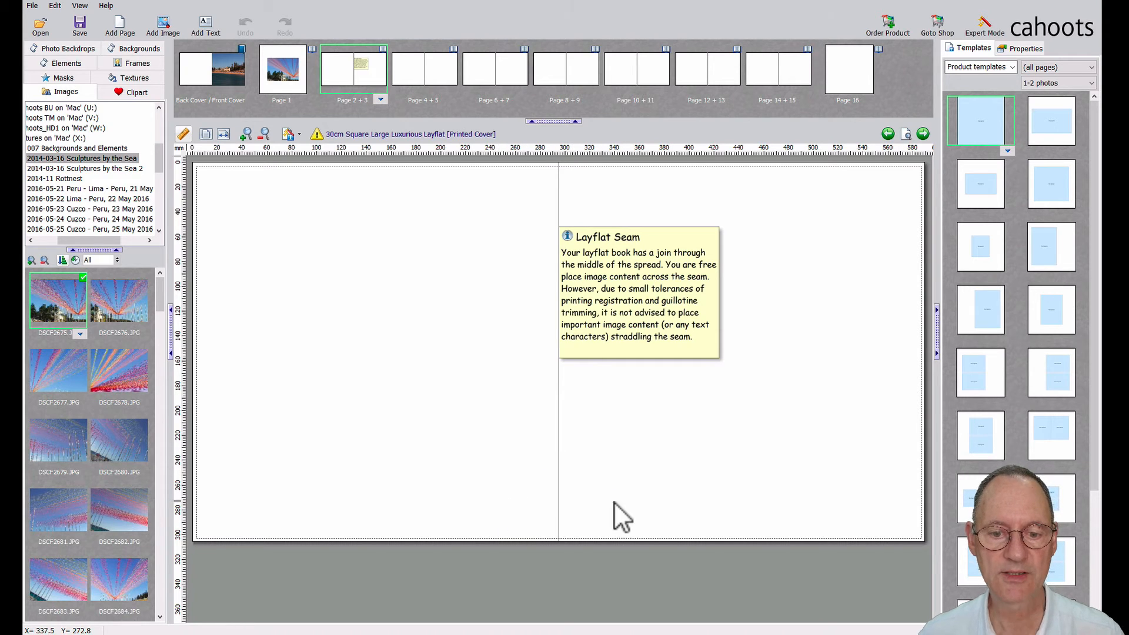
{"action": "mouse_move", "coordinate": [526, 511]}
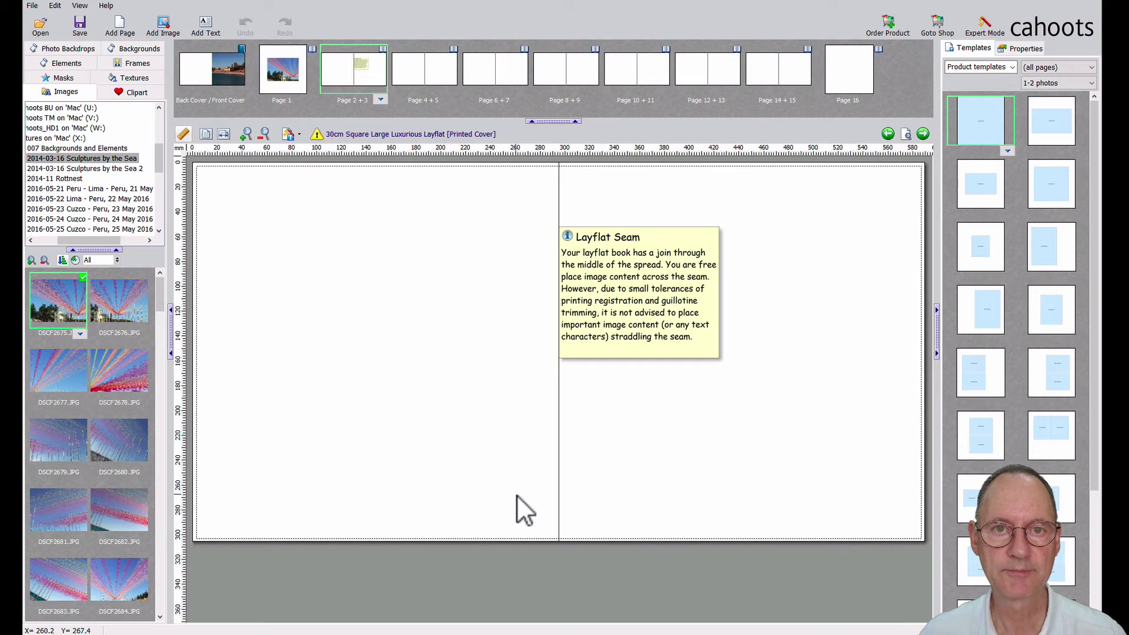
{"action": "mouse_move", "coordinate": [637, 311]}
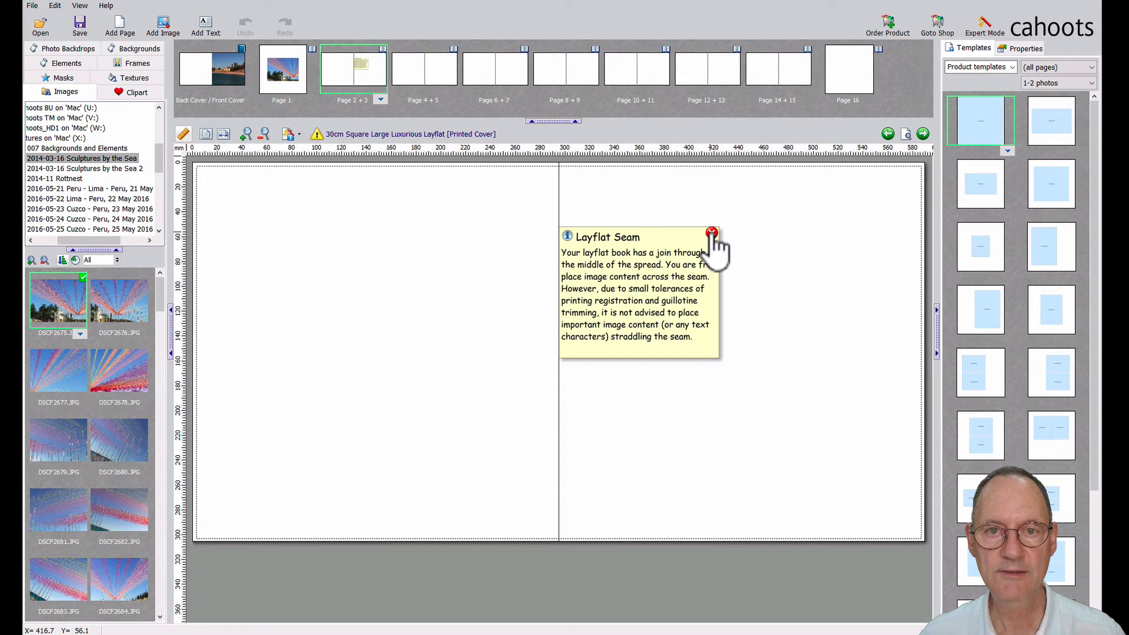
Step: Close the Layflat Seam note and bring back the layout templates list
{"action": "left_click", "coordinate": [711, 231]}
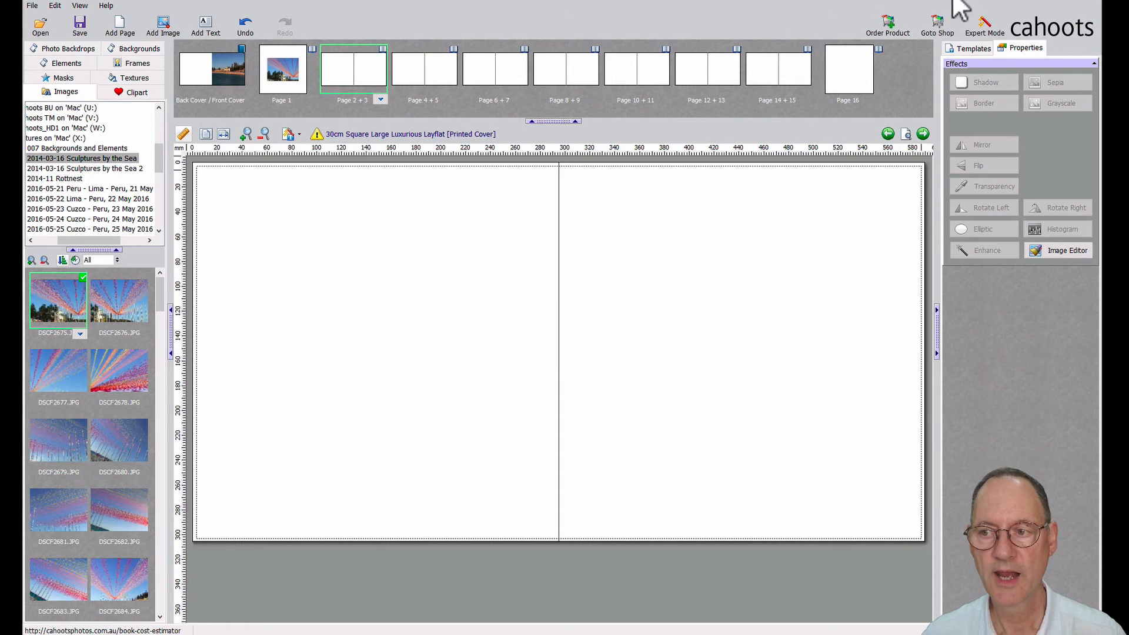
{"action": "left_click", "coordinate": [973, 48]}
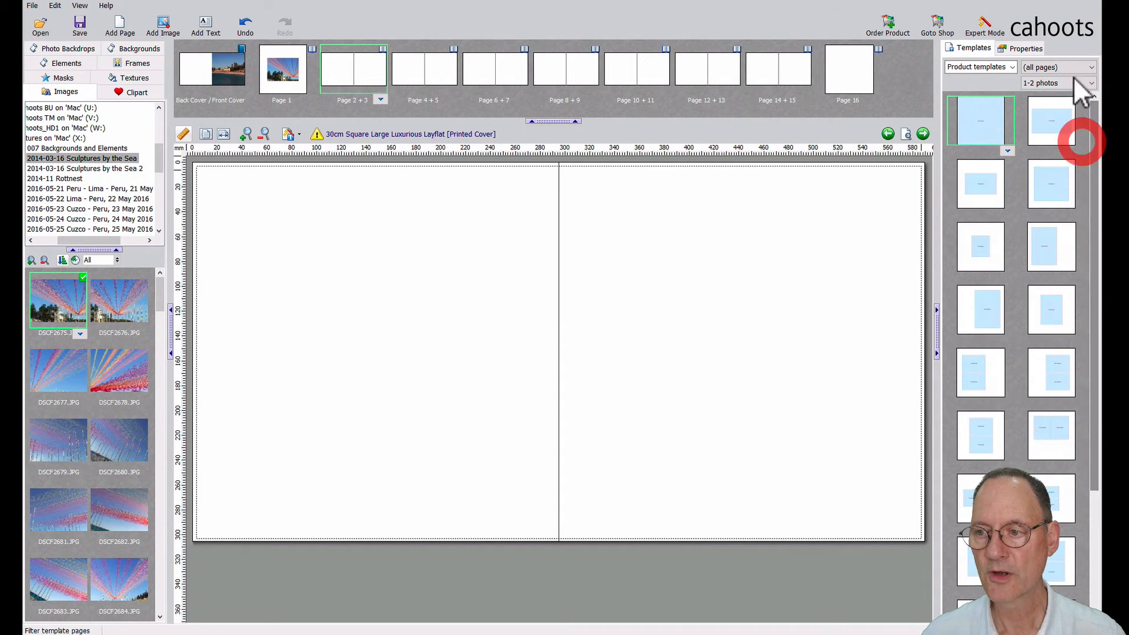
Step: Filter templates to 3–4 photos and apply the three-in-a-row layout to Page 2
{"action": "left_click", "coordinate": [1055, 83]}
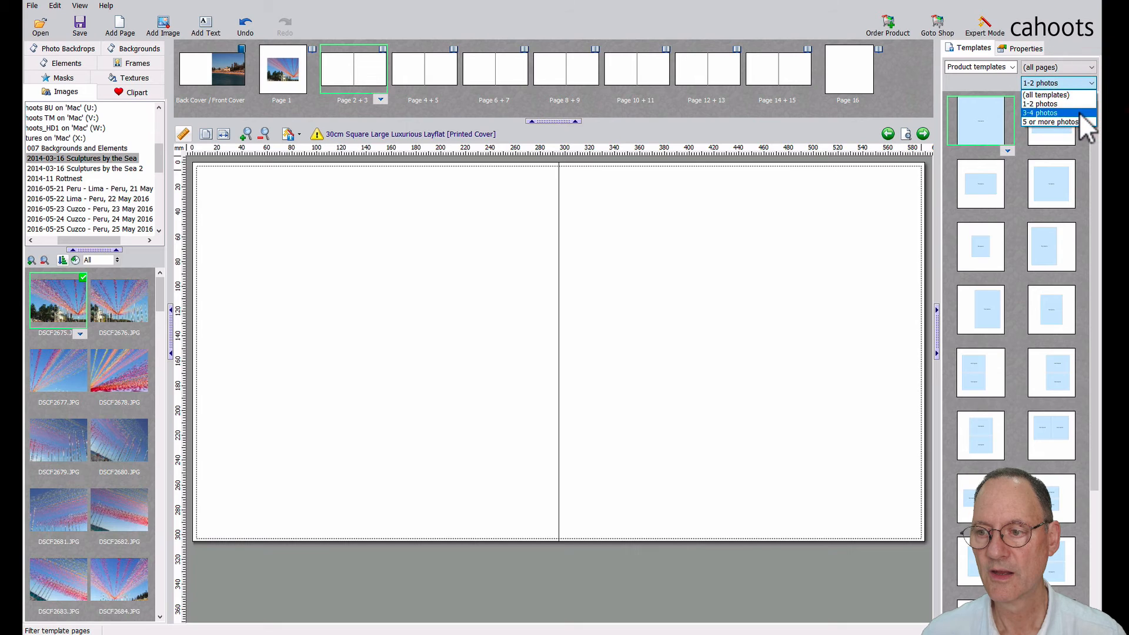
{"action": "left_click", "coordinate": [1040, 113]}
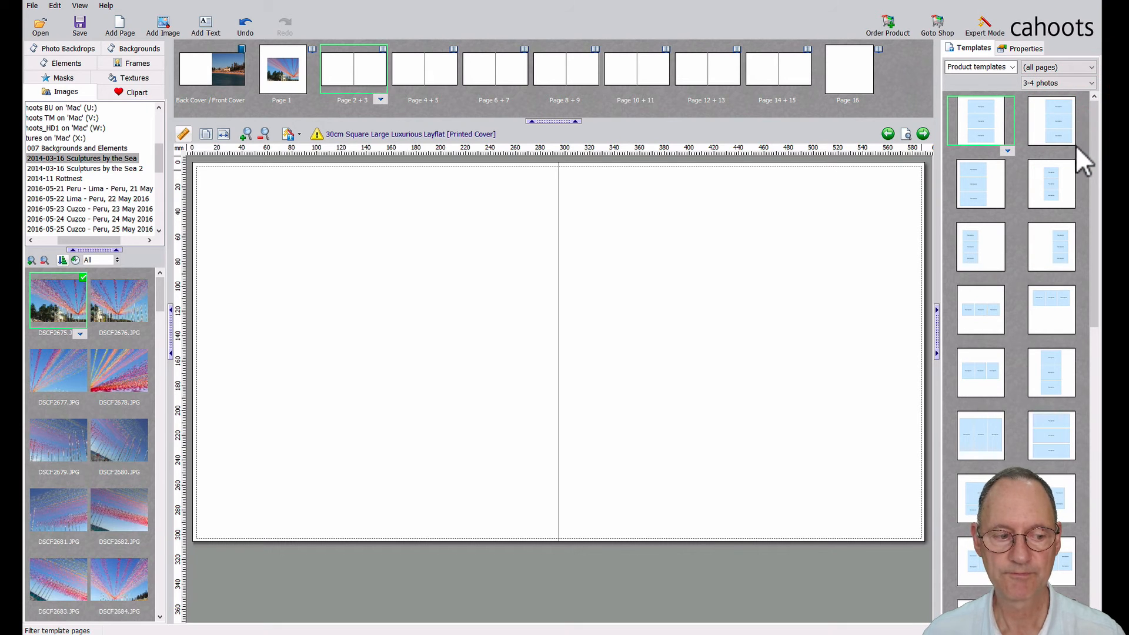
{"action": "mouse_move", "coordinate": [1019, 281]}
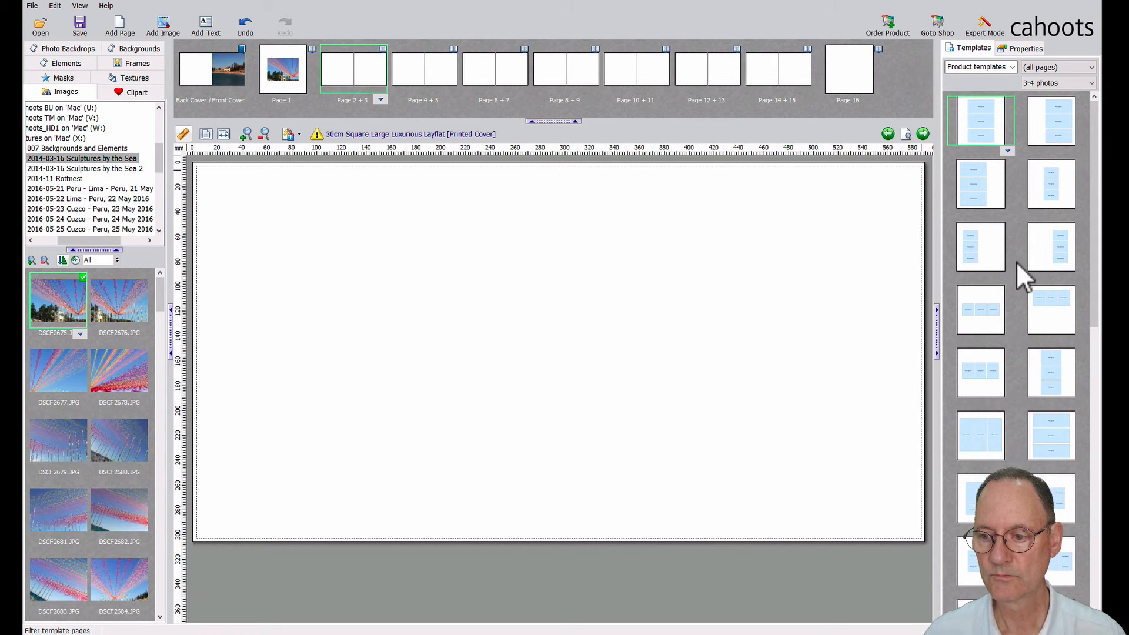
{"action": "left_click", "coordinate": [979, 310]}
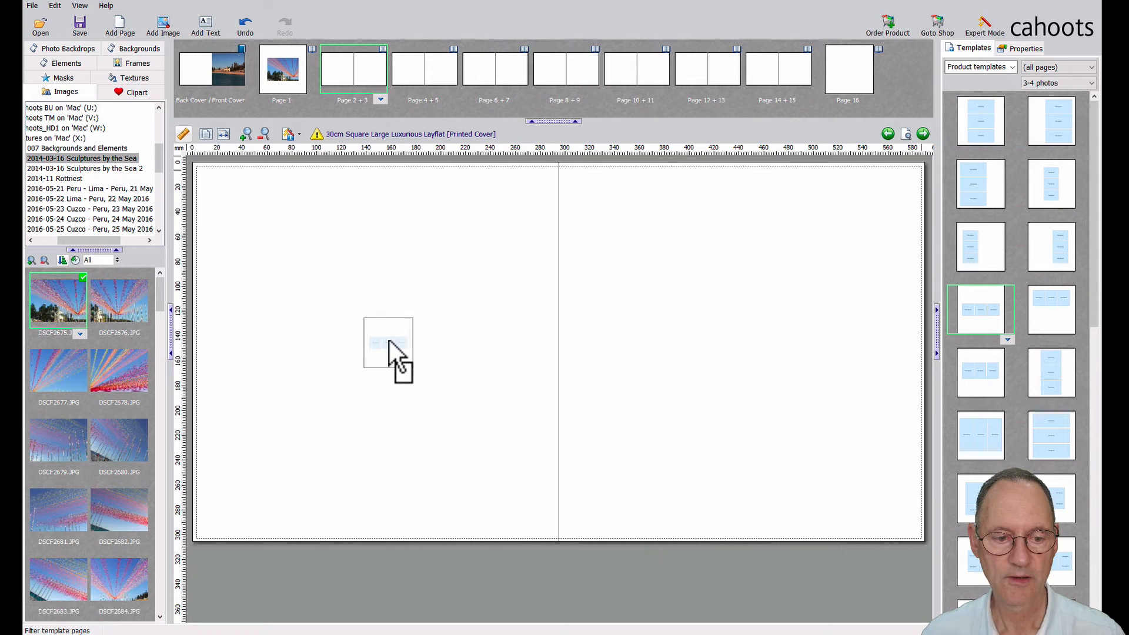
{"action": "left_click", "coordinate": [981, 309]}
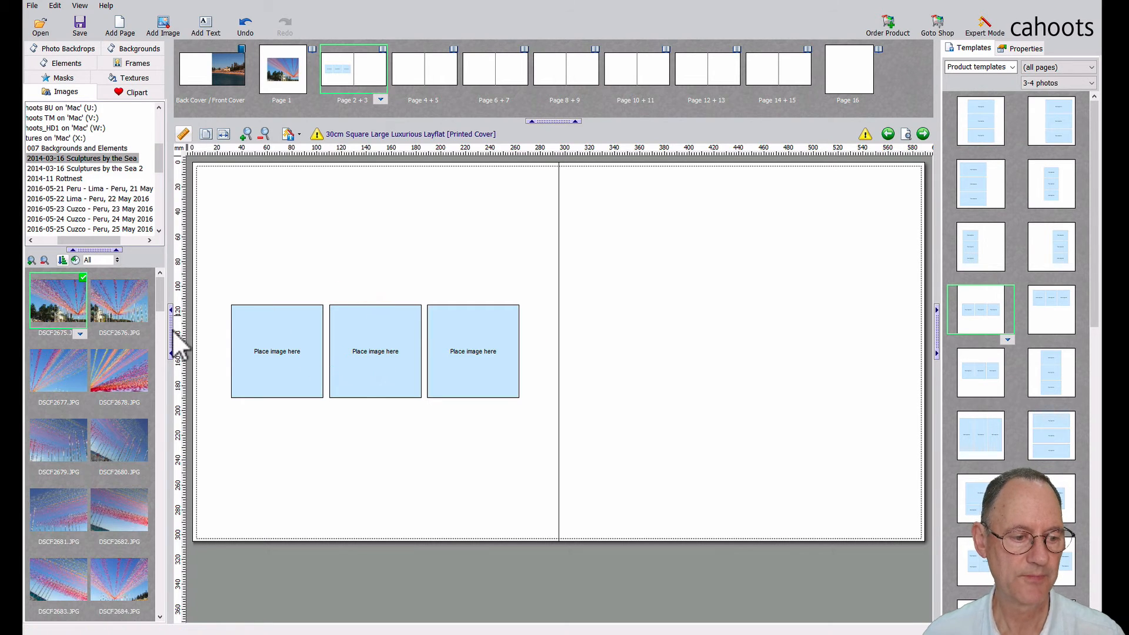
{"action": "mouse_move", "coordinate": [58, 439]}
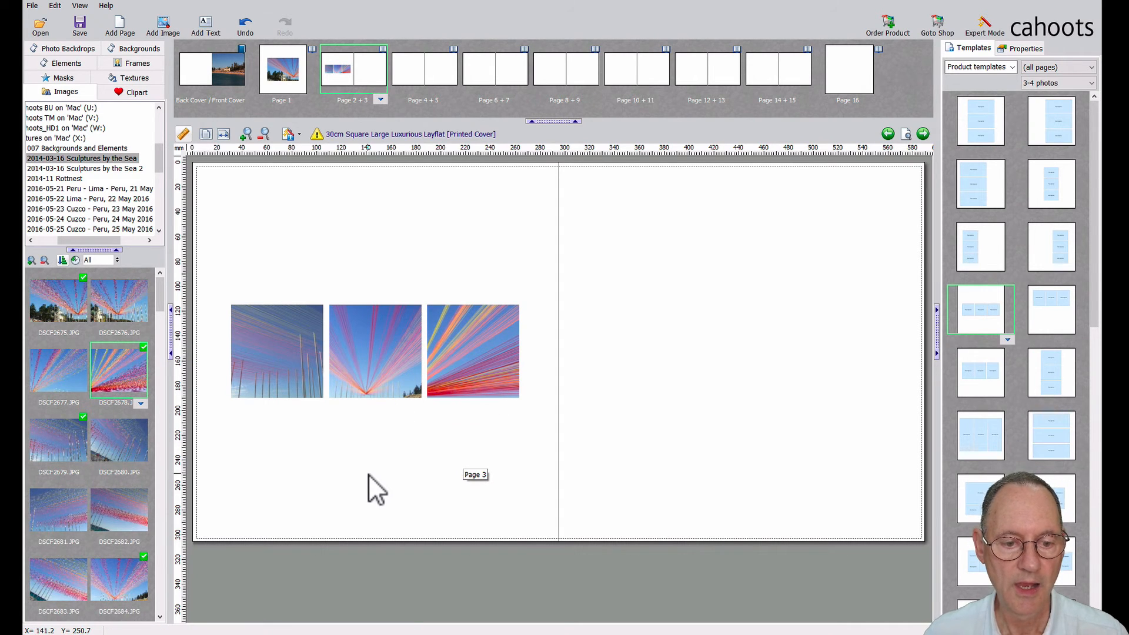
{"action": "mouse_move", "coordinate": [276, 352]}
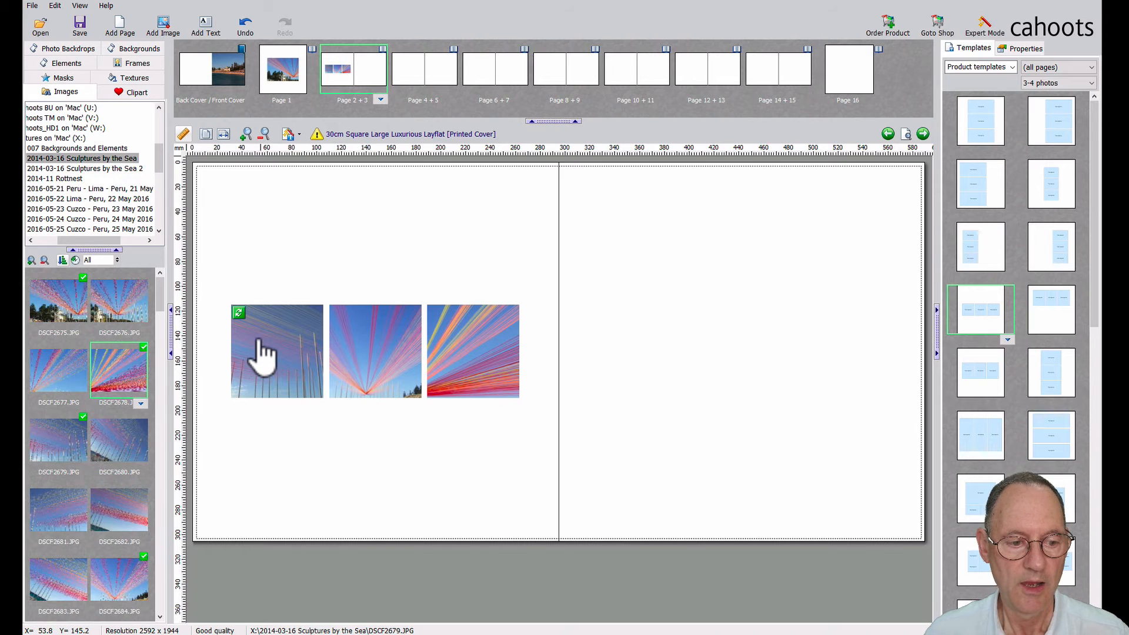
{"action": "mouse_move", "coordinate": [273, 342]}
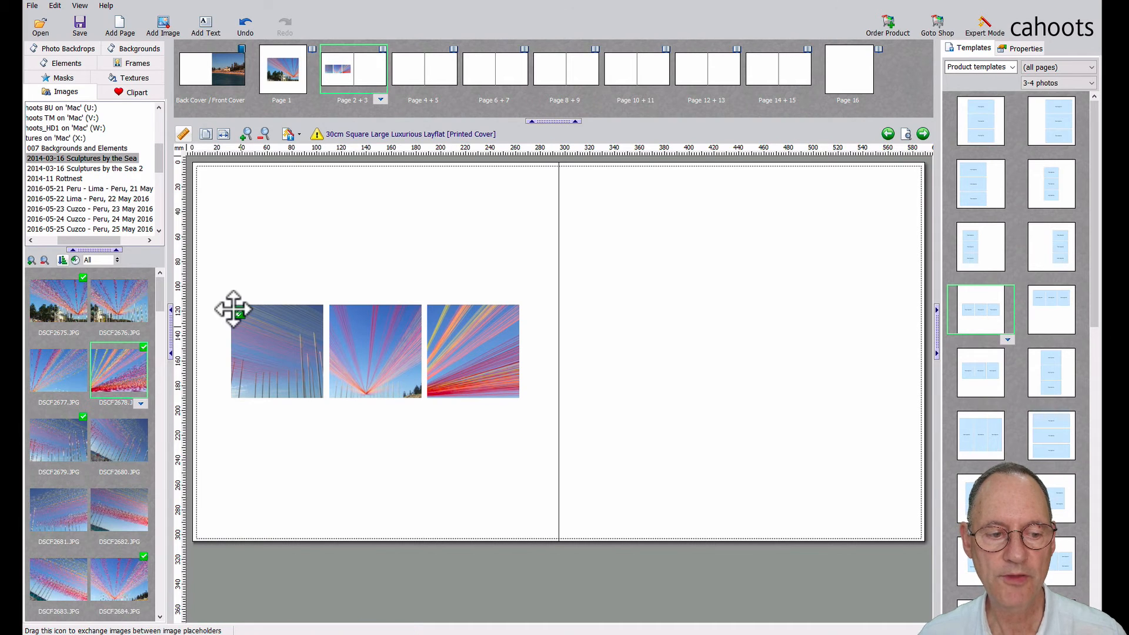
{"action": "mouse_move", "coordinate": [238, 315]}
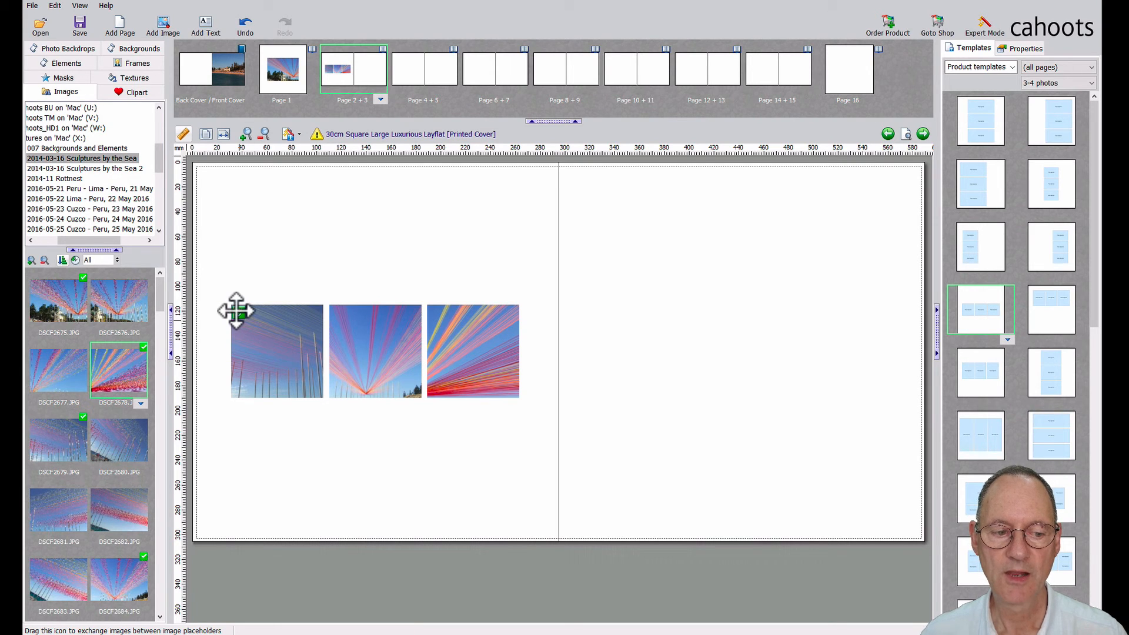
{"action": "mouse_move", "coordinate": [375, 342]}
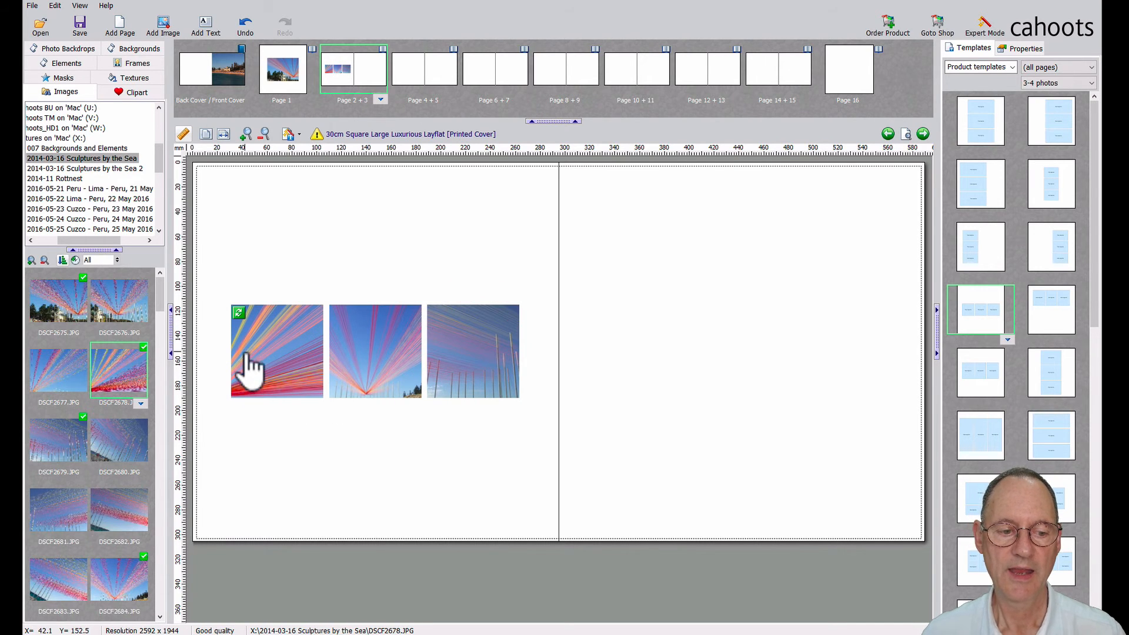
{"action": "mouse_move", "coordinate": [288, 371]}
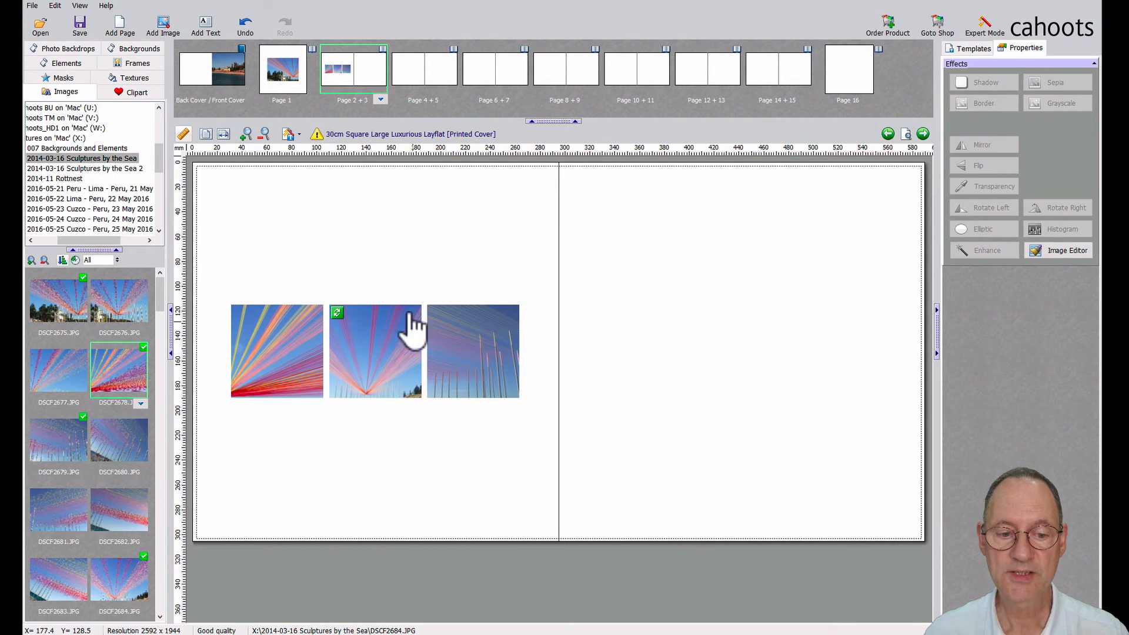
Step: Reopen the page layouts list in the Templates tab
{"action": "left_click", "coordinate": [972, 48]}
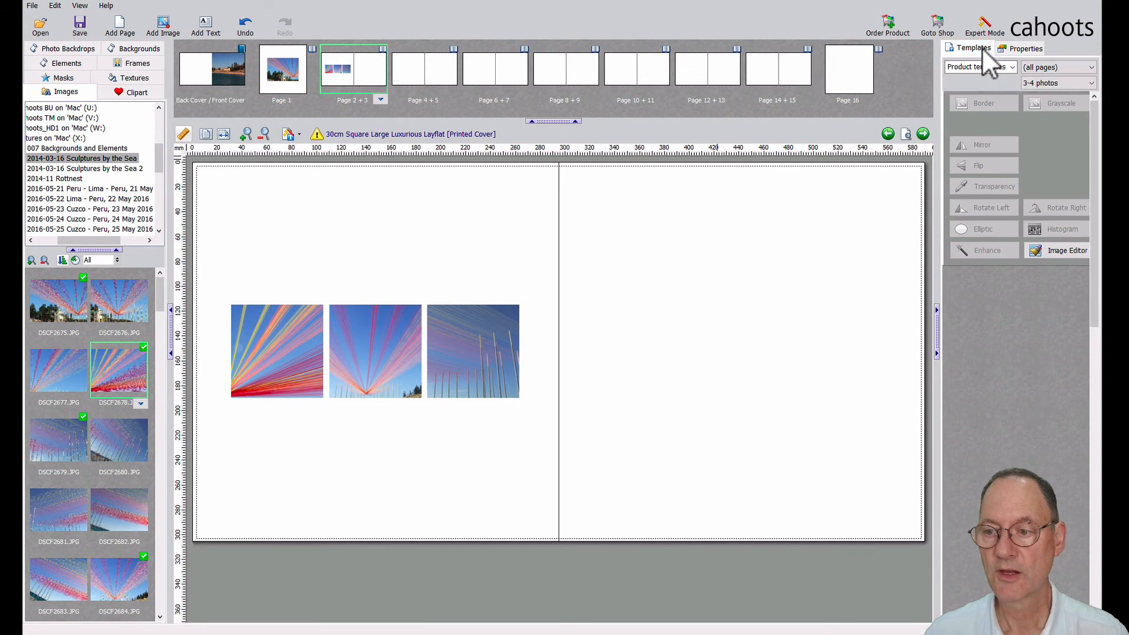
Step: Restack Page 2's layout with the brighter string-sculpture photo, then open the Pages 4–5 spread
{"action": "left_click", "coordinate": [972, 49]}
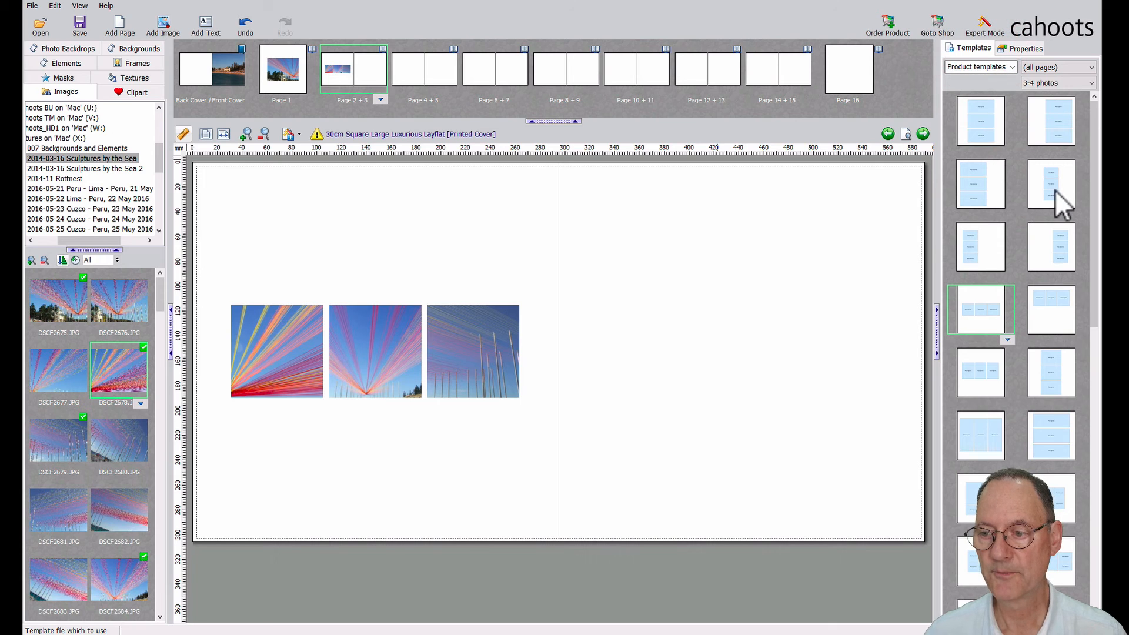
{"action": "left_click", "coordinate": [1051, 183]}
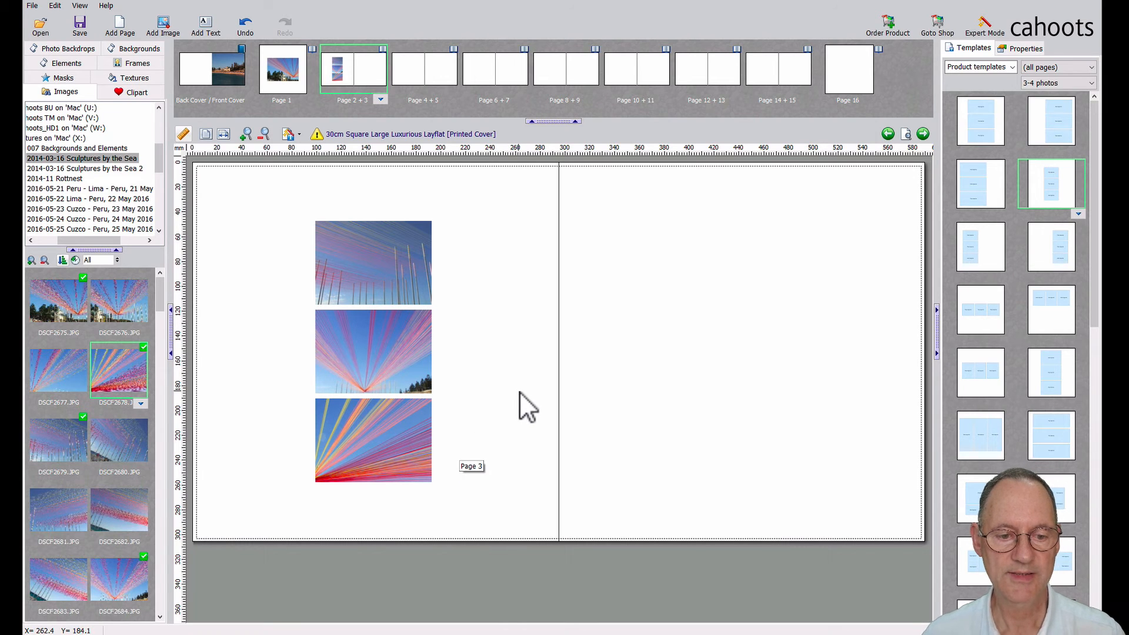
{"action": "mouse_move", "coordinate": [450, 276]}
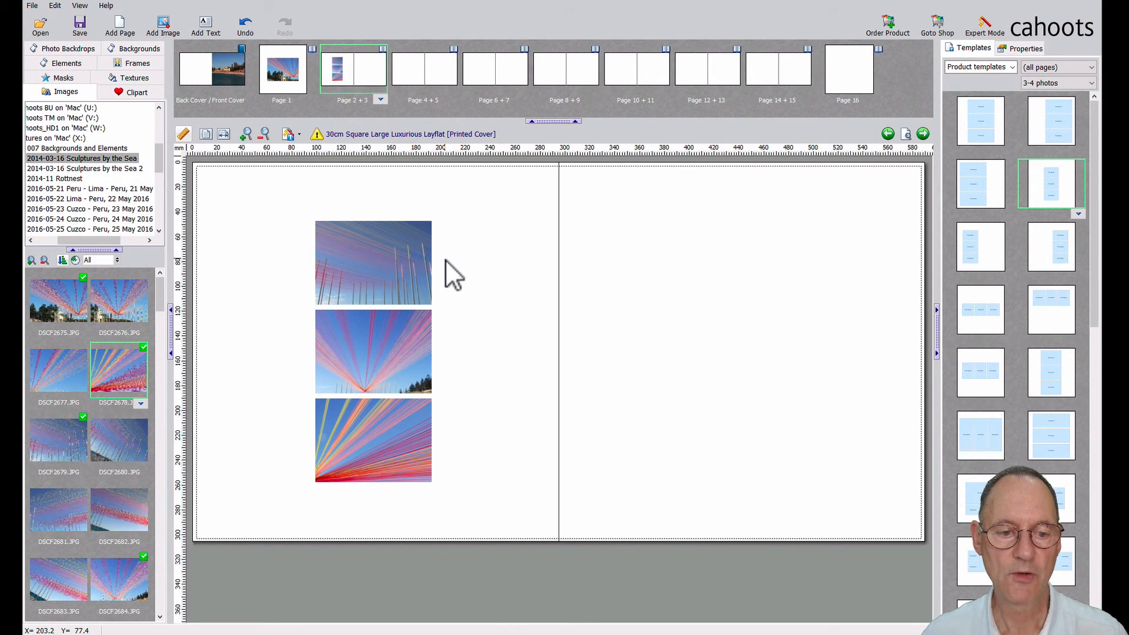
{"action": "mouse_move", "coordinate": [490, 277]}
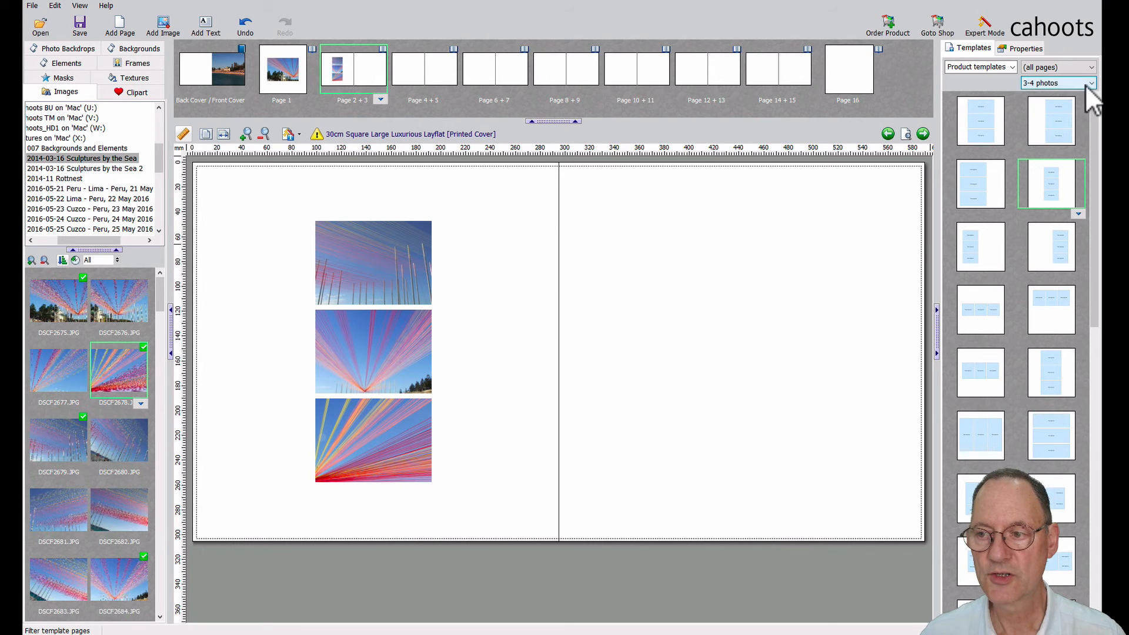
{"action": "left_click", "coordinate": [1090, 83]}
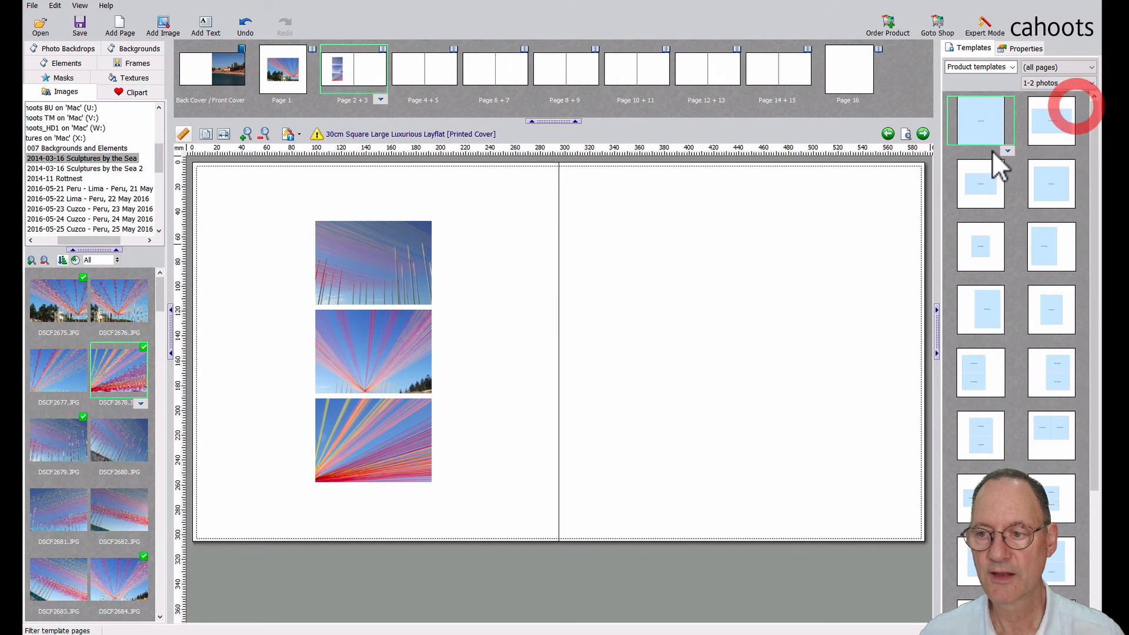
{"action": "mouse_move", "coordinate": [855, 362]}
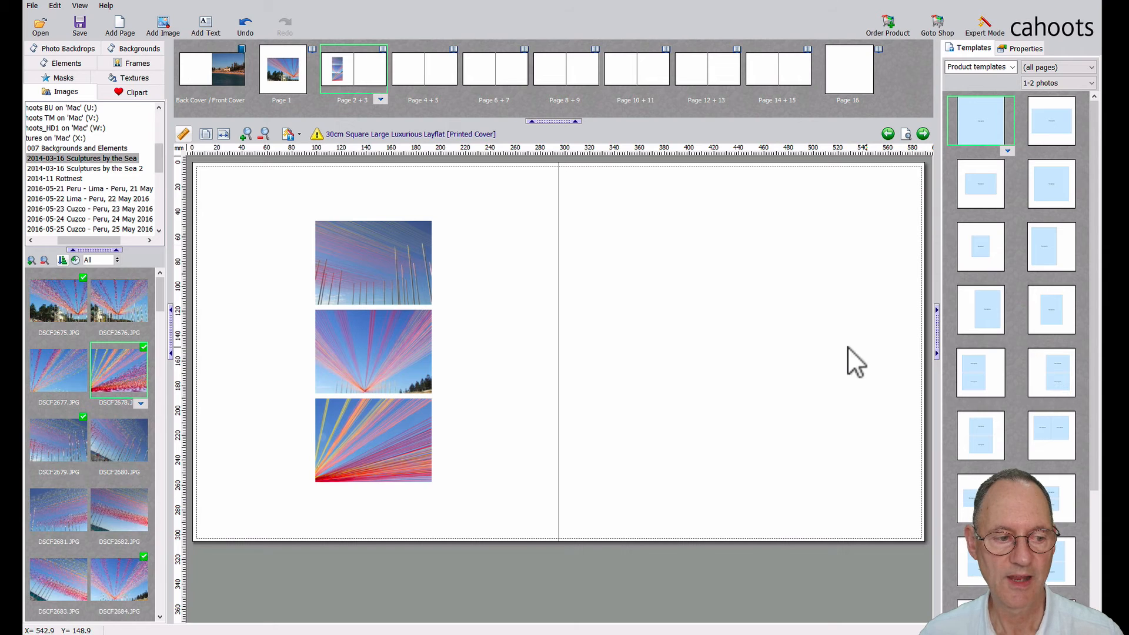
{"action": "mouse_move", "coordinate": [68, 302]}
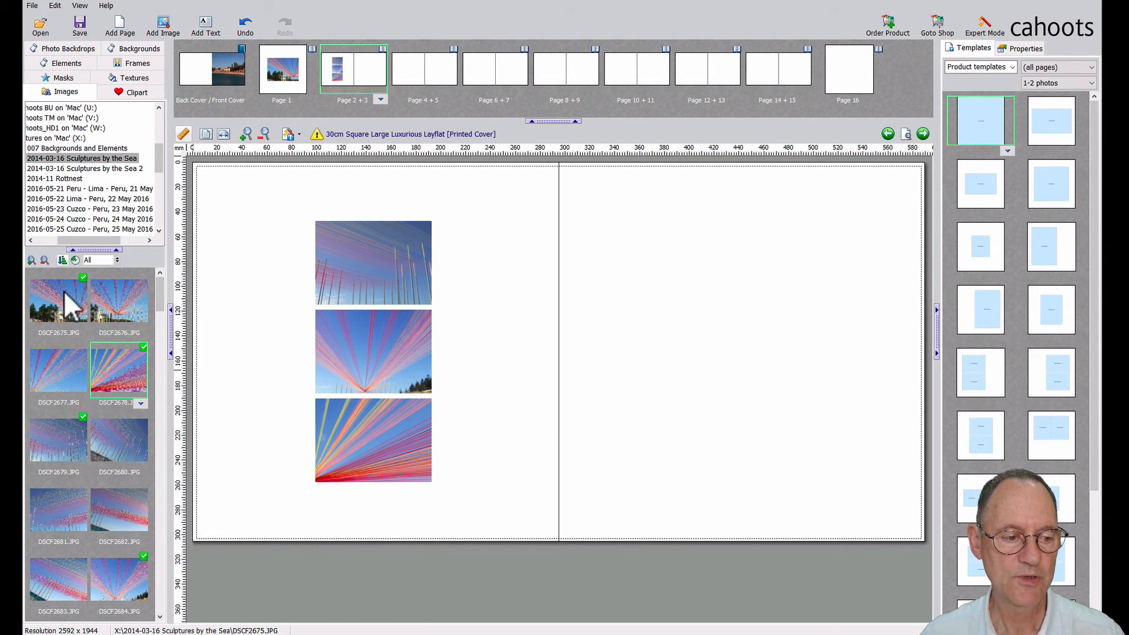
{"action": "mouse_move", "coordinate": [234, 421]}
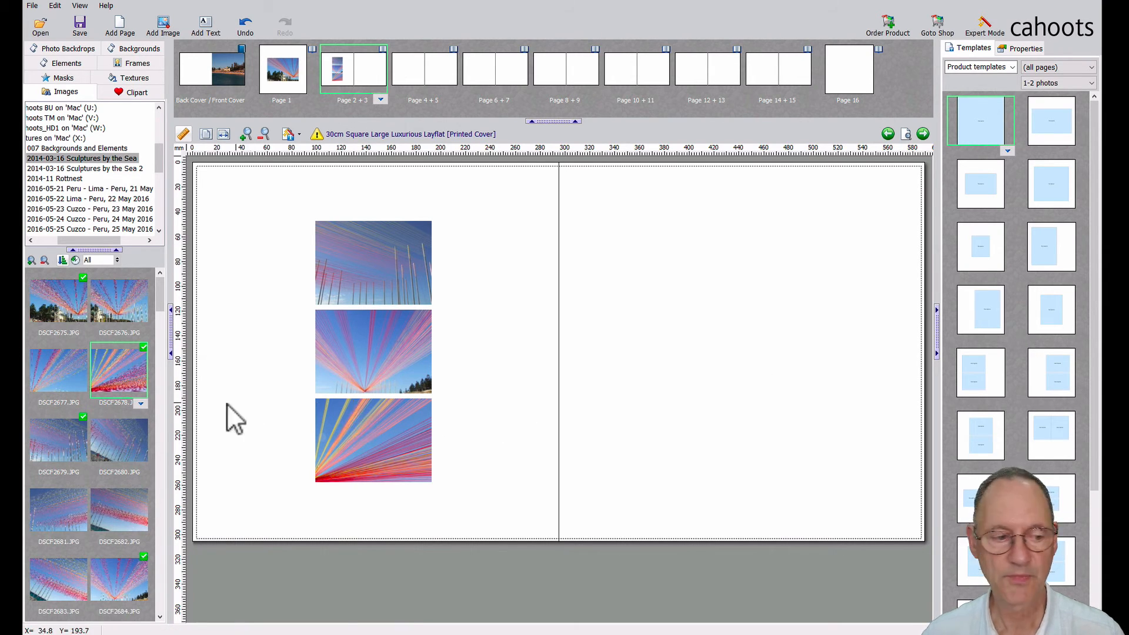
{"action": "mouse_move", "coordinate": [86, 295]}
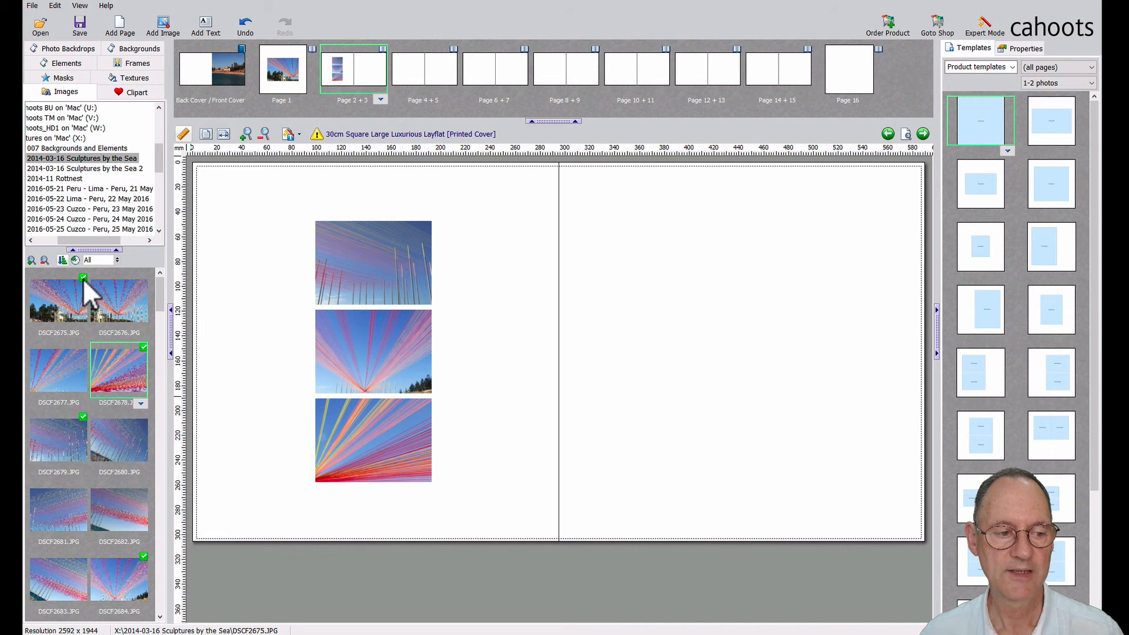
{"action": "mouse_move", "coordinate": [84, 305]}
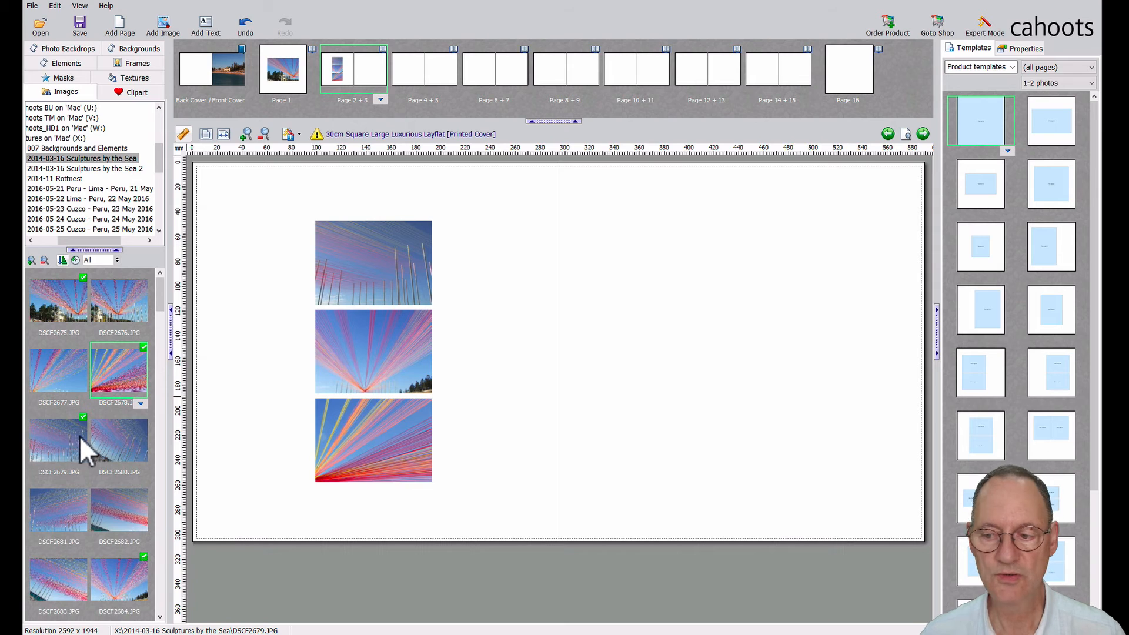
{"action": "mouse_move", "coordinate": [1000, 389]}
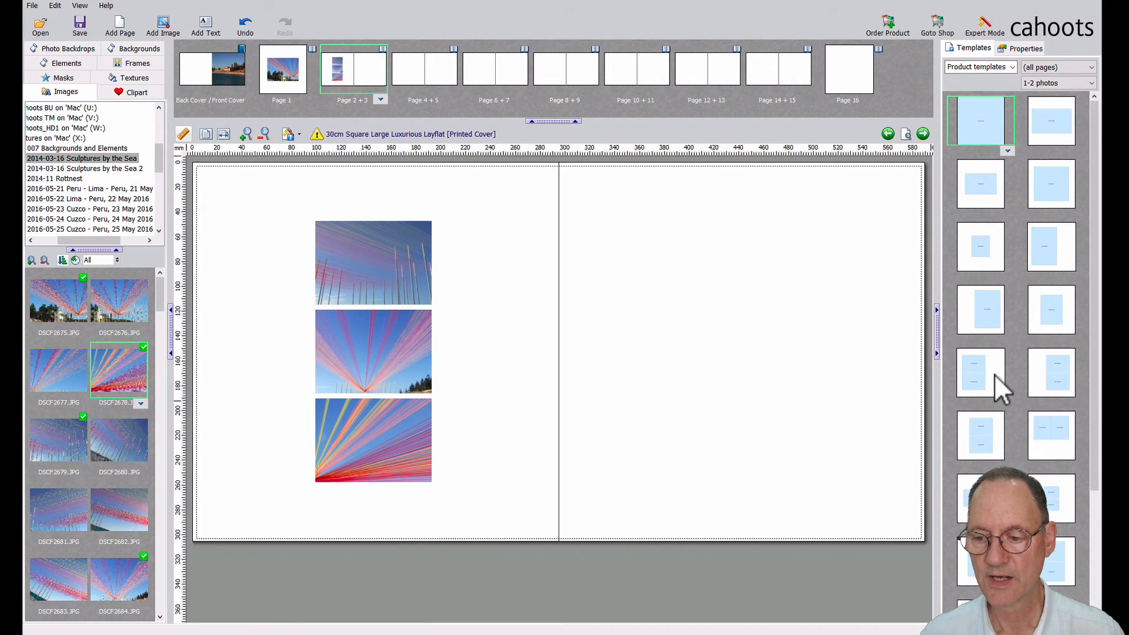
{"action": "left_click", "coordinate": [980, 372]}
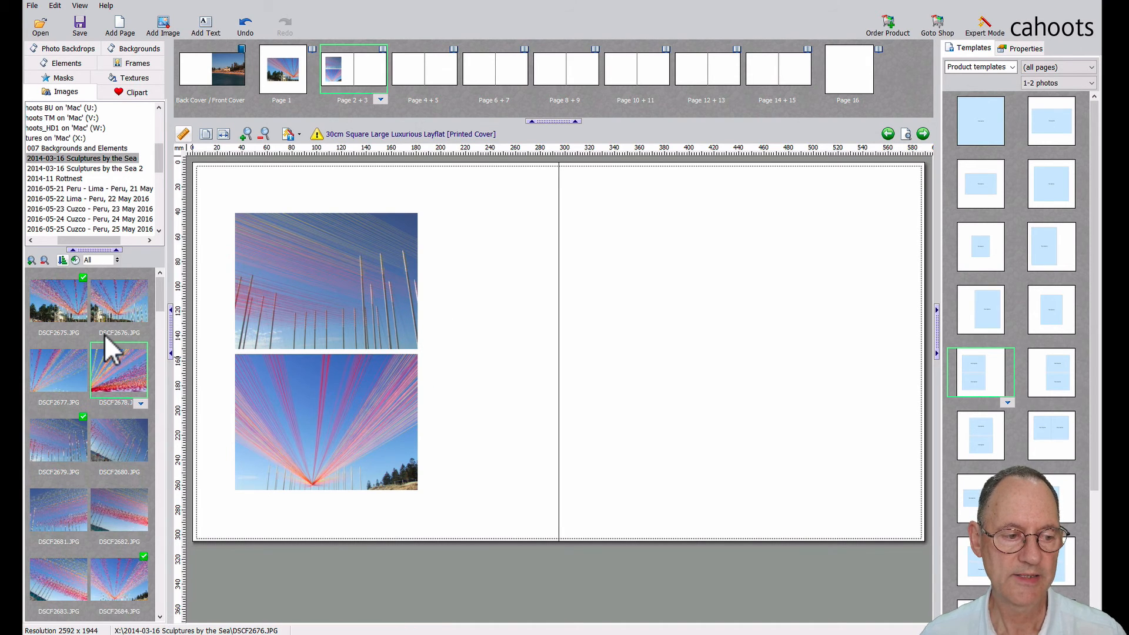
{"action": "mouse_move", "coordinate": [122, 367]}
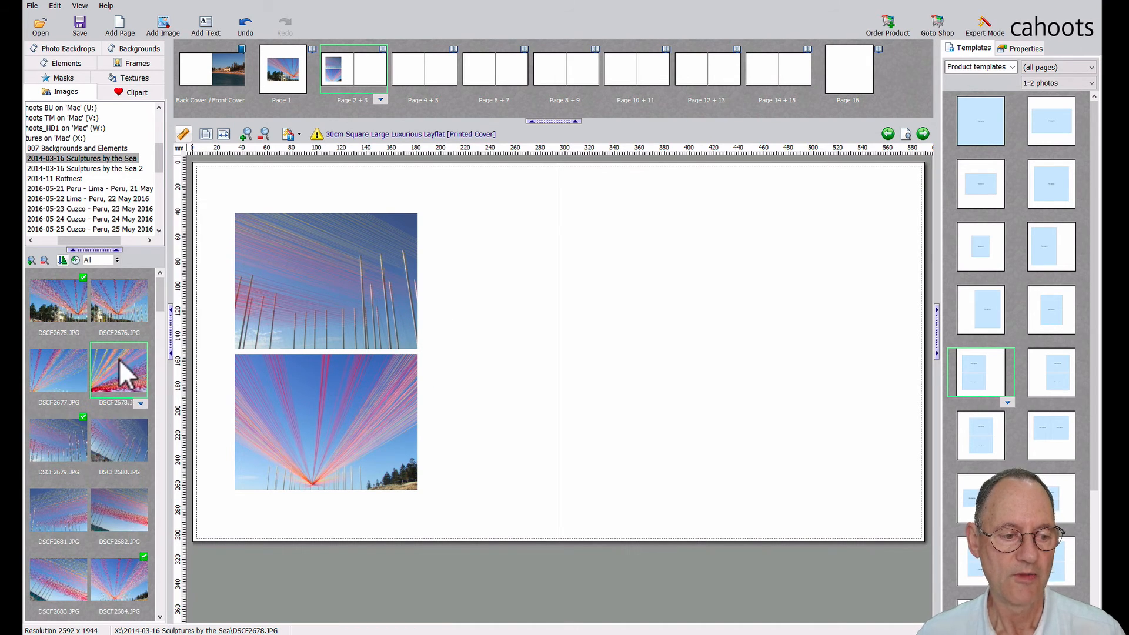
{"action": "mouse_move", "coordinate": [122, 385]}
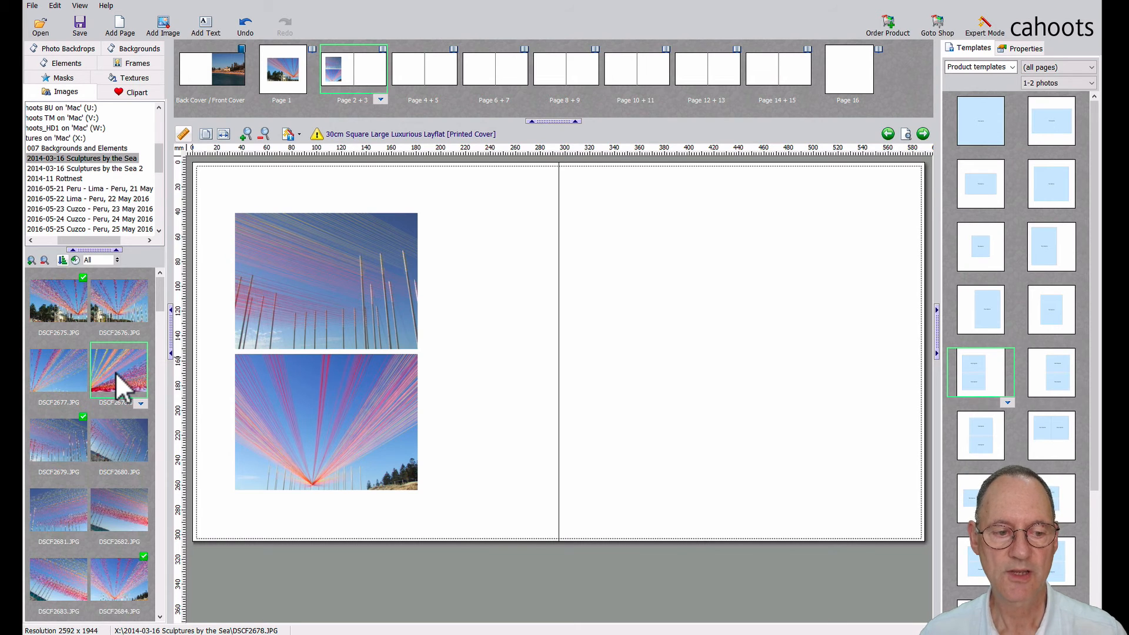
{"action": "mouse_move", "coordinate": [115, 378]}
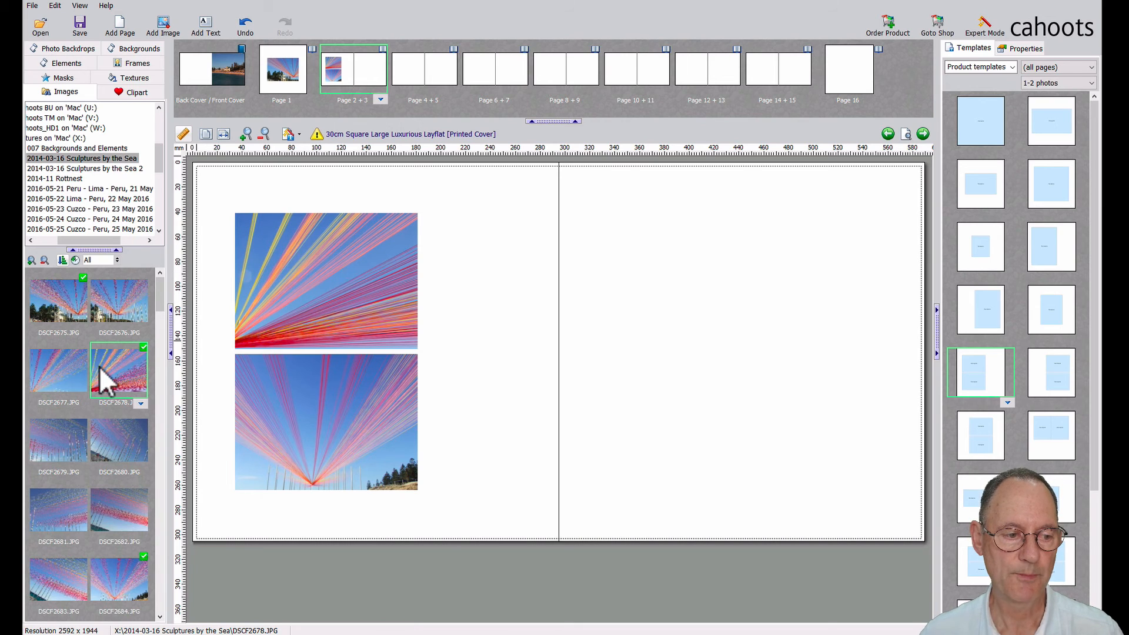
{"action": "left_click", "coordinate": [423, 68]}
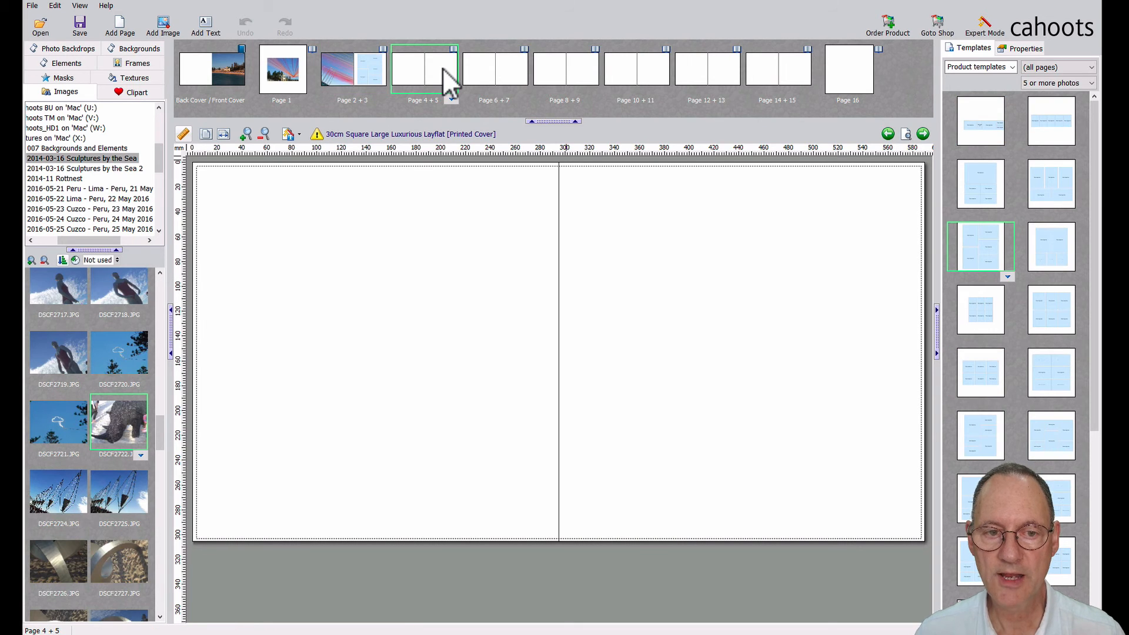
Step: Place the cloud sky photo on page 4 and shift it up to start the column
{"action": "left_click", "coordinate": [424, 68]}
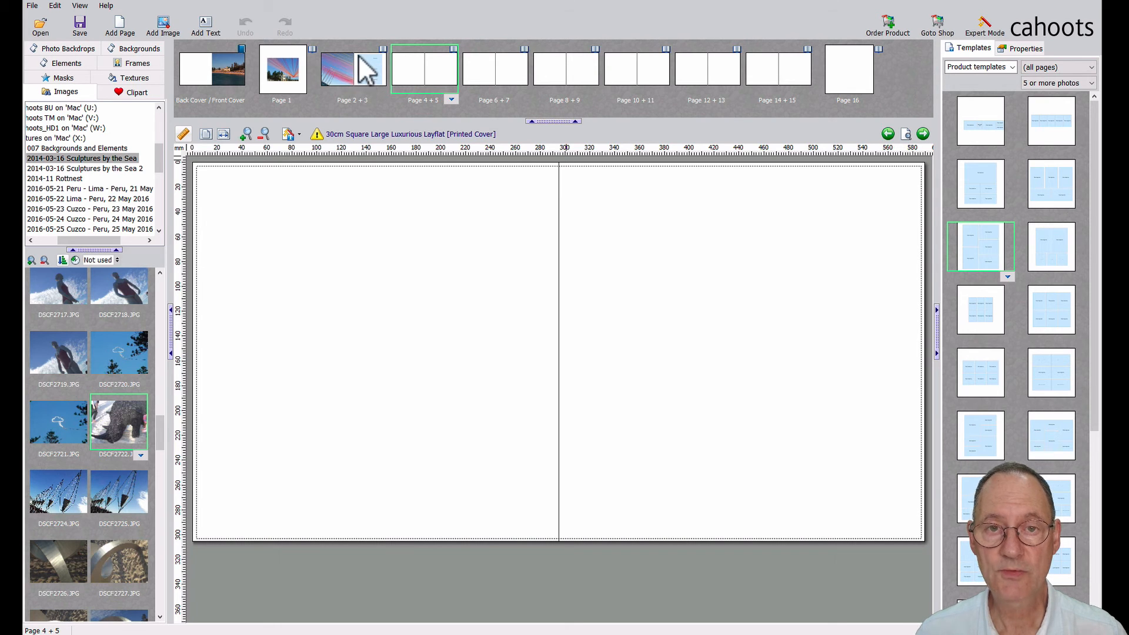
{"action": "mouse_move", "coordinate": [382, 83]}
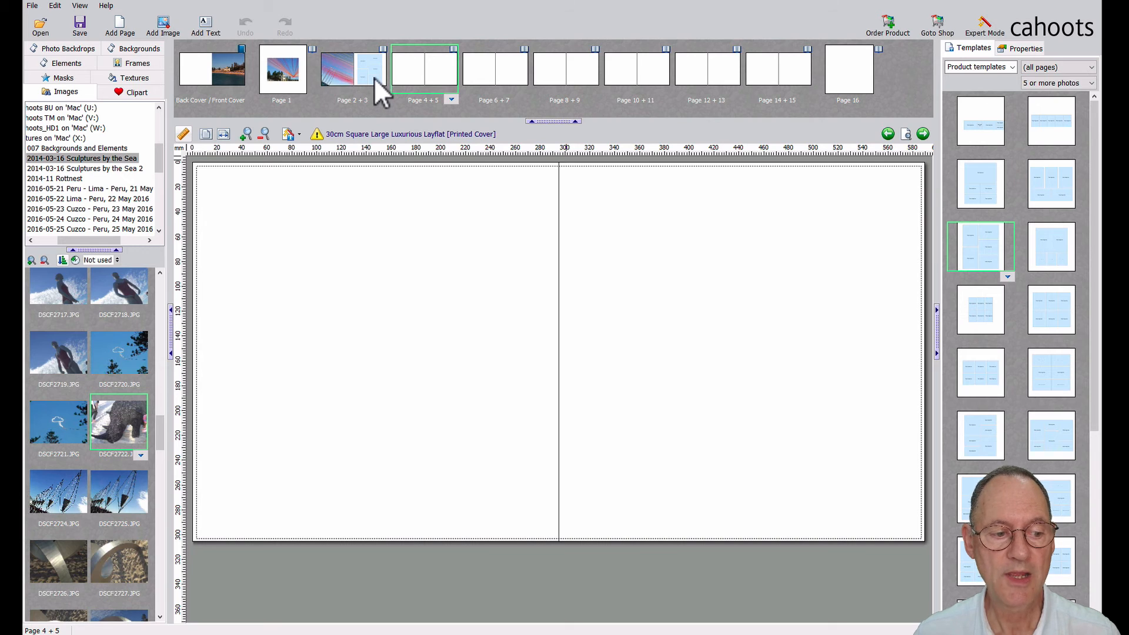
{"action": "mouse_move", "coordinate": [119, 423]}
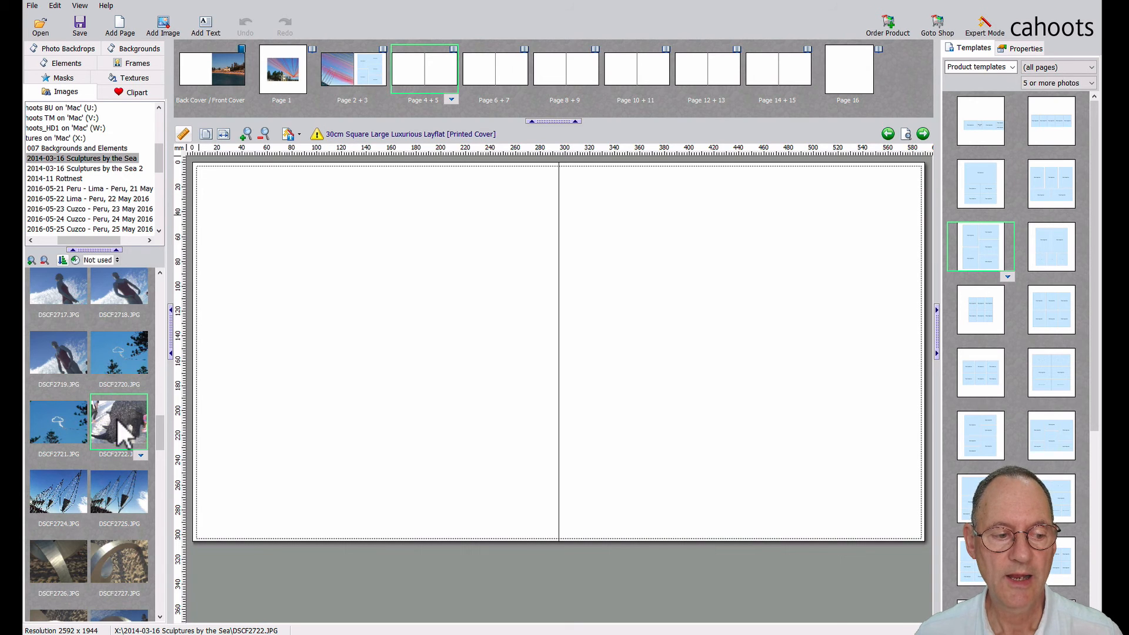
{"action": "left_click", "coordinate": [119, 353]}
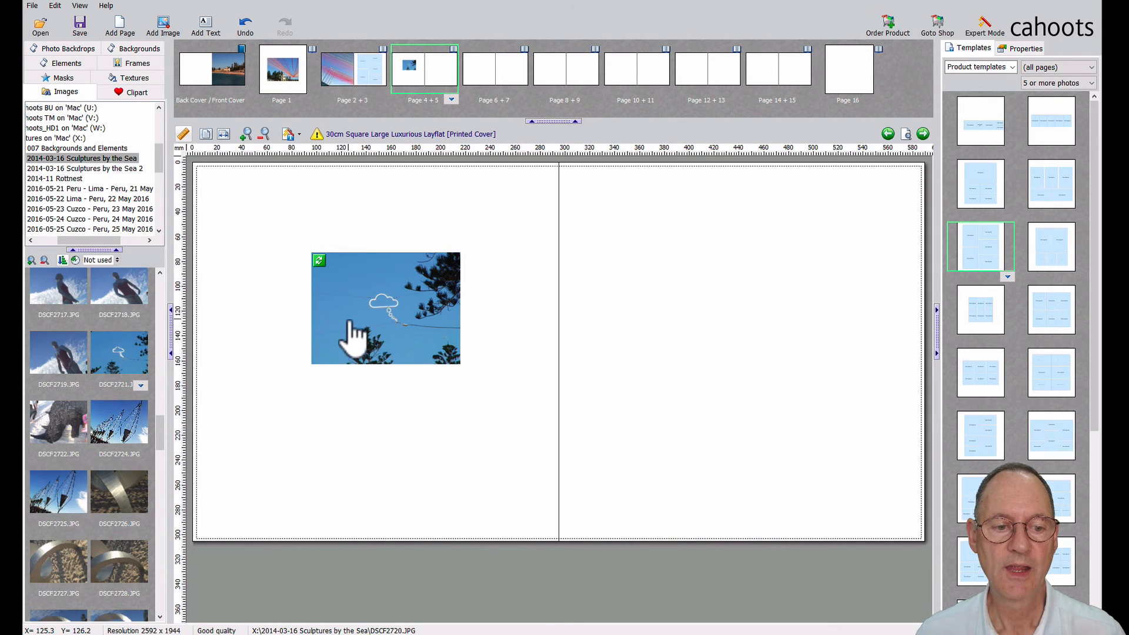
{"action": "left_click", "coordinate": [385, 308]}
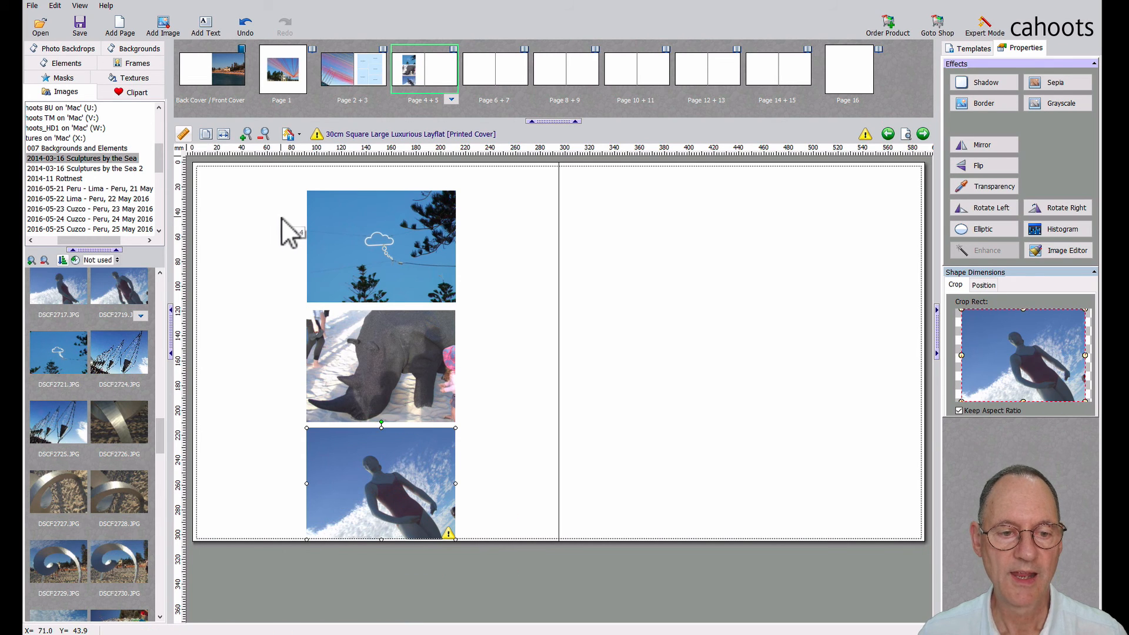
{"action": "left_click", "coordinate": [381, 245]}
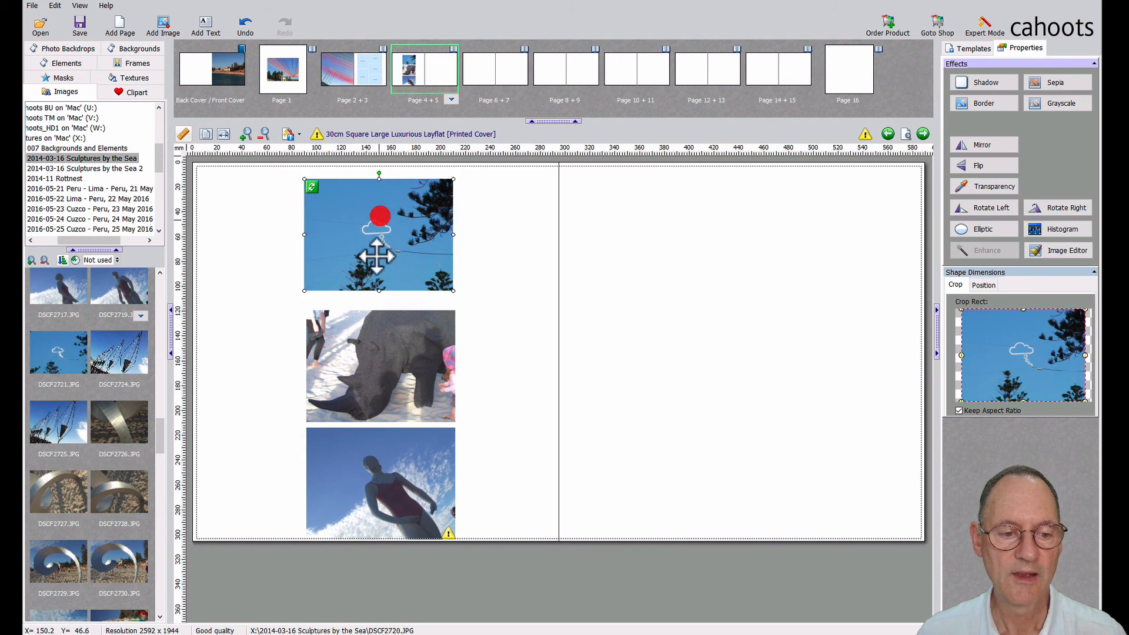
{"action": "left_click", "coordinate": [380, 366]}
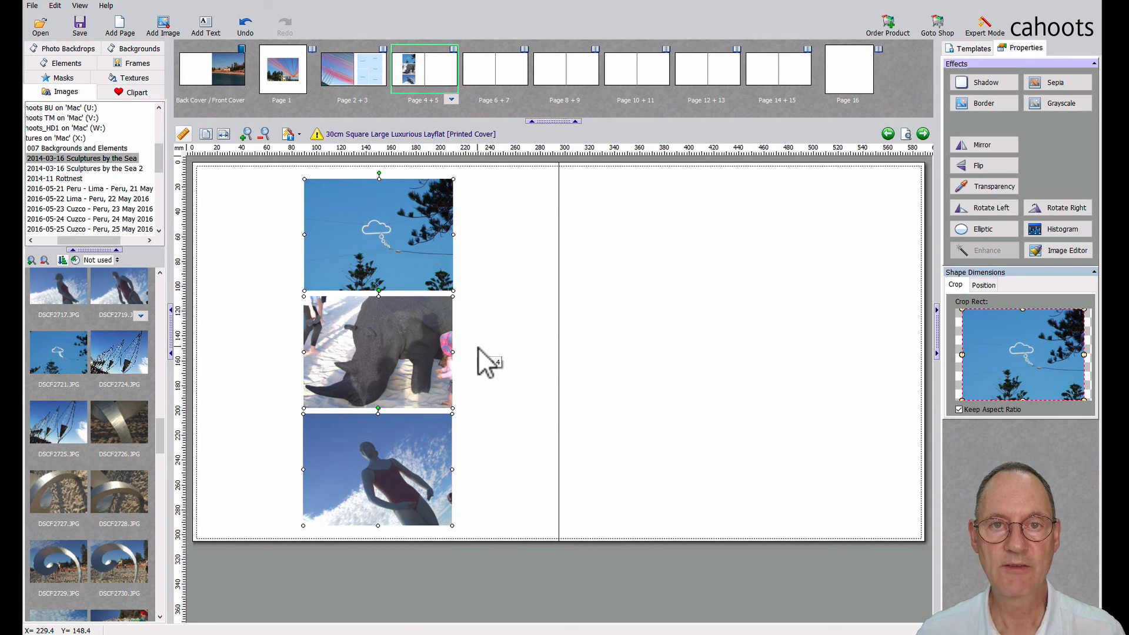
{"action": "mouse_move", "coordinate": [497, 367]}
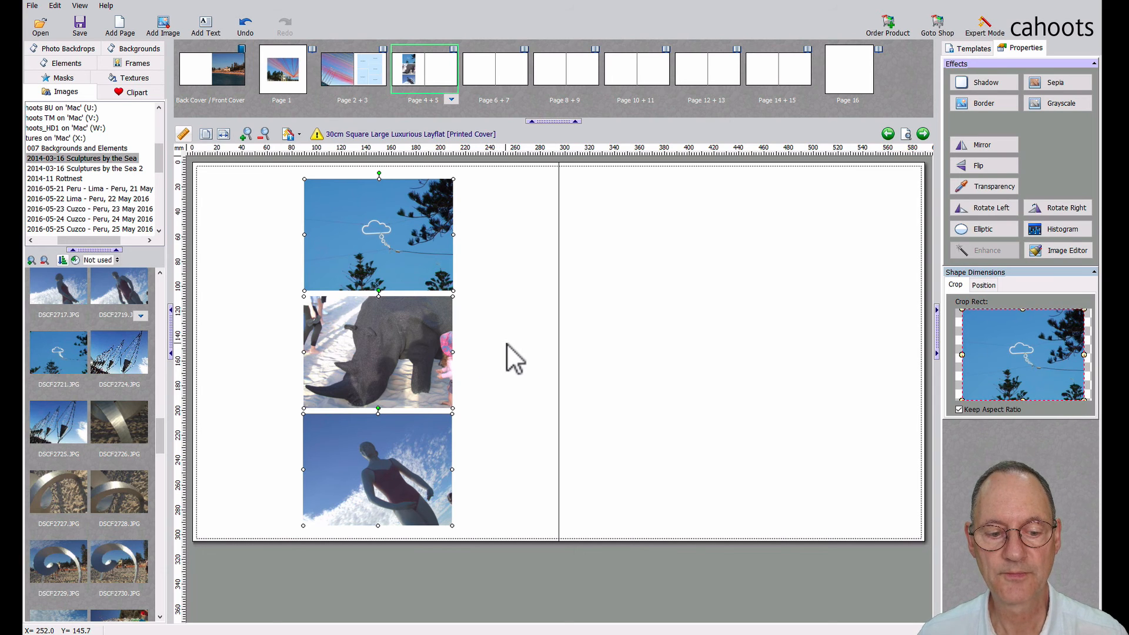
{"action": "mouse_move", "coordinate": [260, 437]}
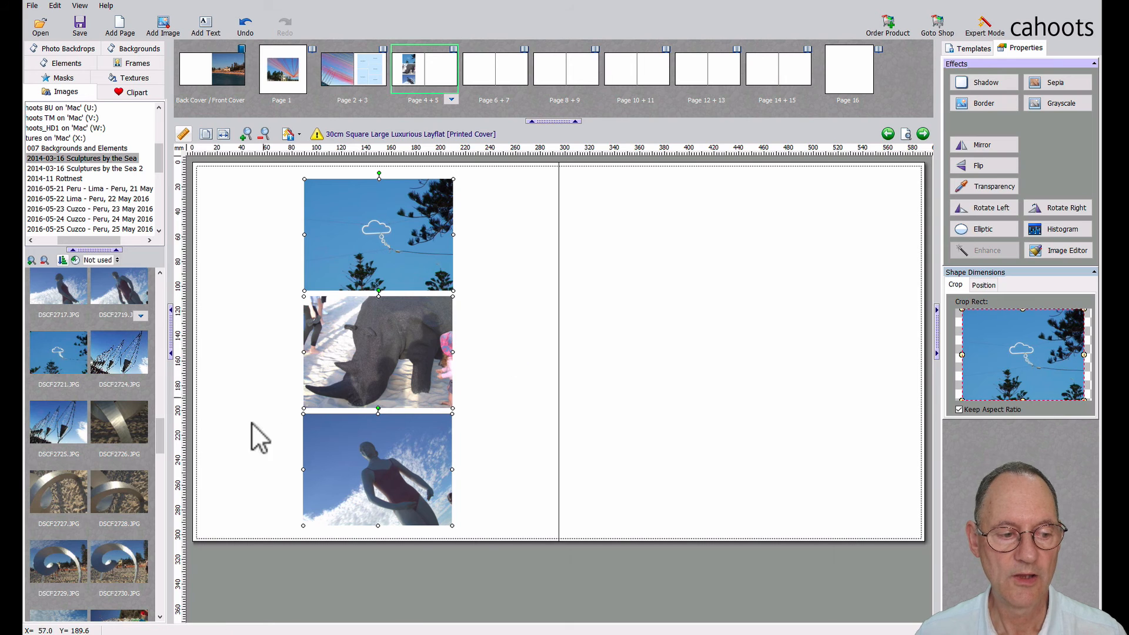
{"action": "left_click", "coordinate": [118, 351]}
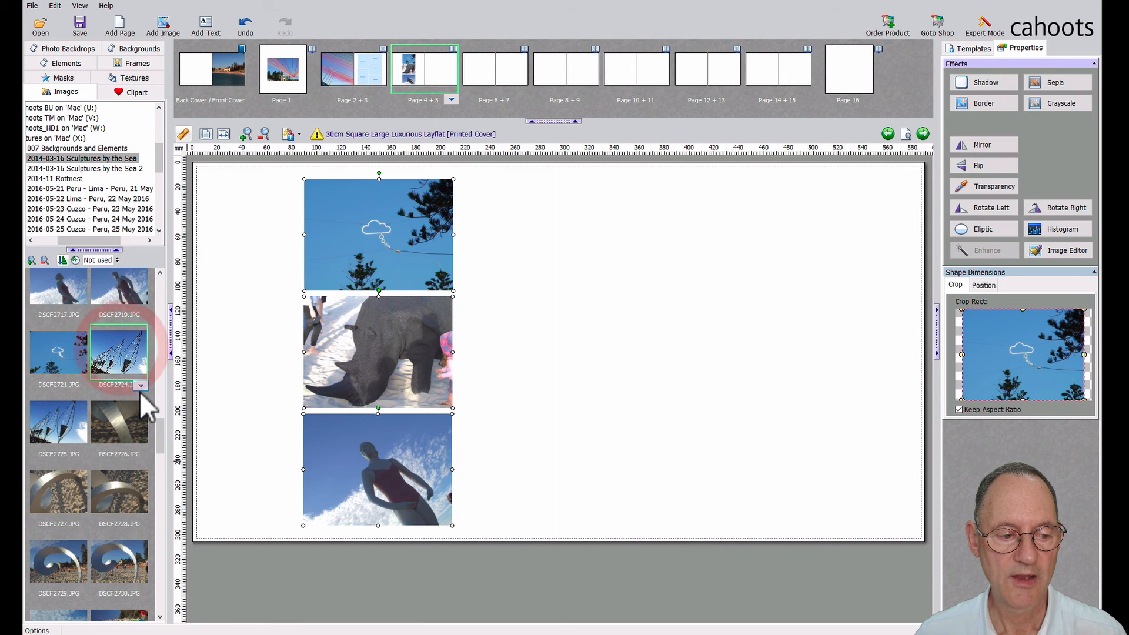
{"action": "right_click", "coordinate": [119, 374]}
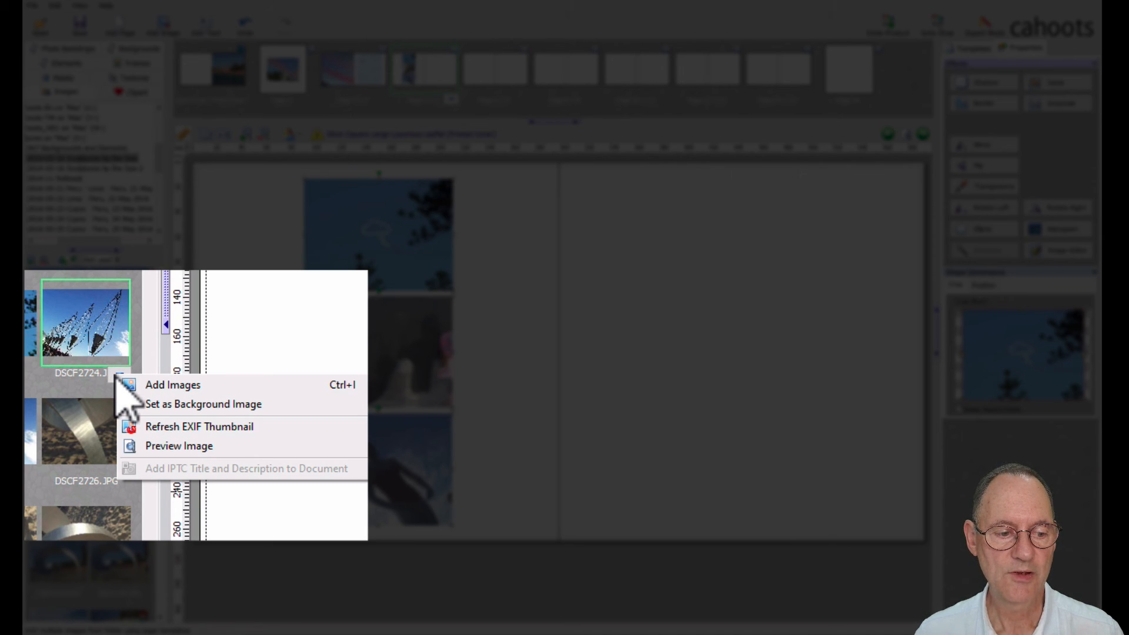
{"action": "mouse_move", "coordinate": [187, 403]}
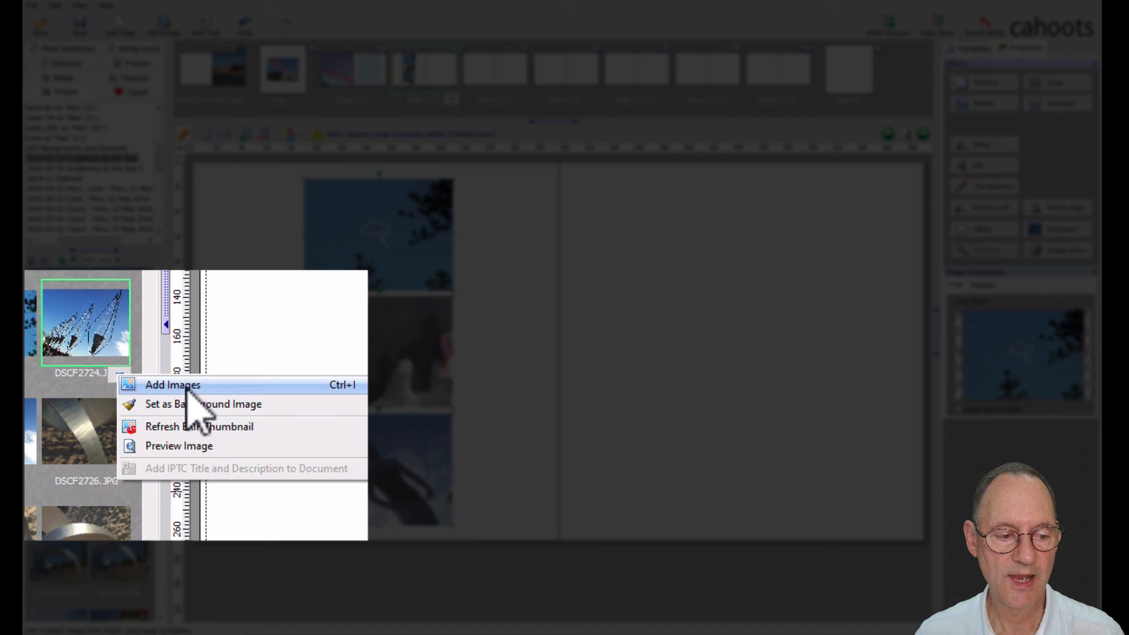
{"action": "mouse_move", "coordinate": [179, 445]}
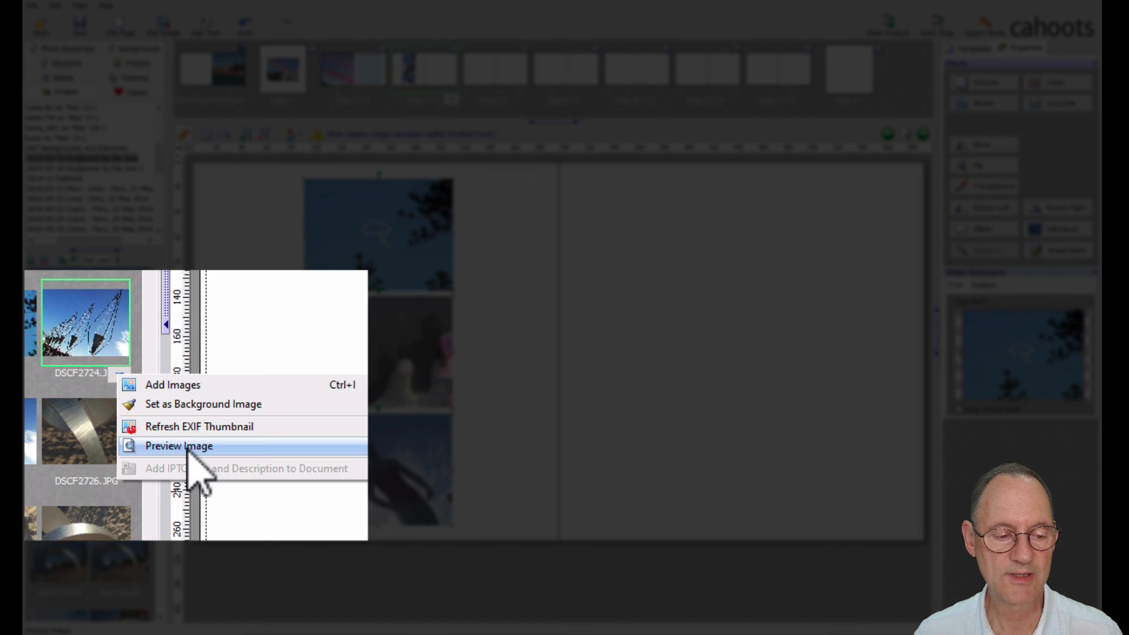
{"action": "left_click", "coordinate": [177, 446]}
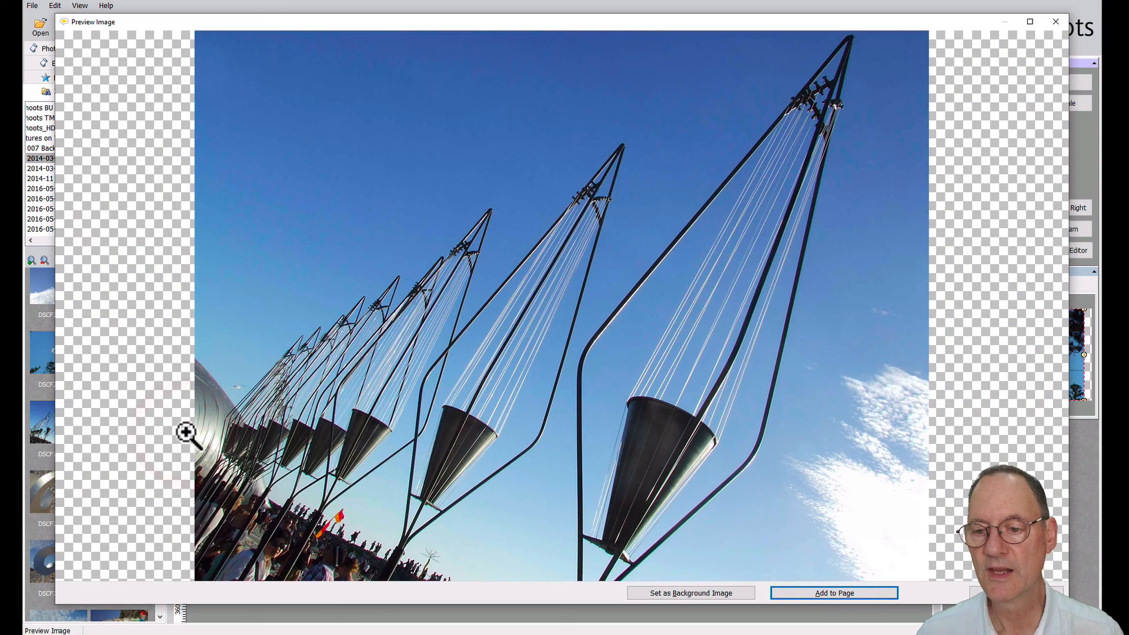
{"action": "mouse_move", "coordinate": [1090, 47]}
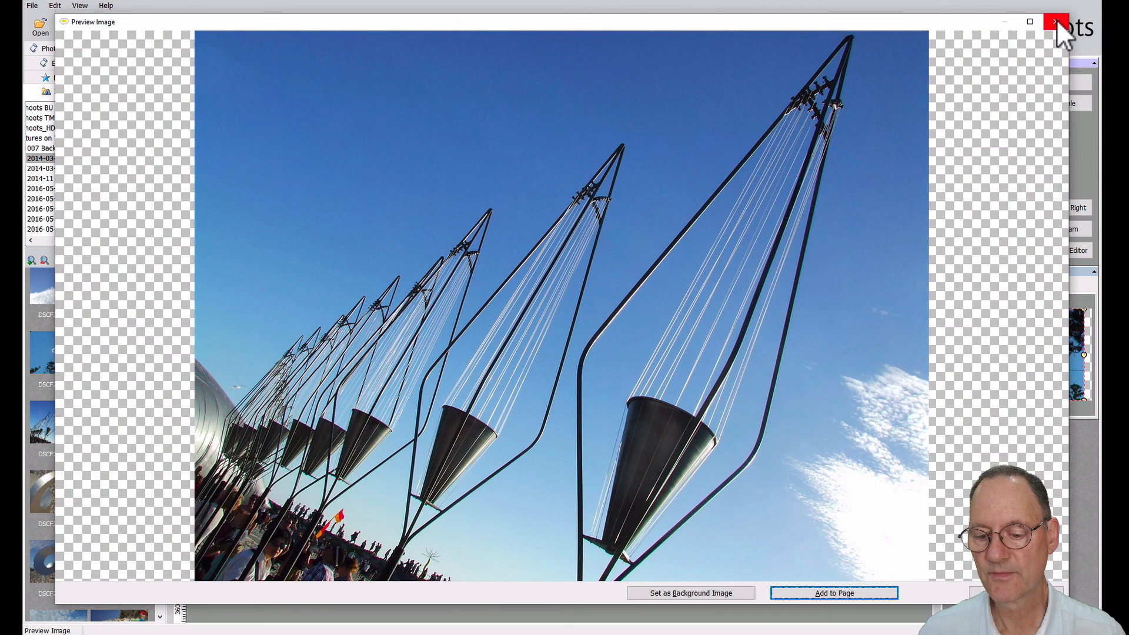
{"action": "left_click", "coordinate": [1053, 22]}
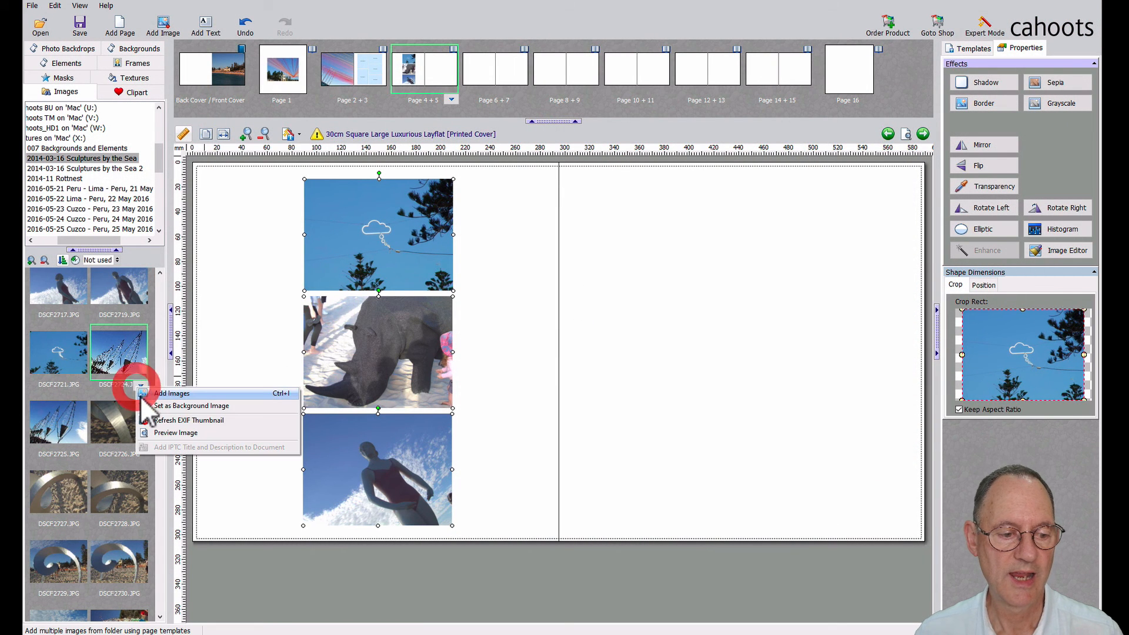
Step: Drop the cone-and-wire sculpture photo onto page 5 with Add Images
{"action": "left_click", "coordinate": [171, 394]}
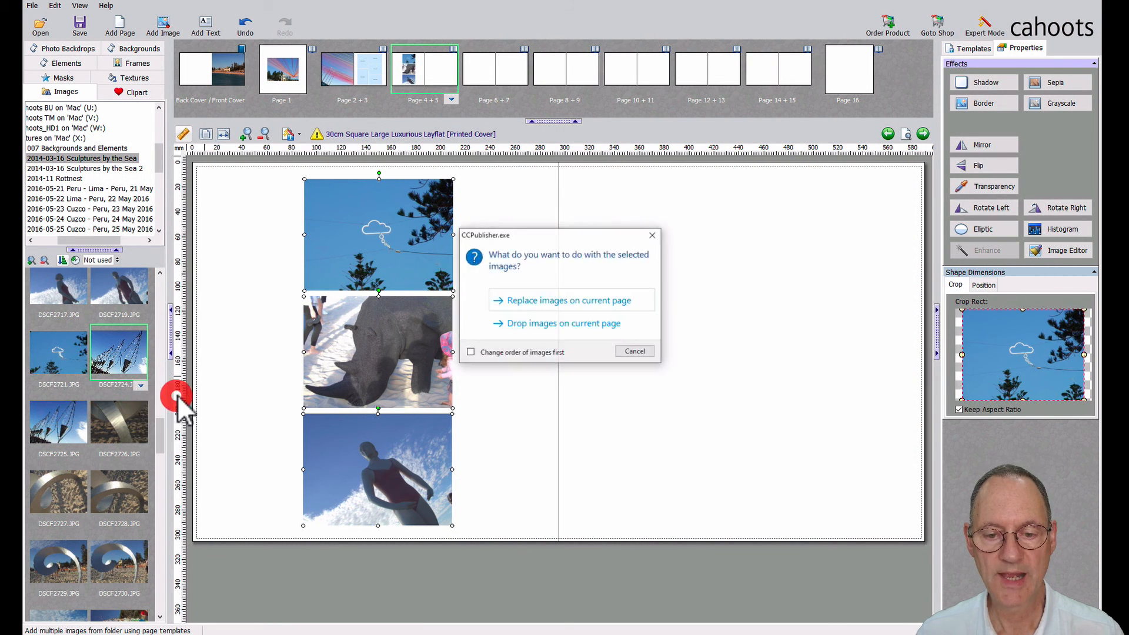
{"action": "mouse_move", "coordinate": [572, 342]}
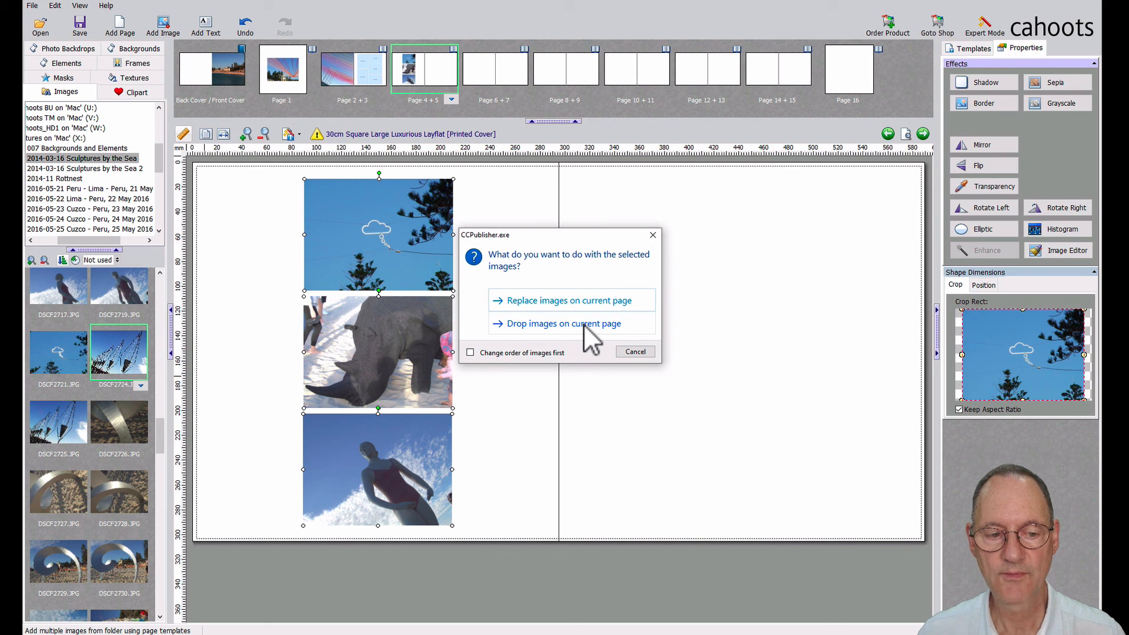
{"action": "left_click", "coordinate": [564, 323]}
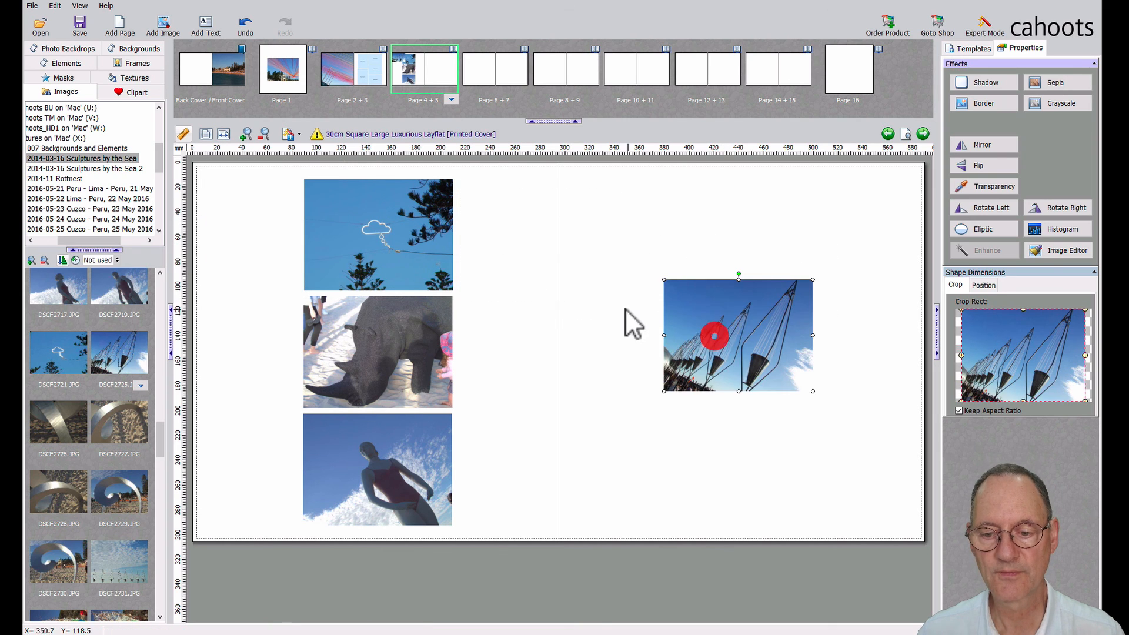
{"action": "left_click", "coordinate": [634, 324]}
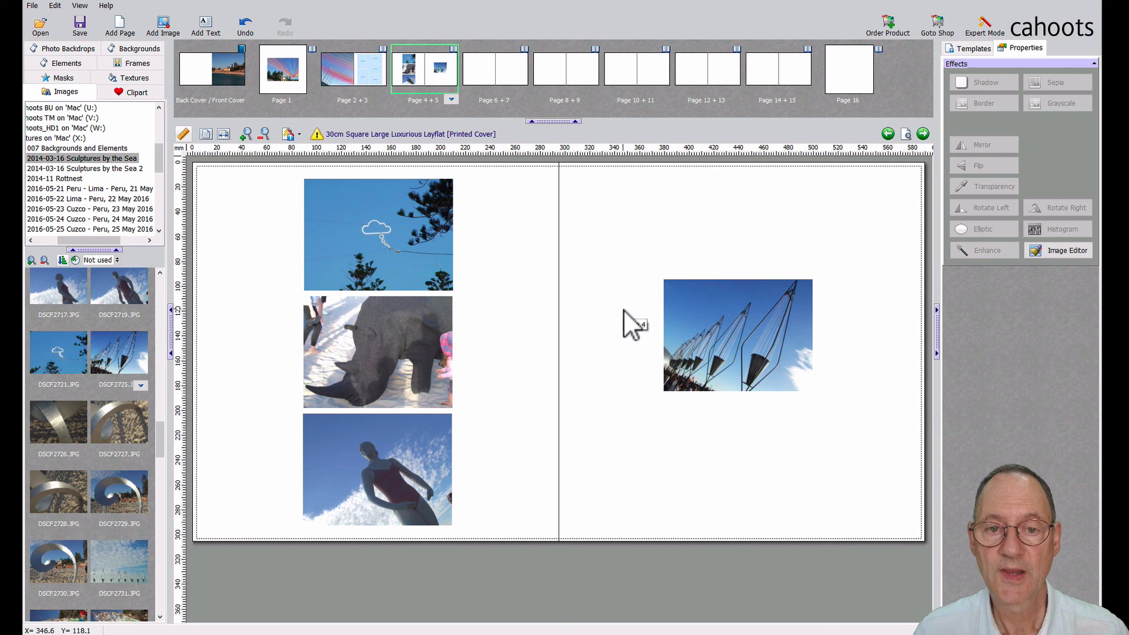
{"action": "mouse_move", "coordinate": [629, 324]}
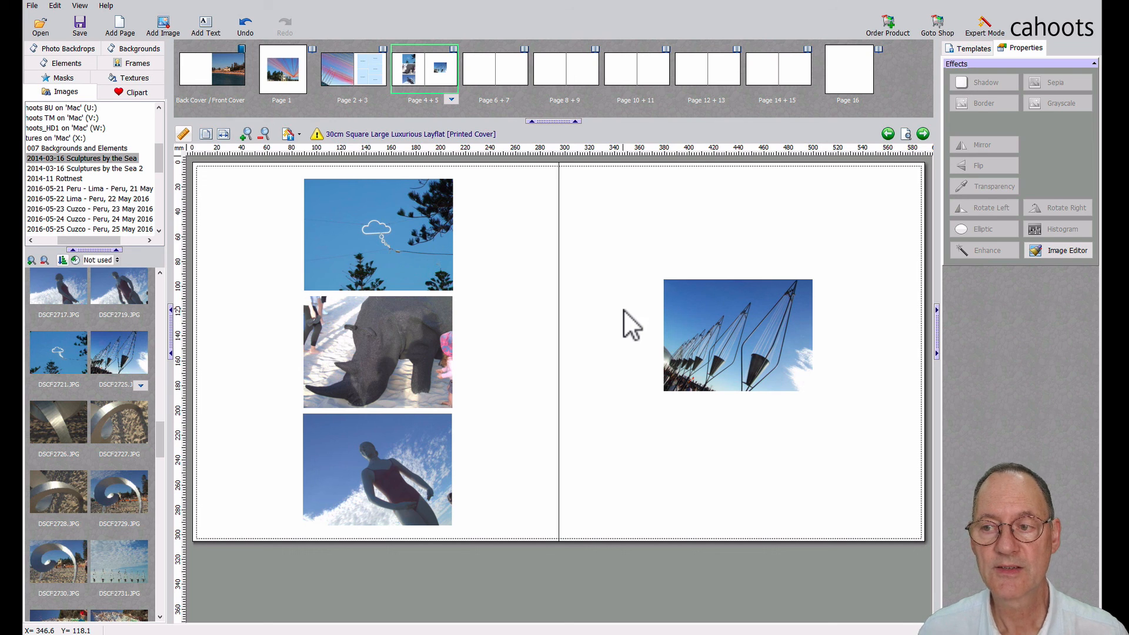
{"action": "left_click", "coordinate": [984, 33]}
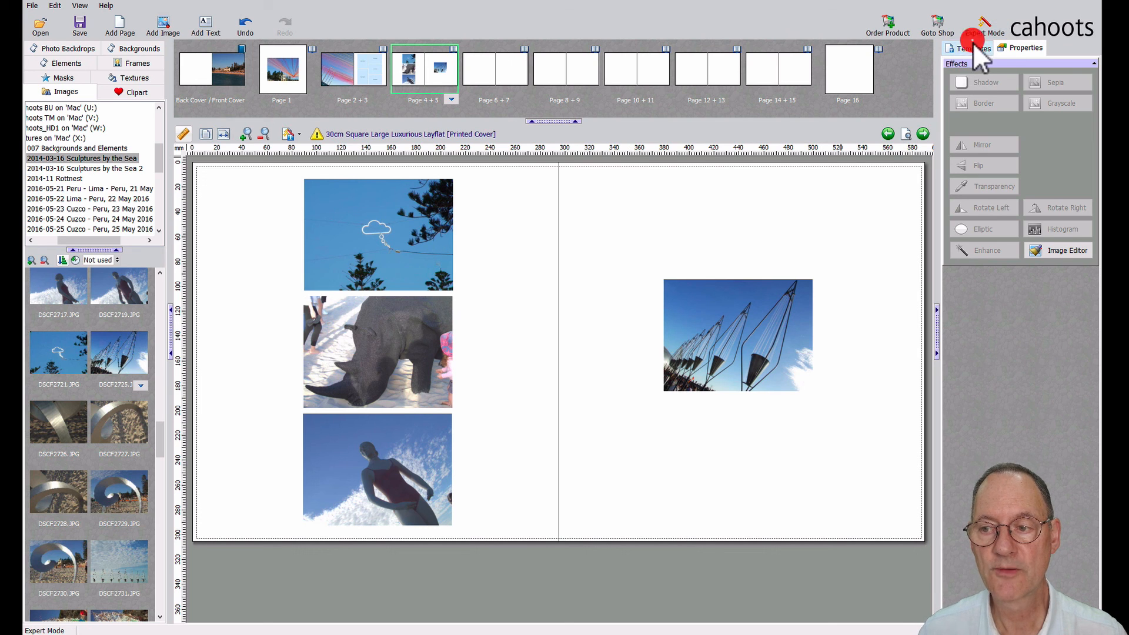
Step: Move to the Pages 6–7 spread and scroll through the page layout templates
{"action": "left_click", "coordinate": [972, 48]}
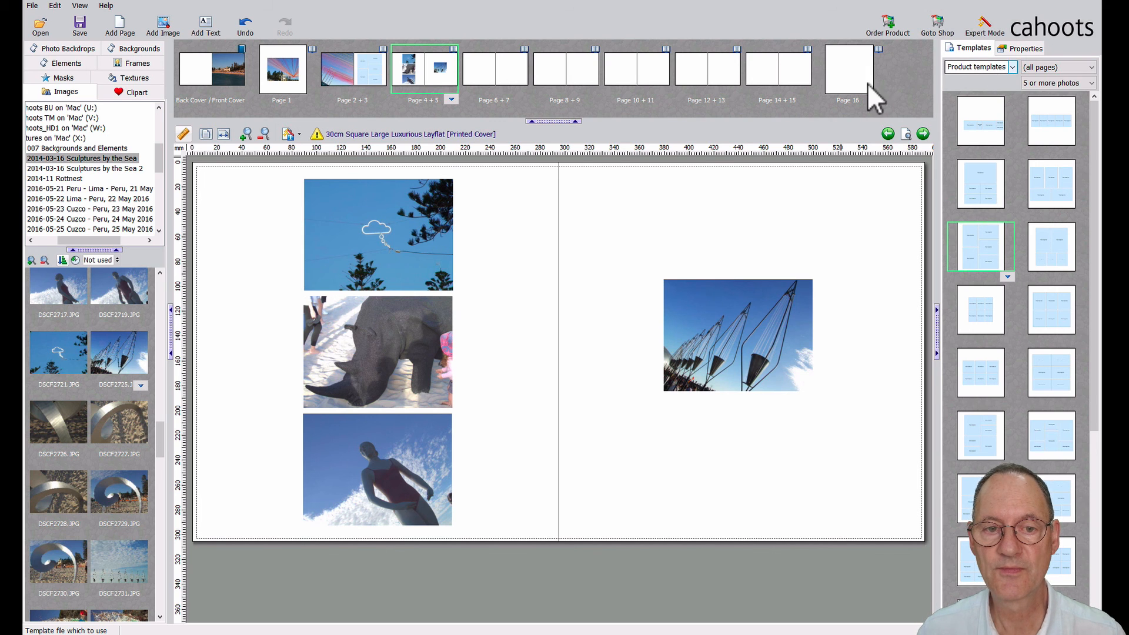
{"action": "left_click", "coordinate": [495, 68]}
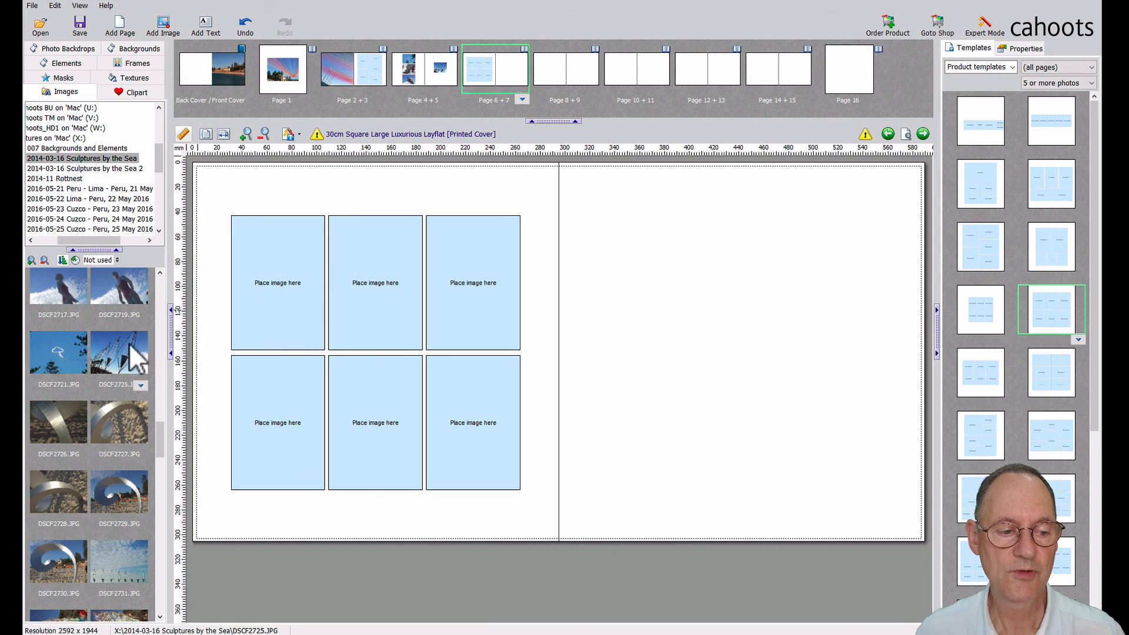
{"action": "scroll", "scroll_direction": "down", "scroll_amount": 3}
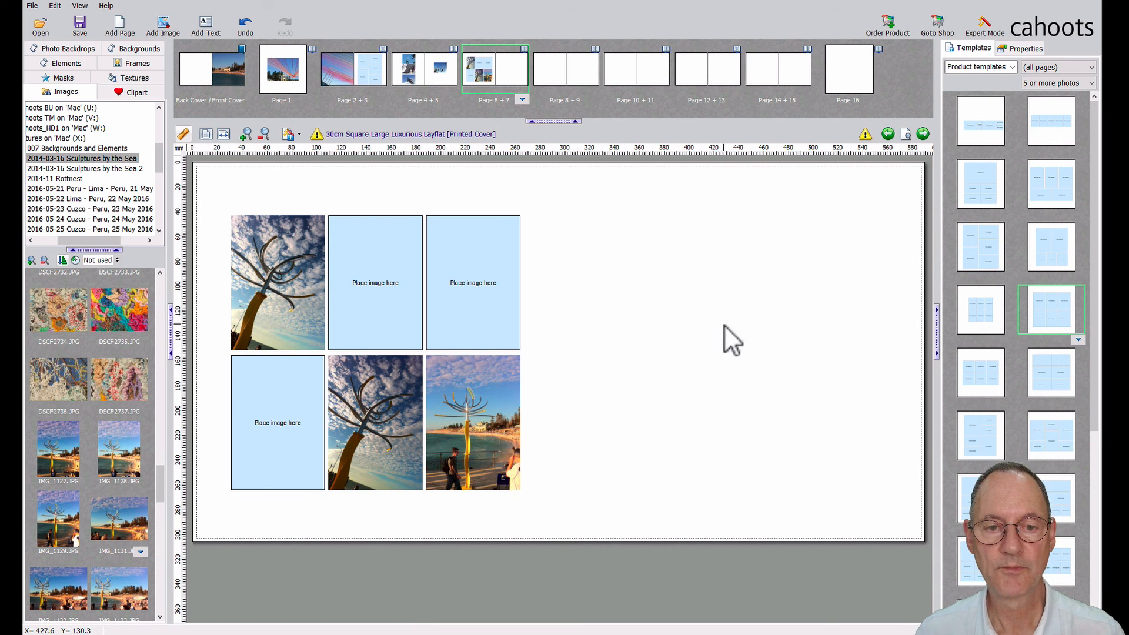
{"action": "mouse_move", "coordinate": [728, 317]}
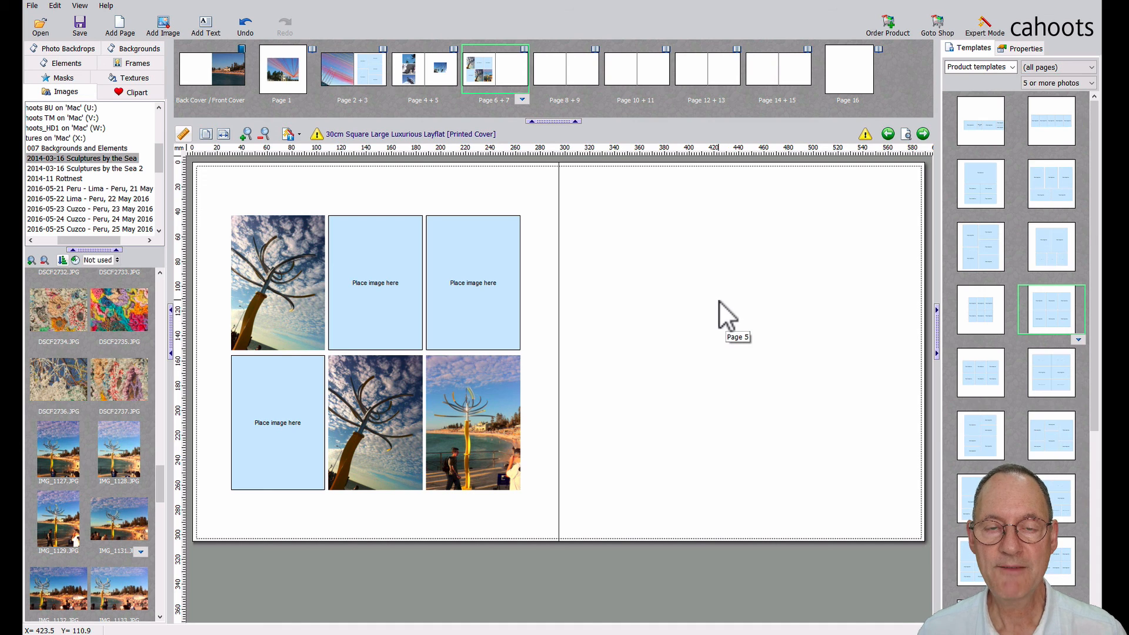
{"action": "mouse_move", "coordinate": [726, 317]}
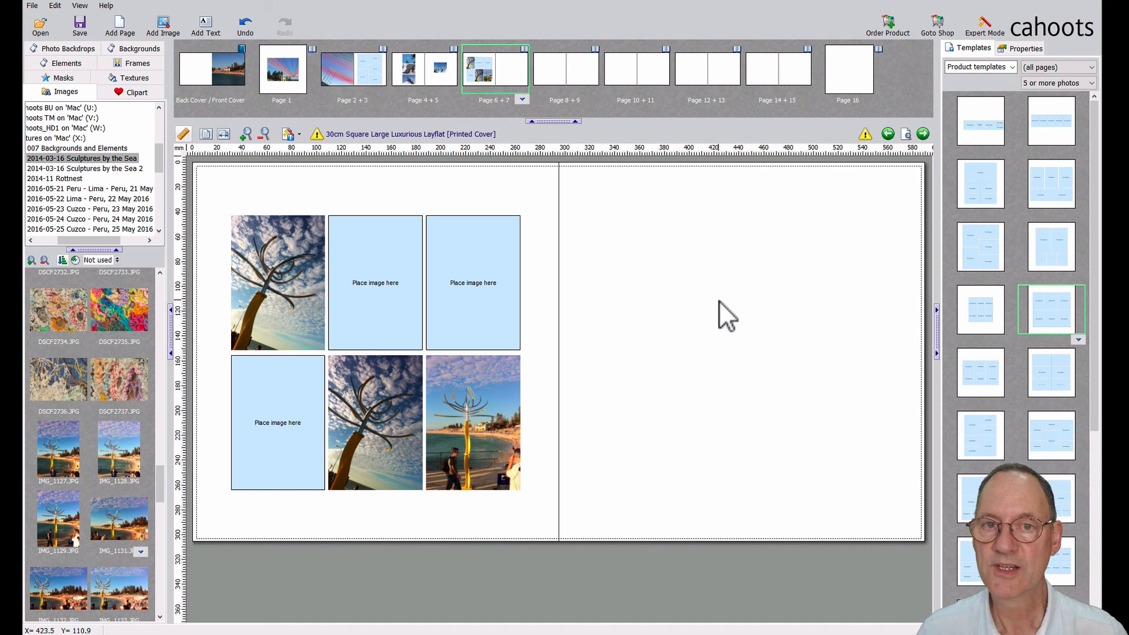